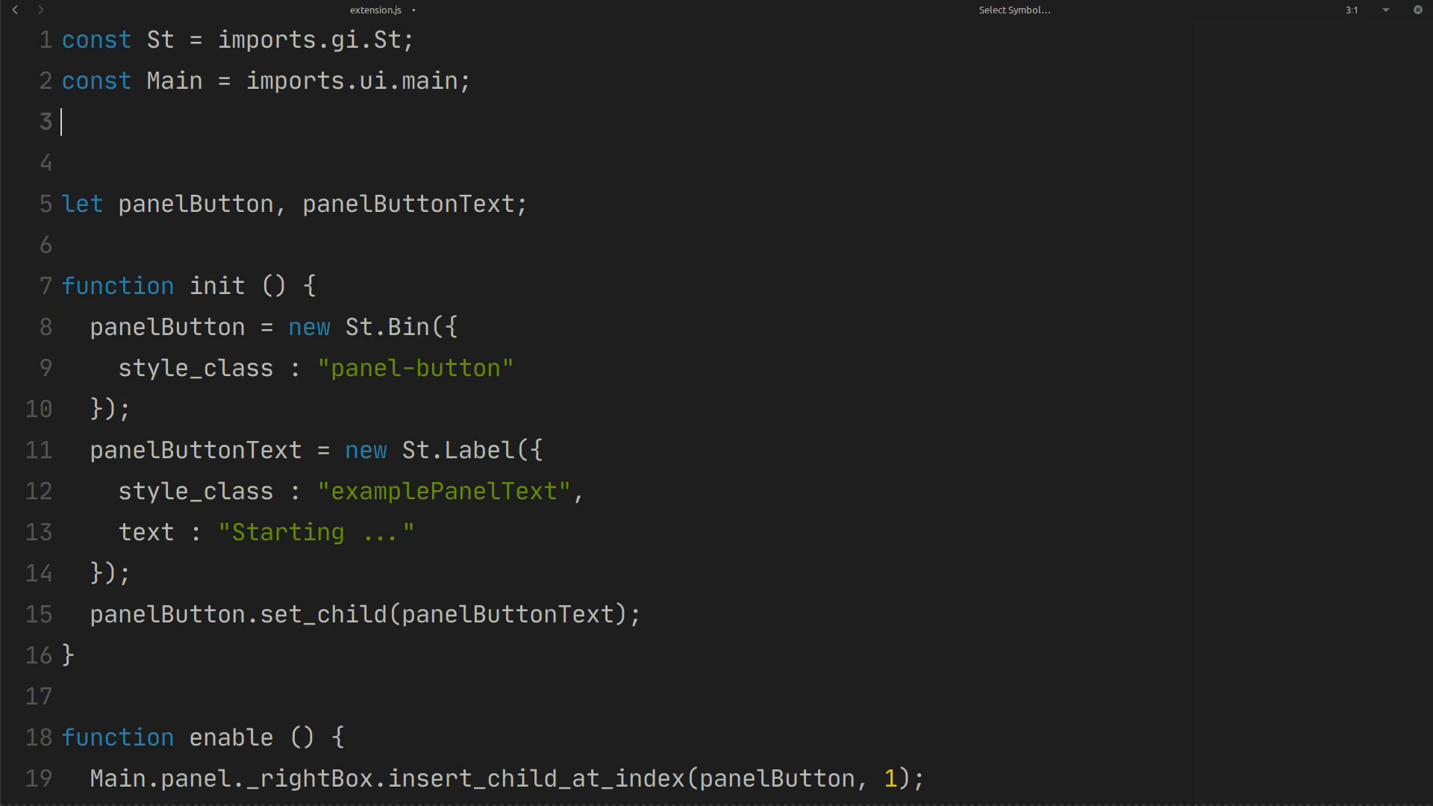
- Add const Mainloop = imports.mainloop; and declare timeout alongside panelButton and panelButtonText
type("const Mainloo")
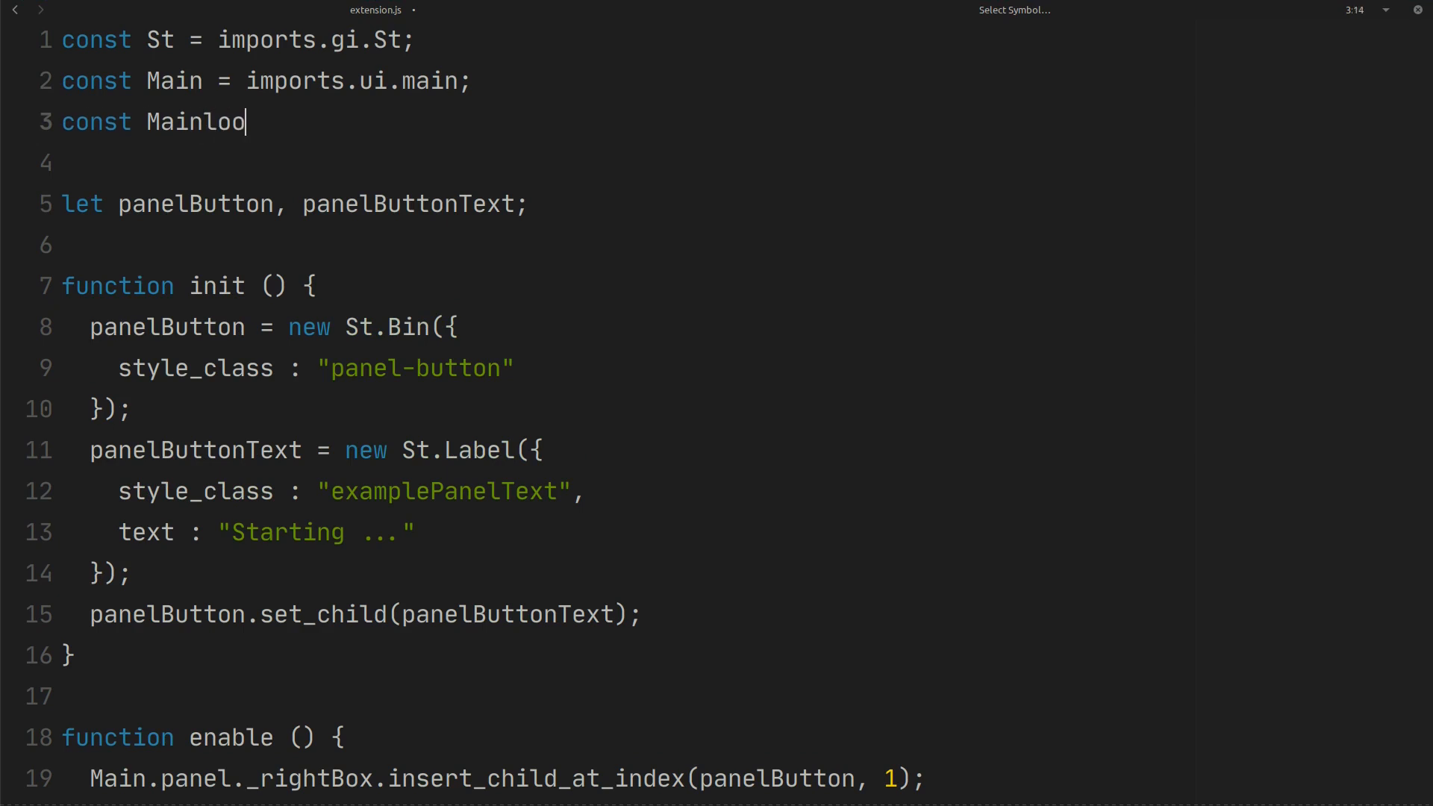
type("p = imports")
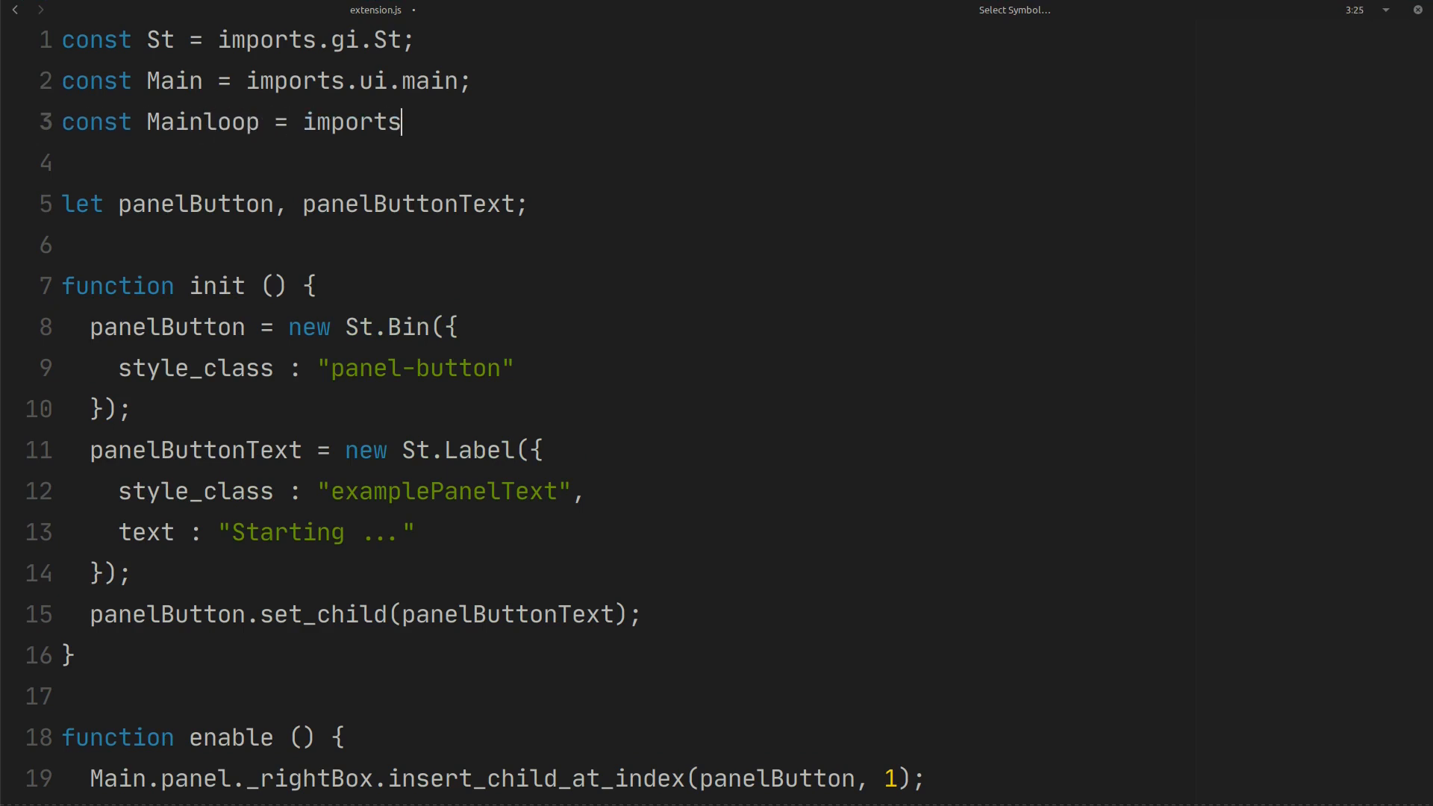
type(".mainloop")
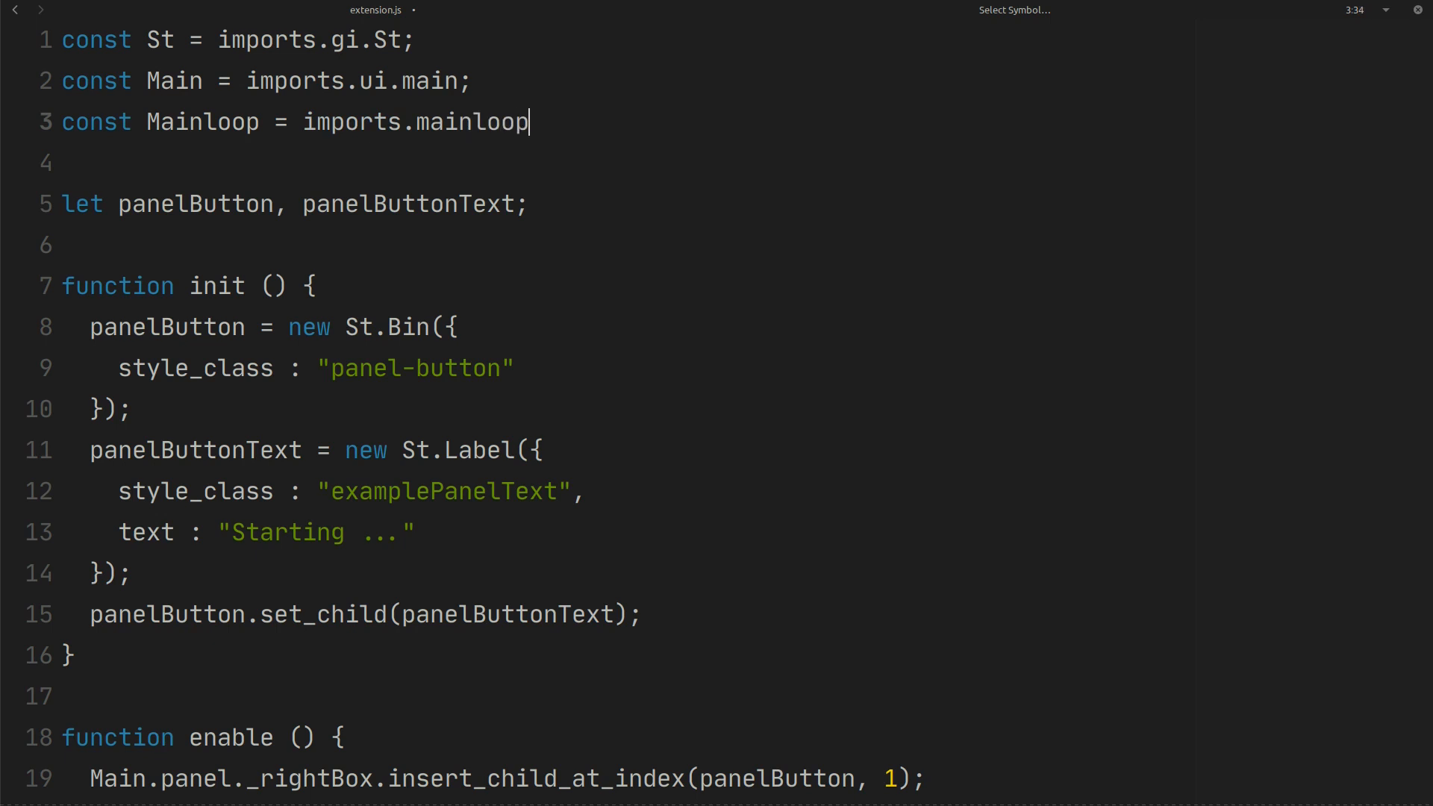
type(";")
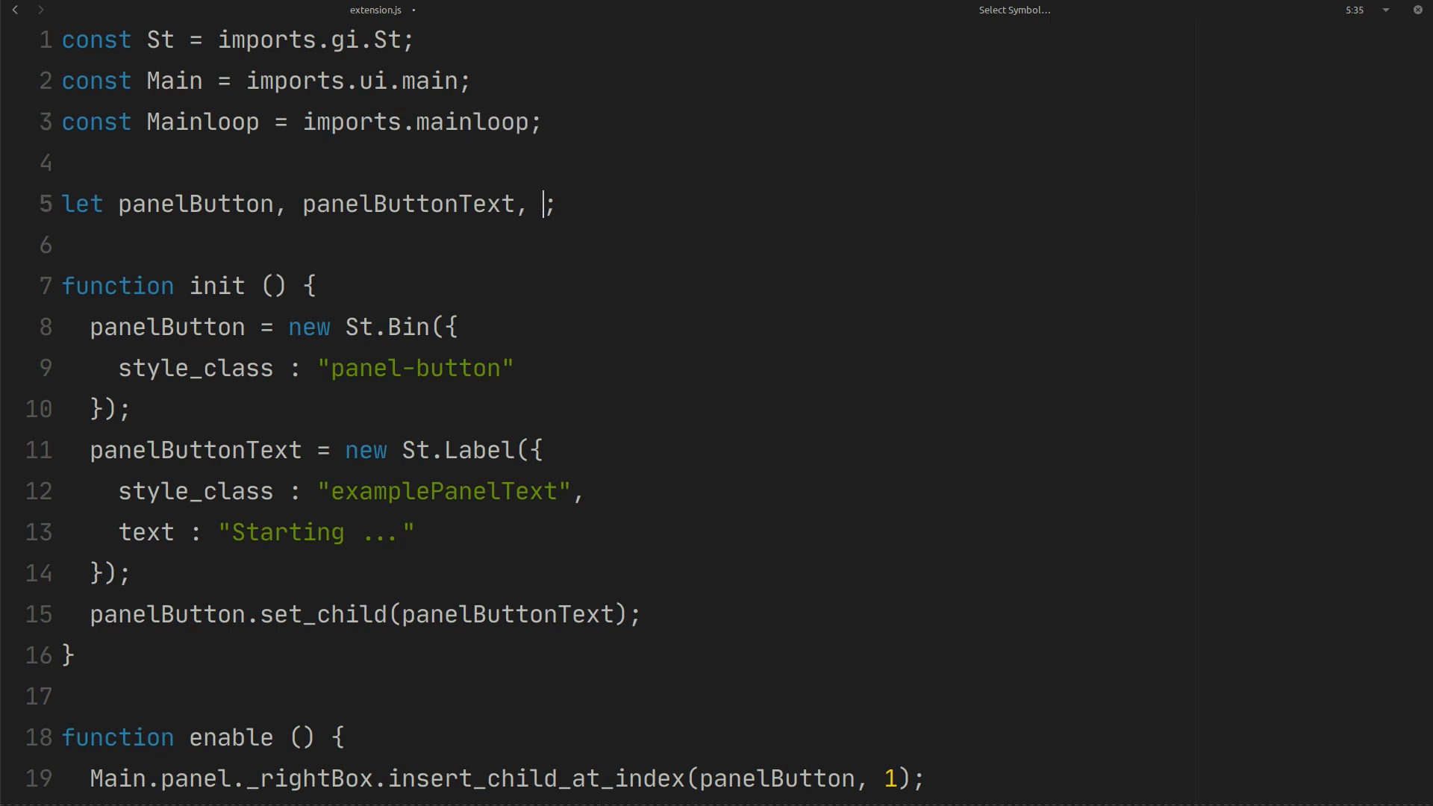
type("timeout")
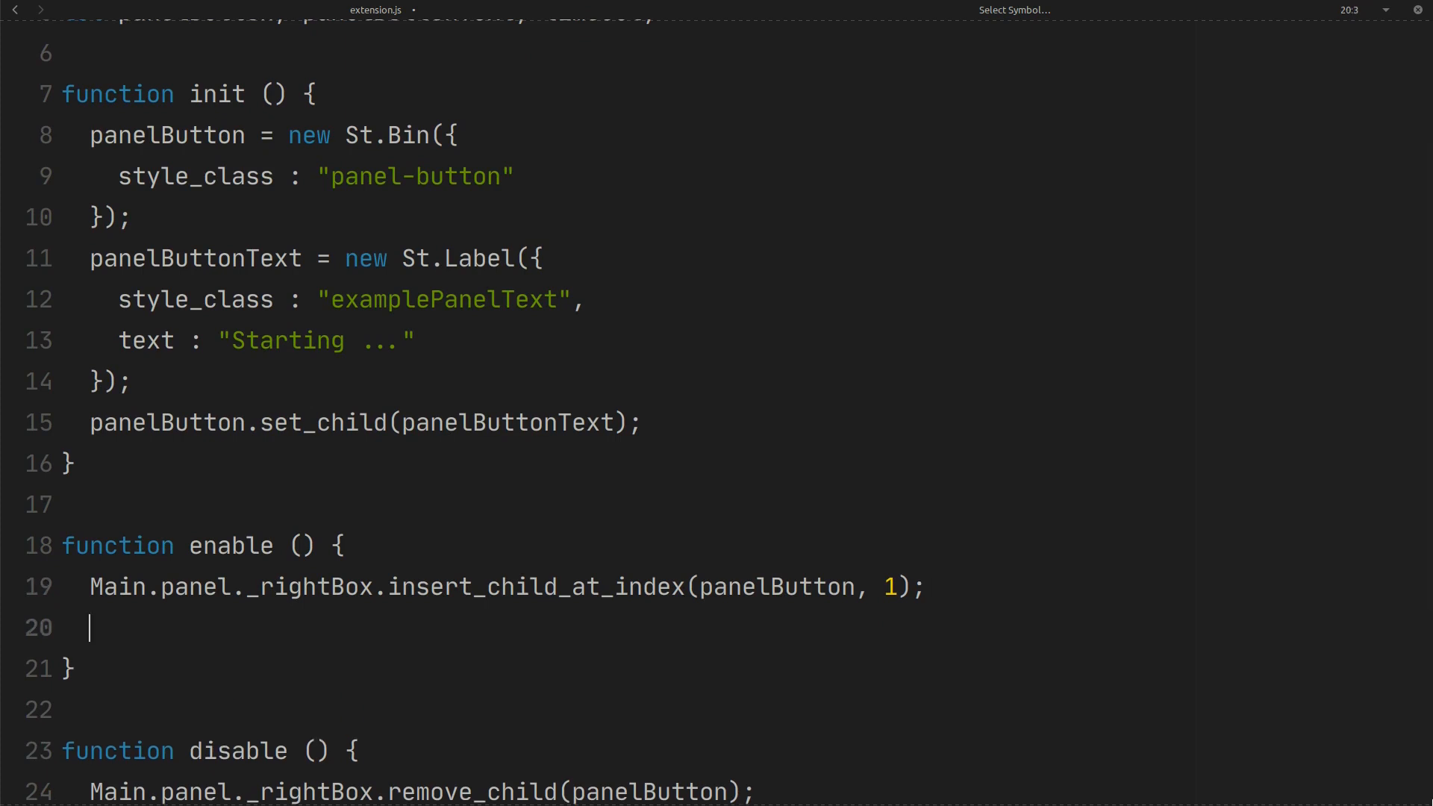
- In enable(), set timeout = Mainloop.timeout_add_seconds(1.0, setButtonText);
type("timeout =")
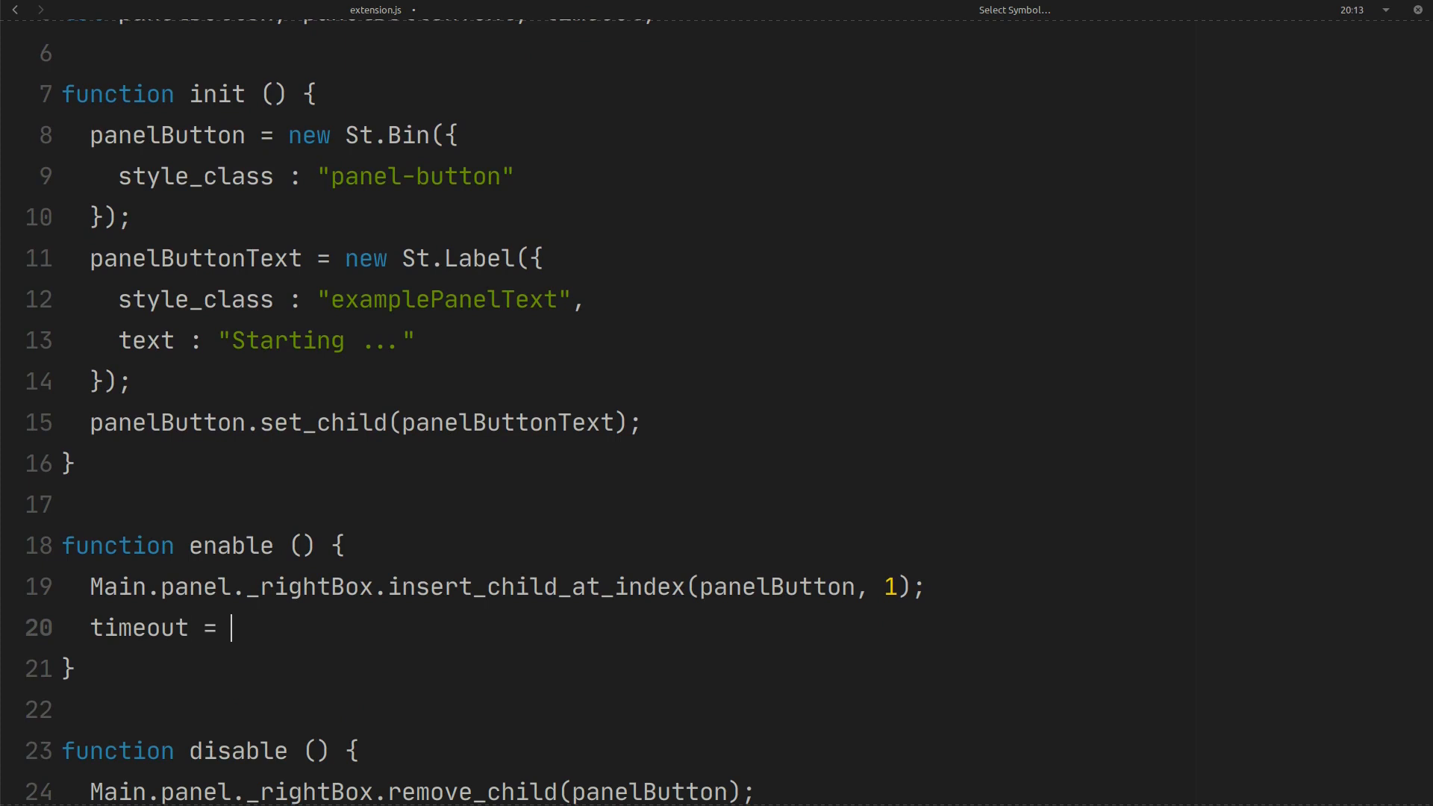
type("Mainlo")
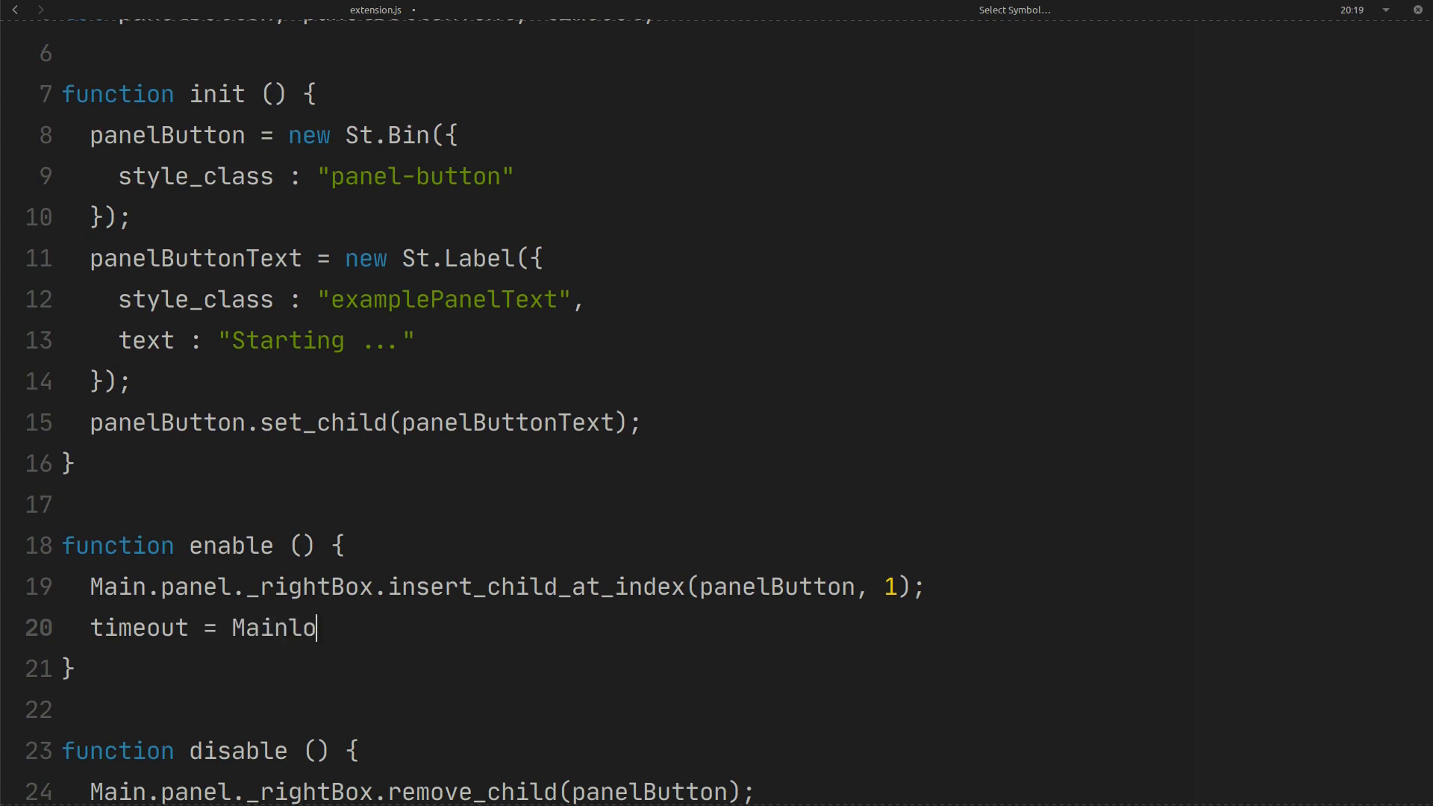
type("op.")
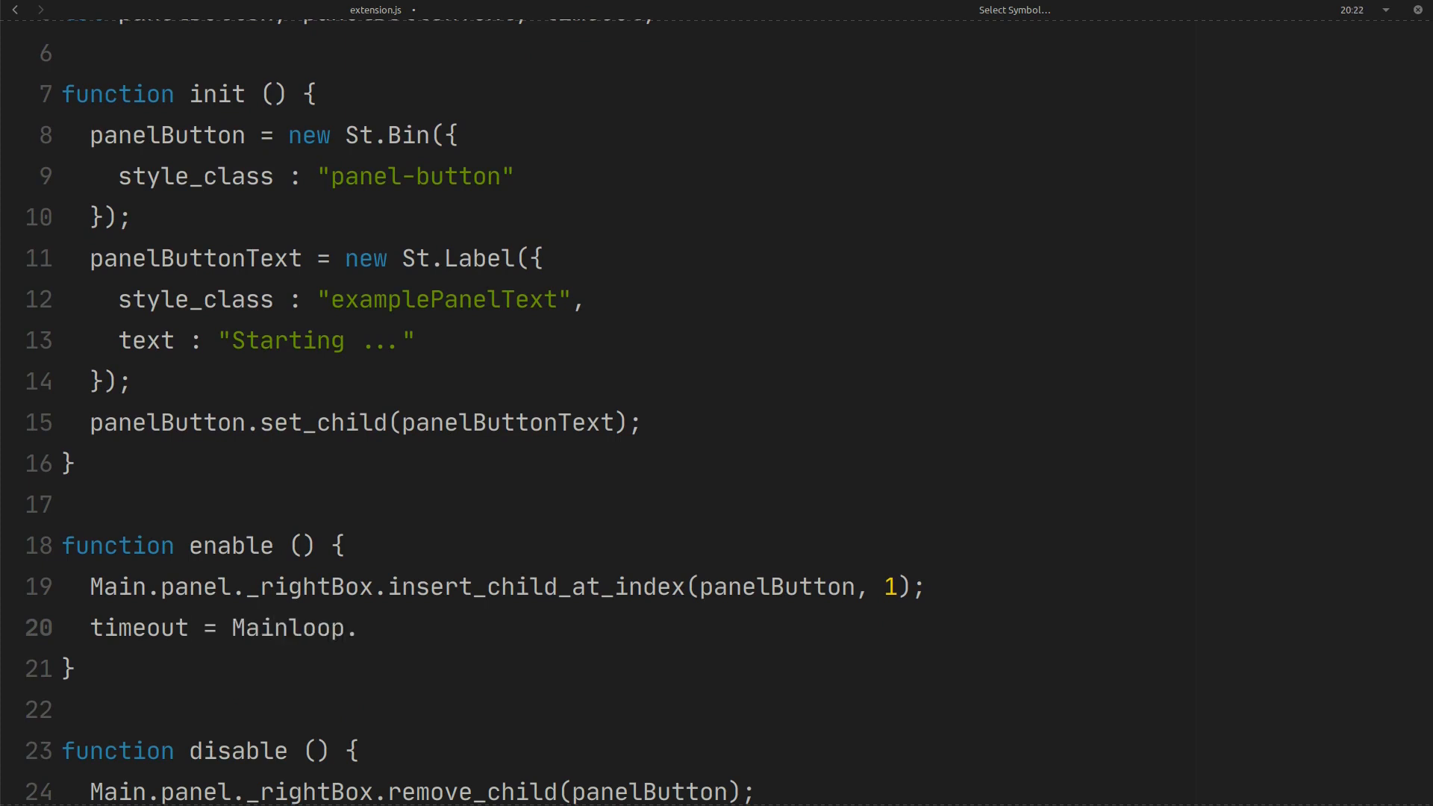
type("timeou")
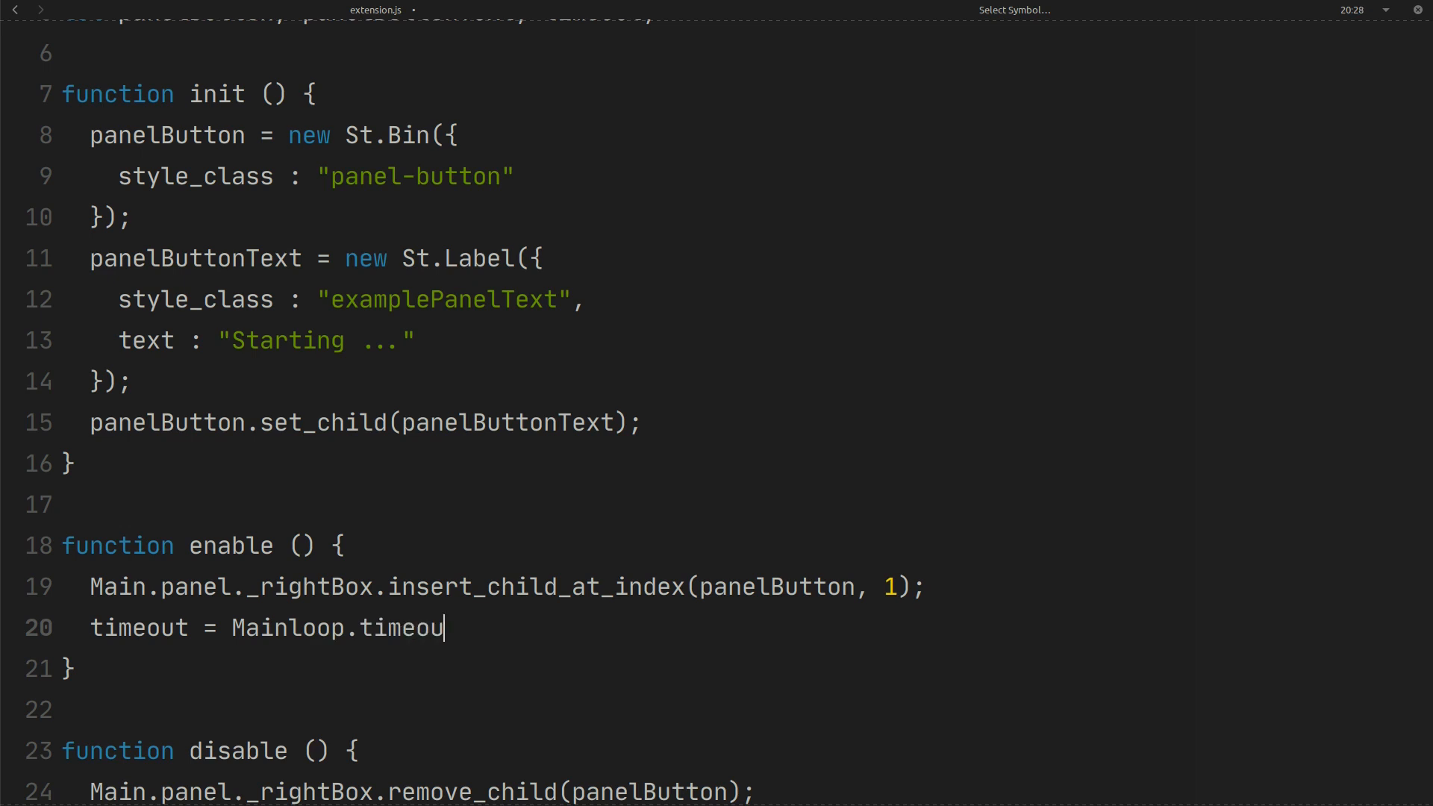
type("t_add_")
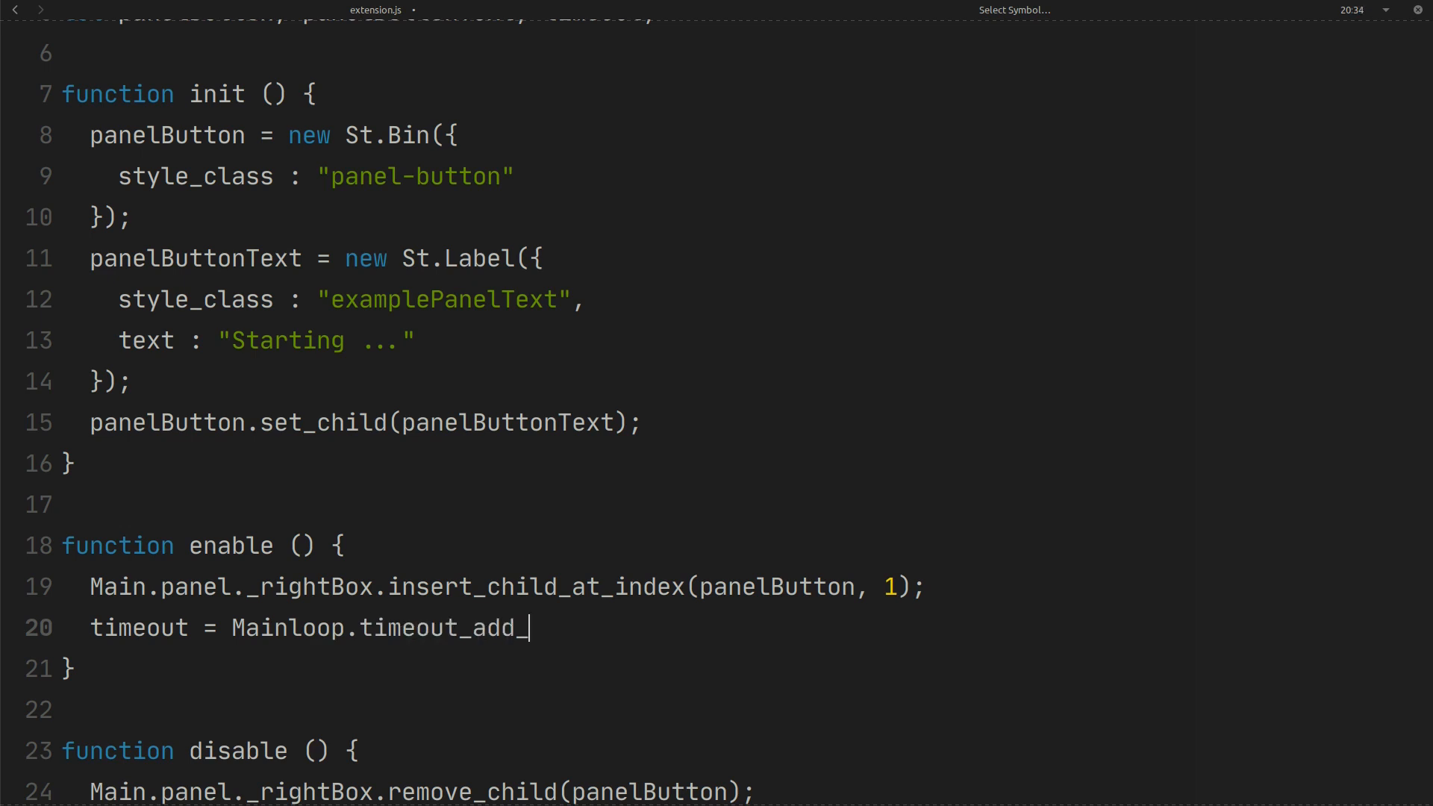
type("seconds()")
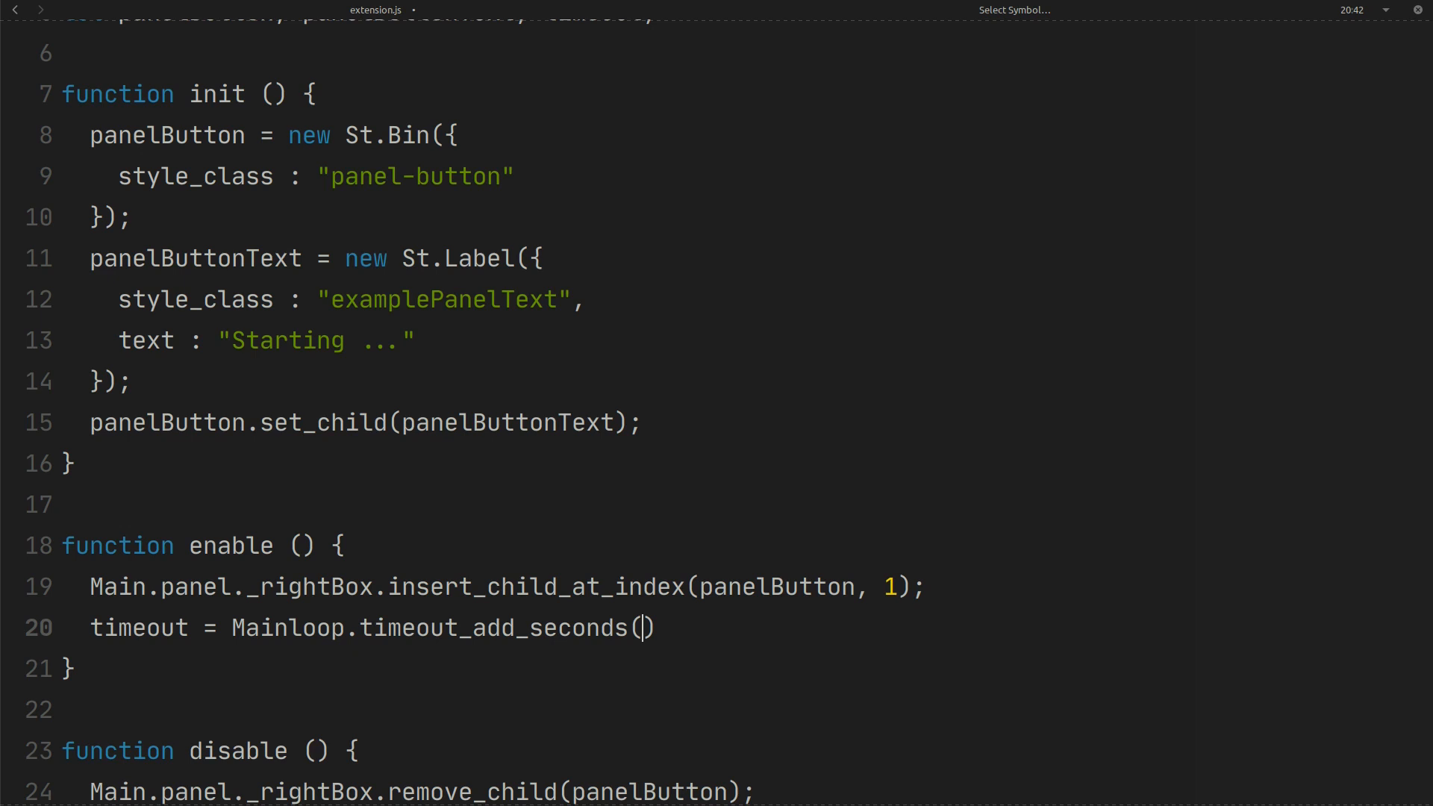
type("1.0,")
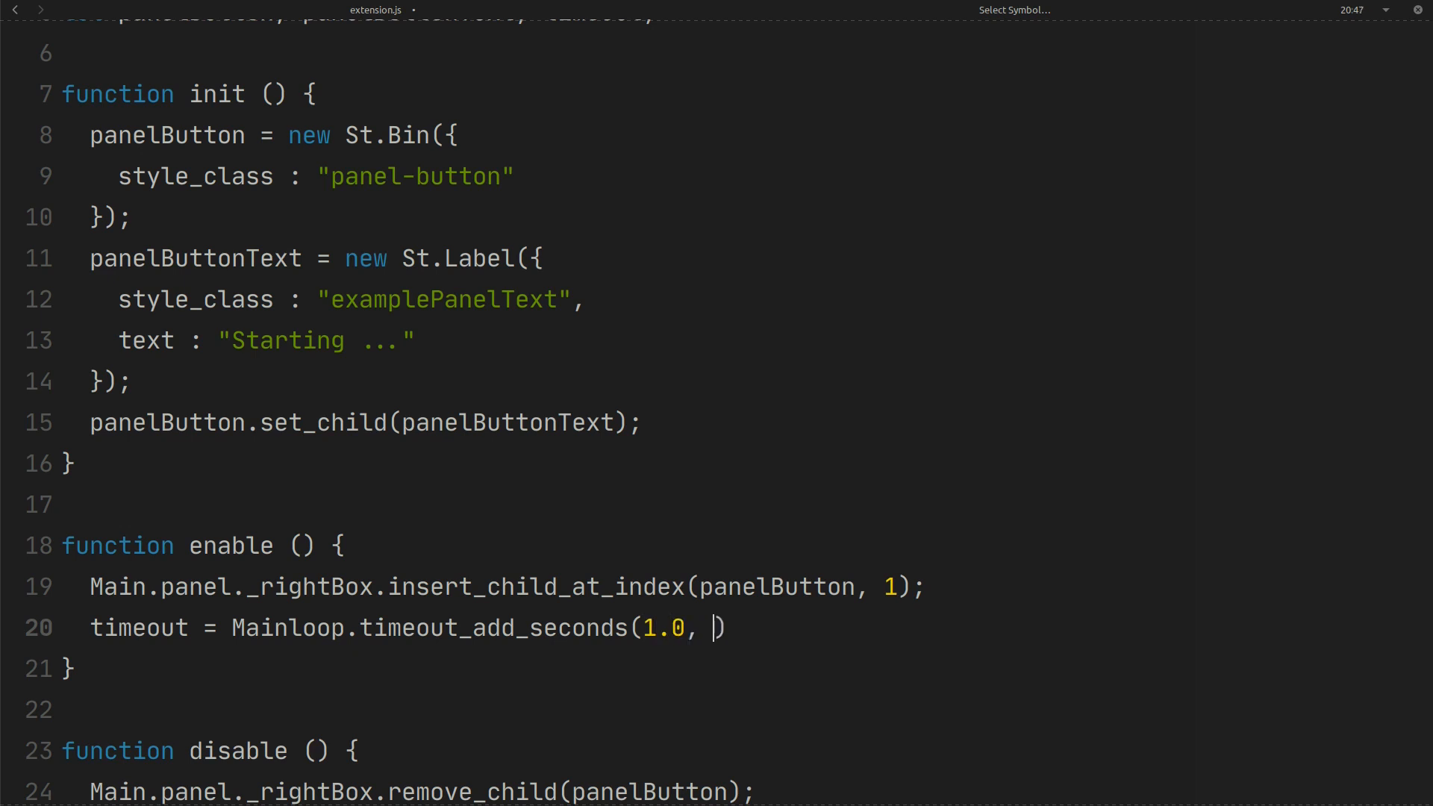
type("setBu")
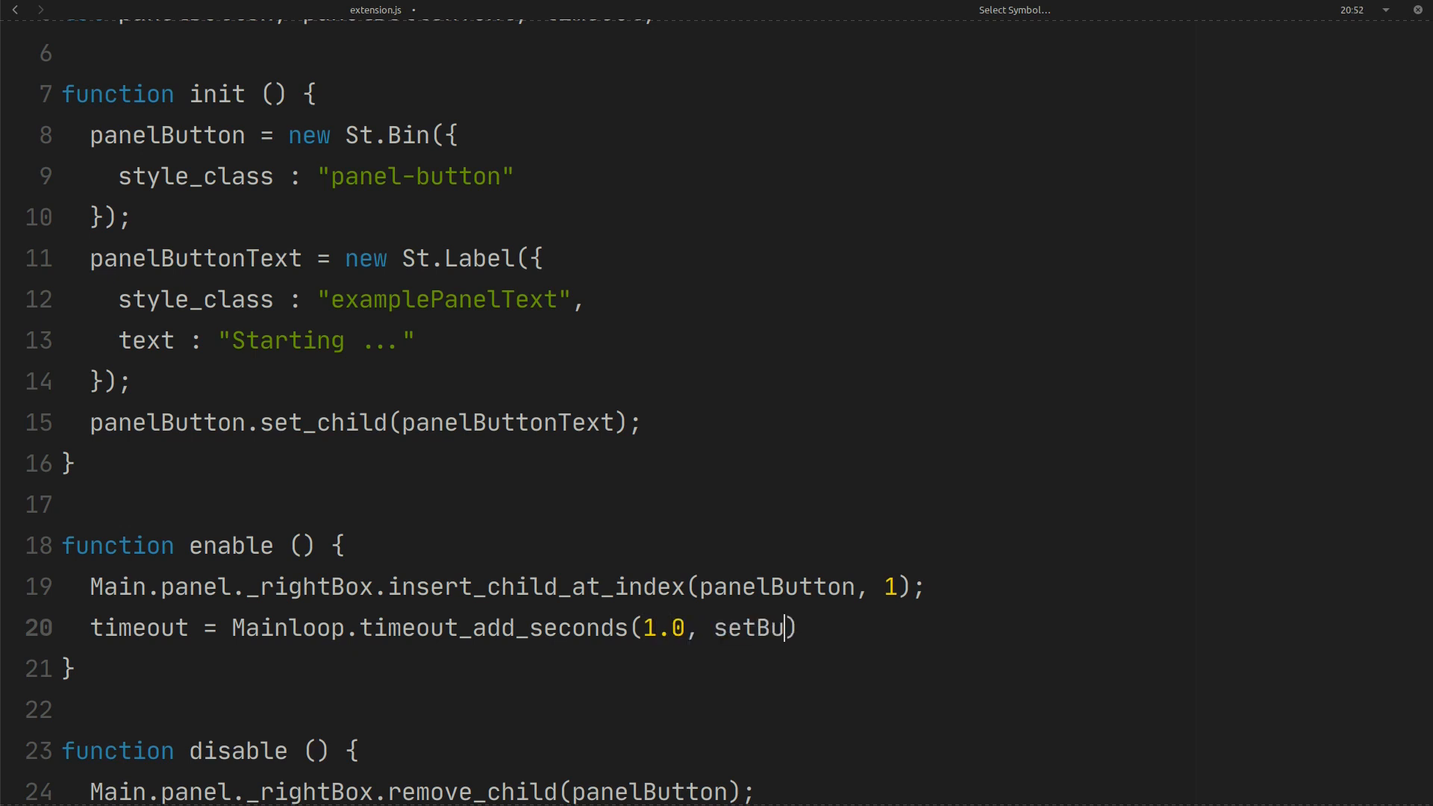
type("ttonText);")
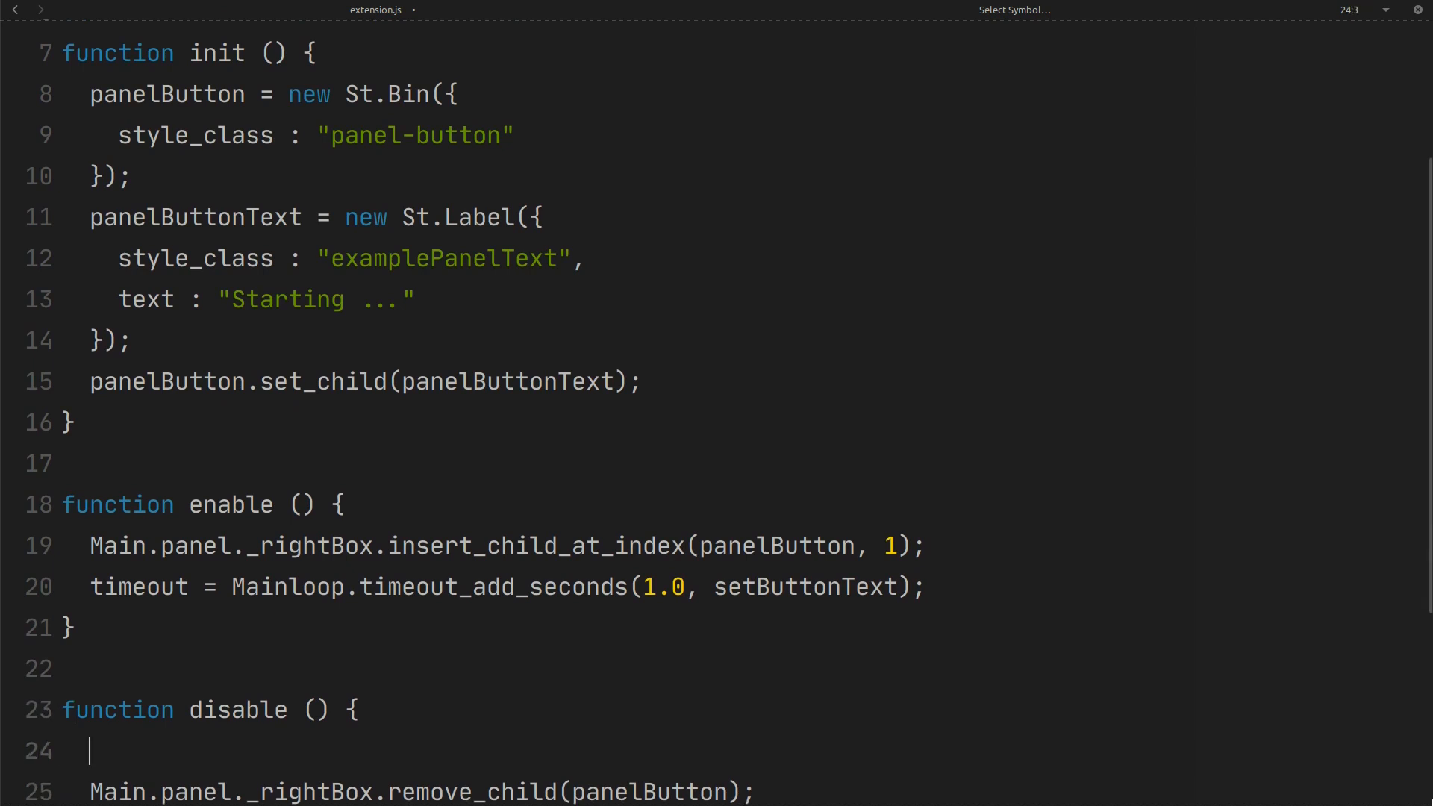
- In disable(), add Mainloop.source_remove(timeout);
type("Mainl")
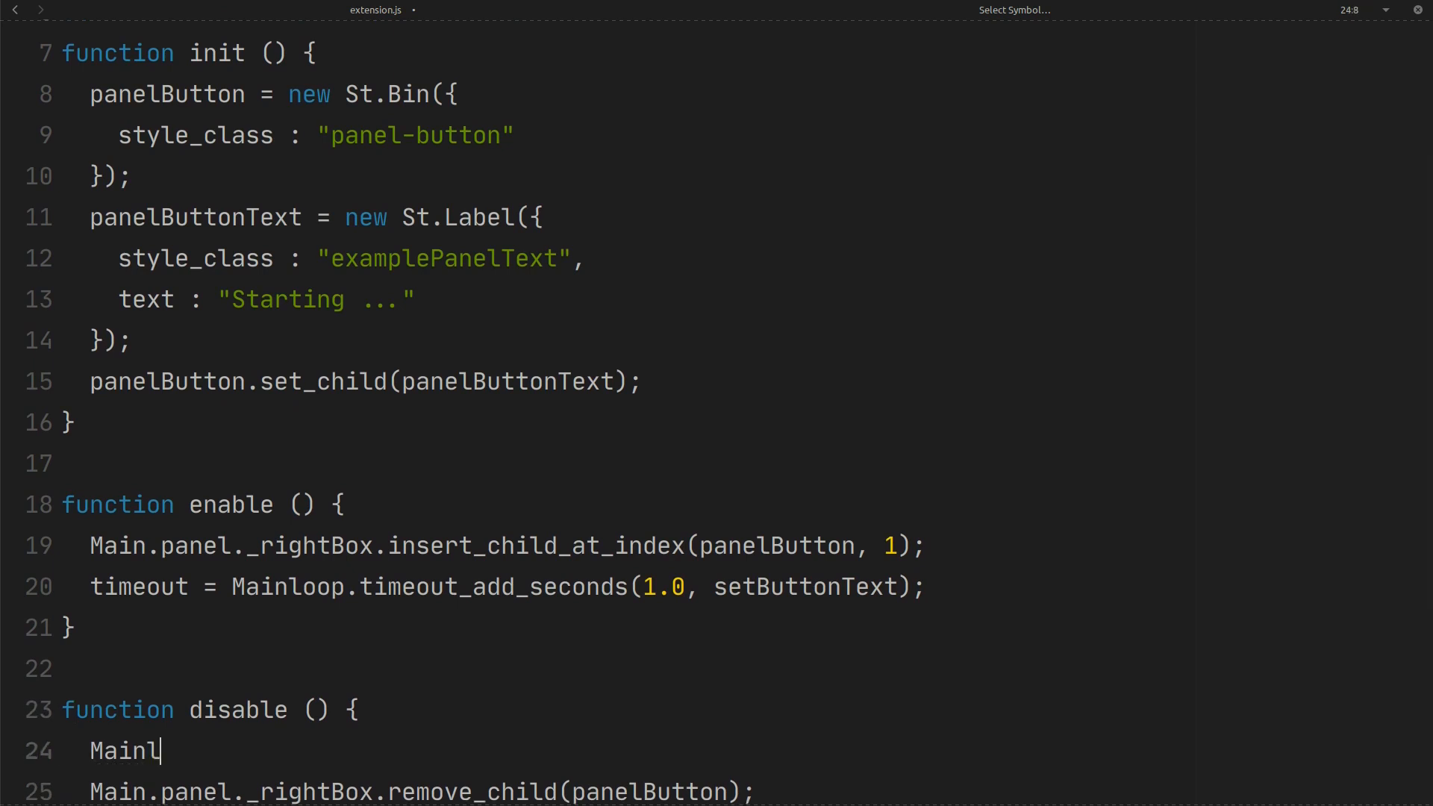
type("oop.s")
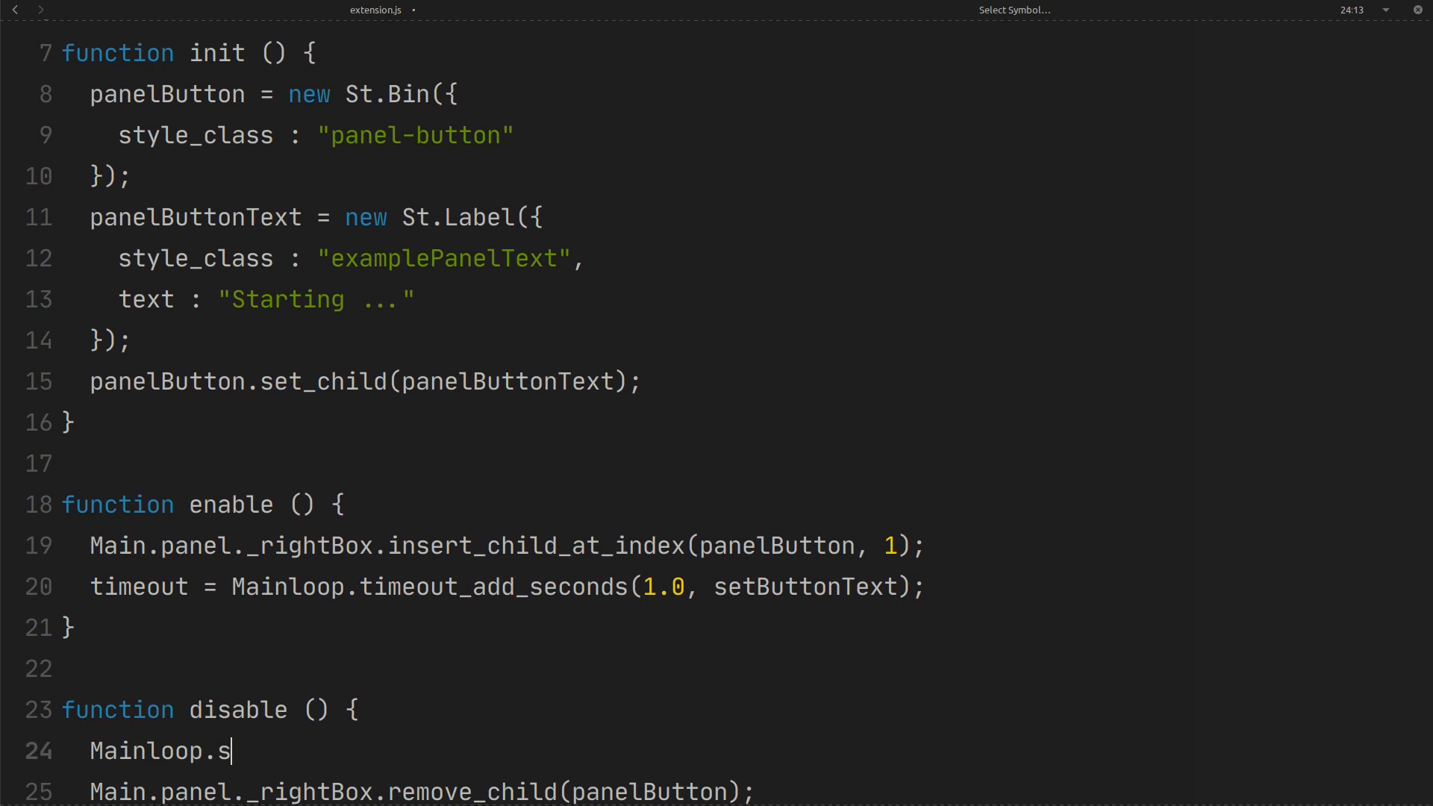
type("ource_remove()")
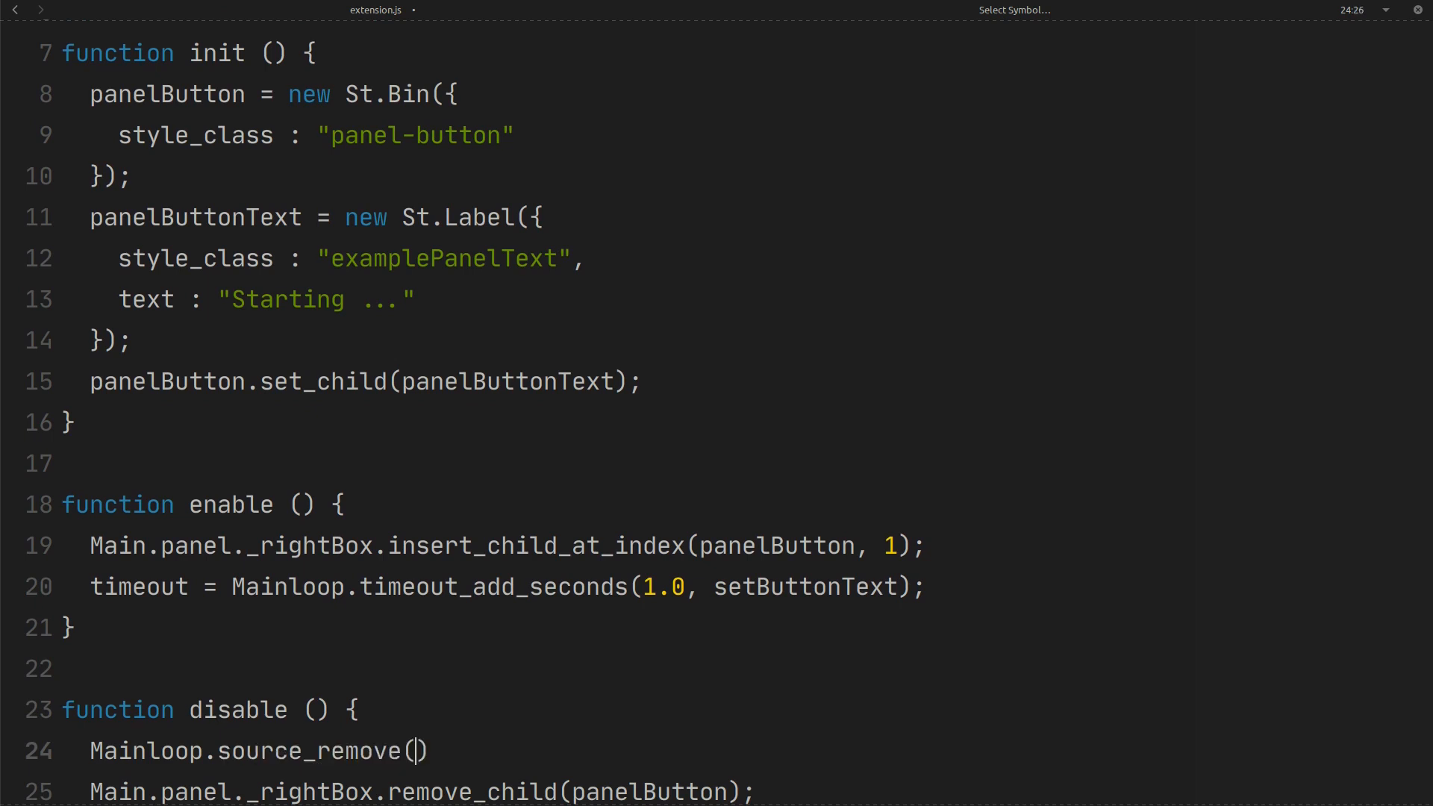
type(";")
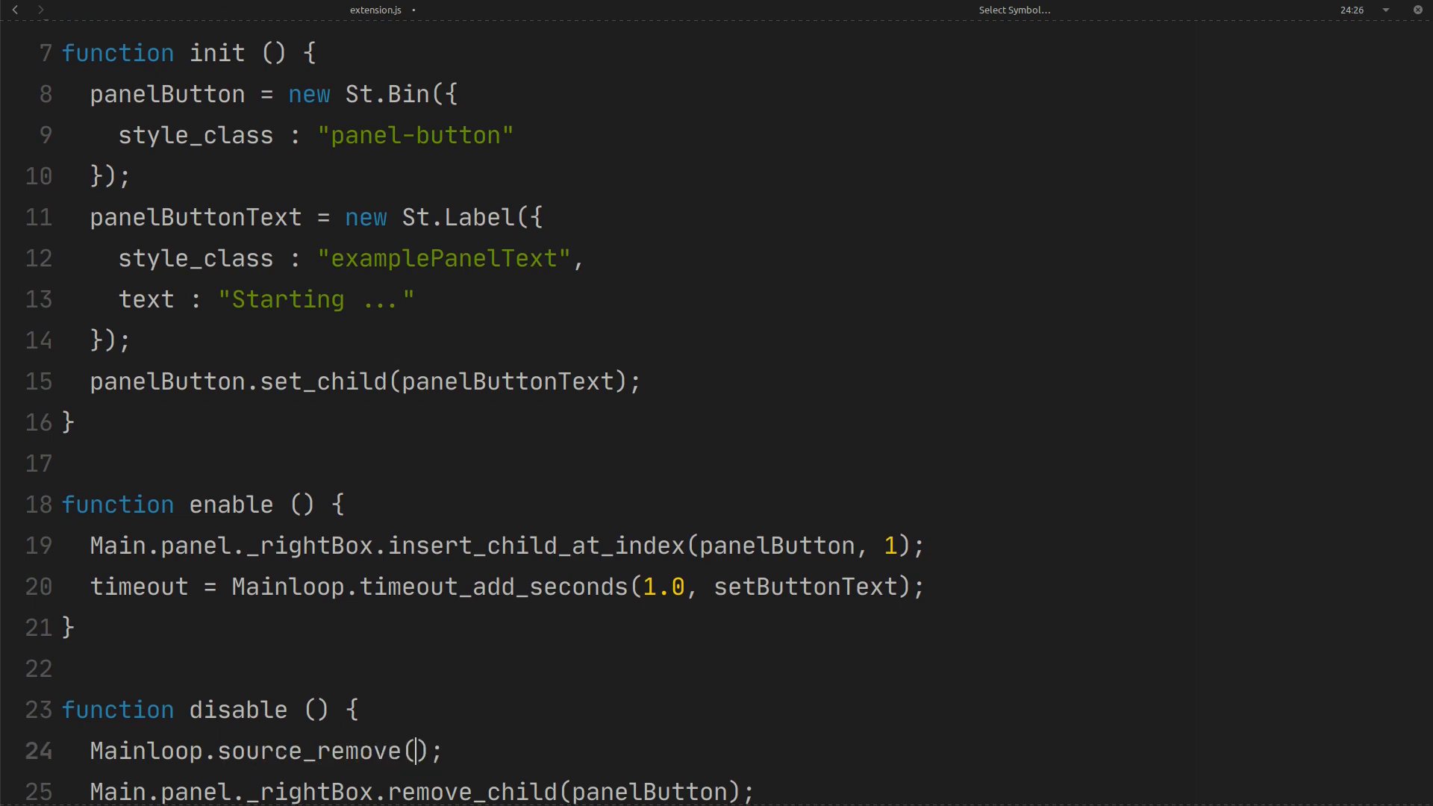
type("timeout")
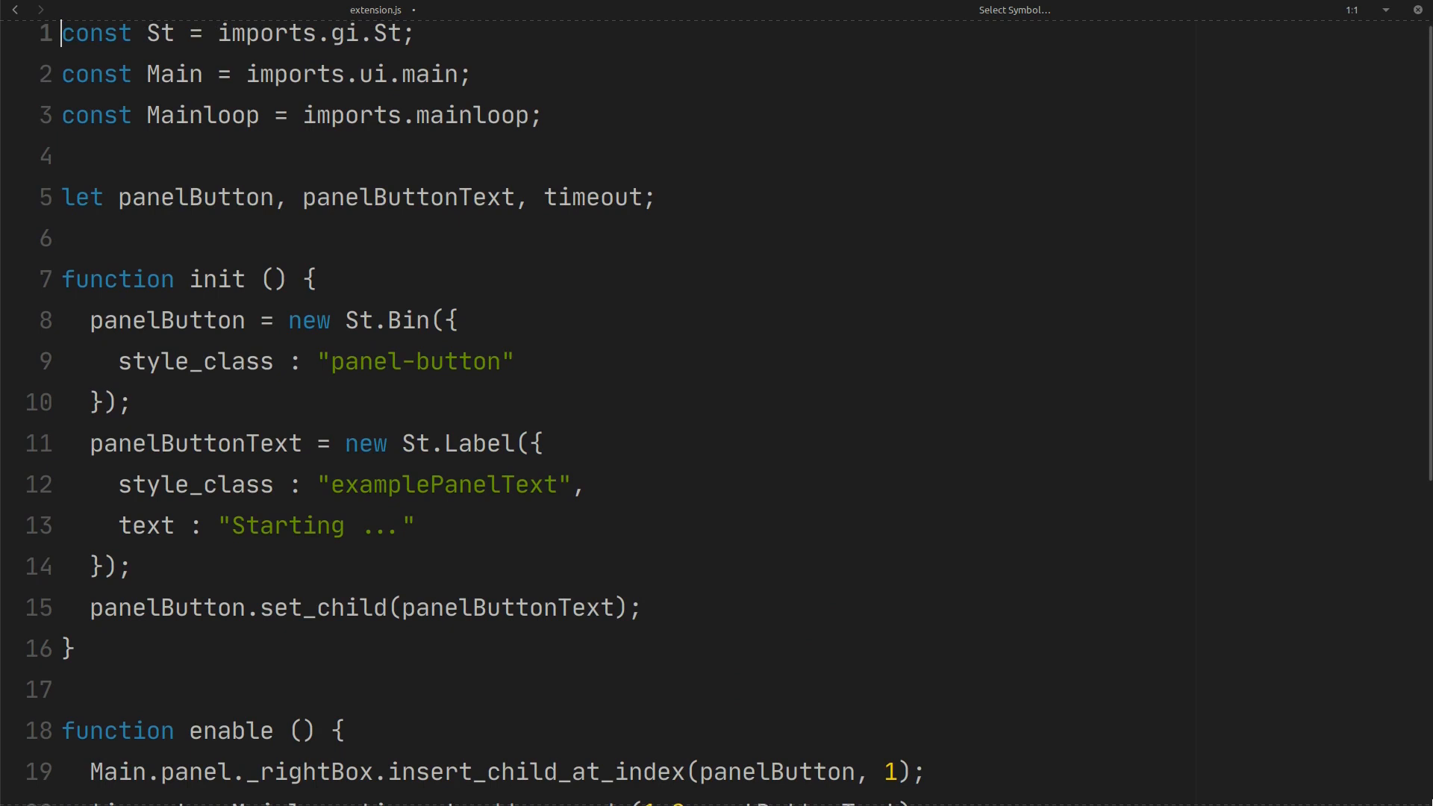
- Add a new setButtonText() function above init that returns true
key("Enter")
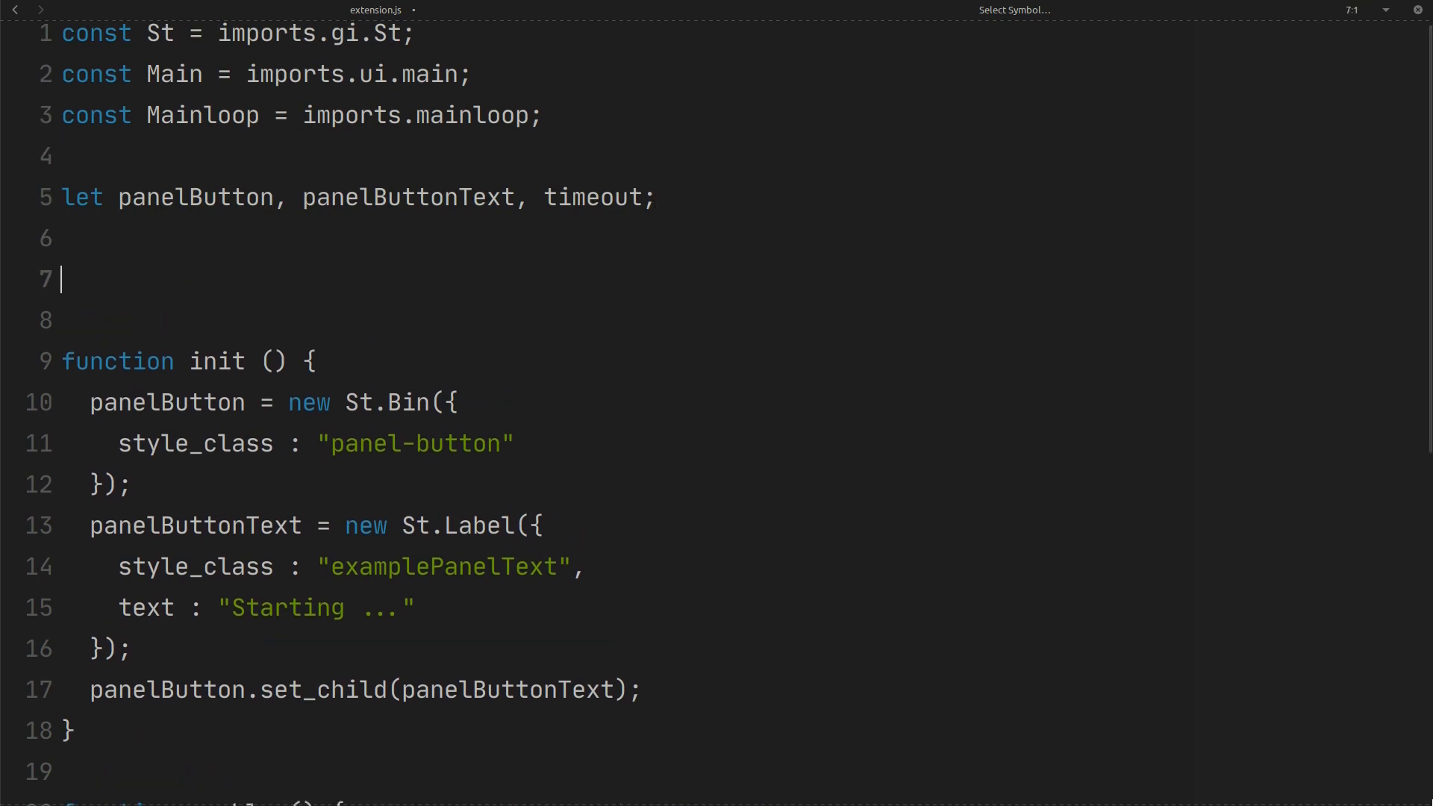
type("function se")
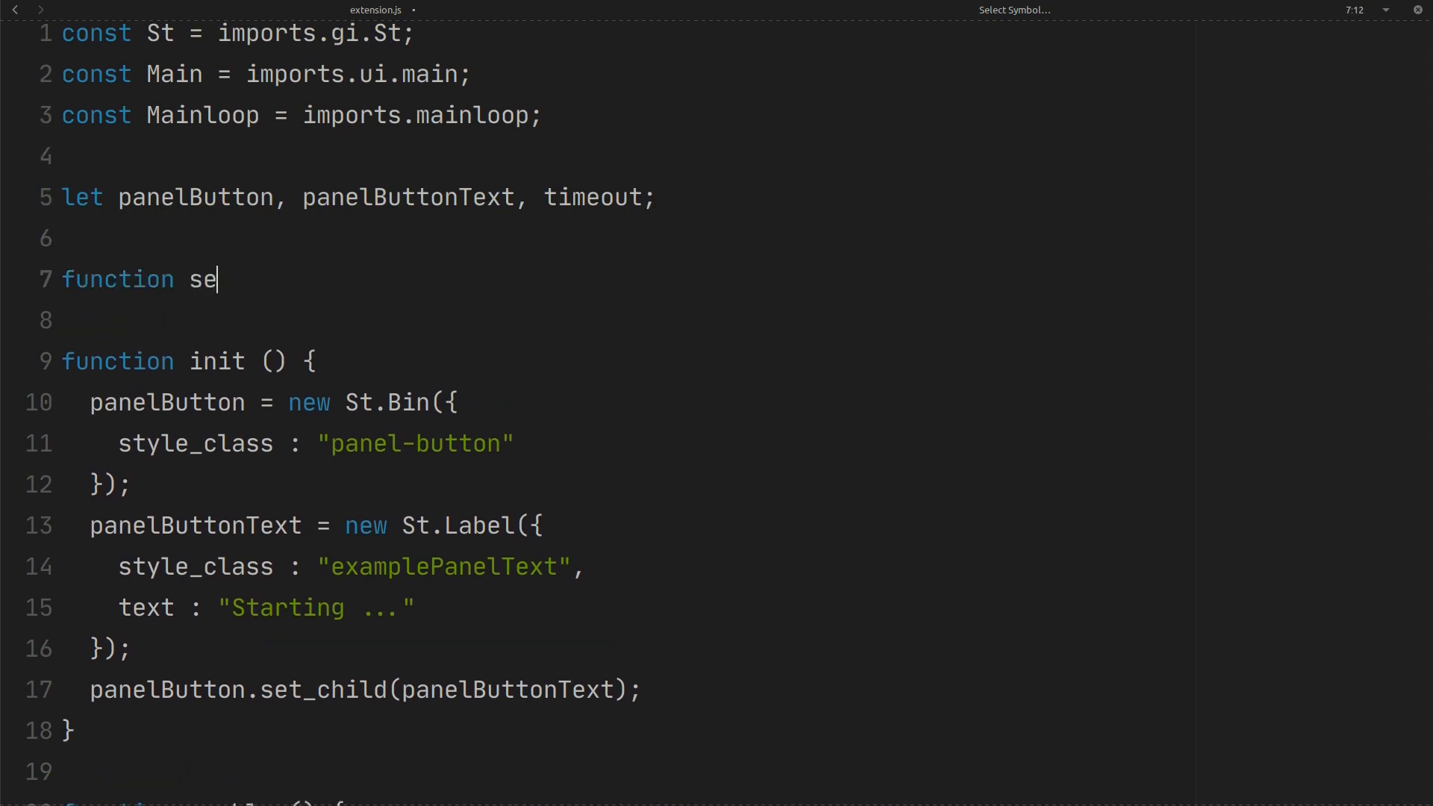
type("tButtonText")
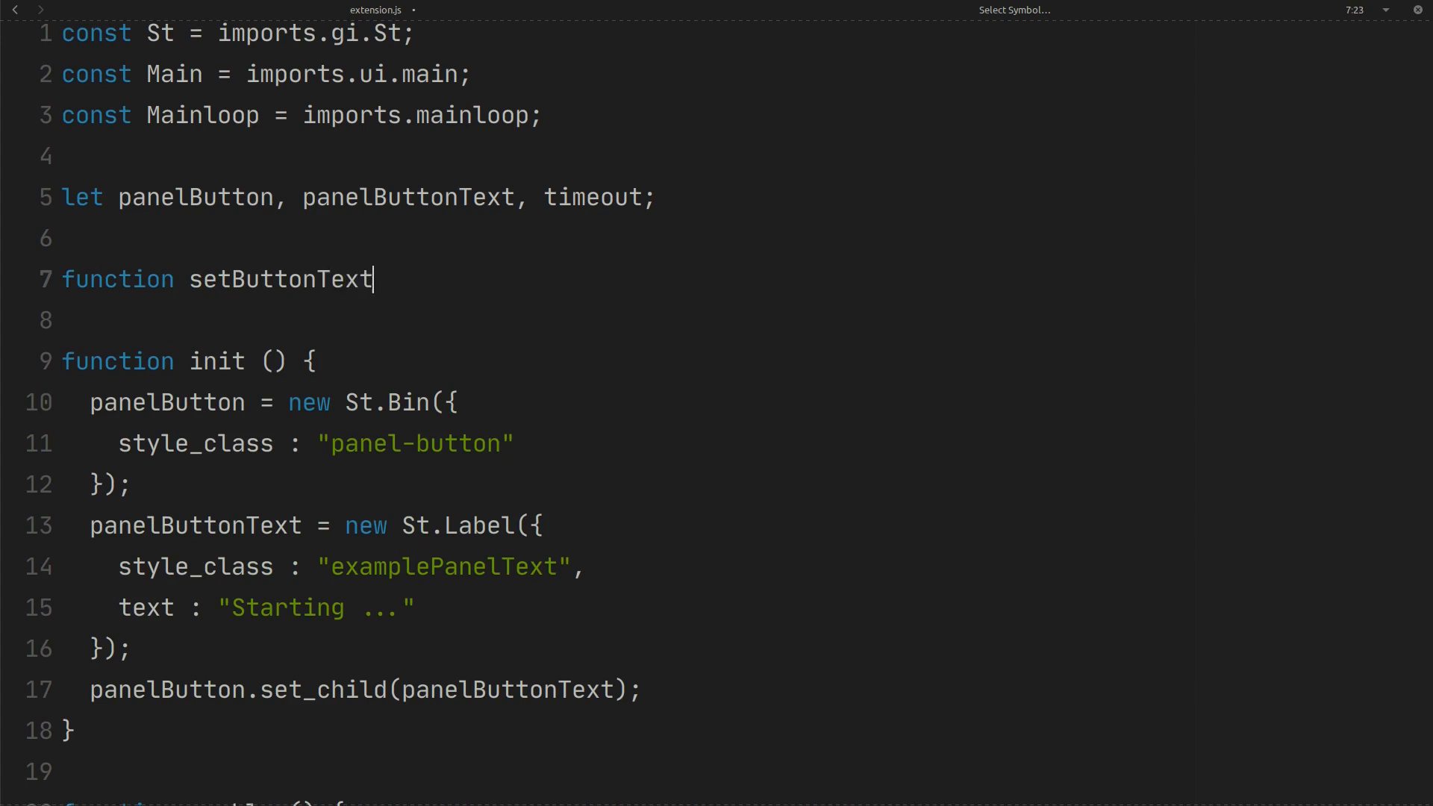
type("() {")
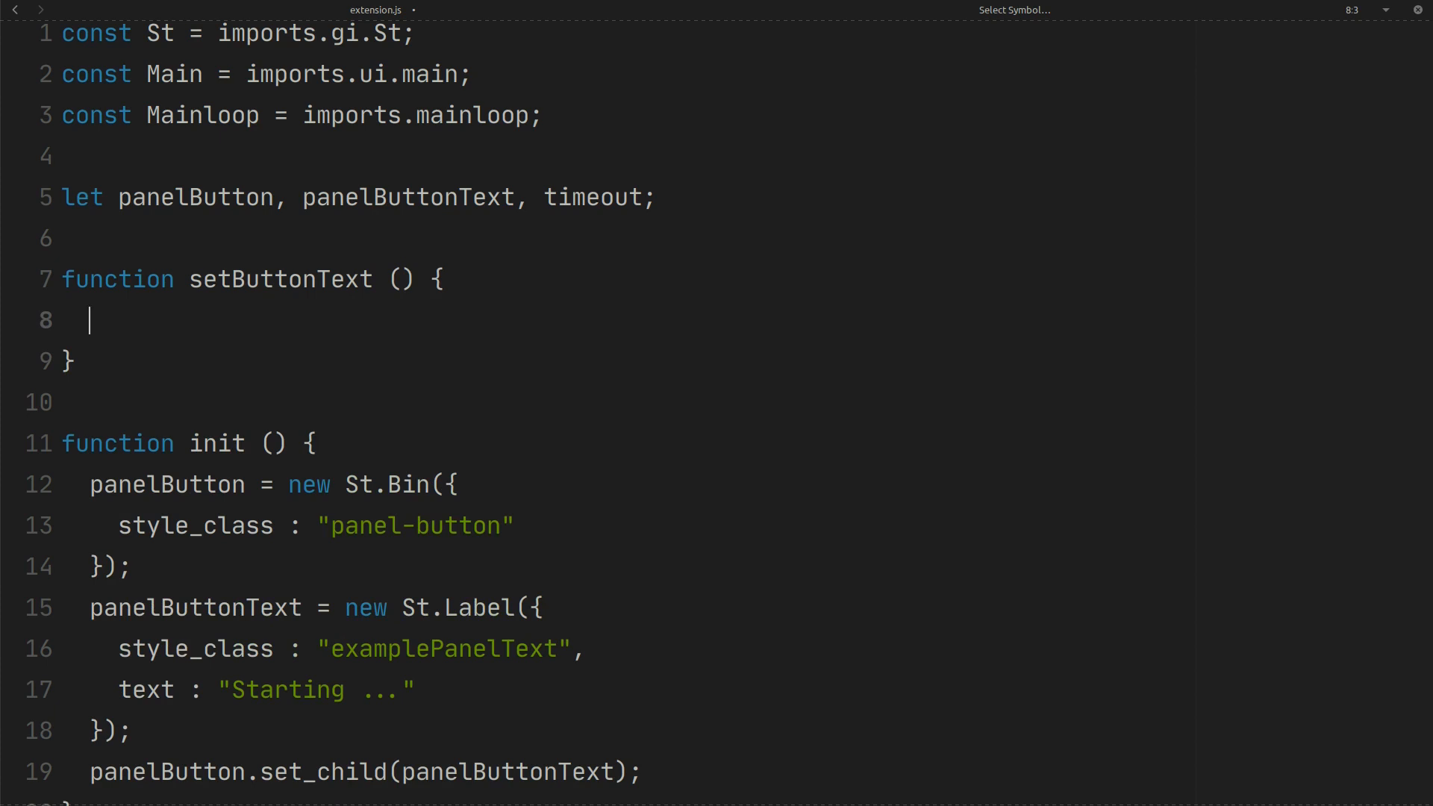
type("return")
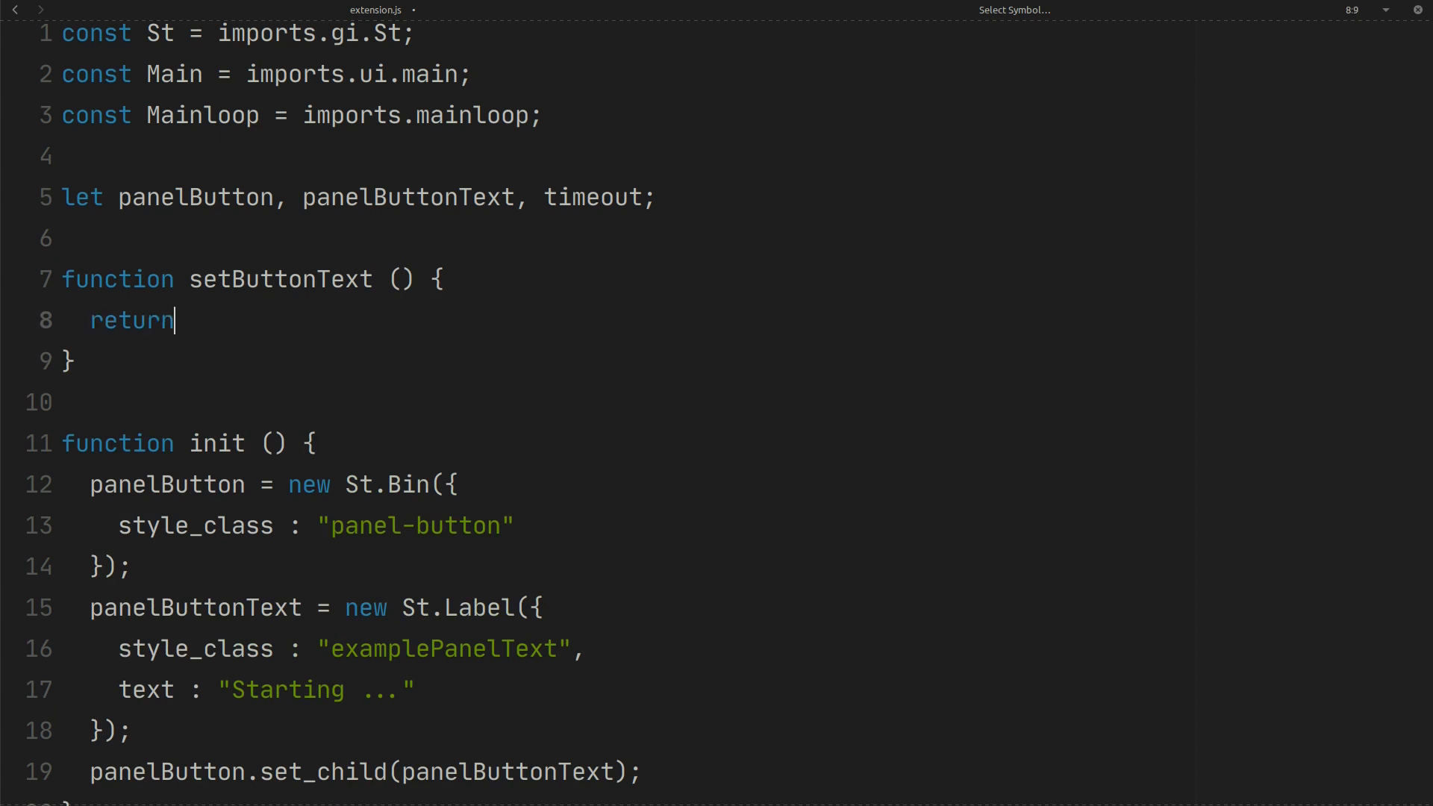
type("true;")
left_click(739, 238)
type("let cou")
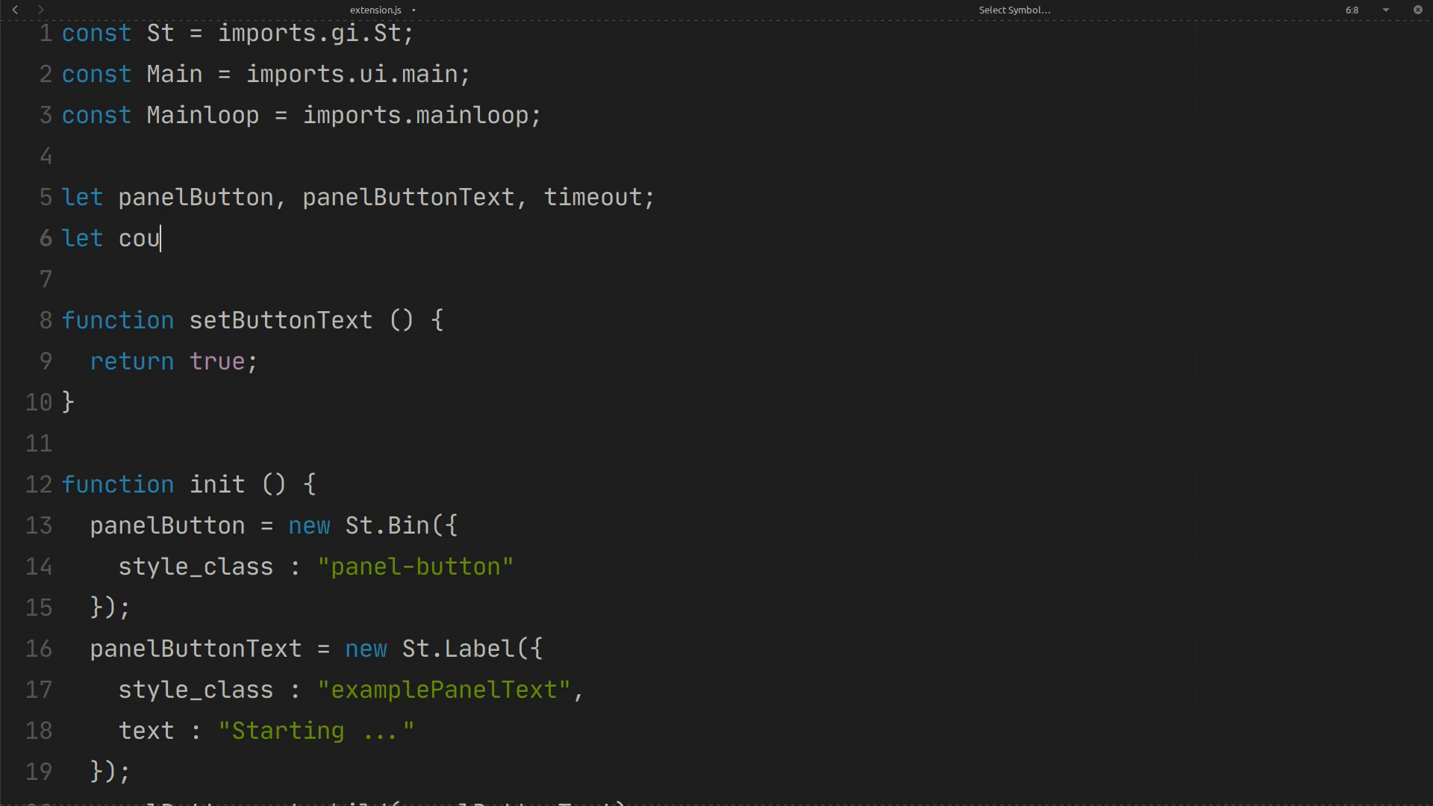
- Declare counter, increment it, and call panelButtonText.set_text(counter.toString())
type("nter = 0;")
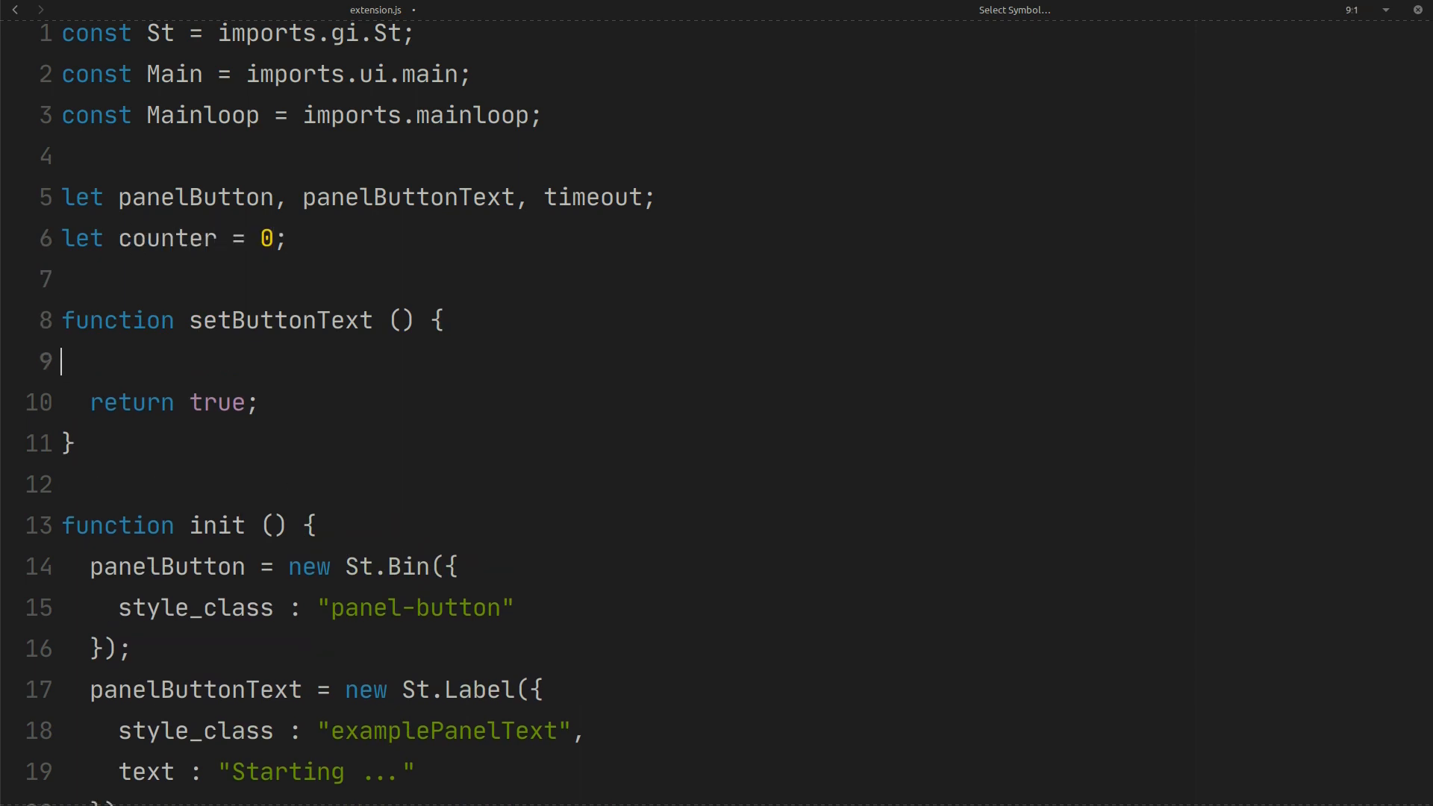
type("counter")
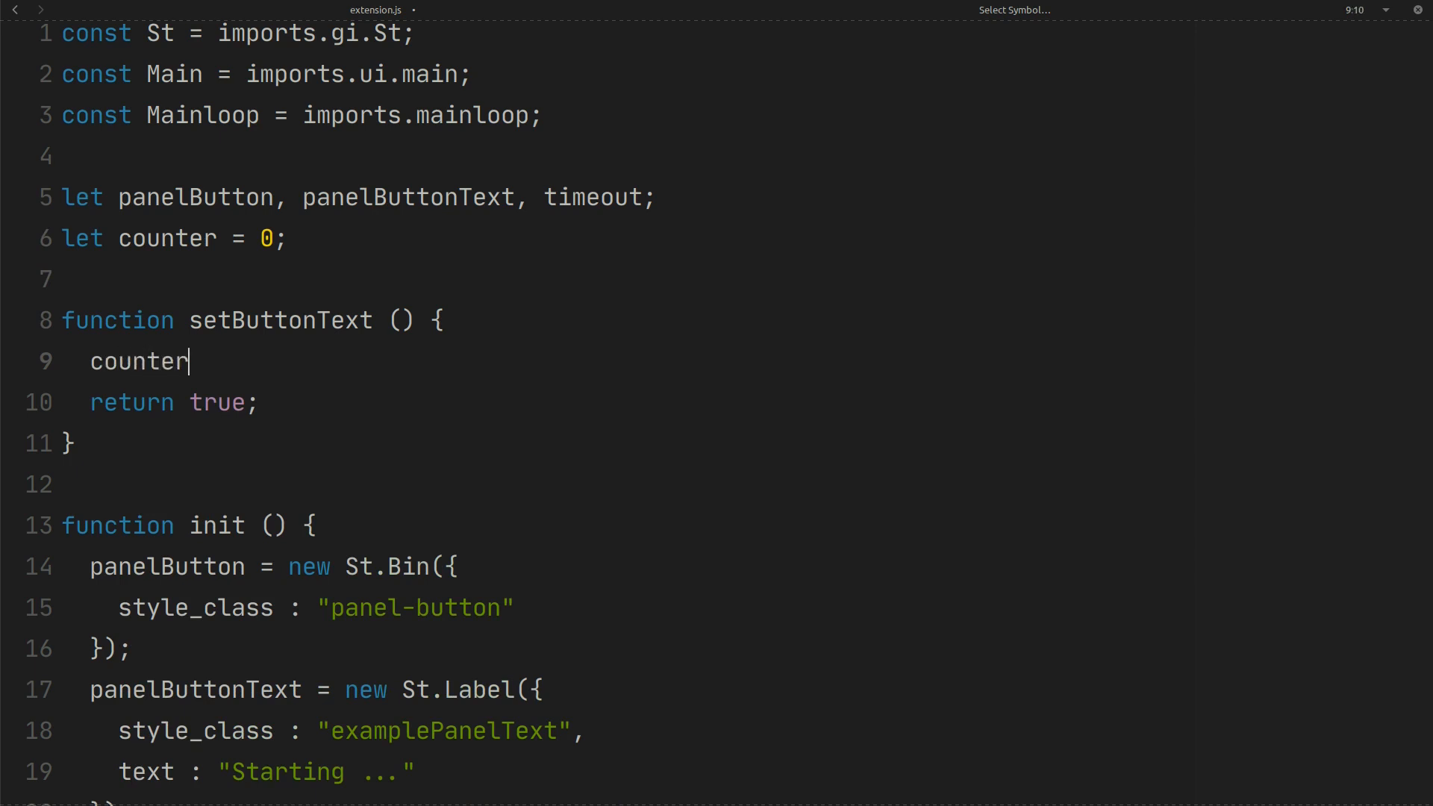
type("++;")
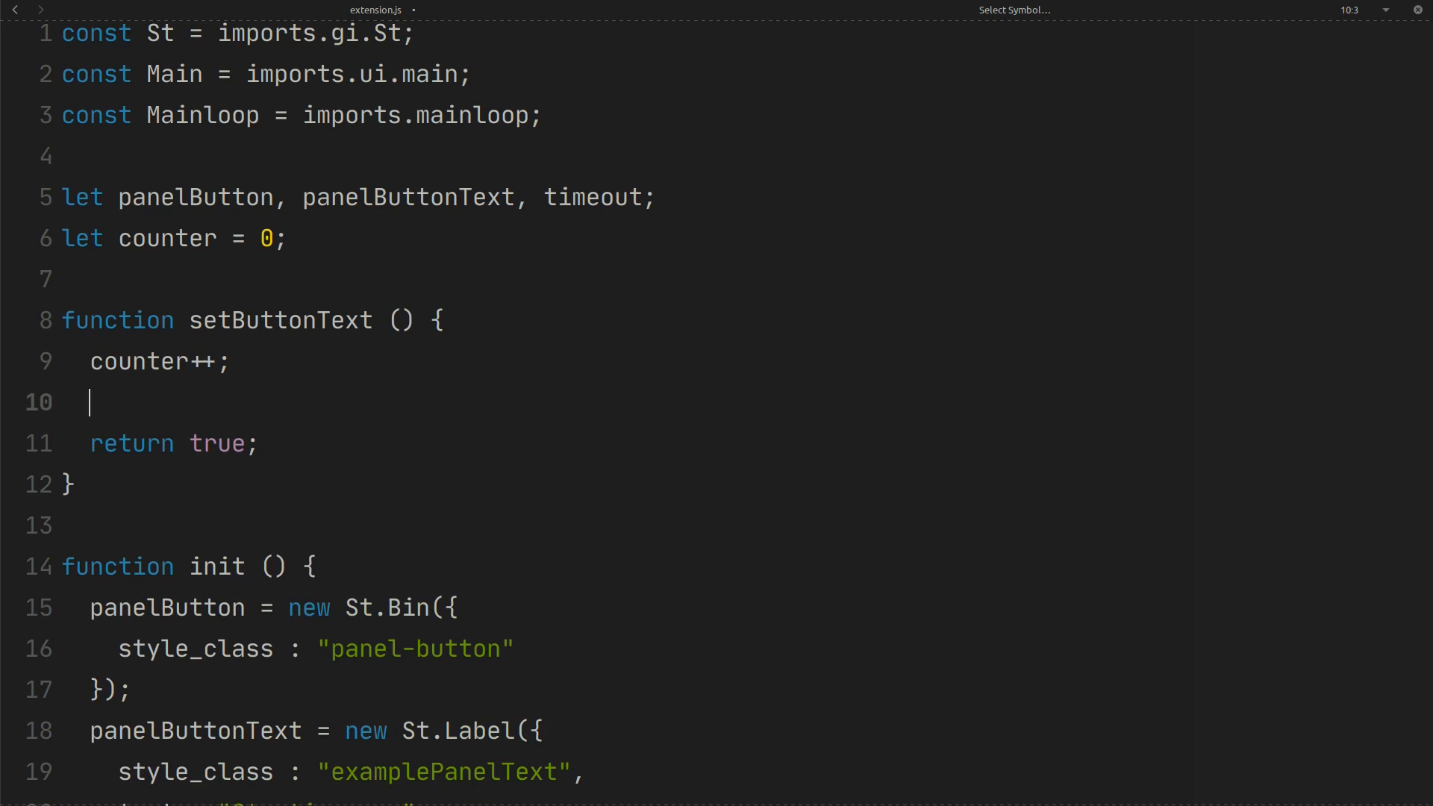
type("pane")
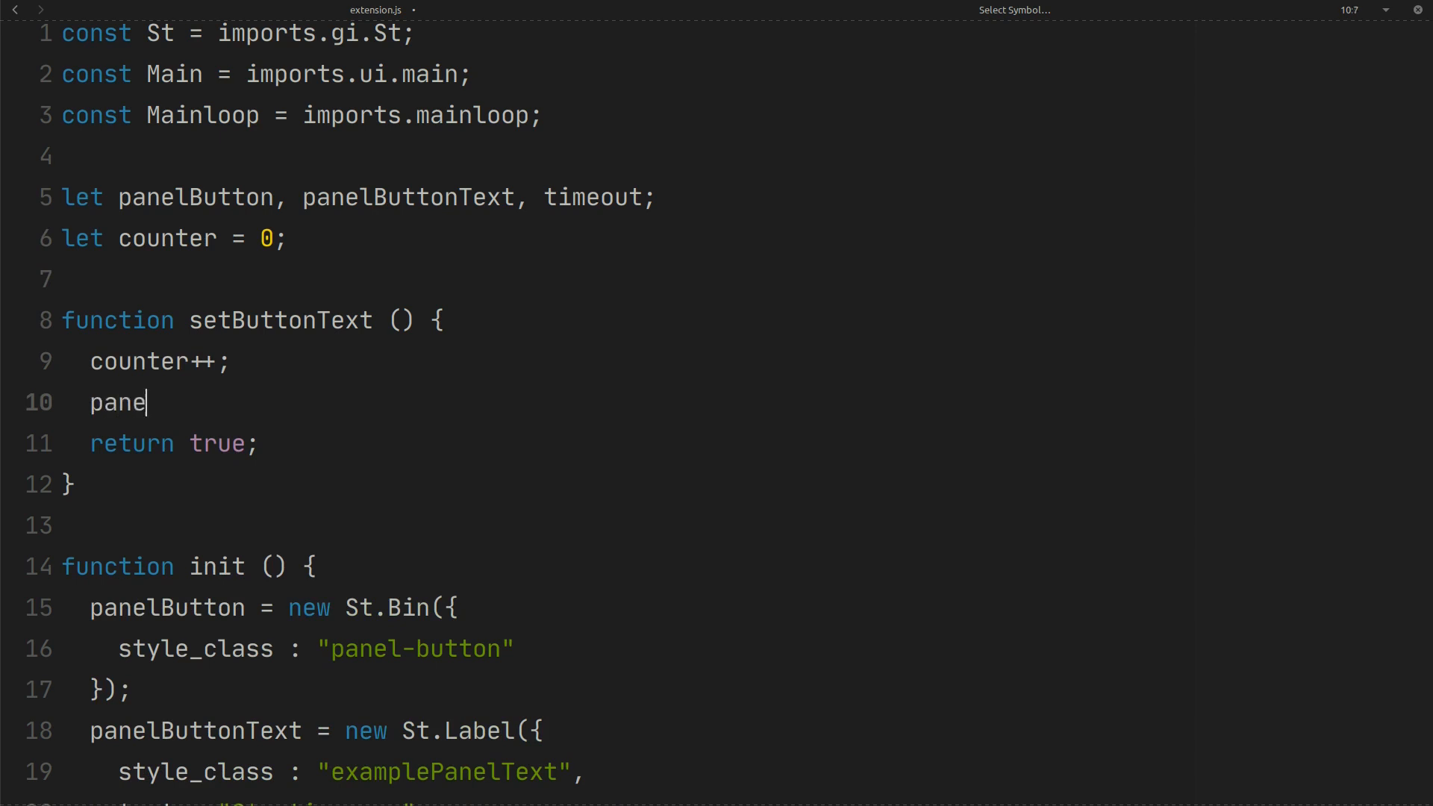
type("lButtonText")
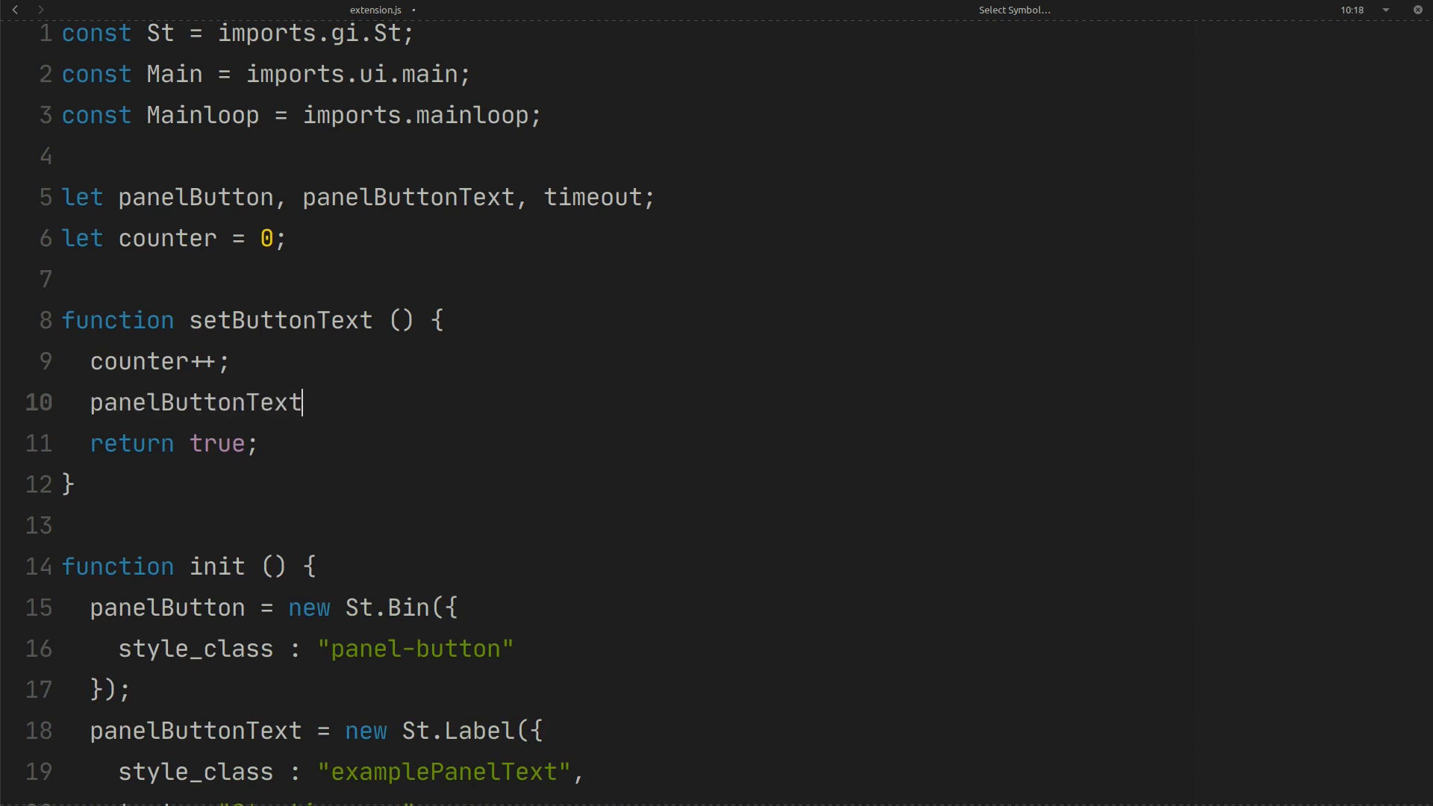
type(".set")
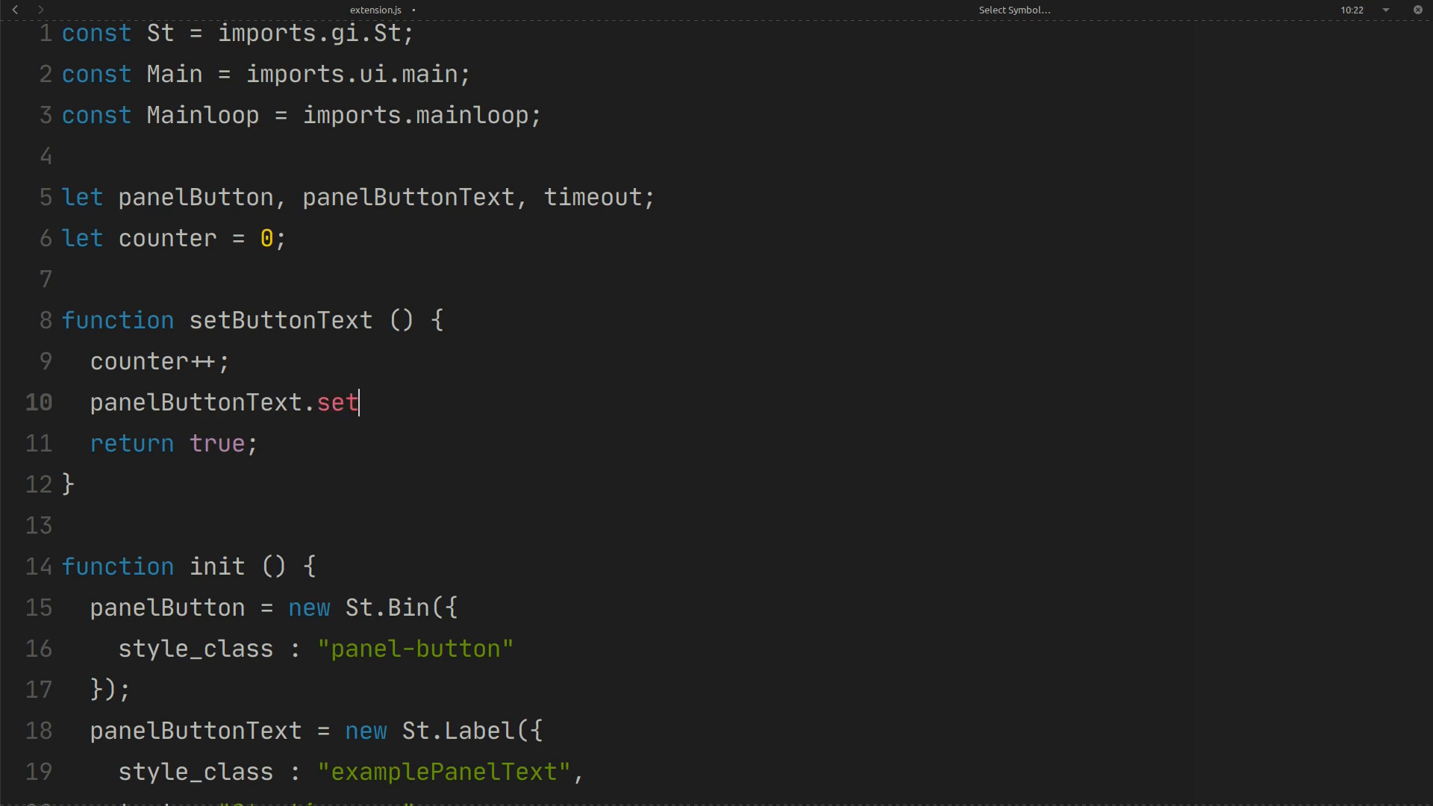
type("_text()")
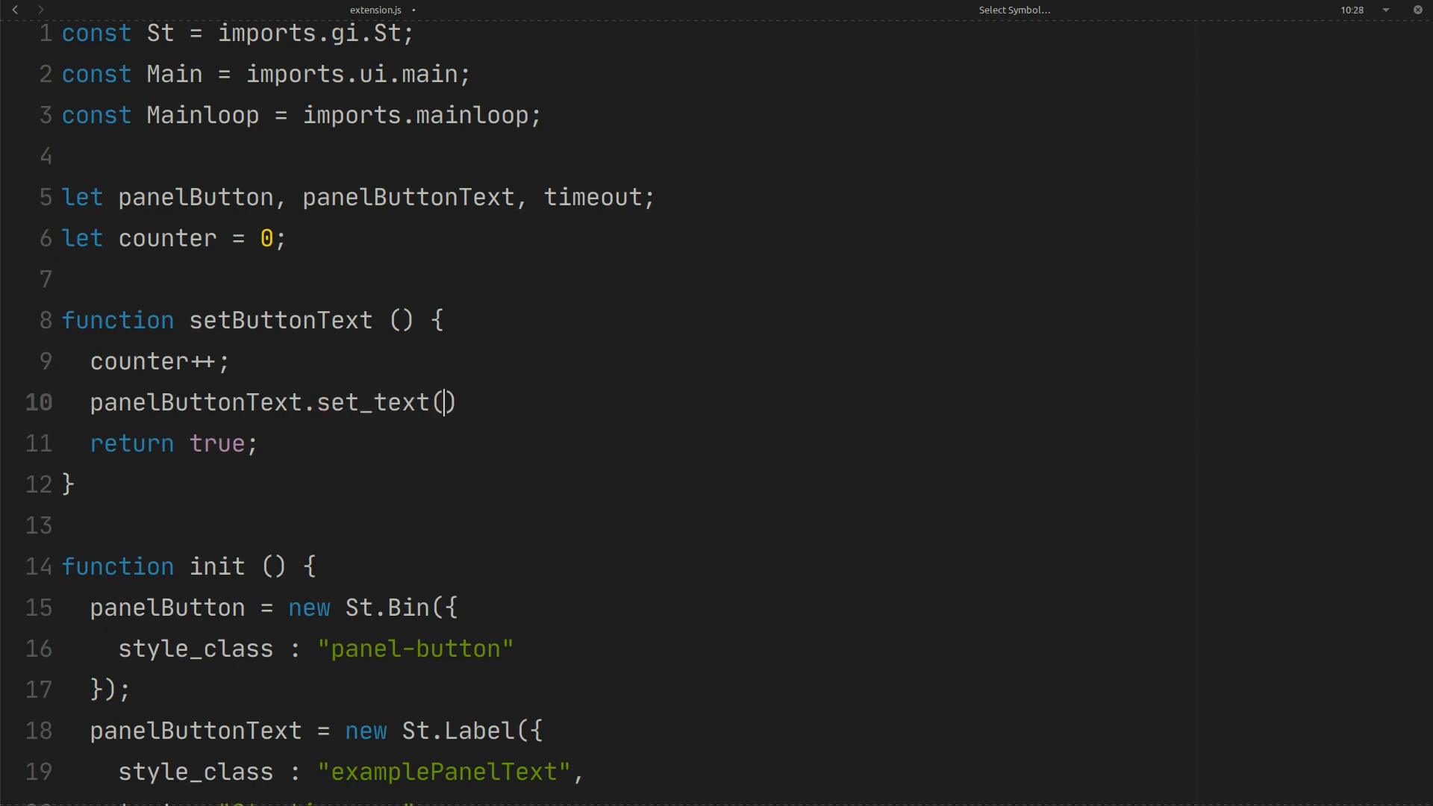
type(";")
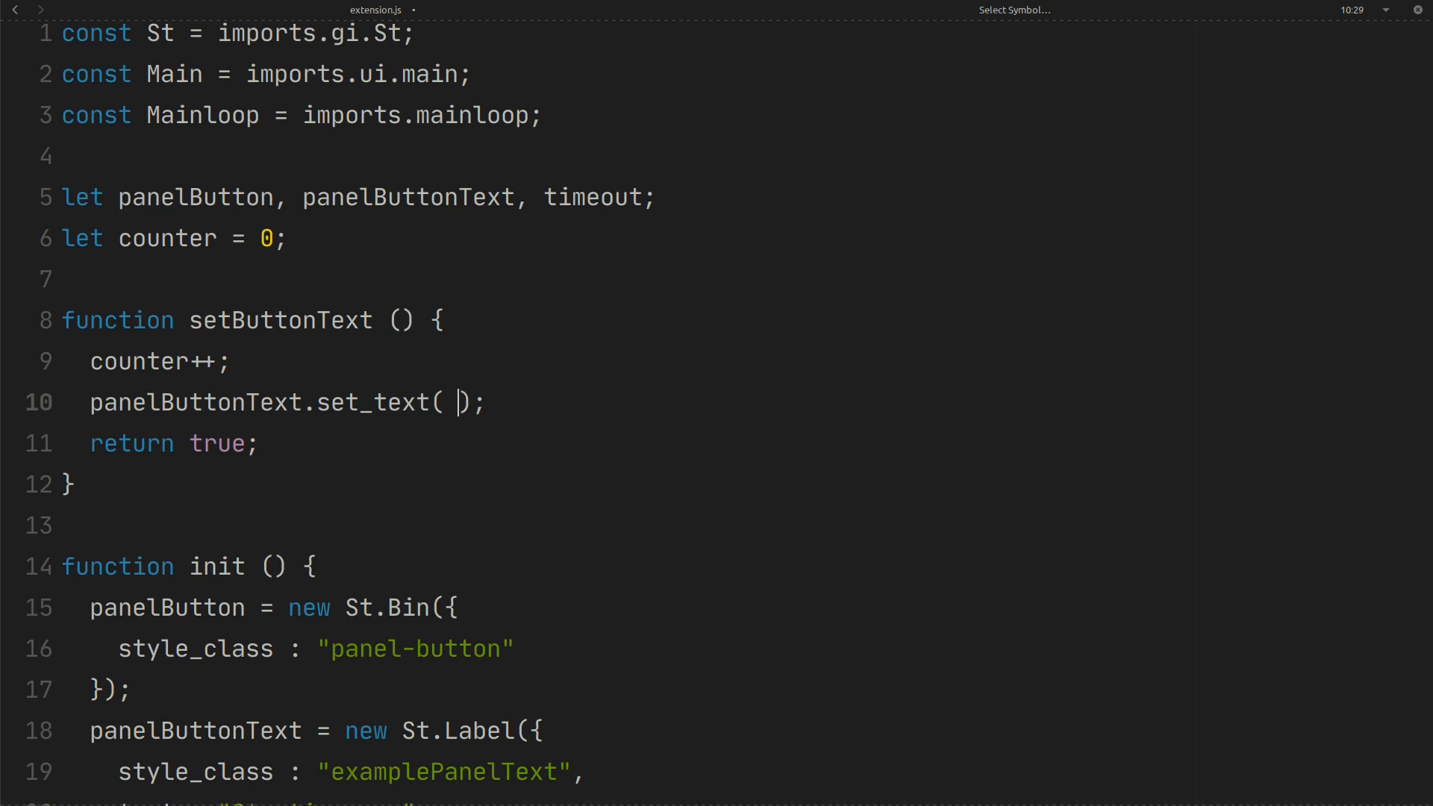
type("cou")
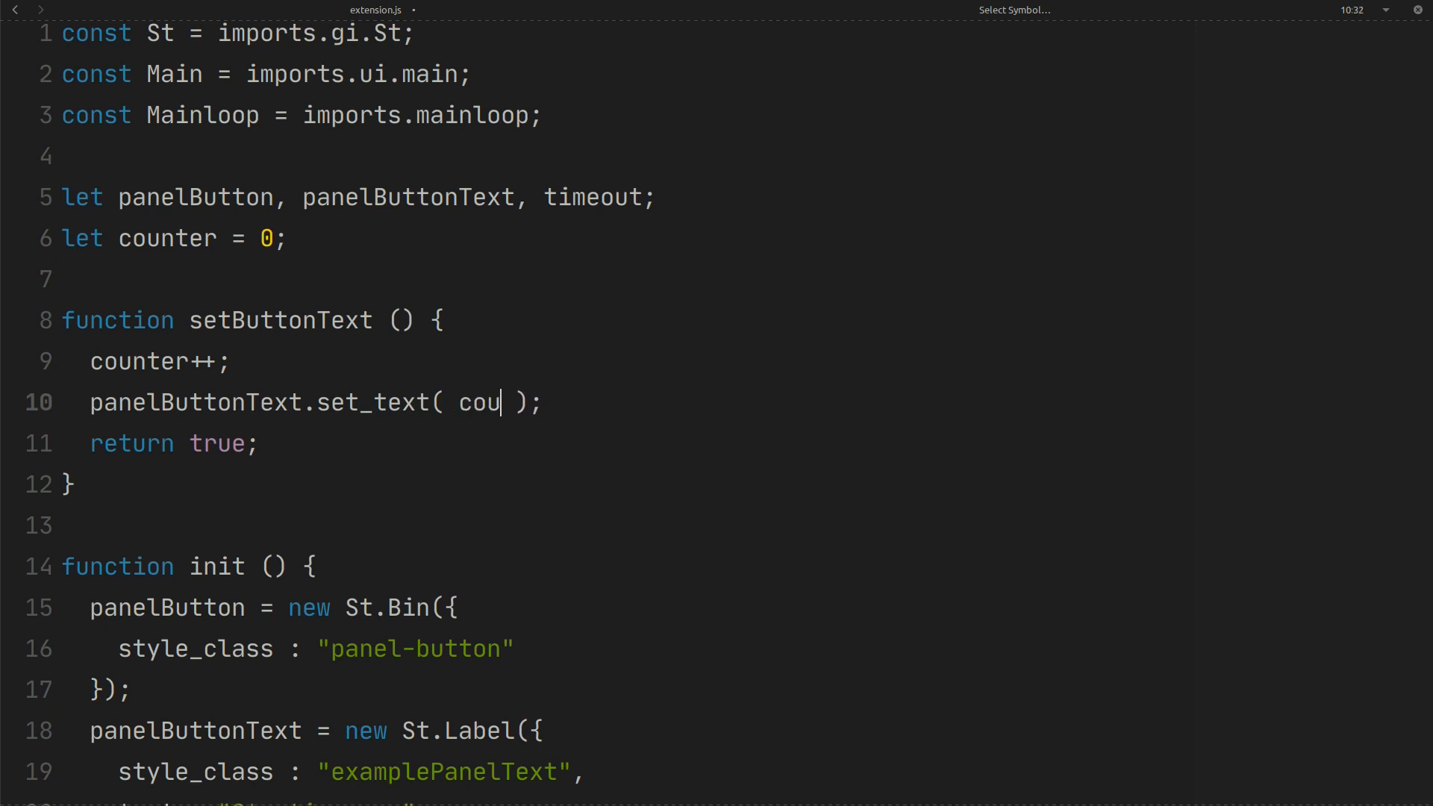
type("nter")
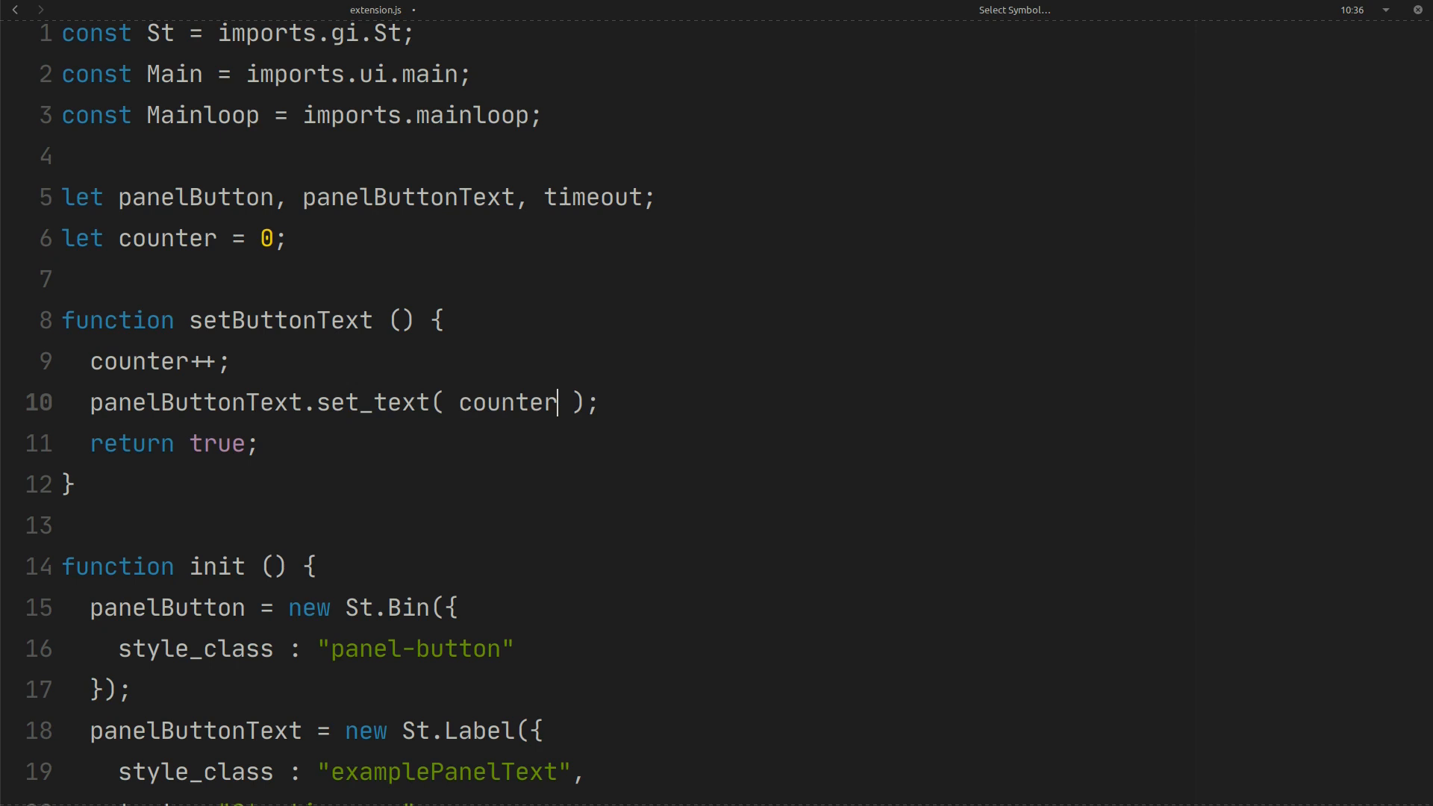
type(".toString()")
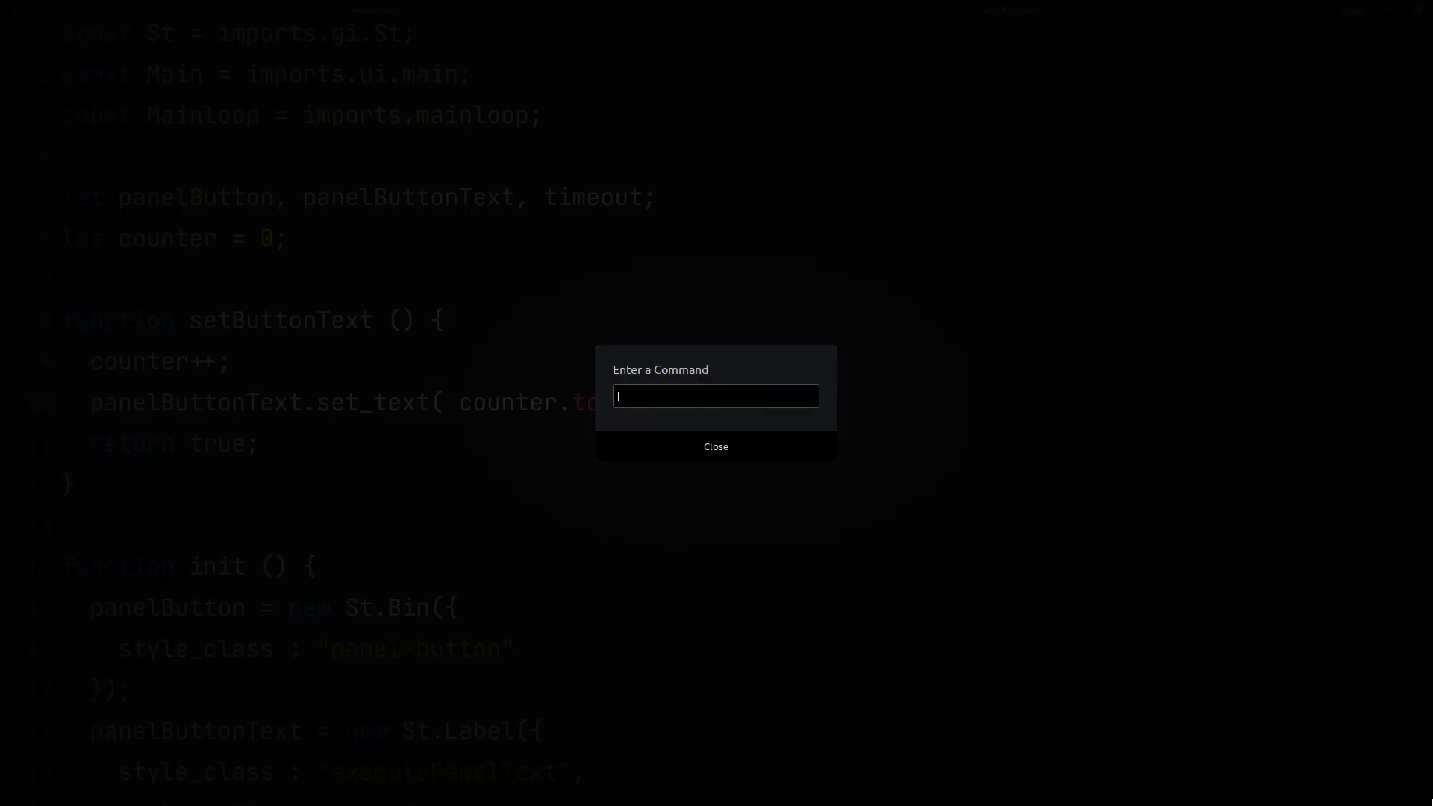
- Restart GNOME Shell with r, then select the counter code for removal
type("r")
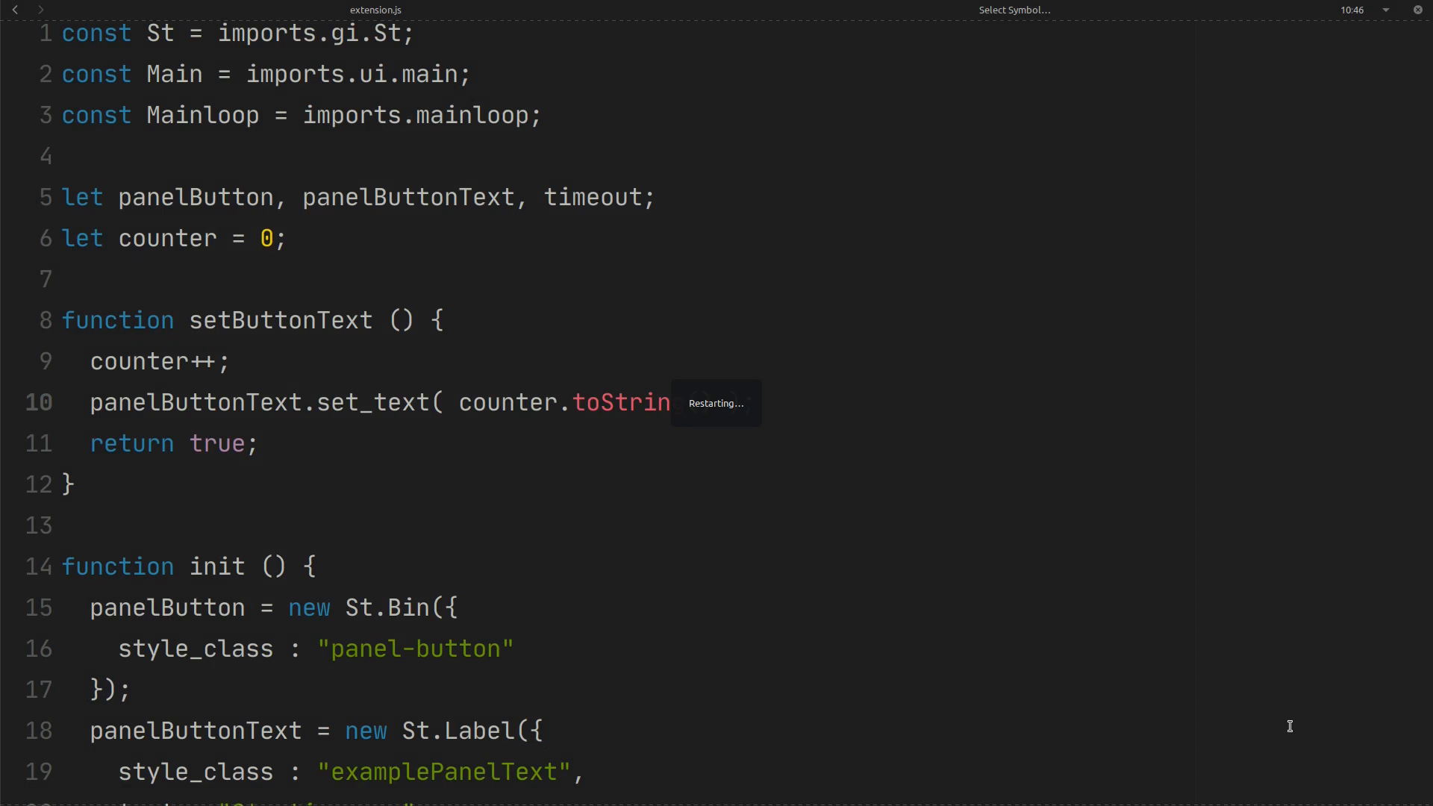
mouse_move(1293, 731)
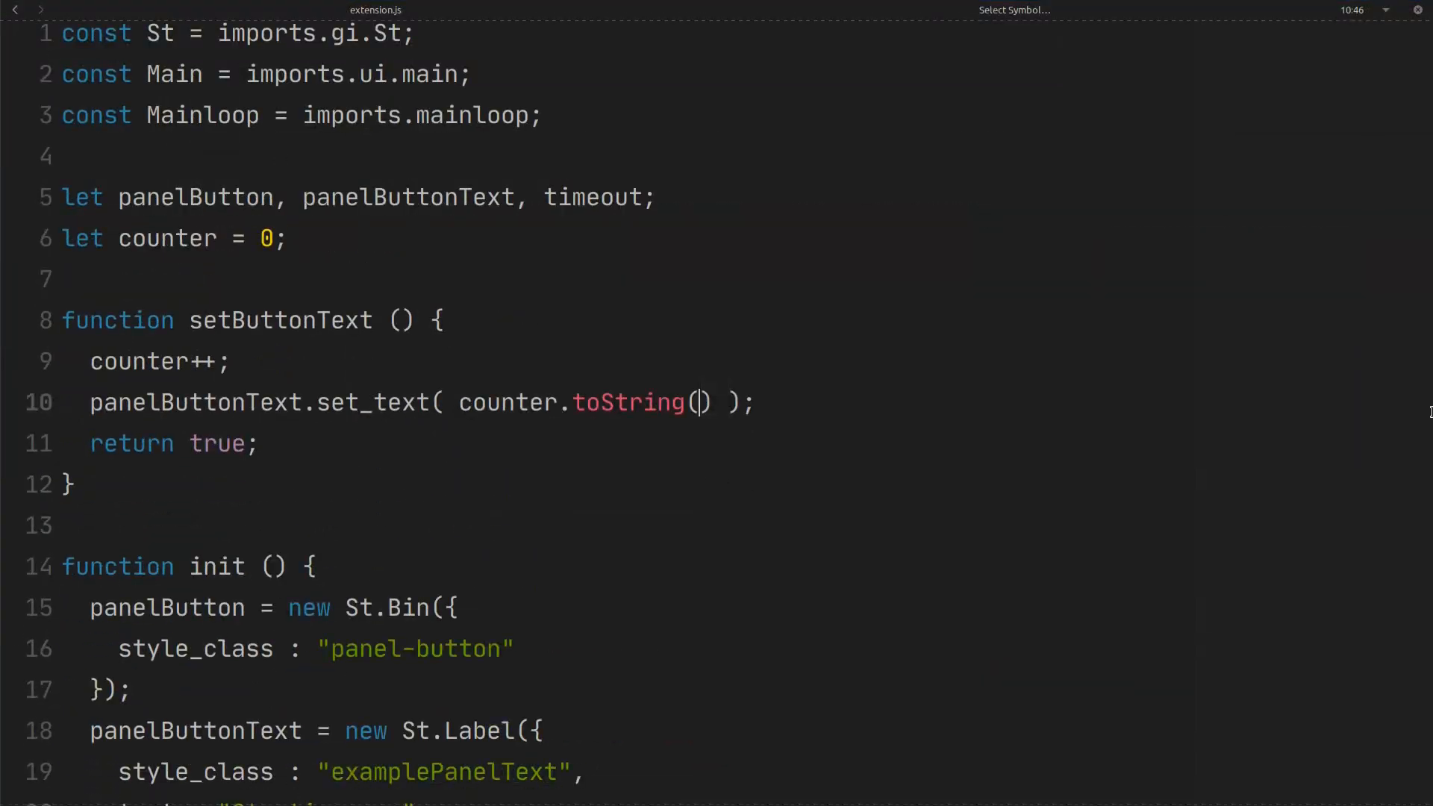
double_click(628, 403)
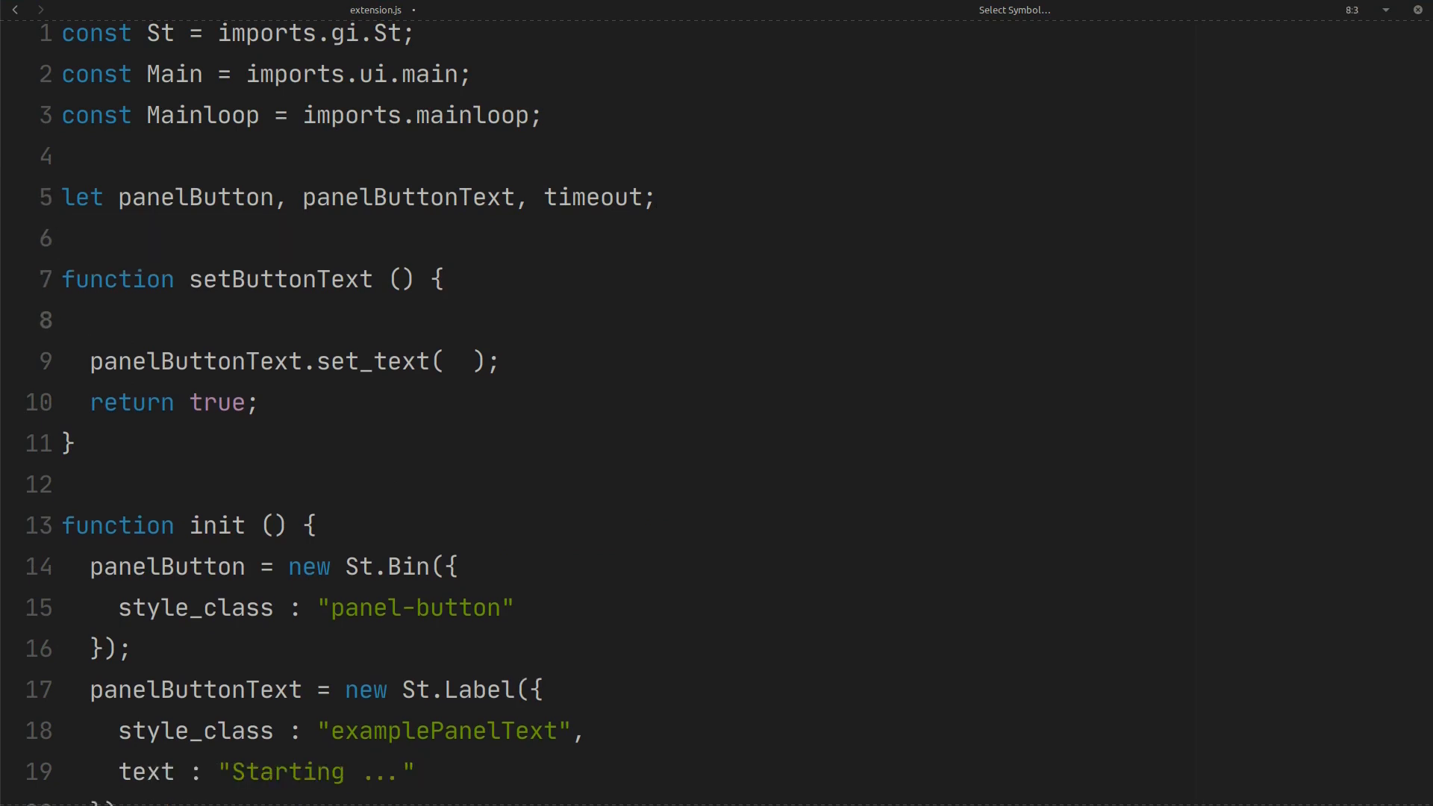
- Add const GLib = imports.gi.GLib; after the import lines
left_click(90, 320)
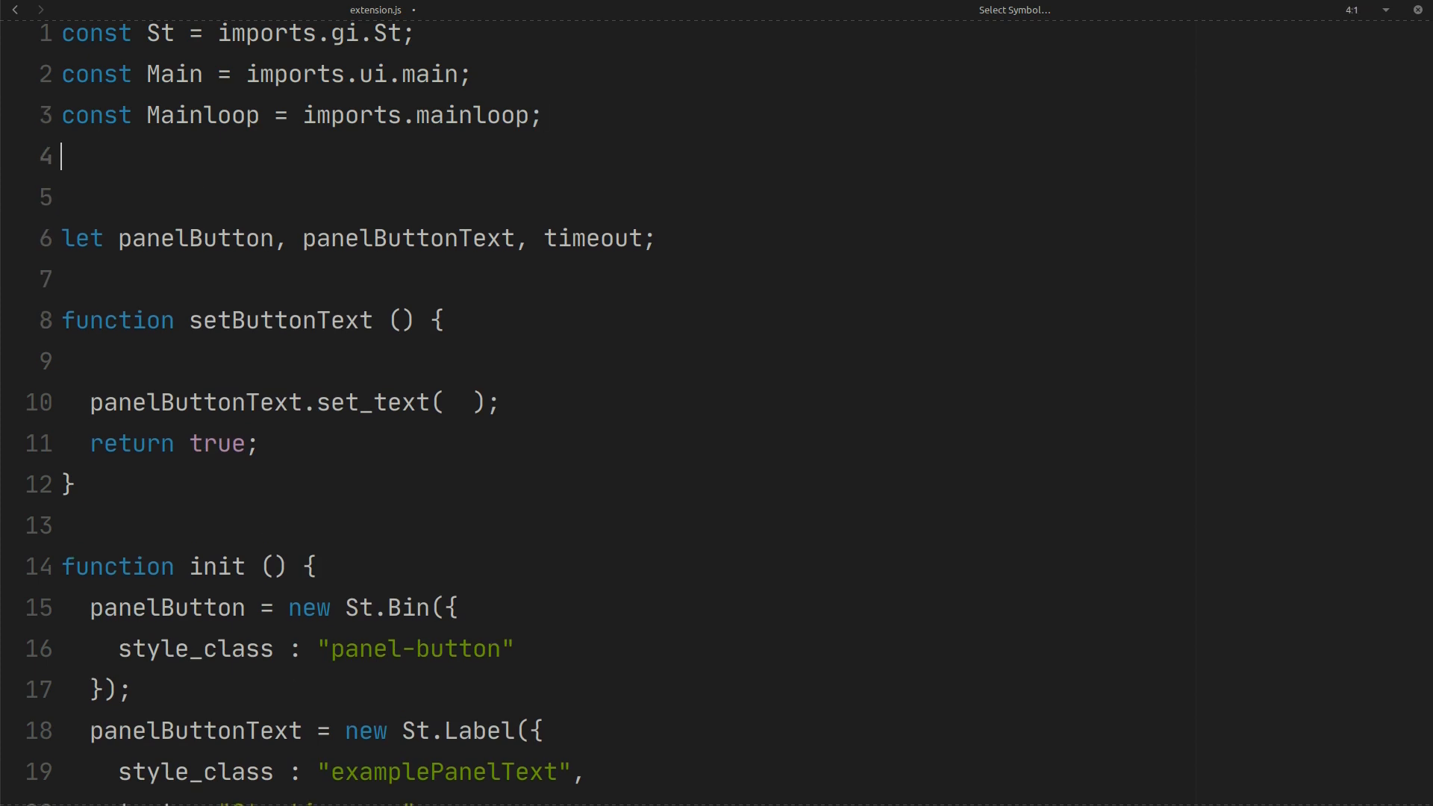
type("const")
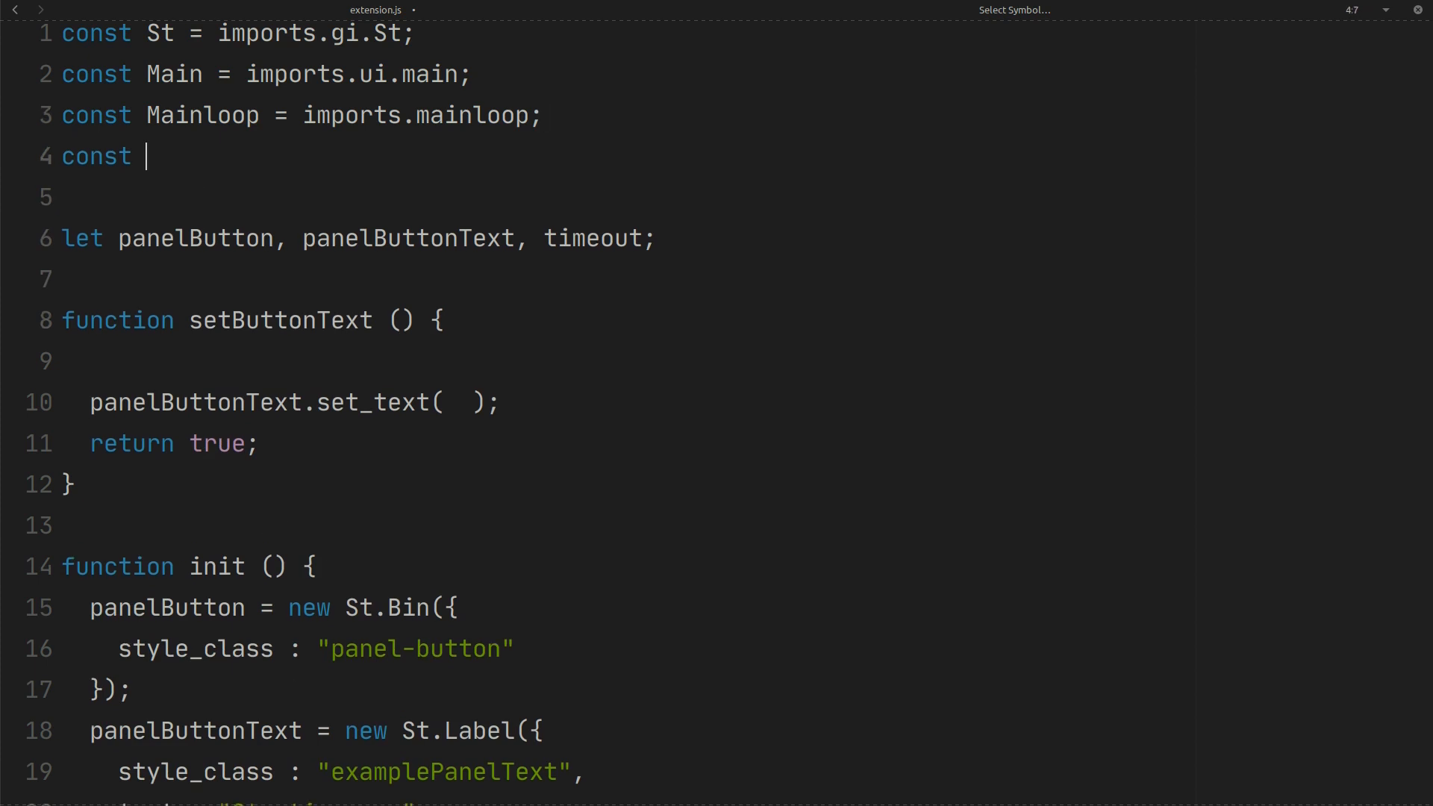
type("GLib =")
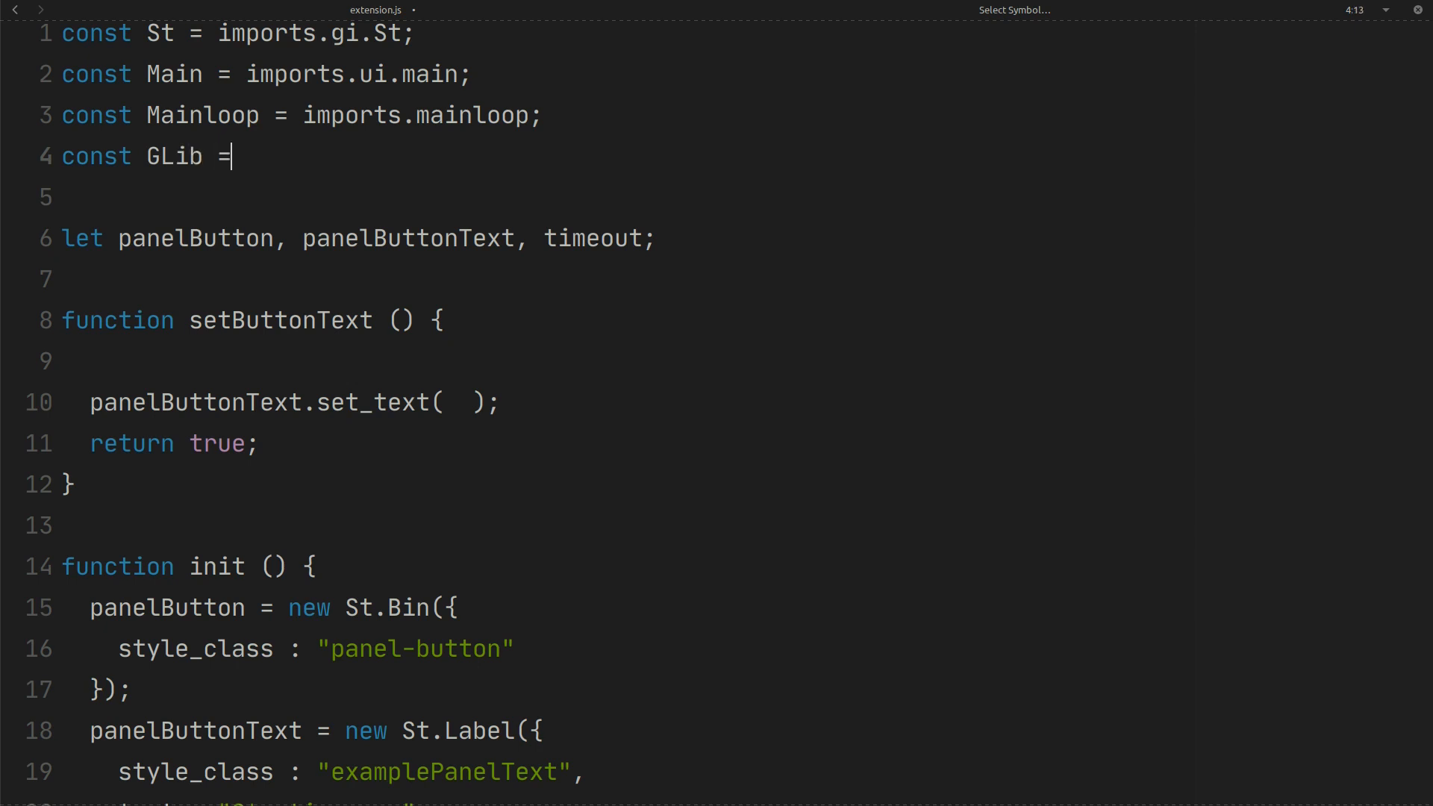
type("imports.")
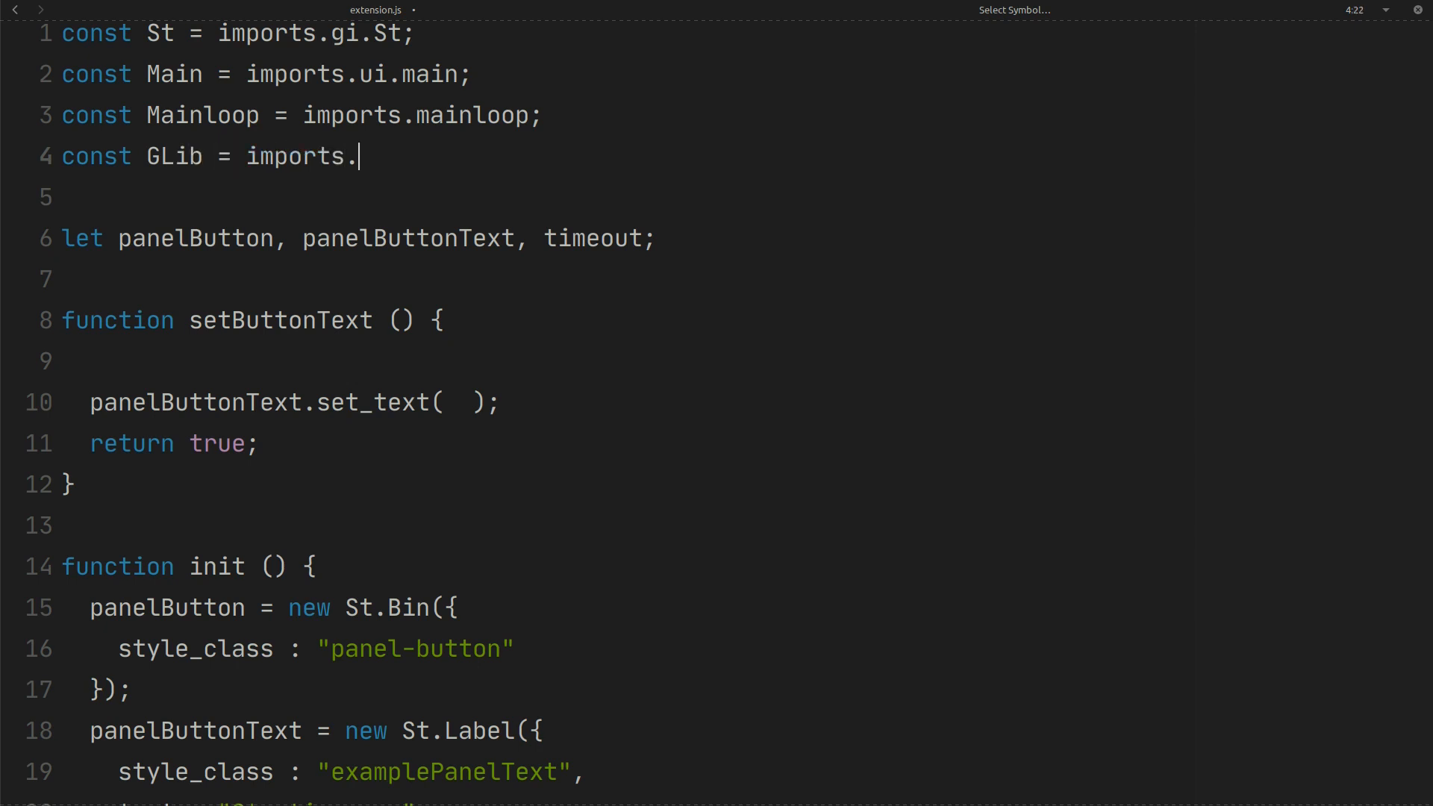
type("gi.")
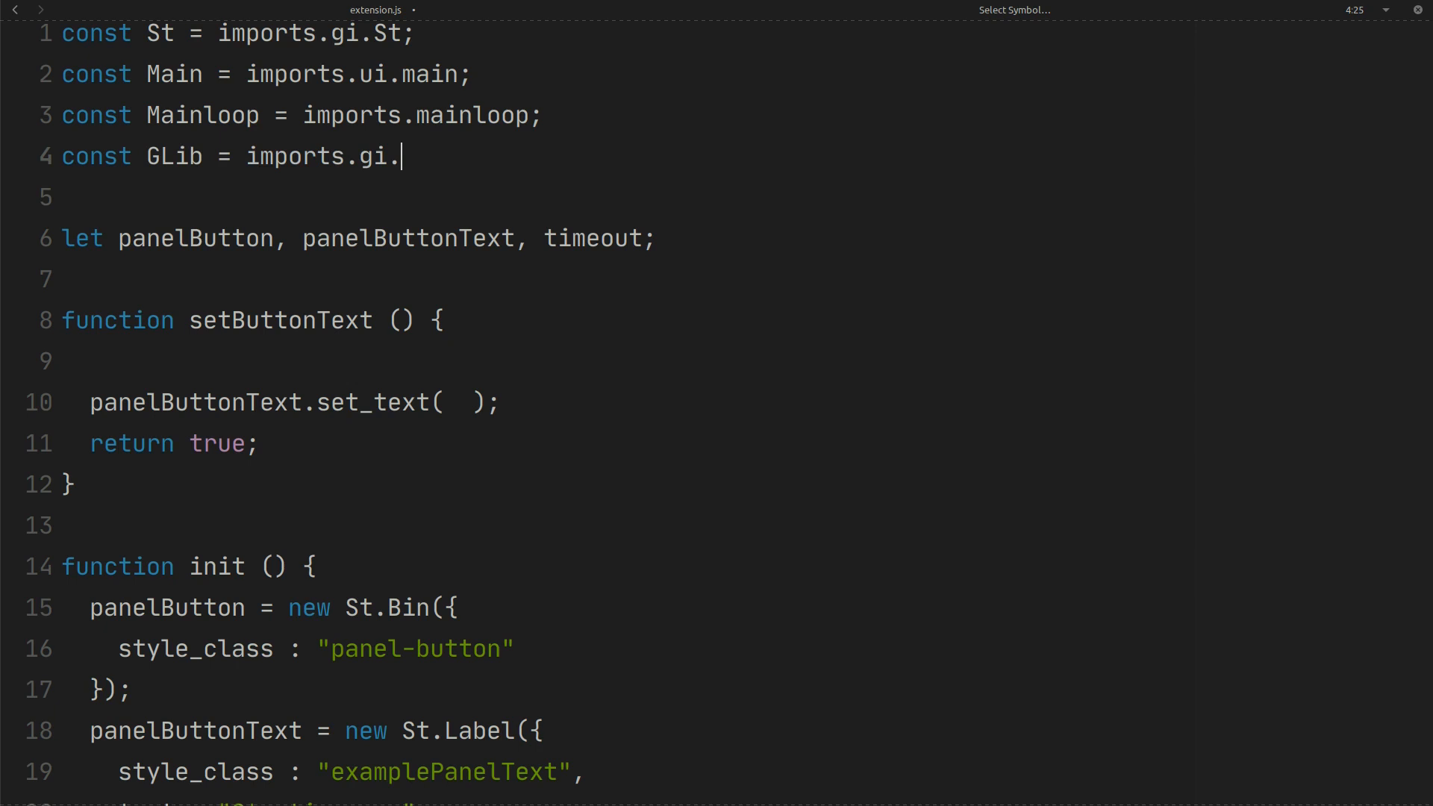
type("GLib")
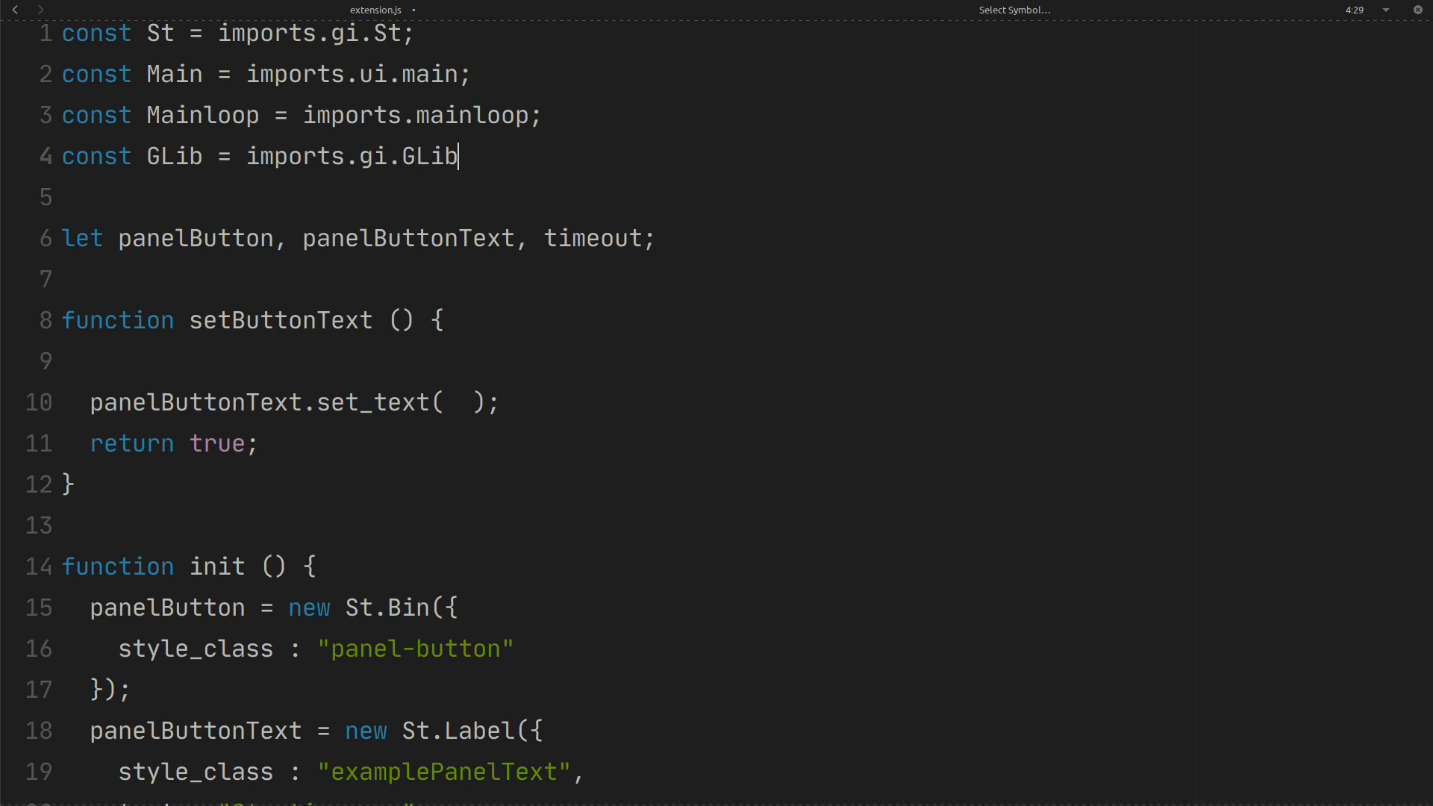
type(";")
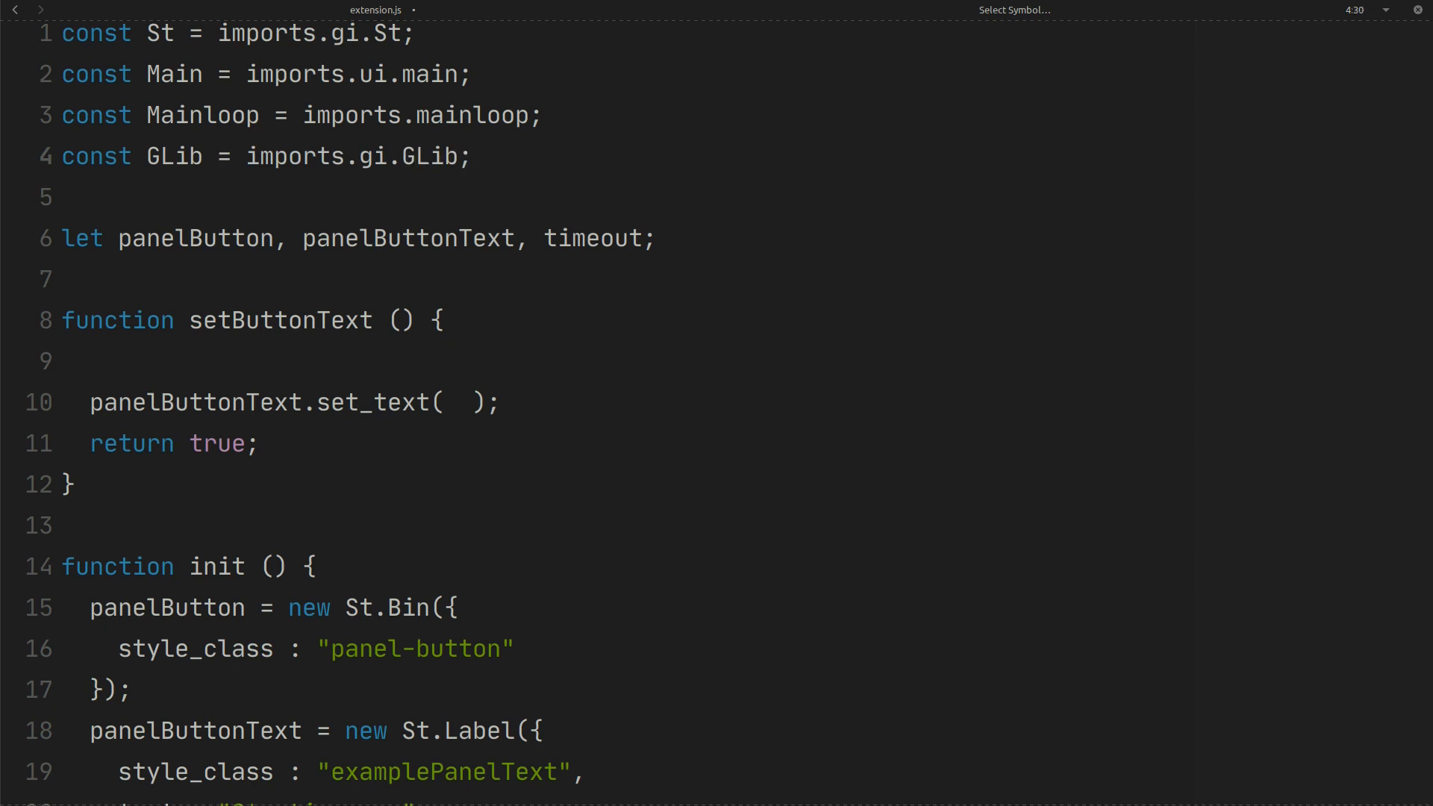
- In setButtonText, assign var ok, out, err, exit from GLib.spawn_command_line_sync('')
left_click(90, 360)
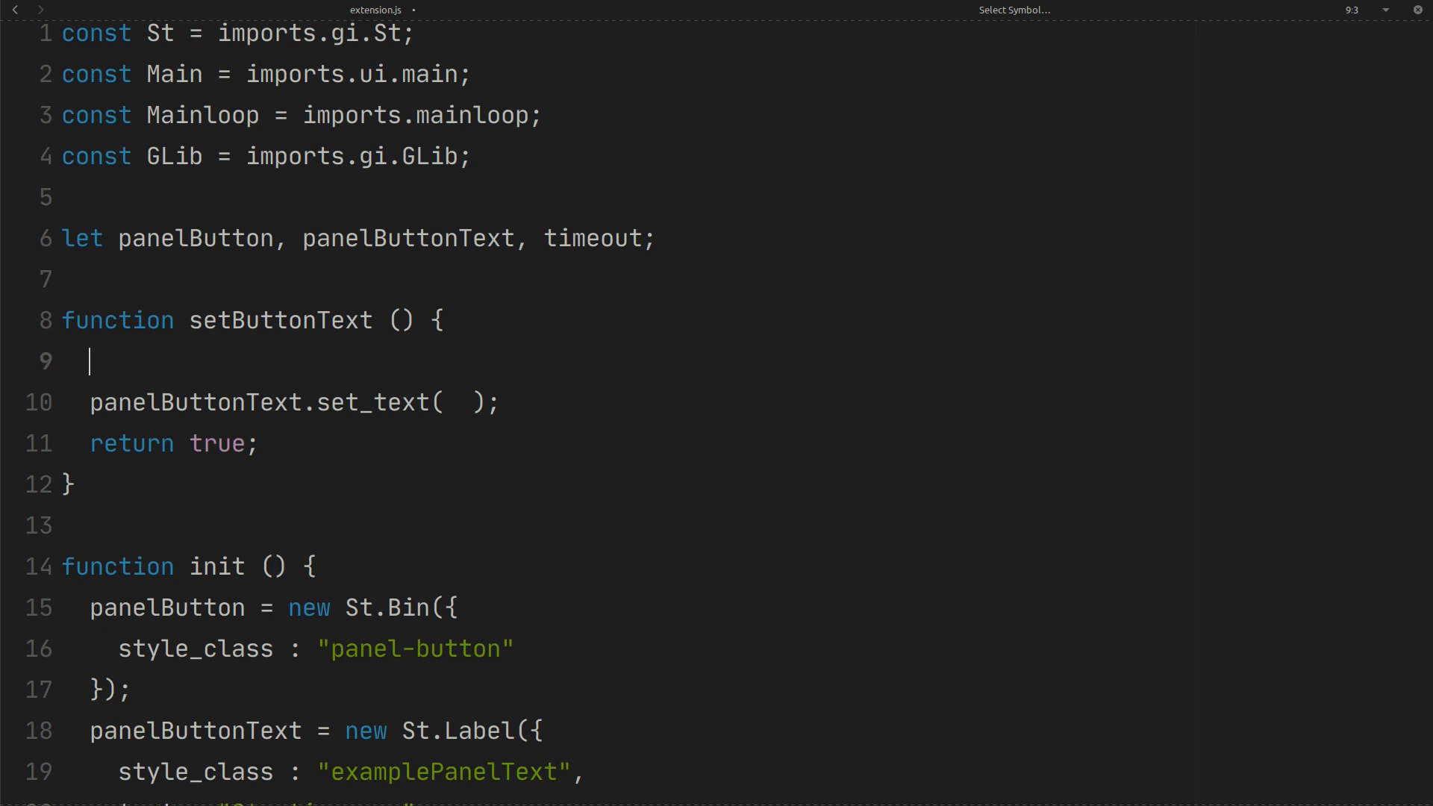
type("GLoi")
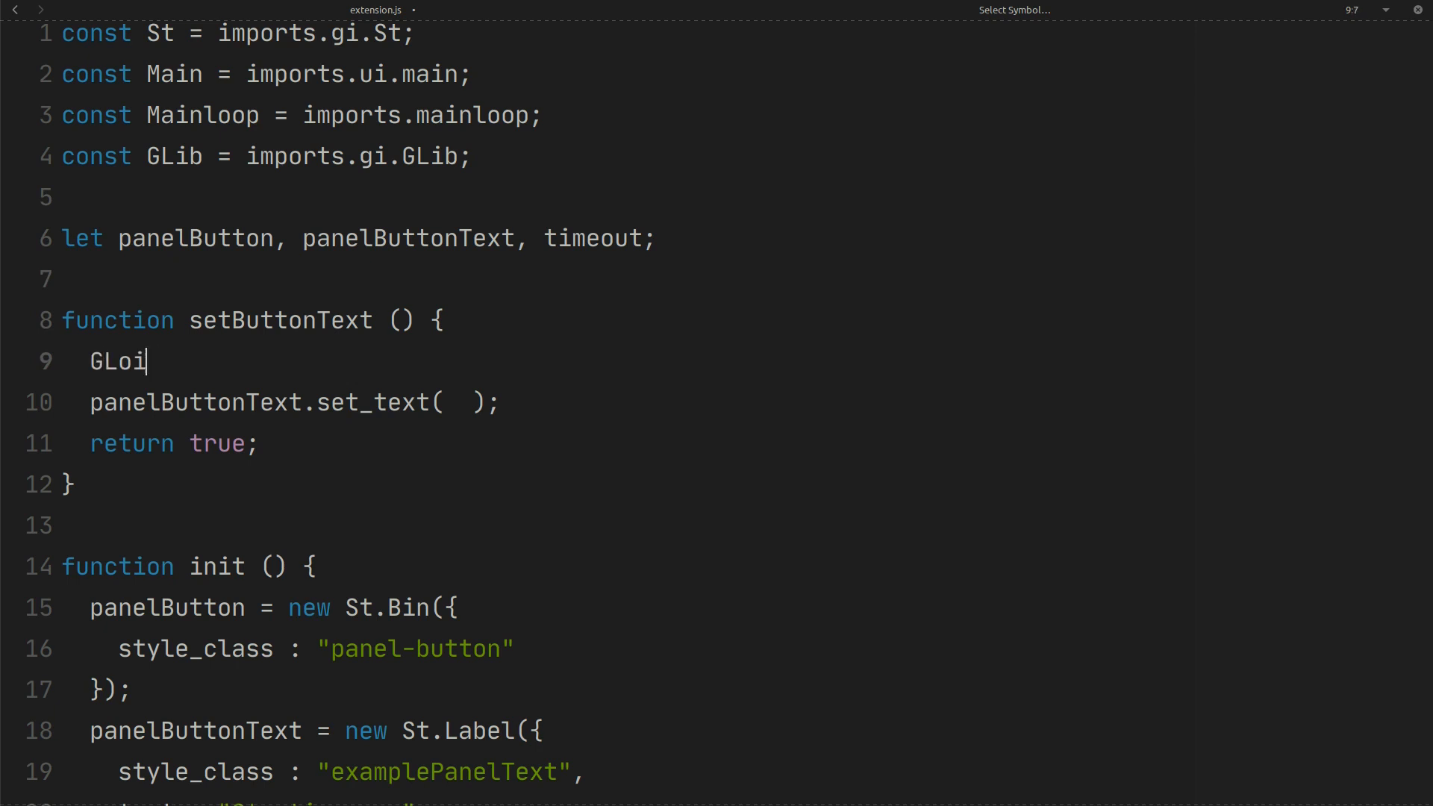
type("b.")
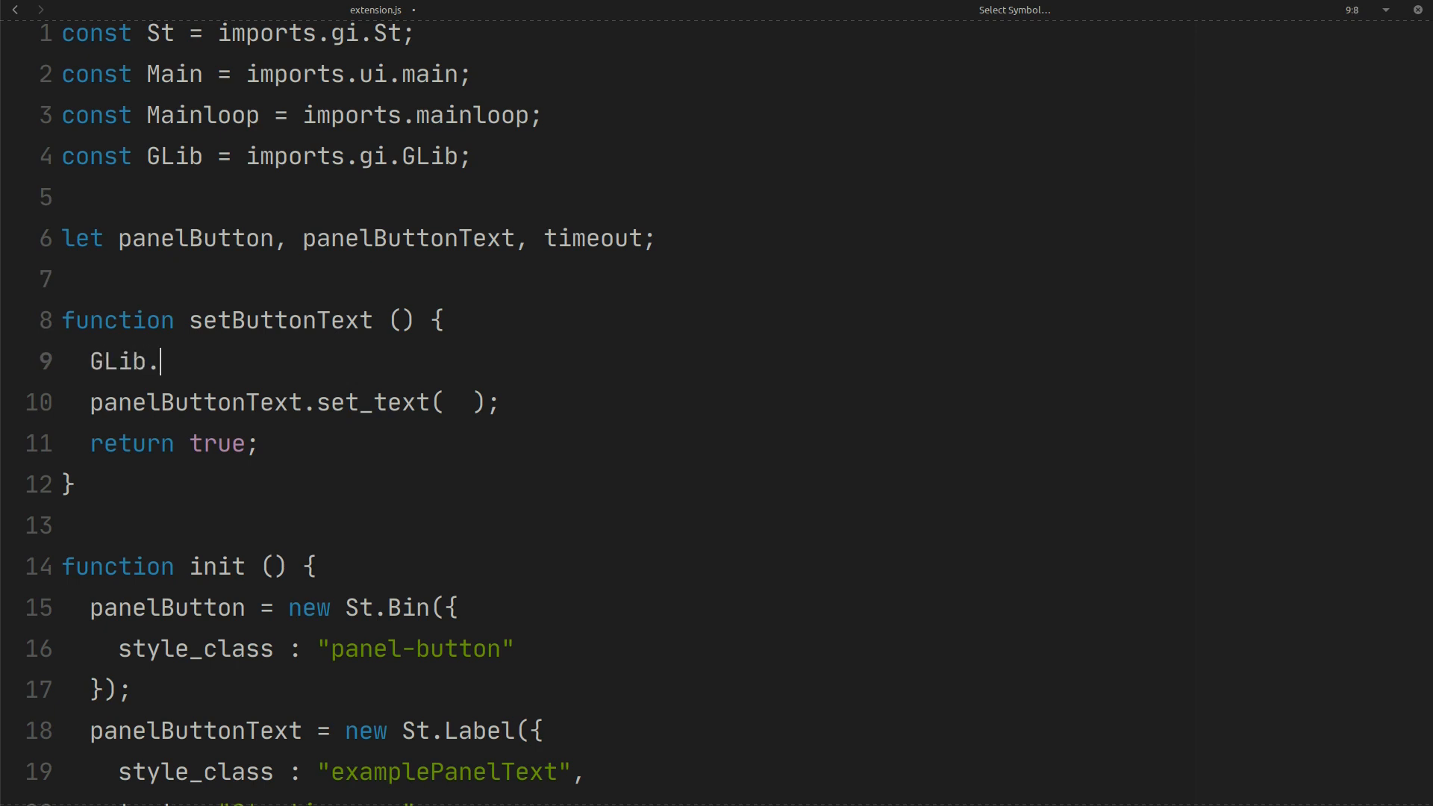
type("spa")
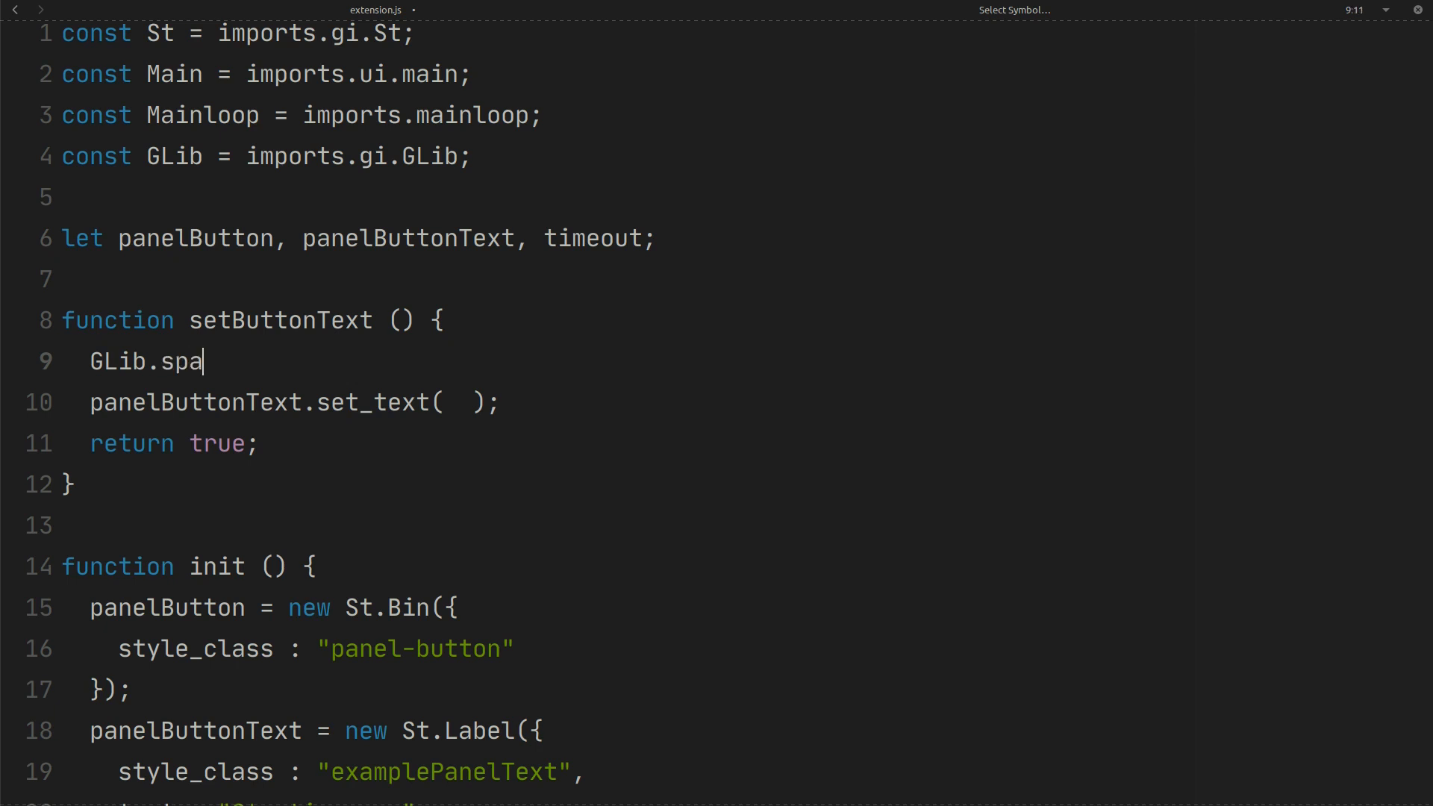
type("wn_com")
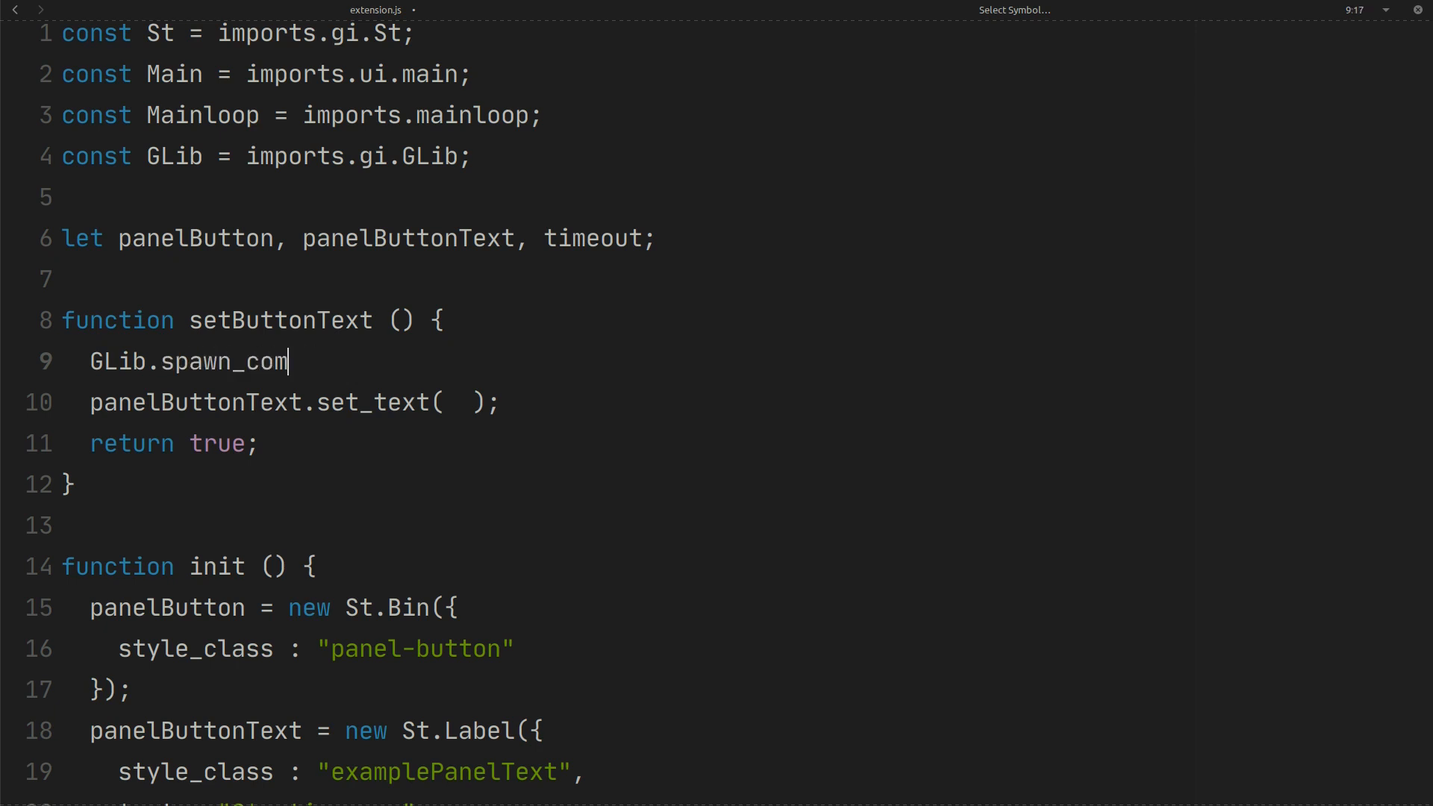
type("mand_line")
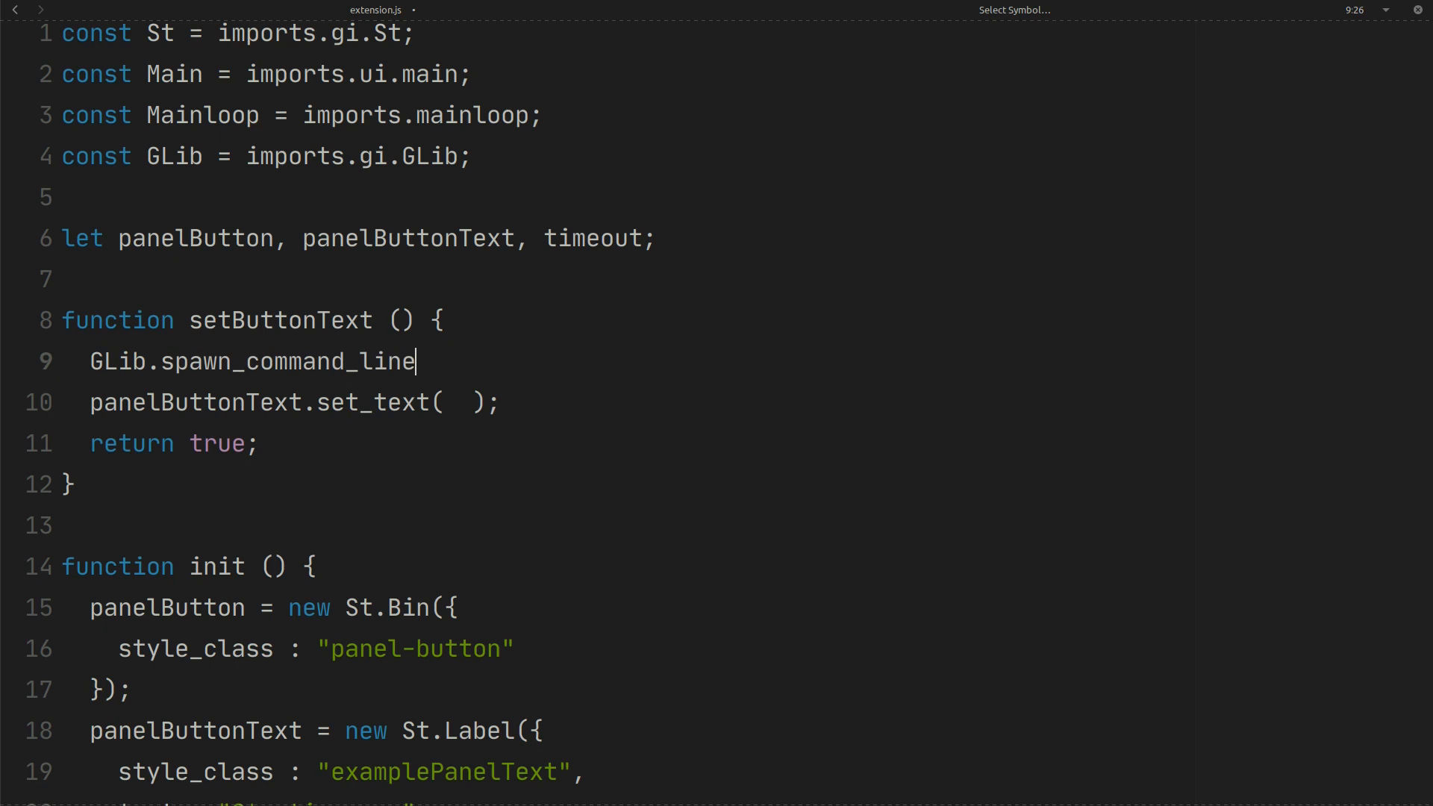
type("_syn")
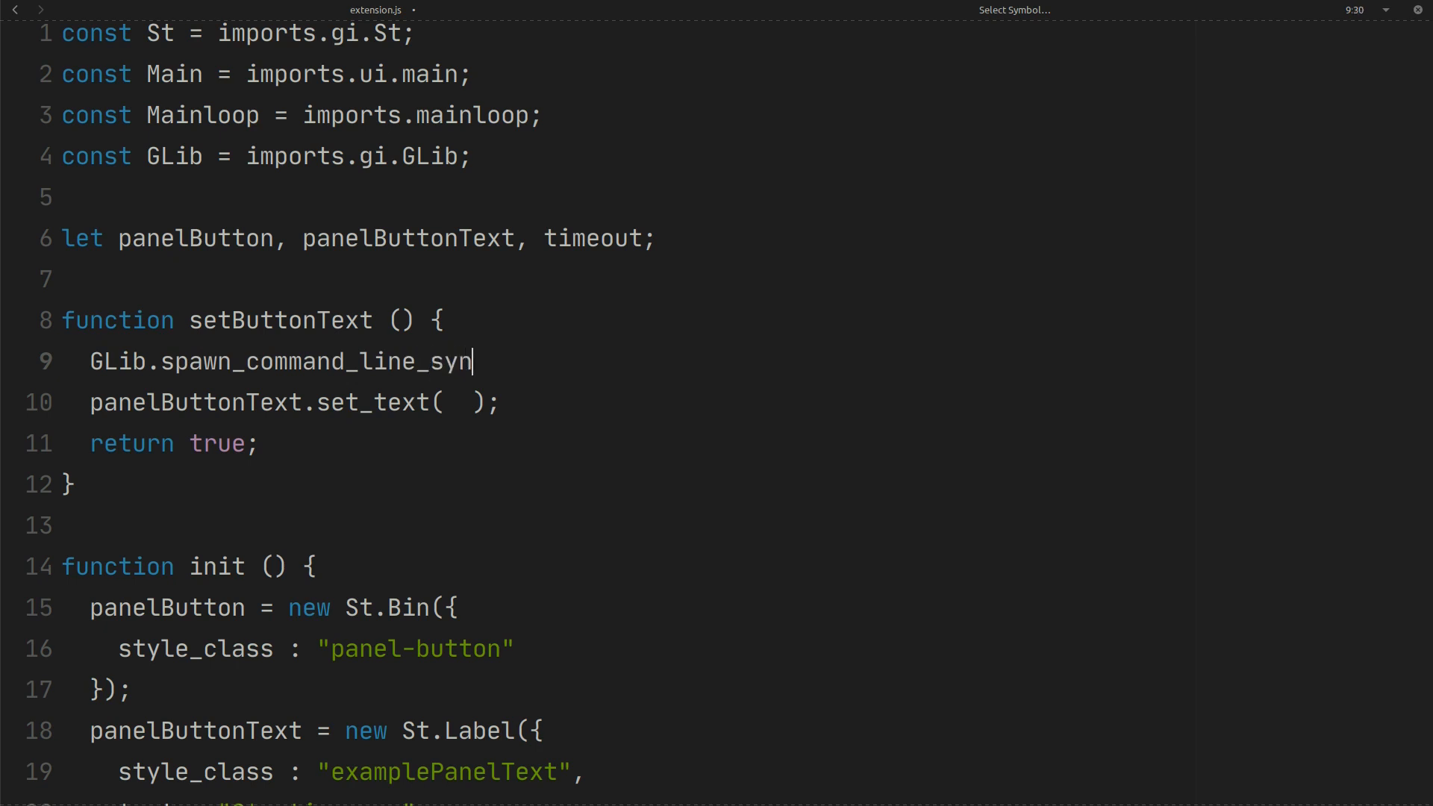
type("c();")
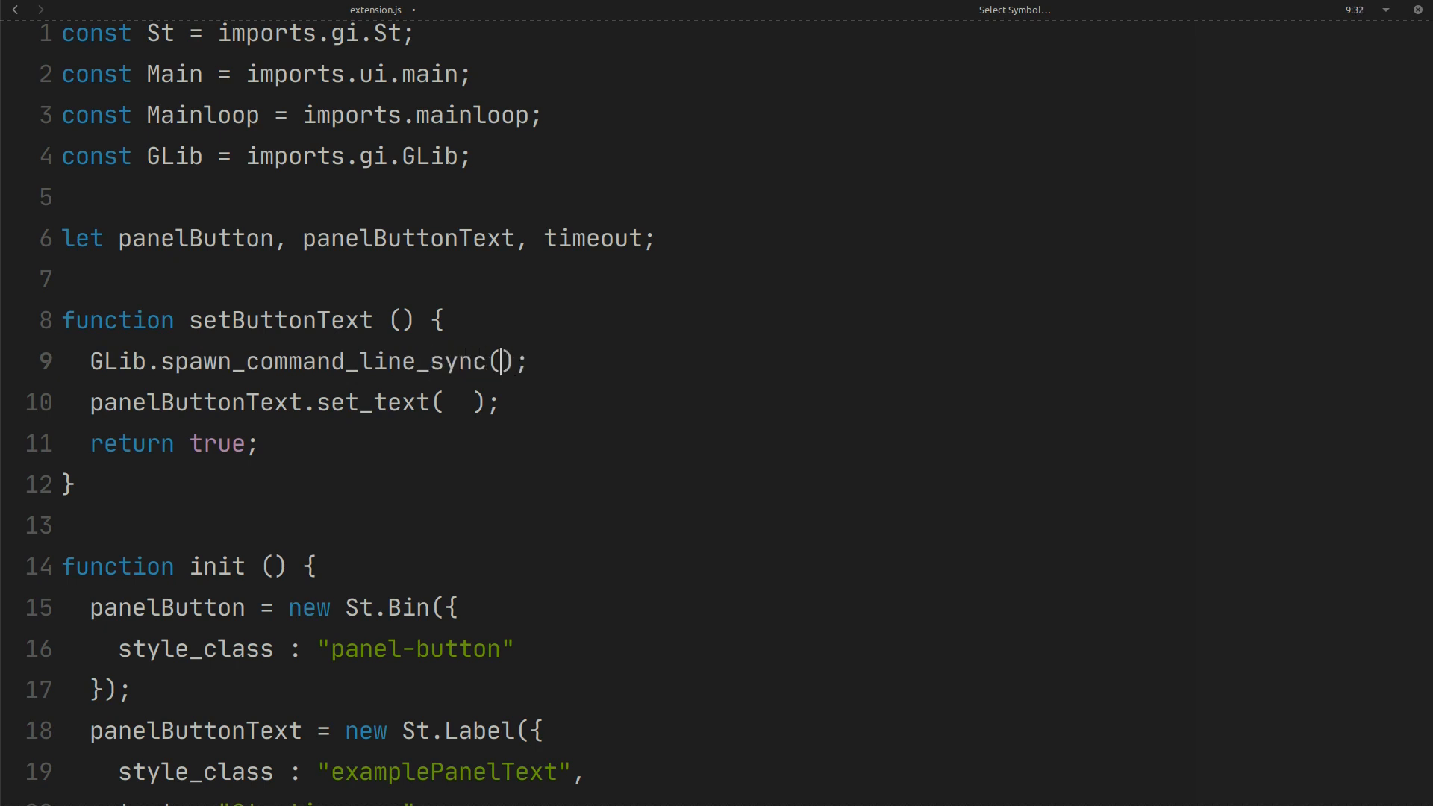
type("''")
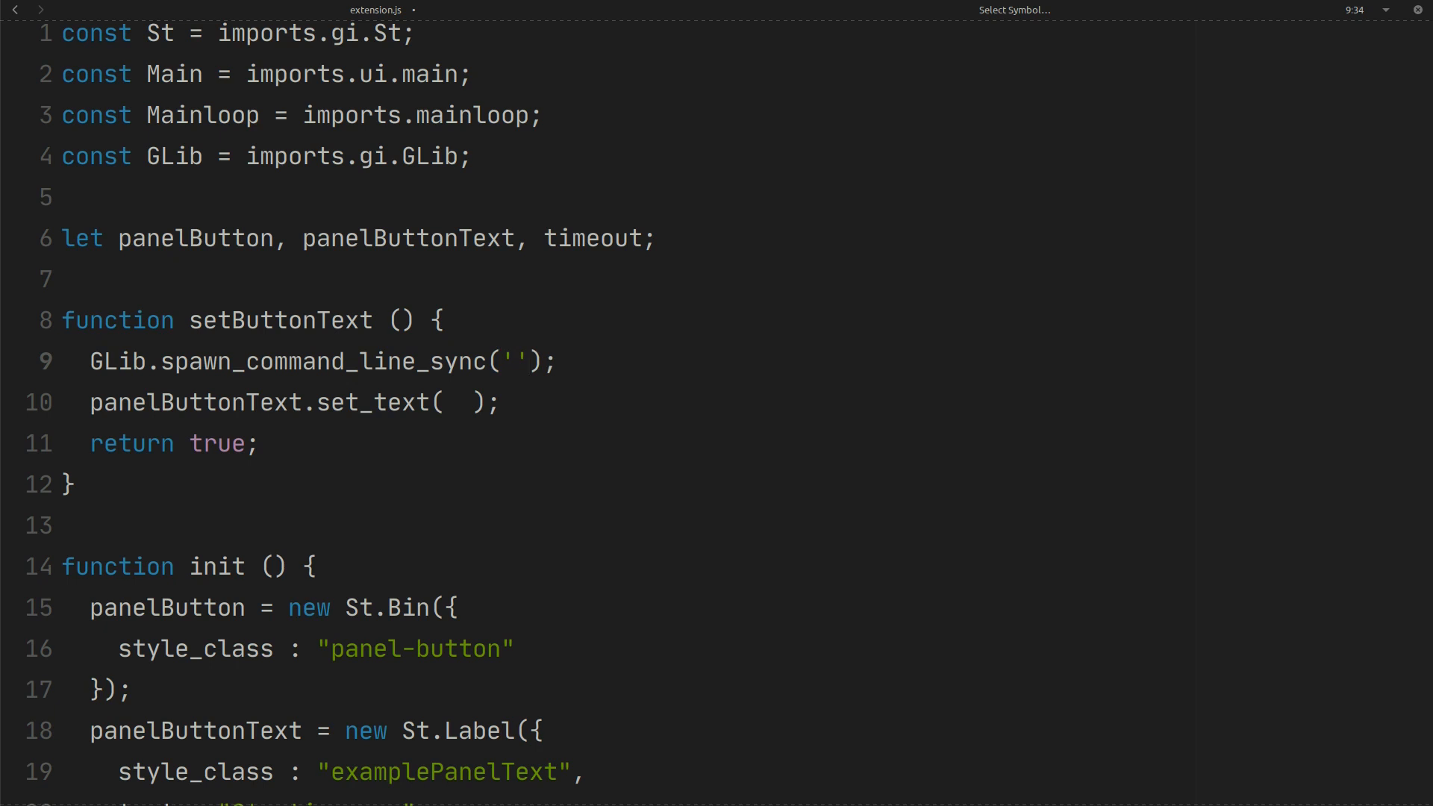
type("var [] =")
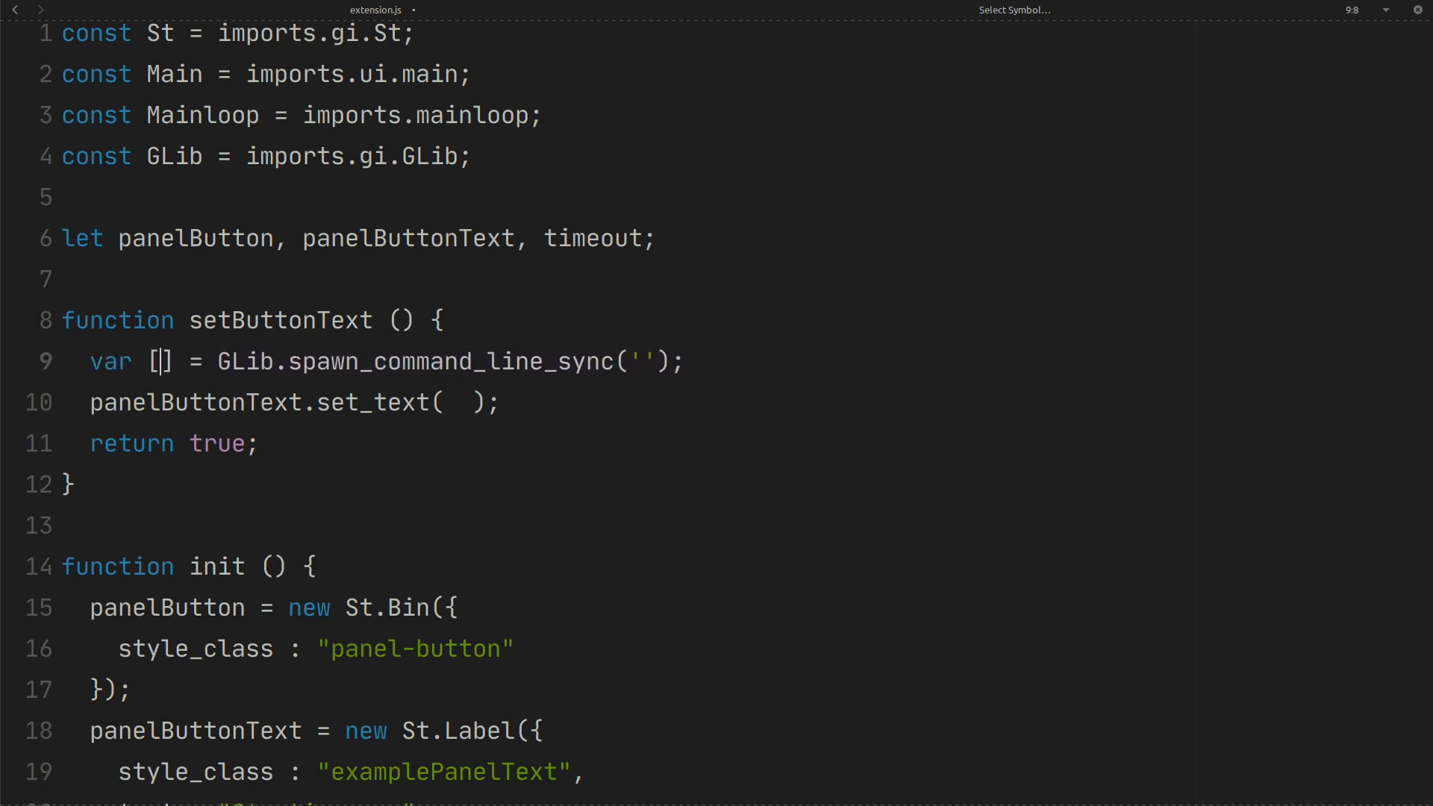
type("ok,")
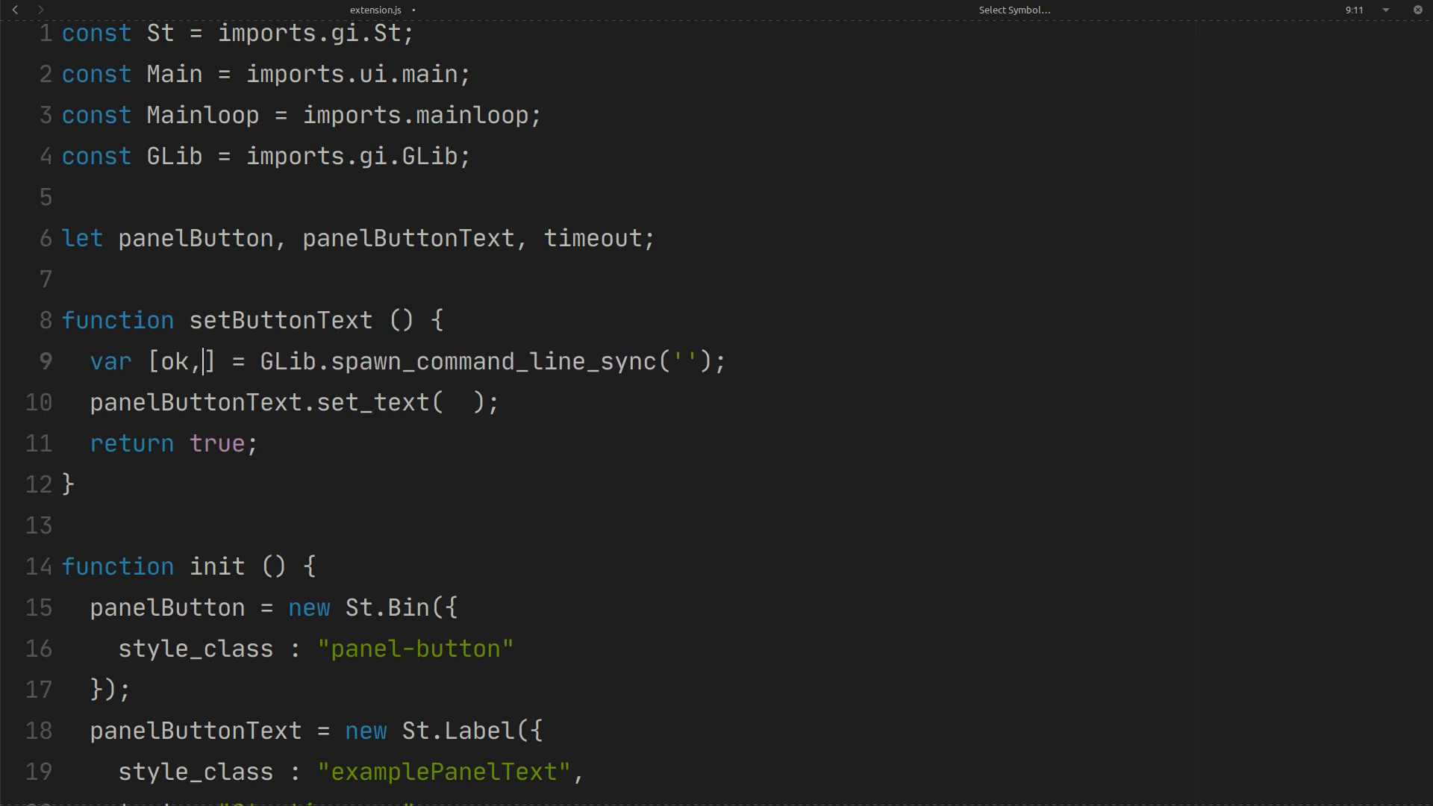
type("out, err")
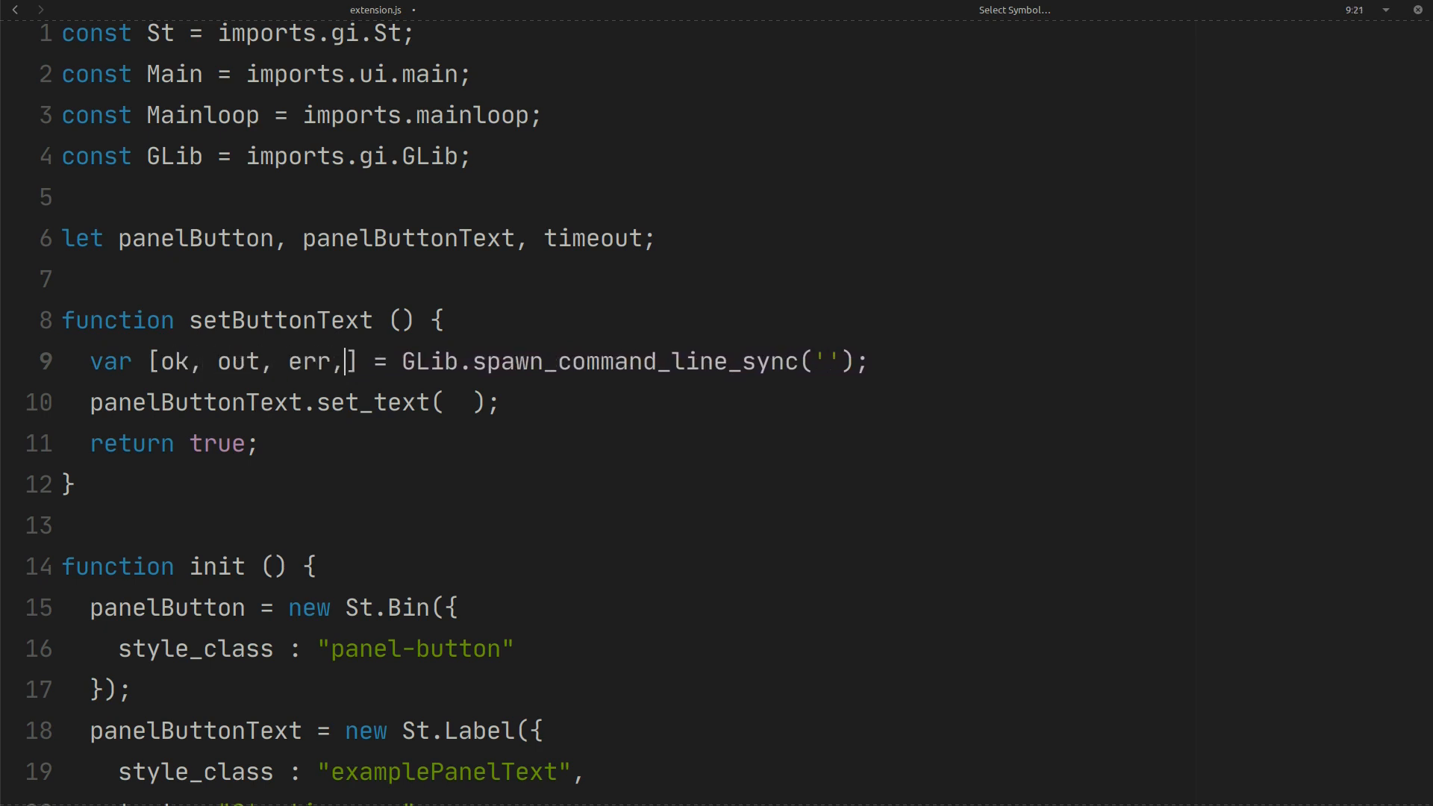
type("exit")
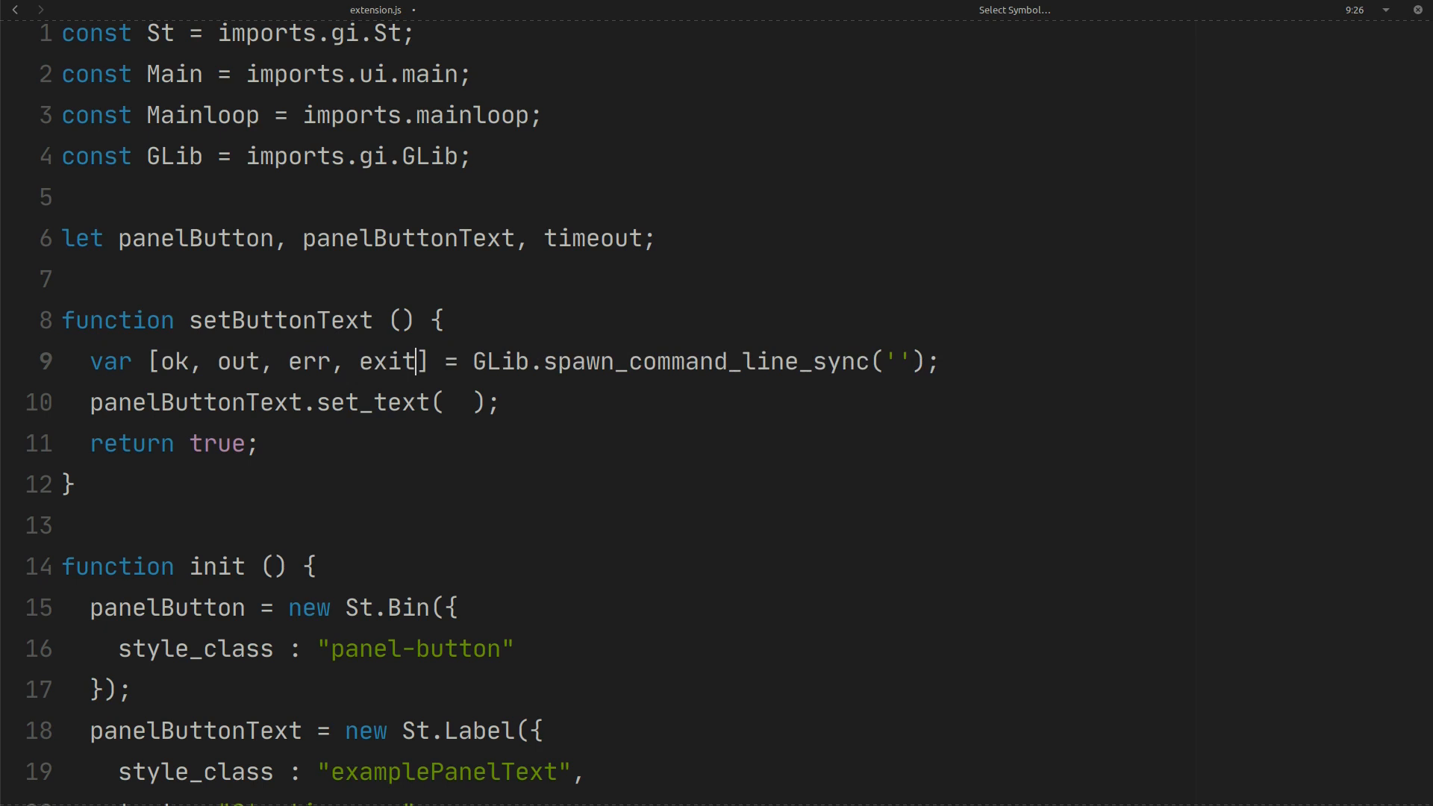
- Pass out.toString() to the set_text call
left_click(439, 403)
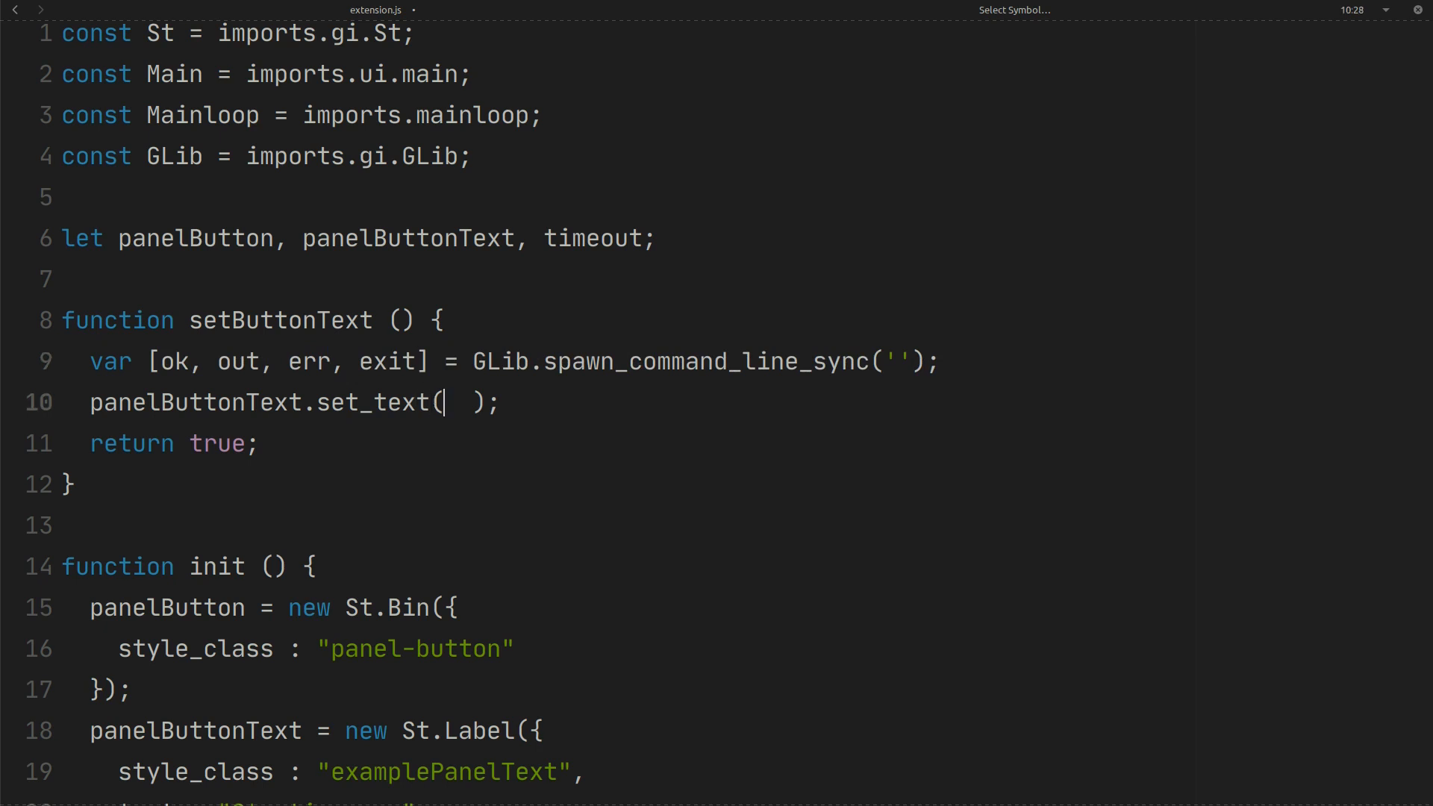
type("out.")
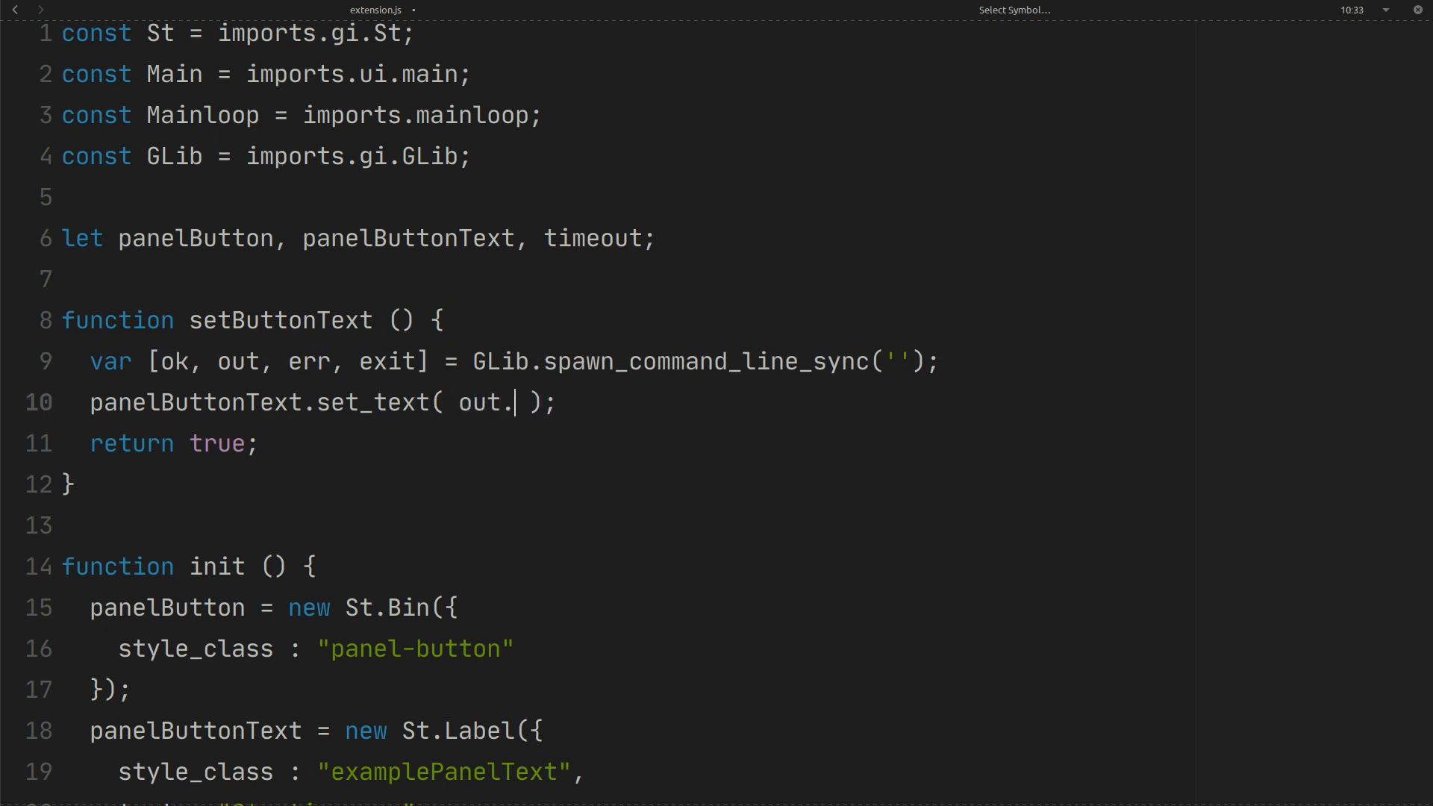
type("toString()")
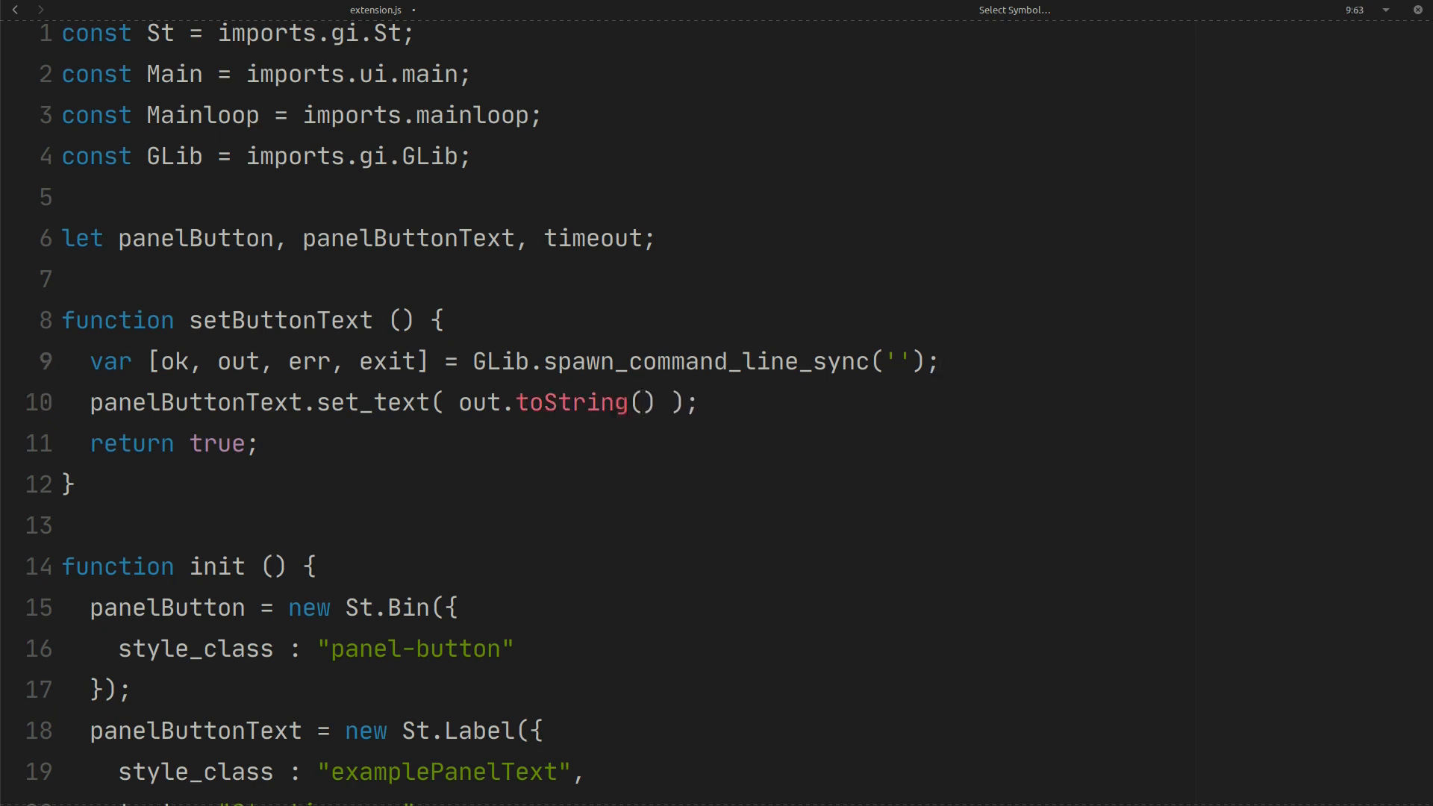
left_click(896, 360)
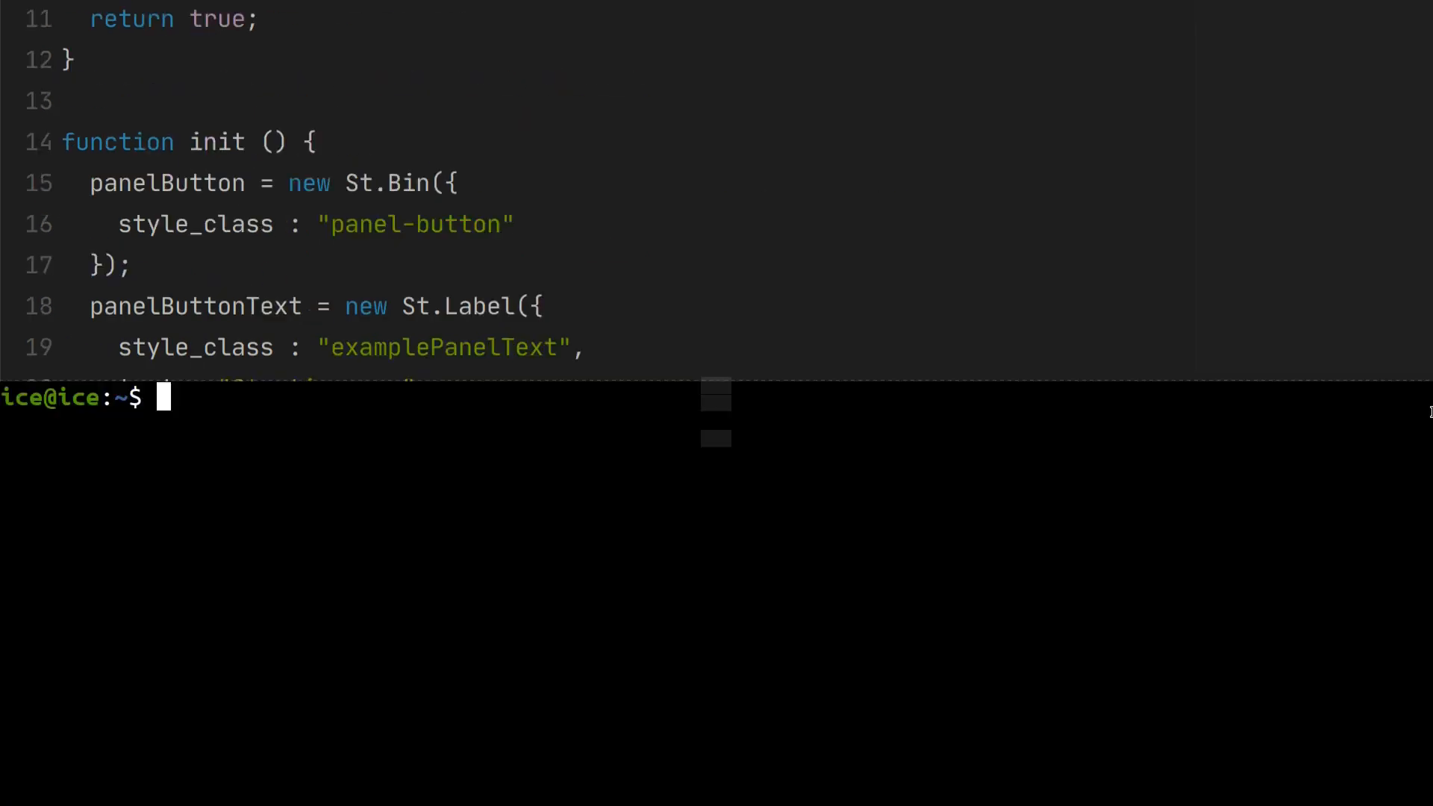
- Make the spawn call run the 'date' command
type("date');")
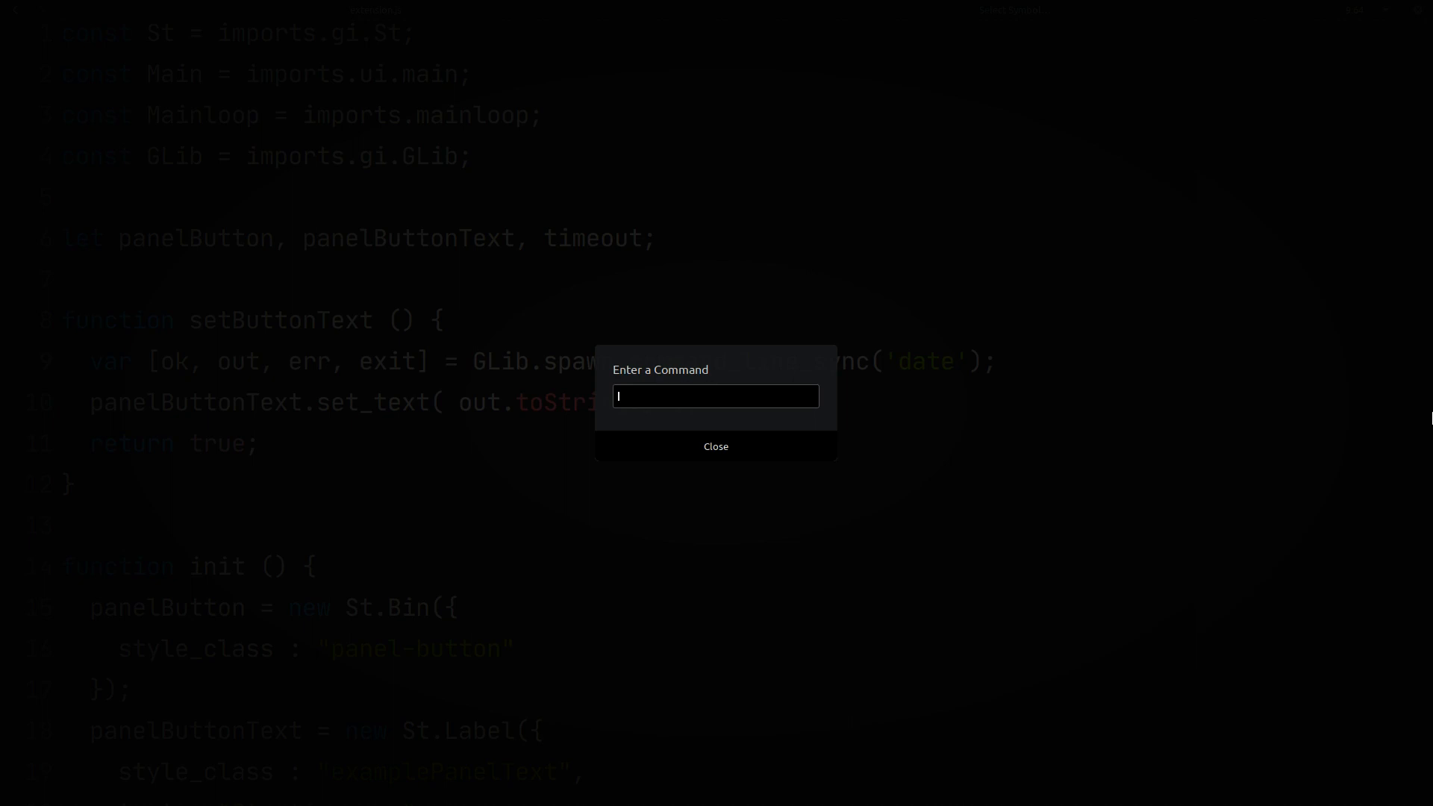
- Run r in the Alt+F2 prompt to reload the extension
type("r")
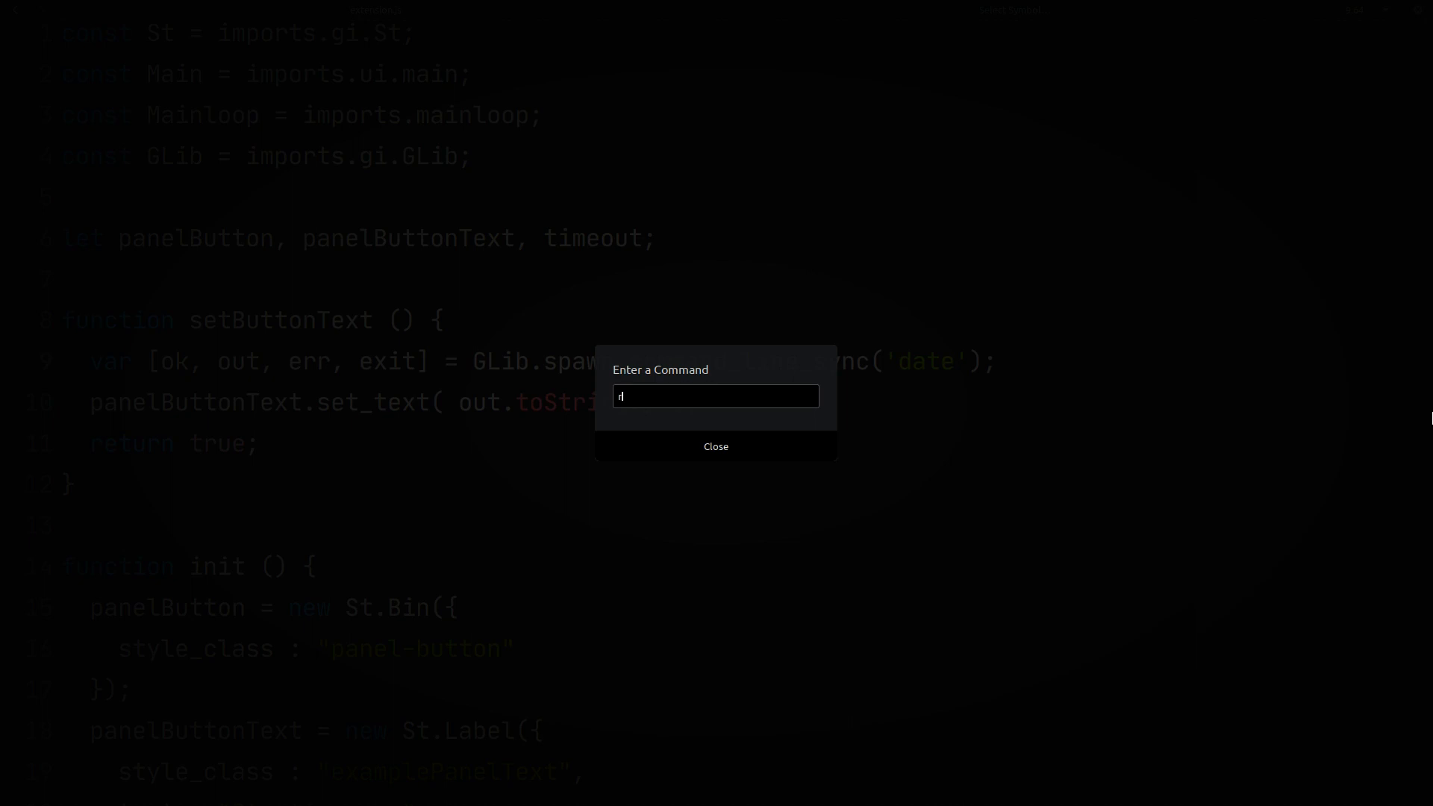
key("Return")
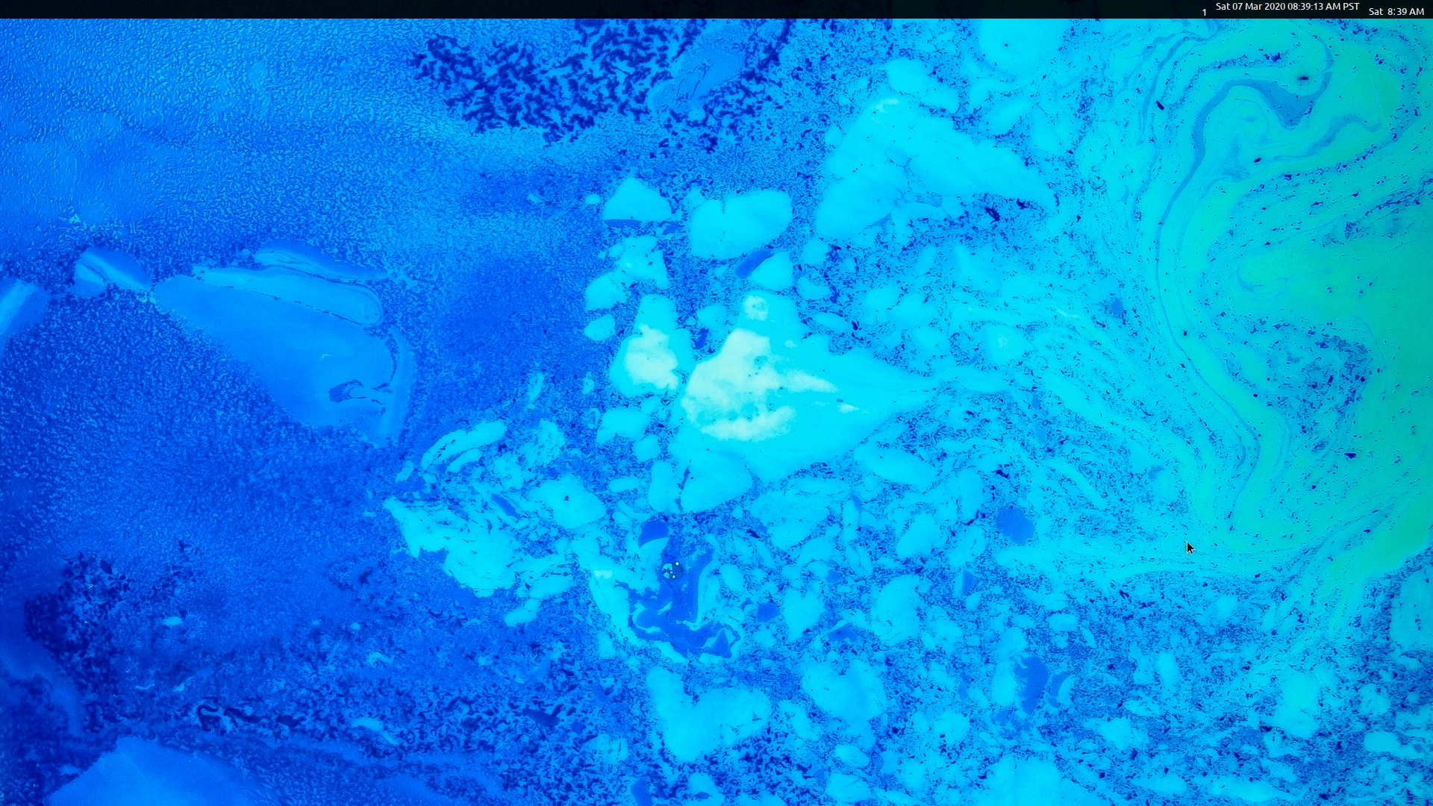
mouse_move(1343, 13)
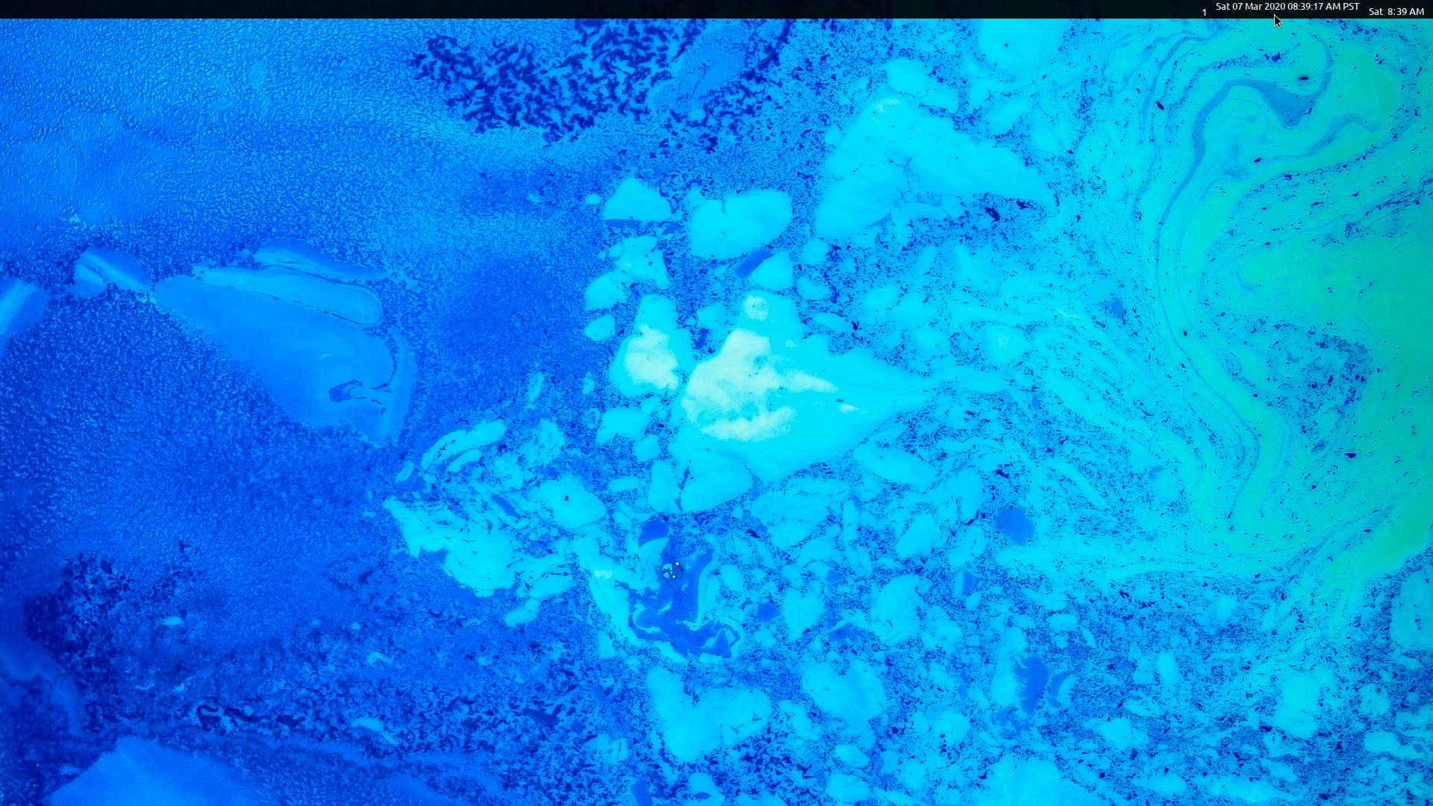
mouse_move(1393, 139)
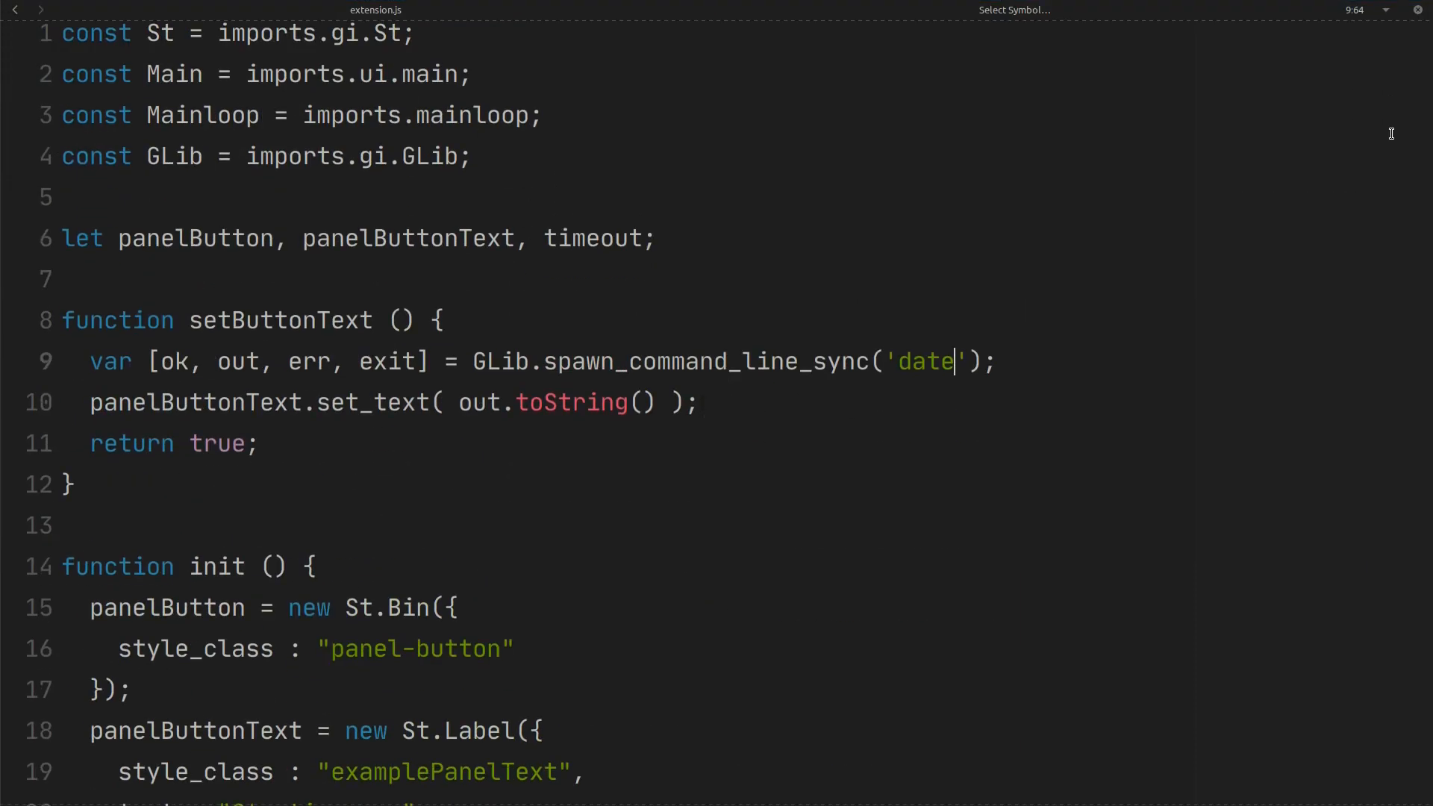
- Append .replace('\n', '') to out.toString() in set_text
type(".")
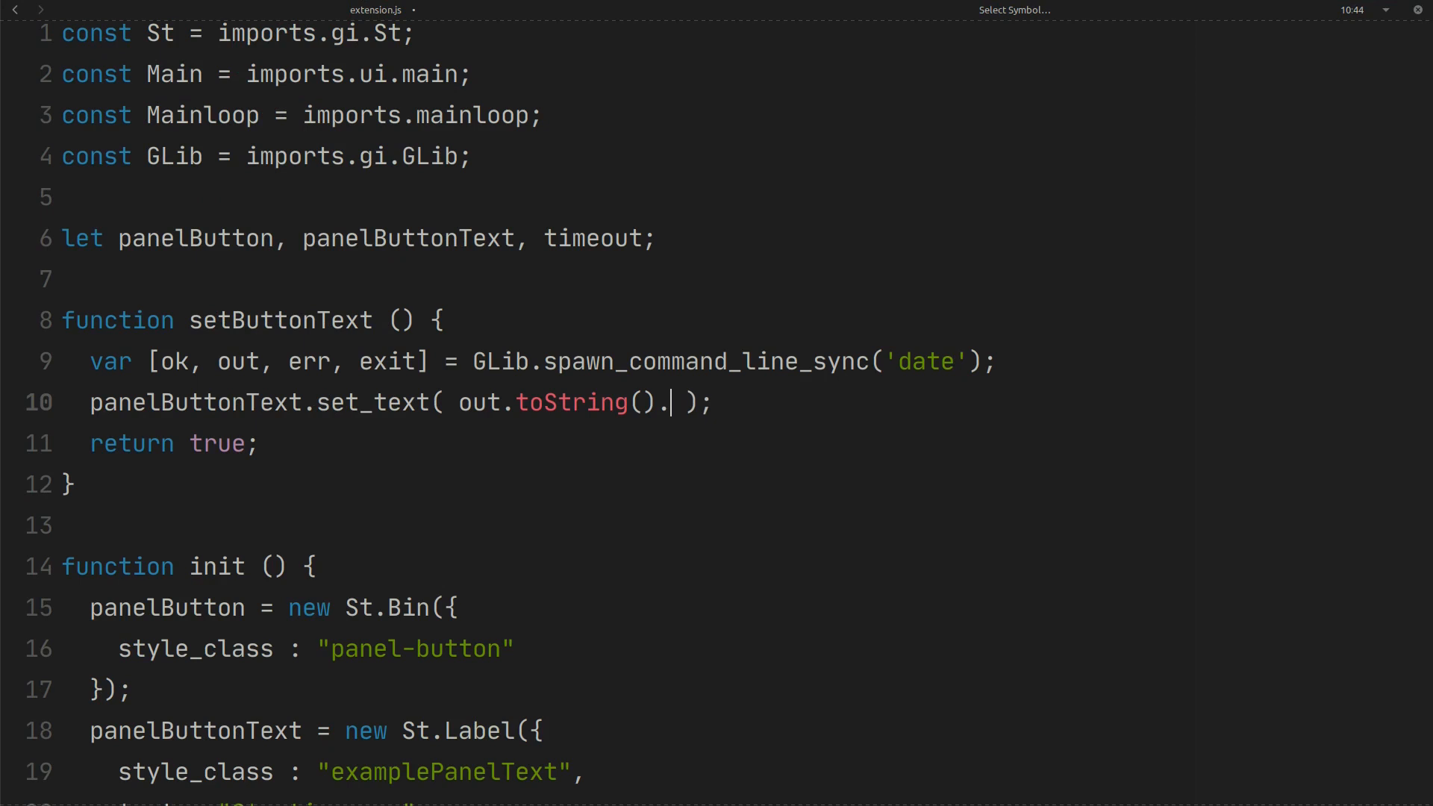
type("replace()")
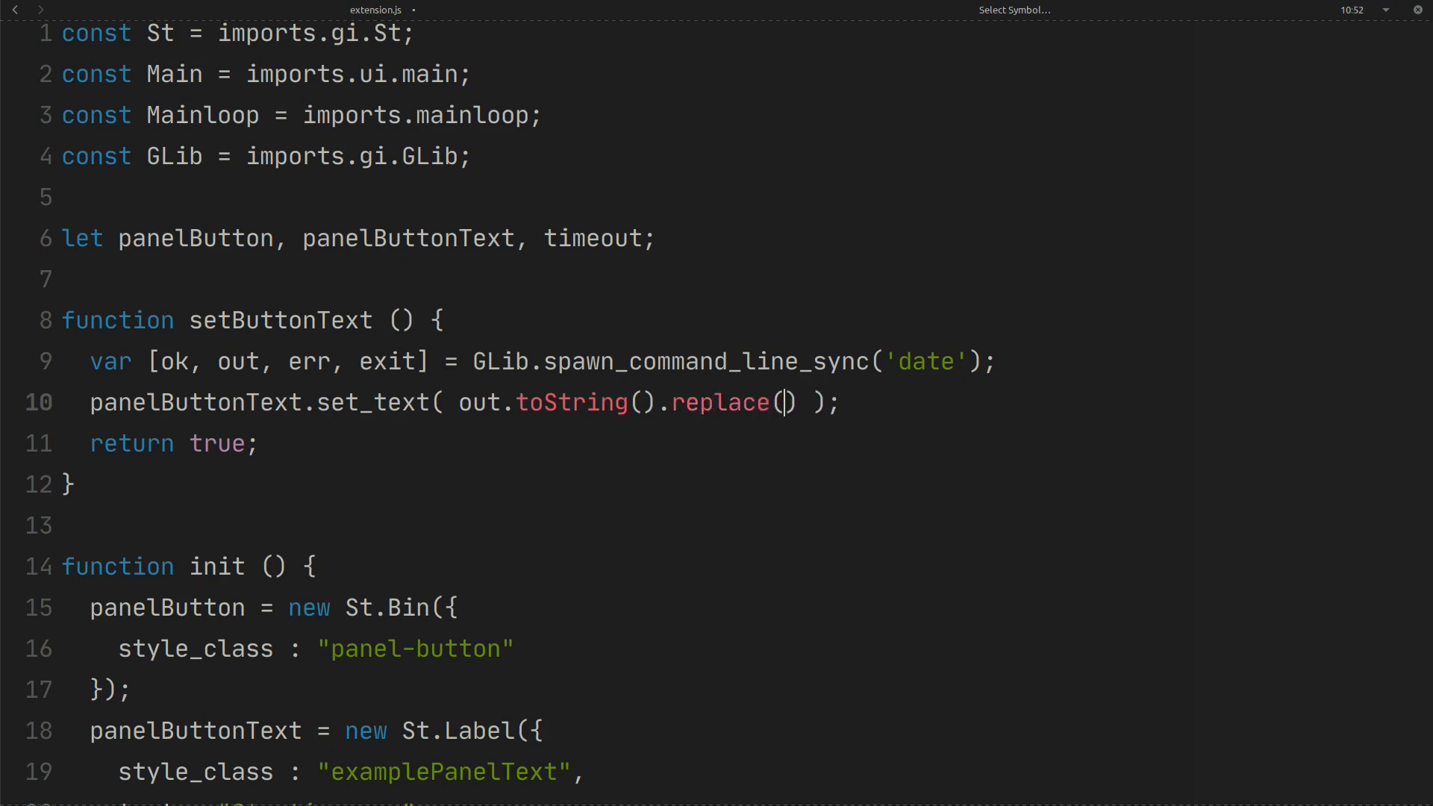
type("'\\'")
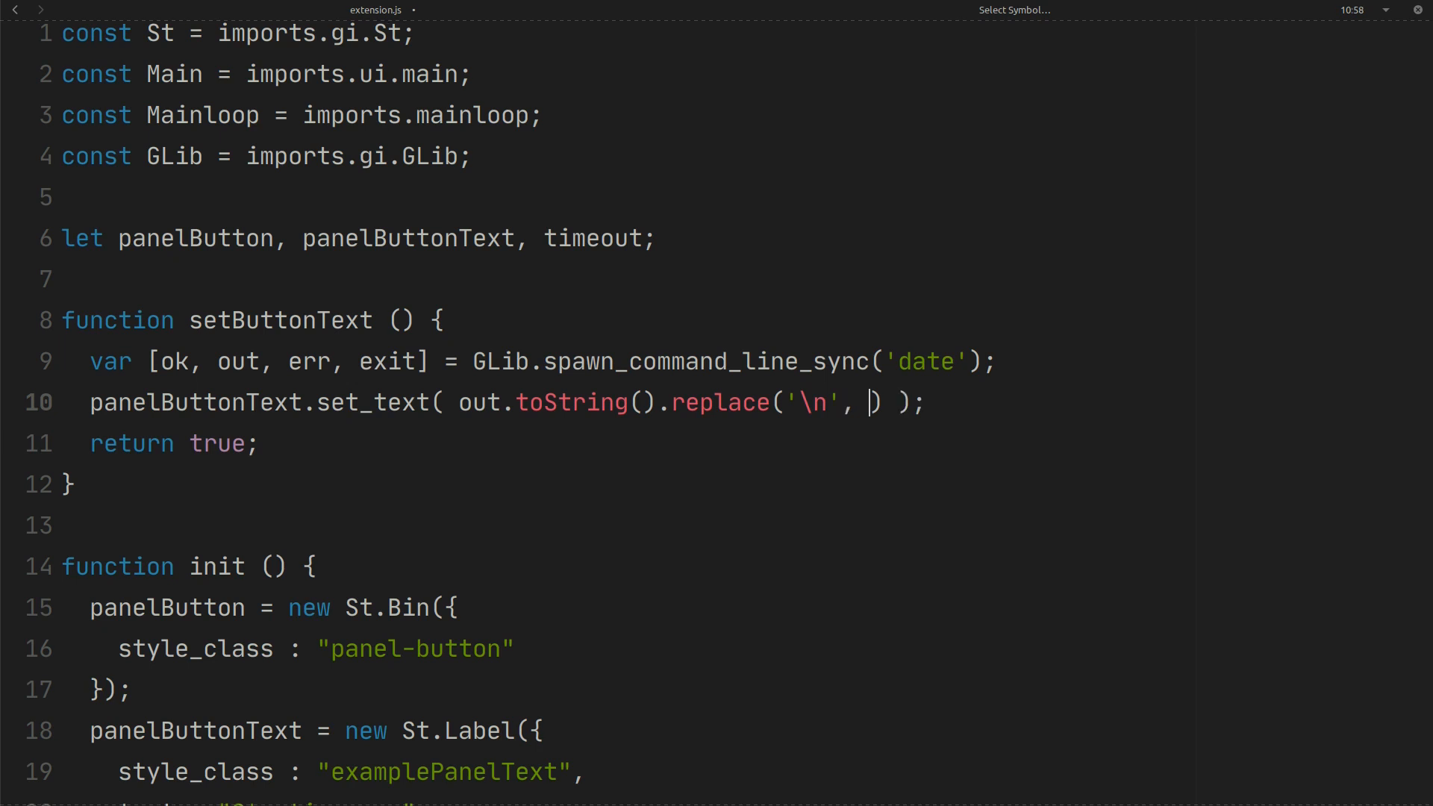
type("'")
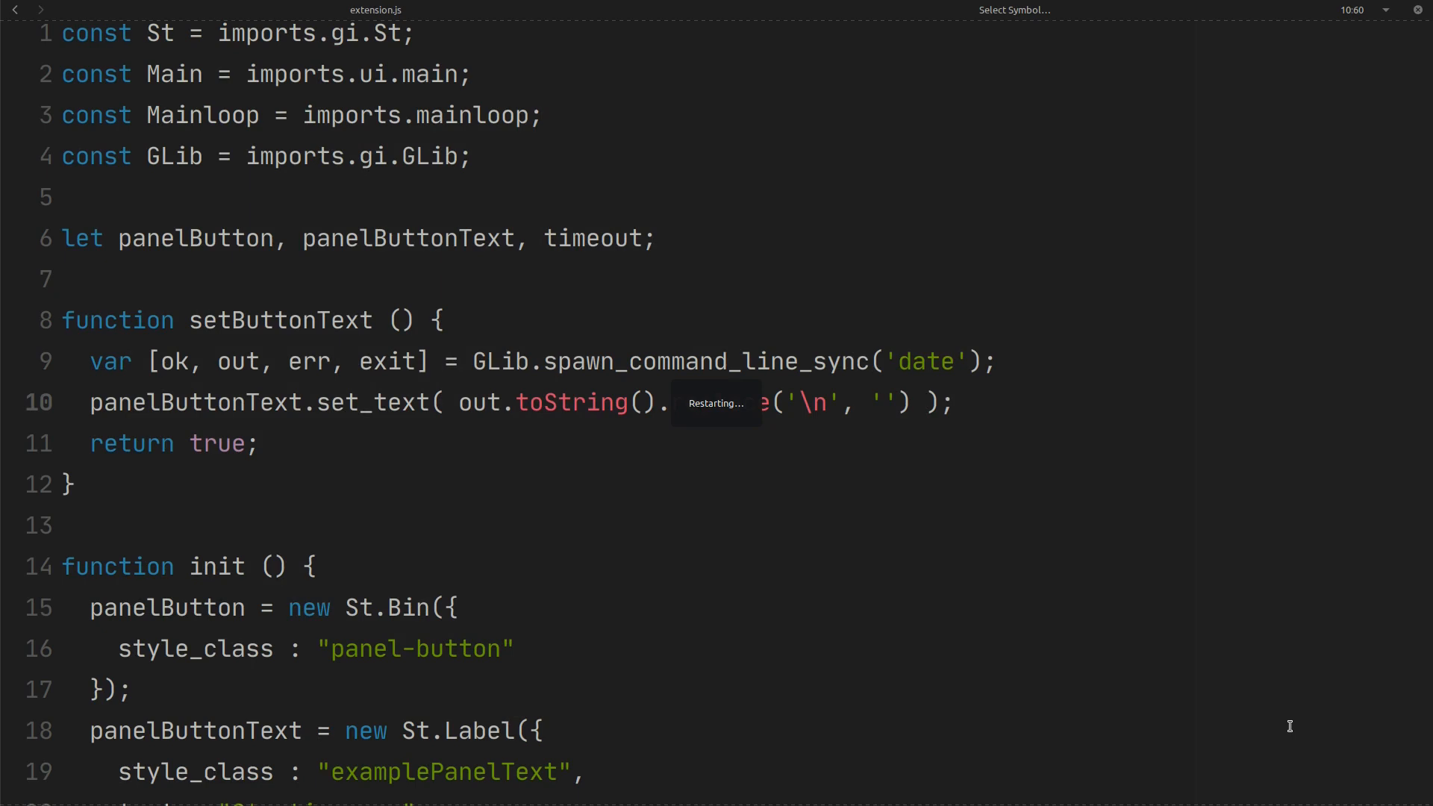
mouse_move(1291, 732)
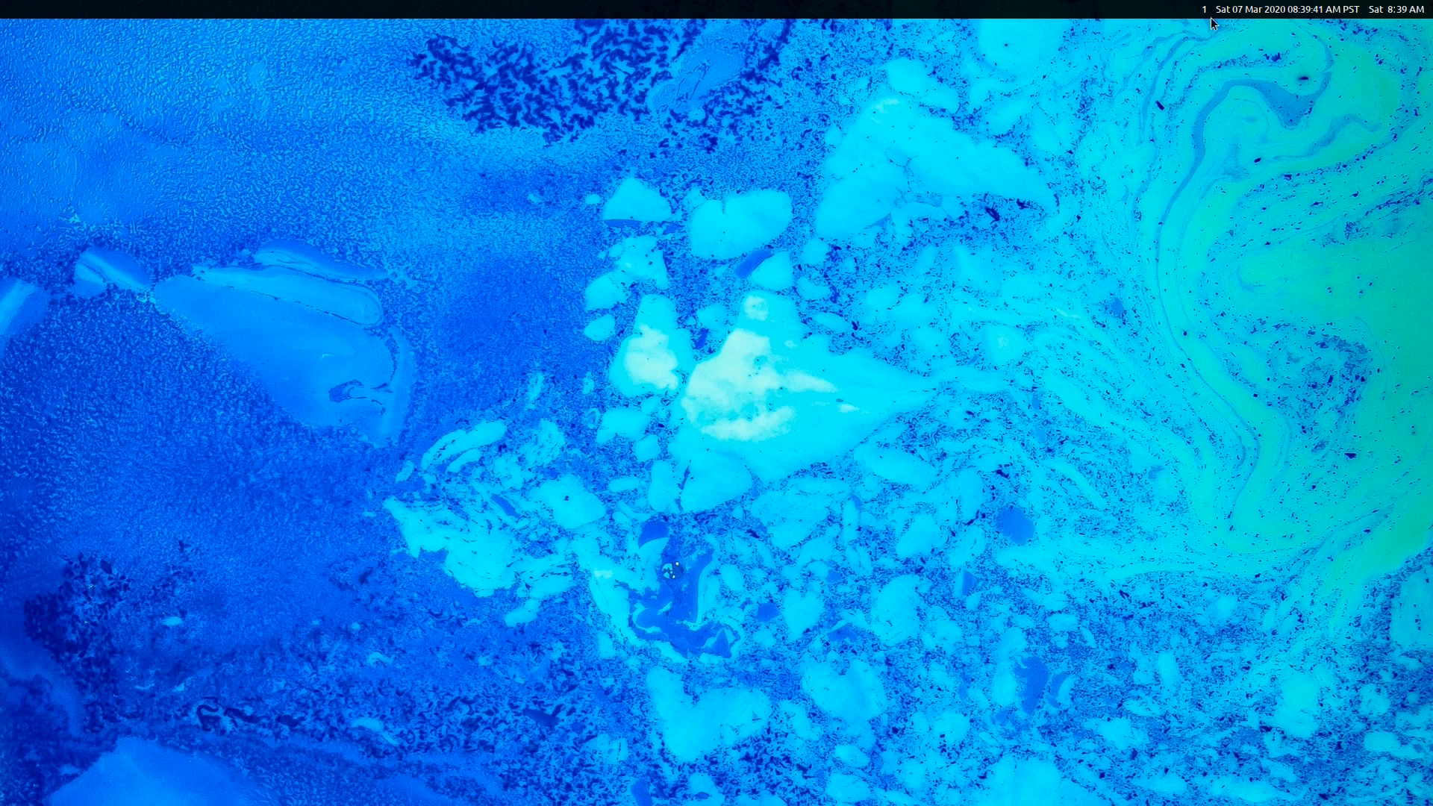
mouse_move(1308, 229)
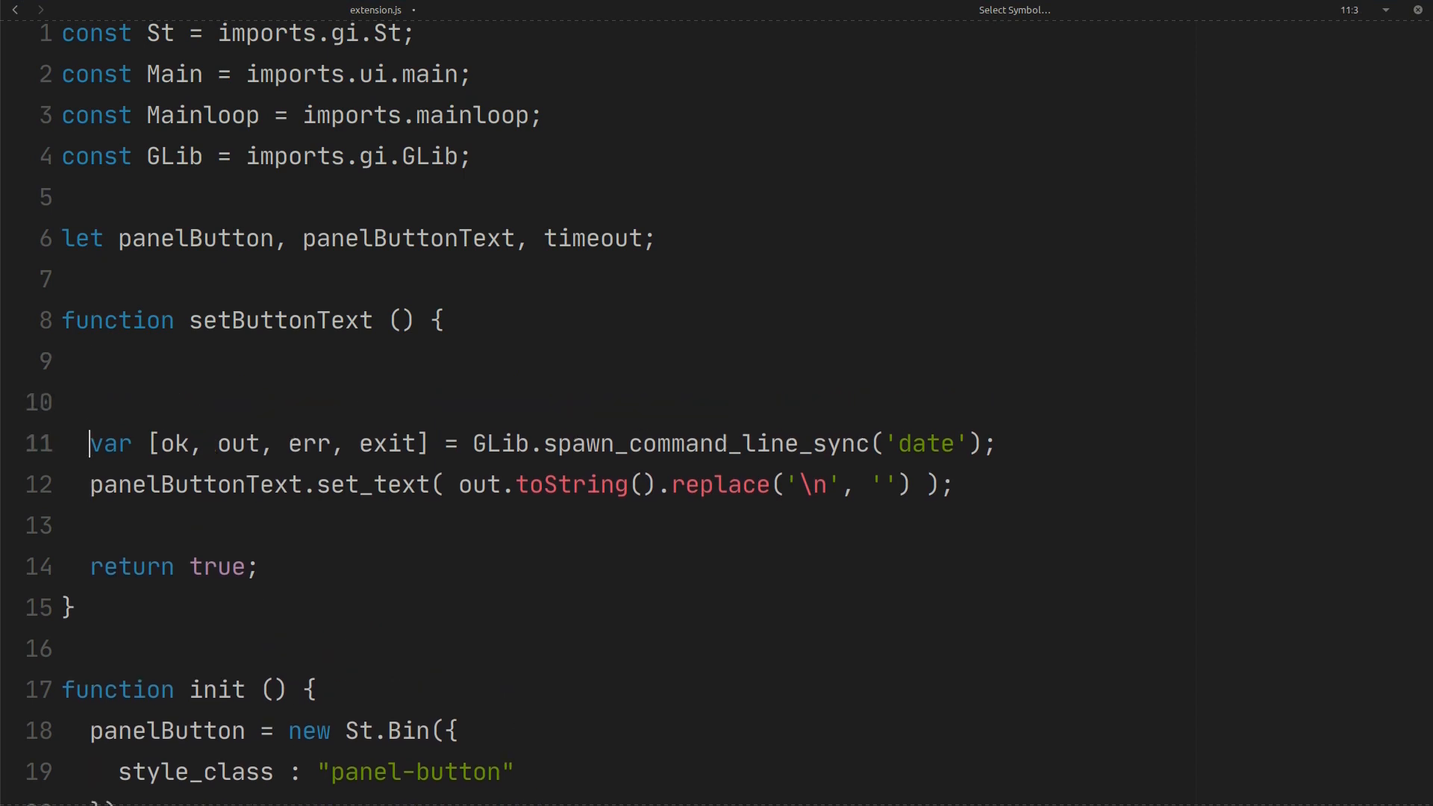
- Declare var arr = []; and move the cleaned date expression into arr.push(...)
type("var")
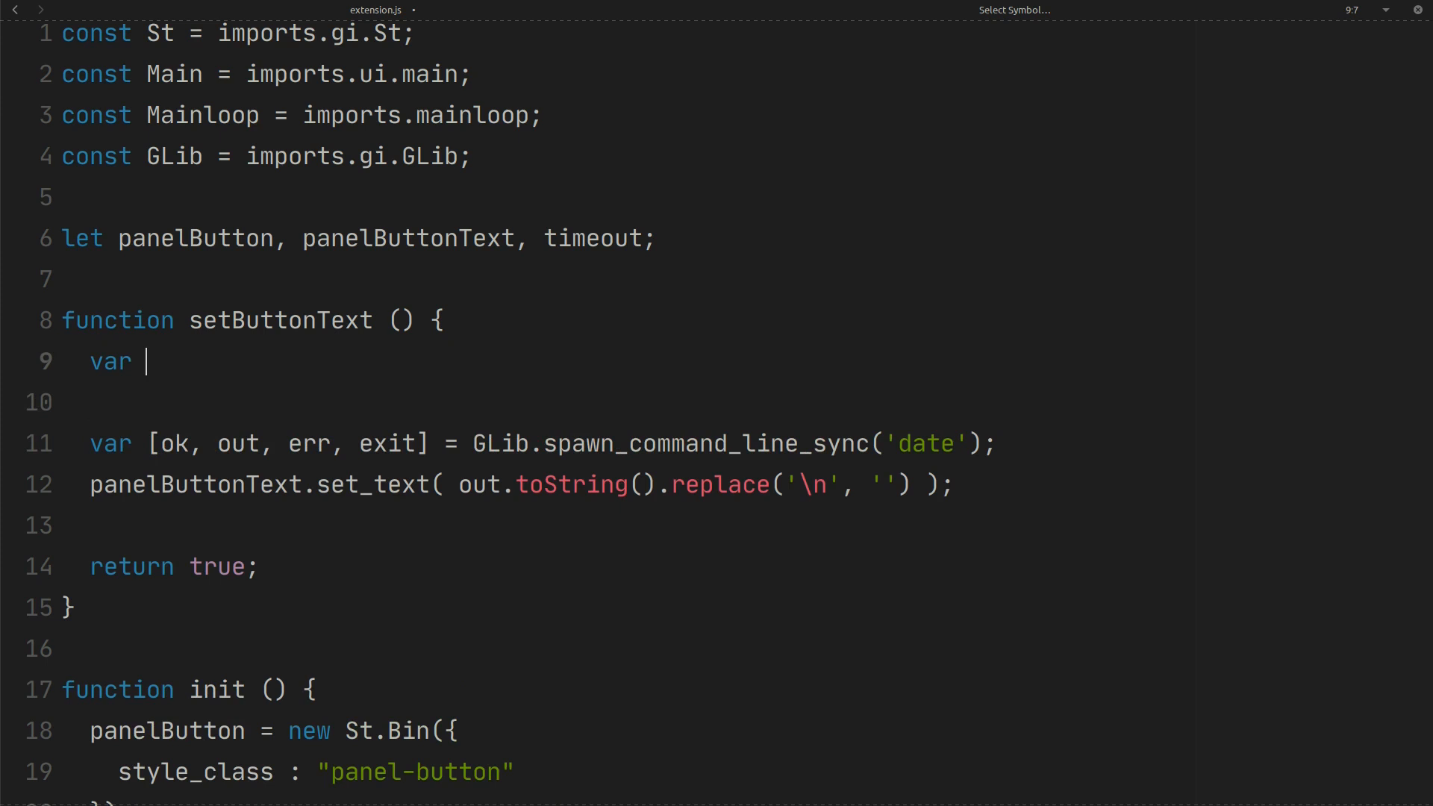
type("arr = []")
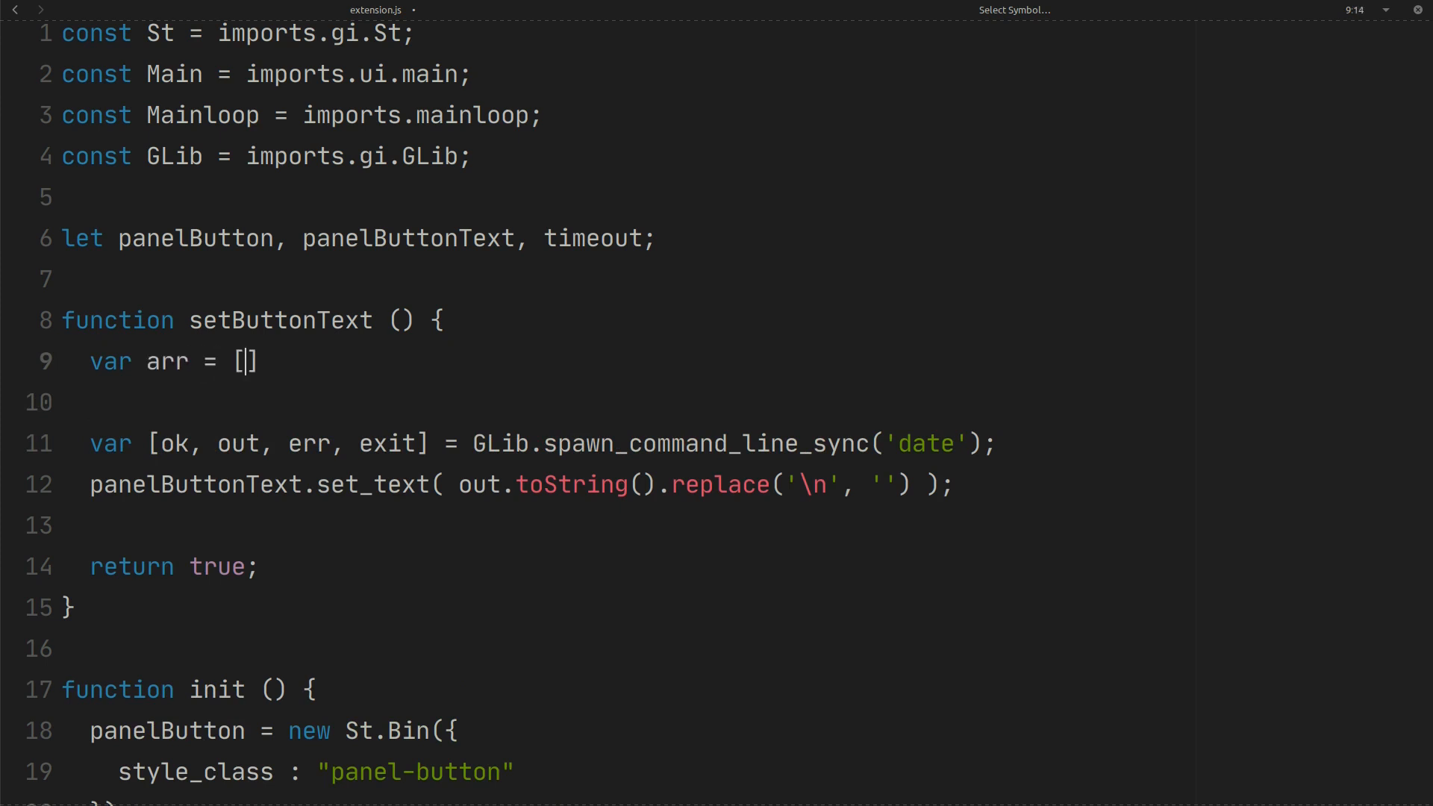
type(";")
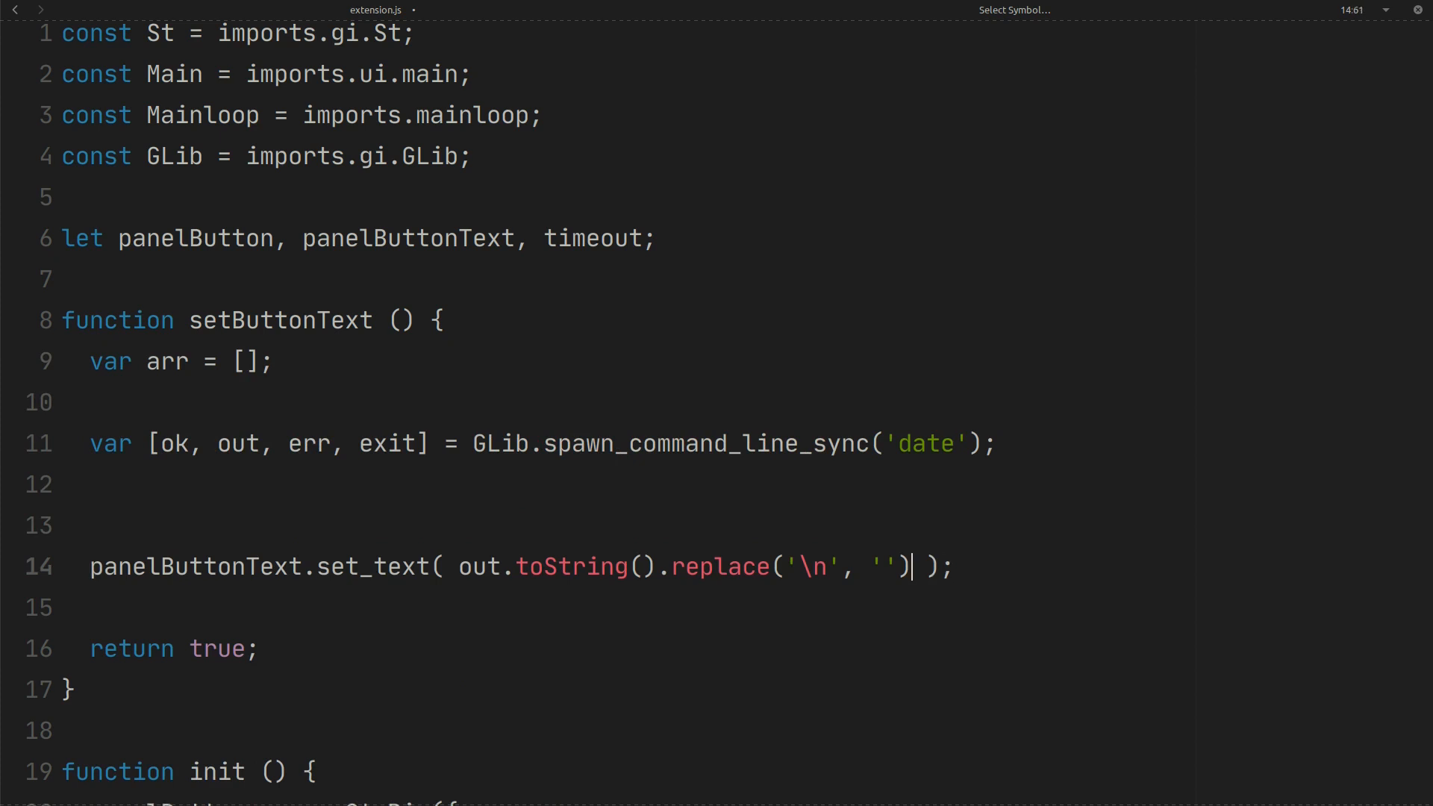
left_click_drag(456, 565, 911, 565)
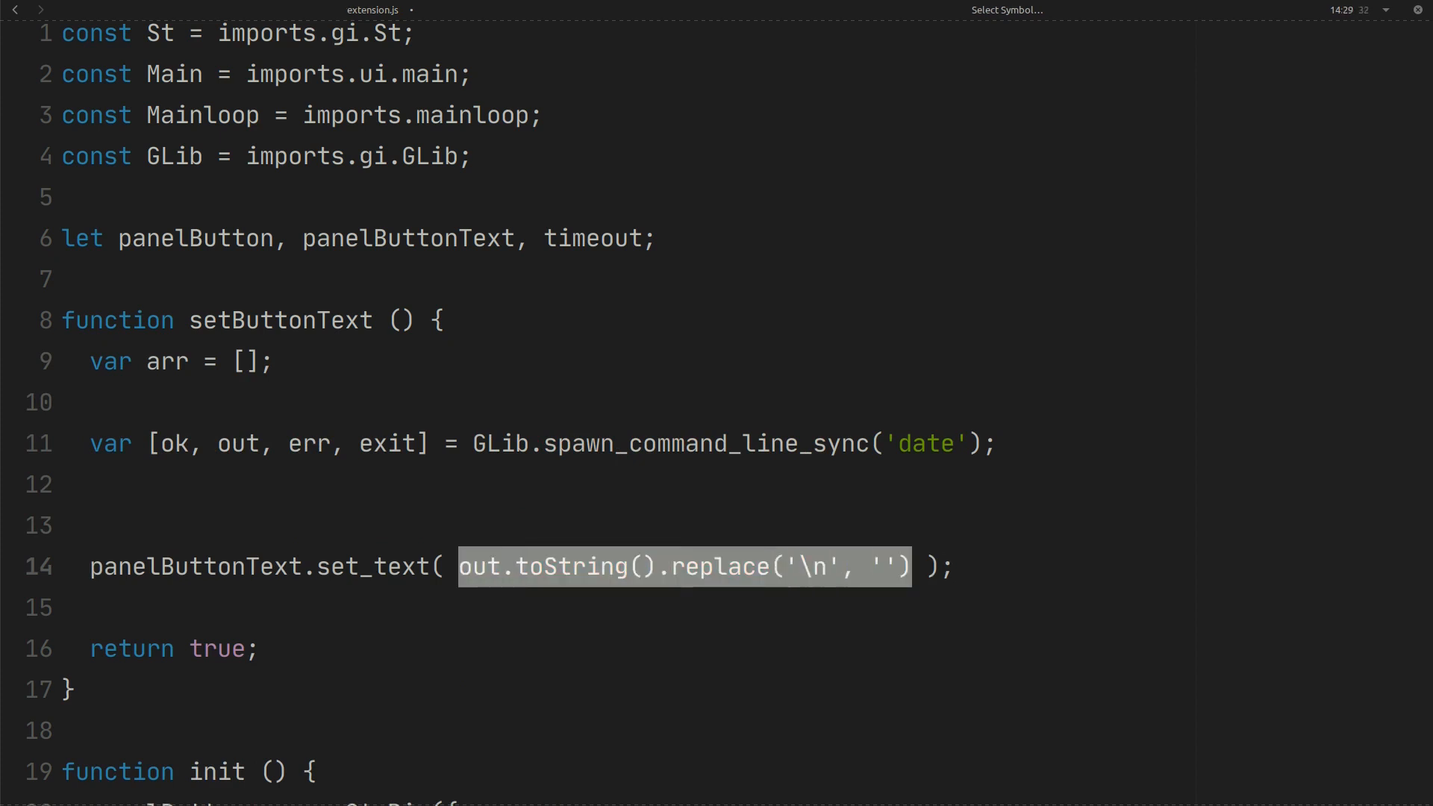
key("Delete")
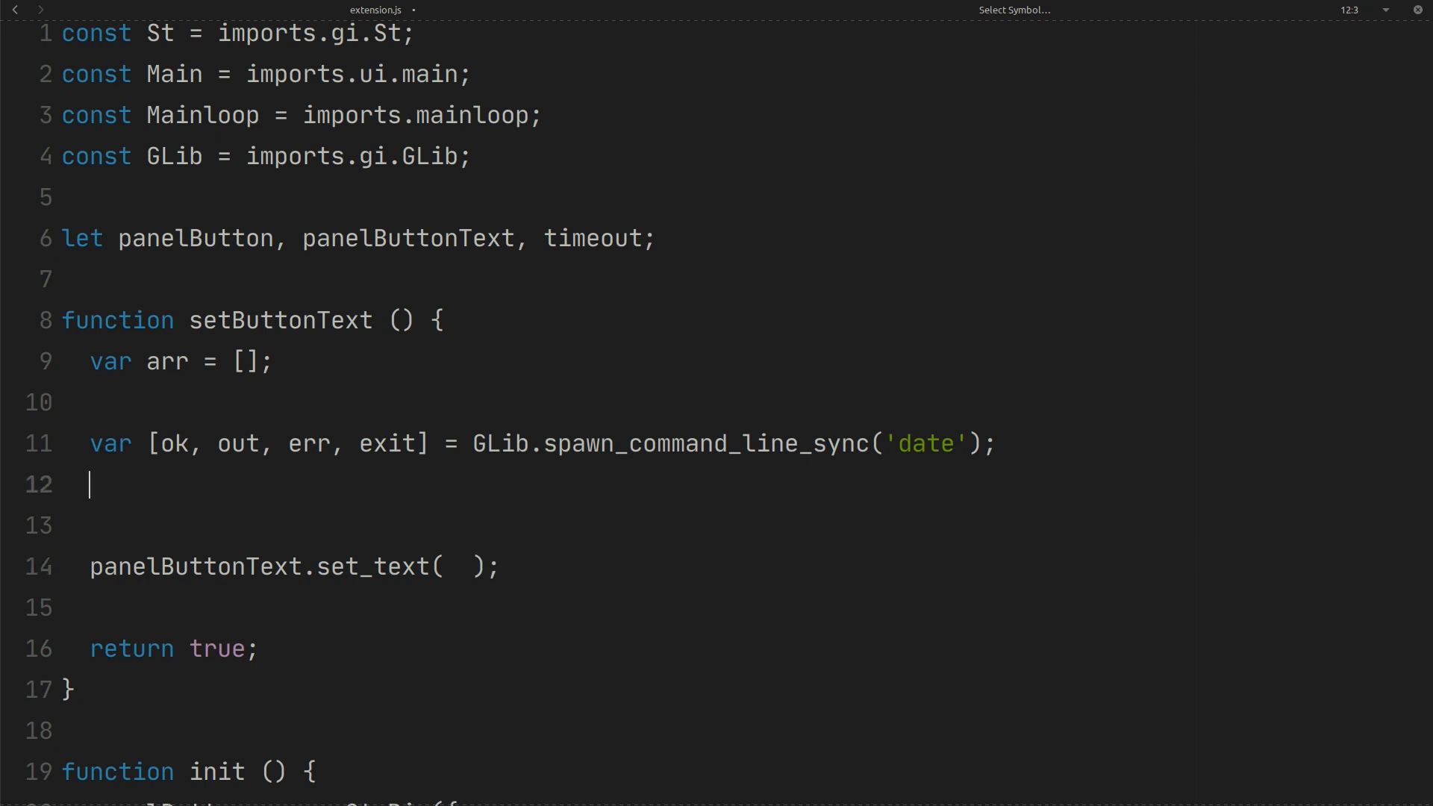
type("arr.")
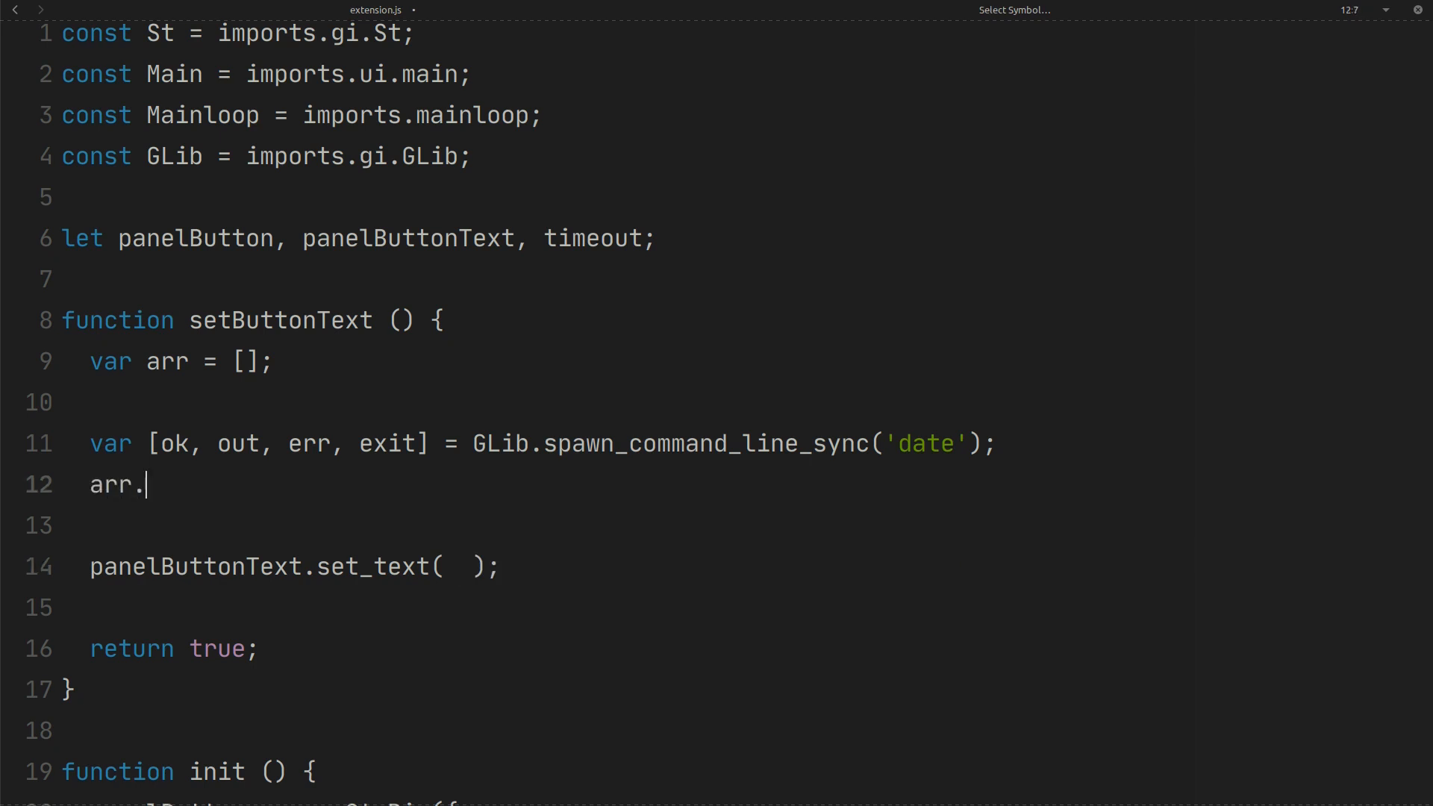
type("push (")
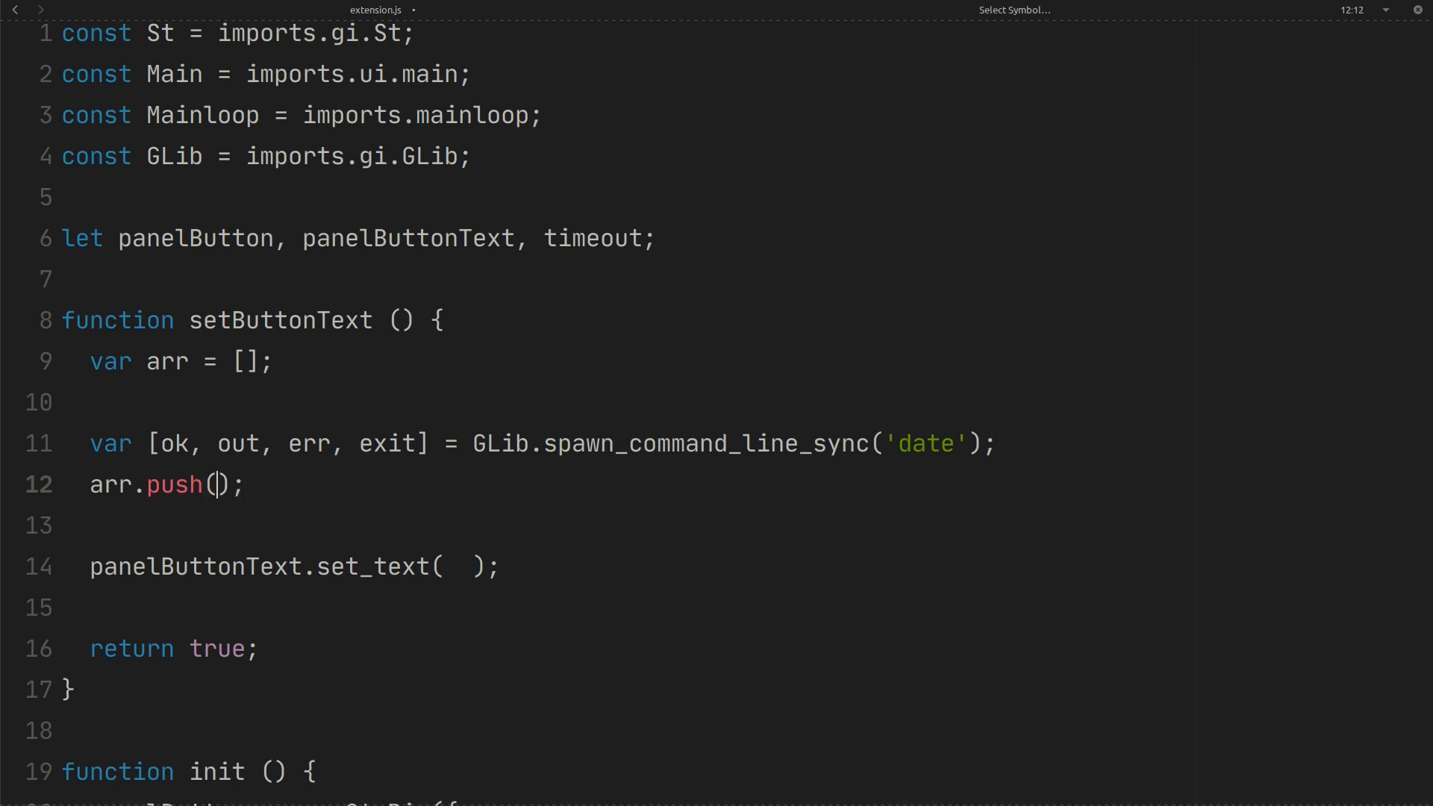
type("out.toString().replace('\\n', '')")
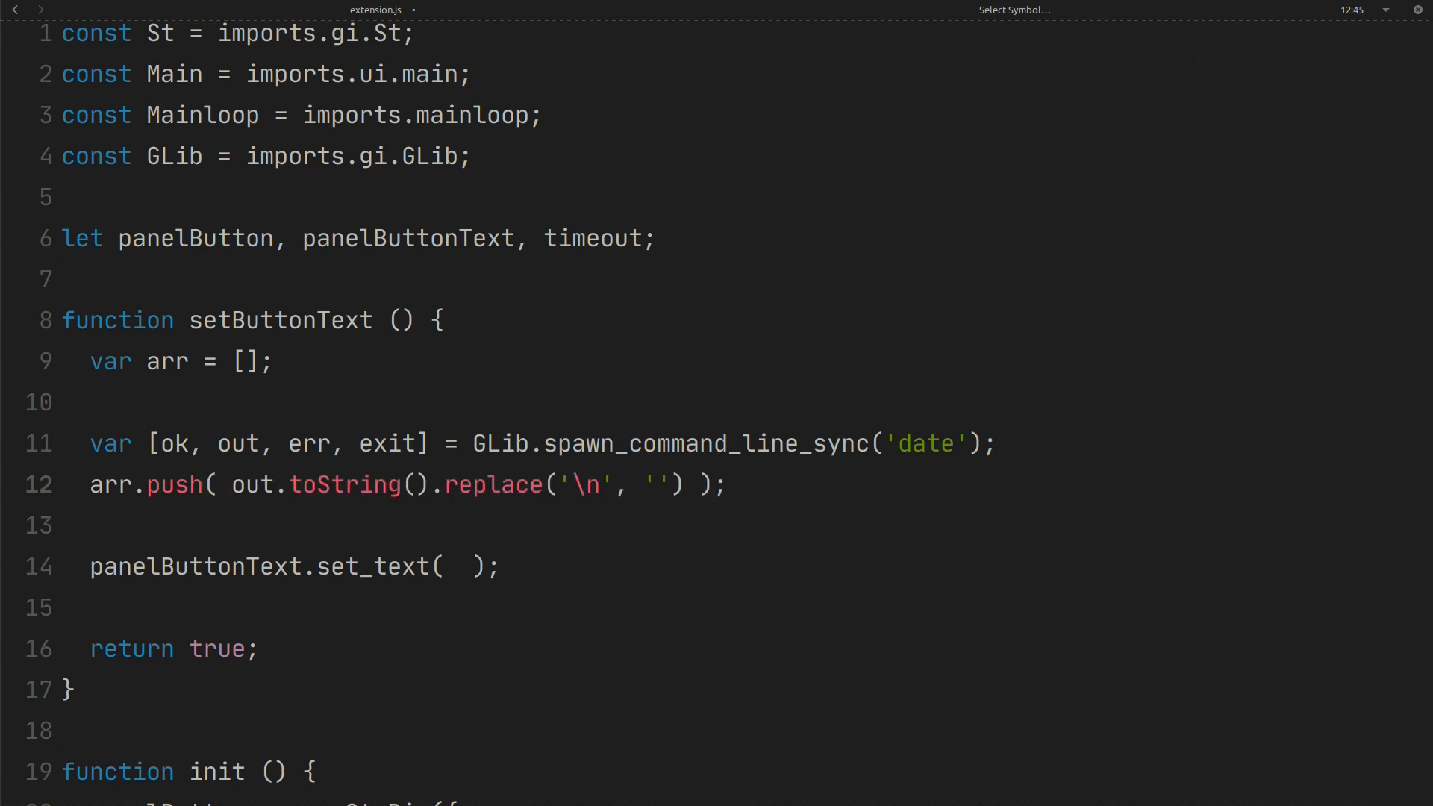
- Pass arr.join(' ') to set_text as the label text
type("arr")
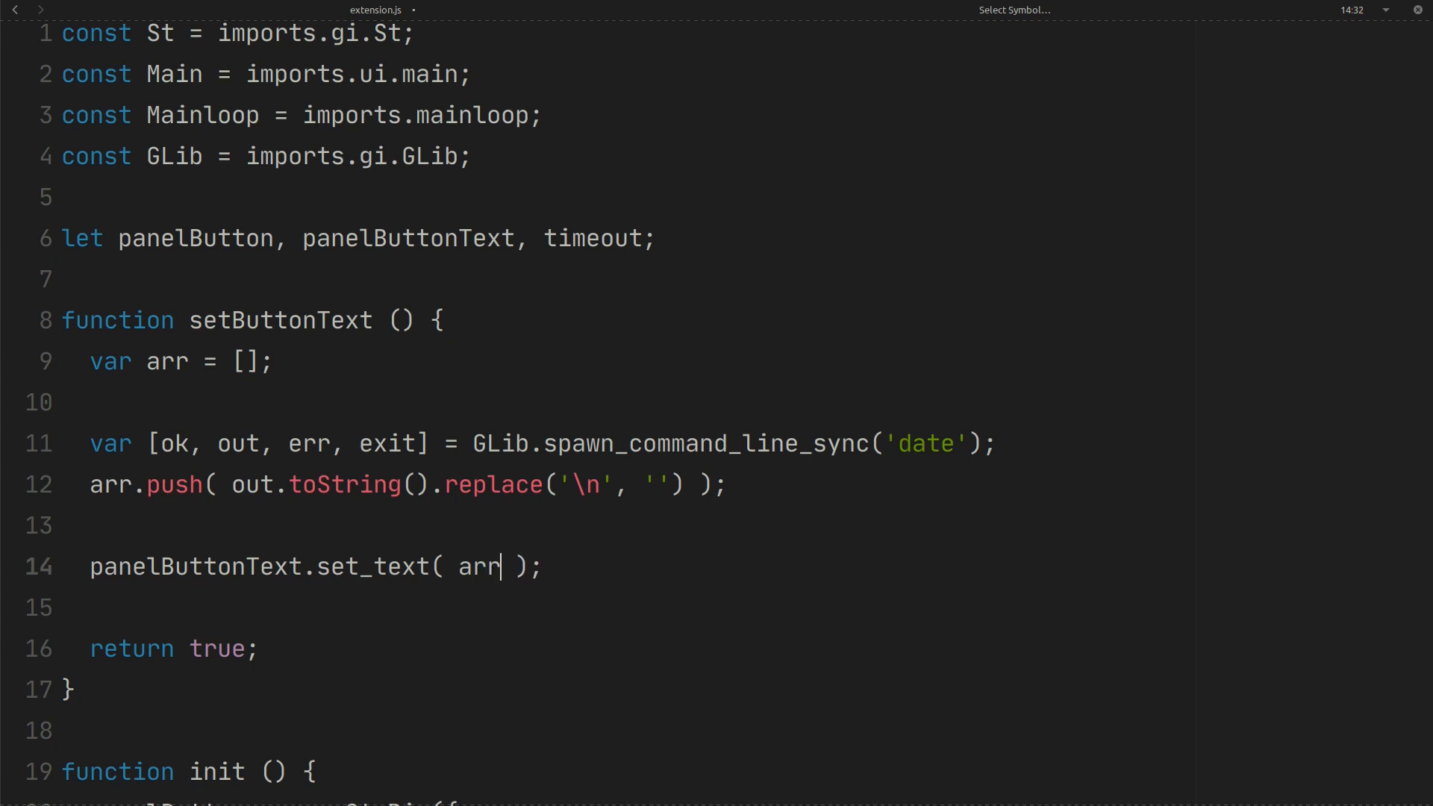
type(".")
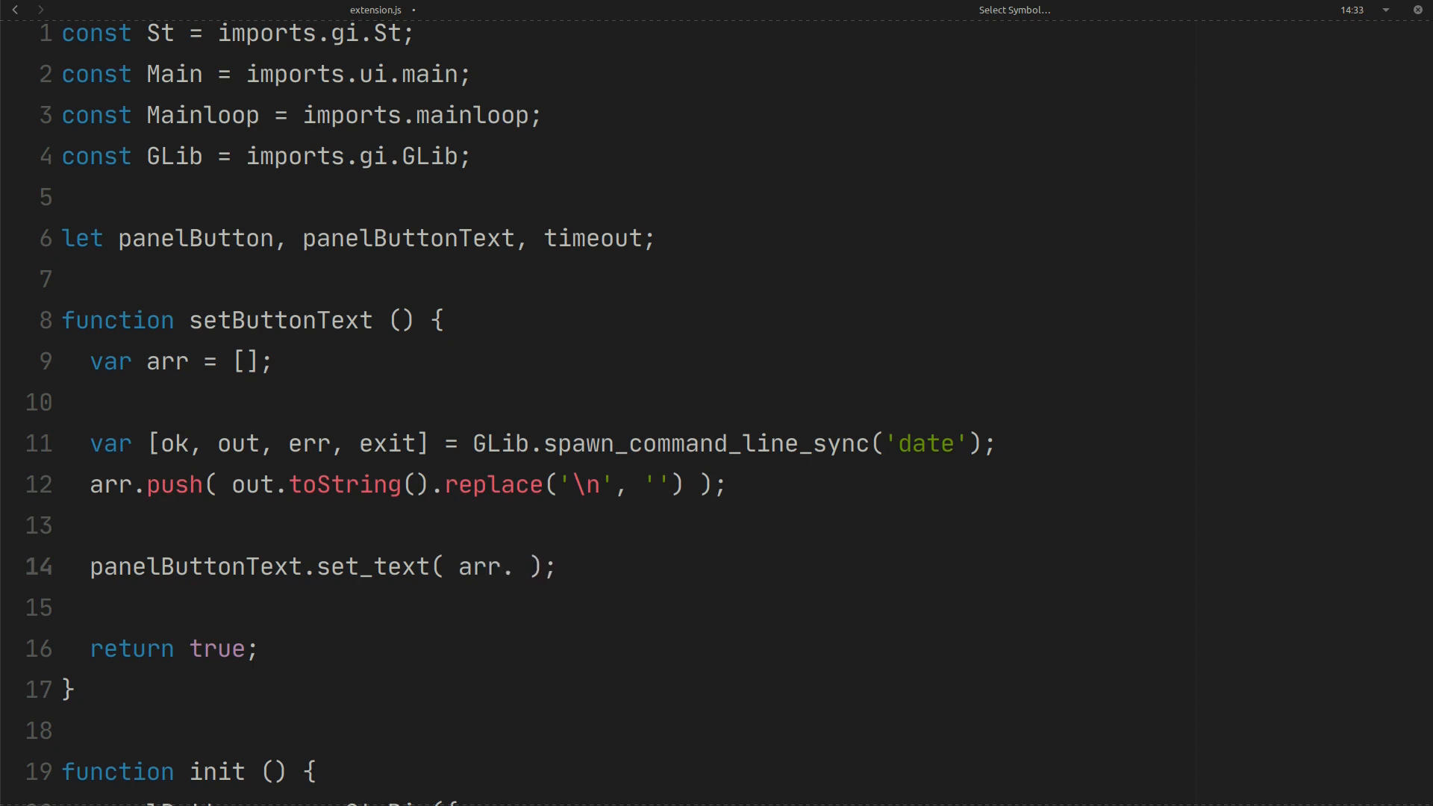
type("join()")
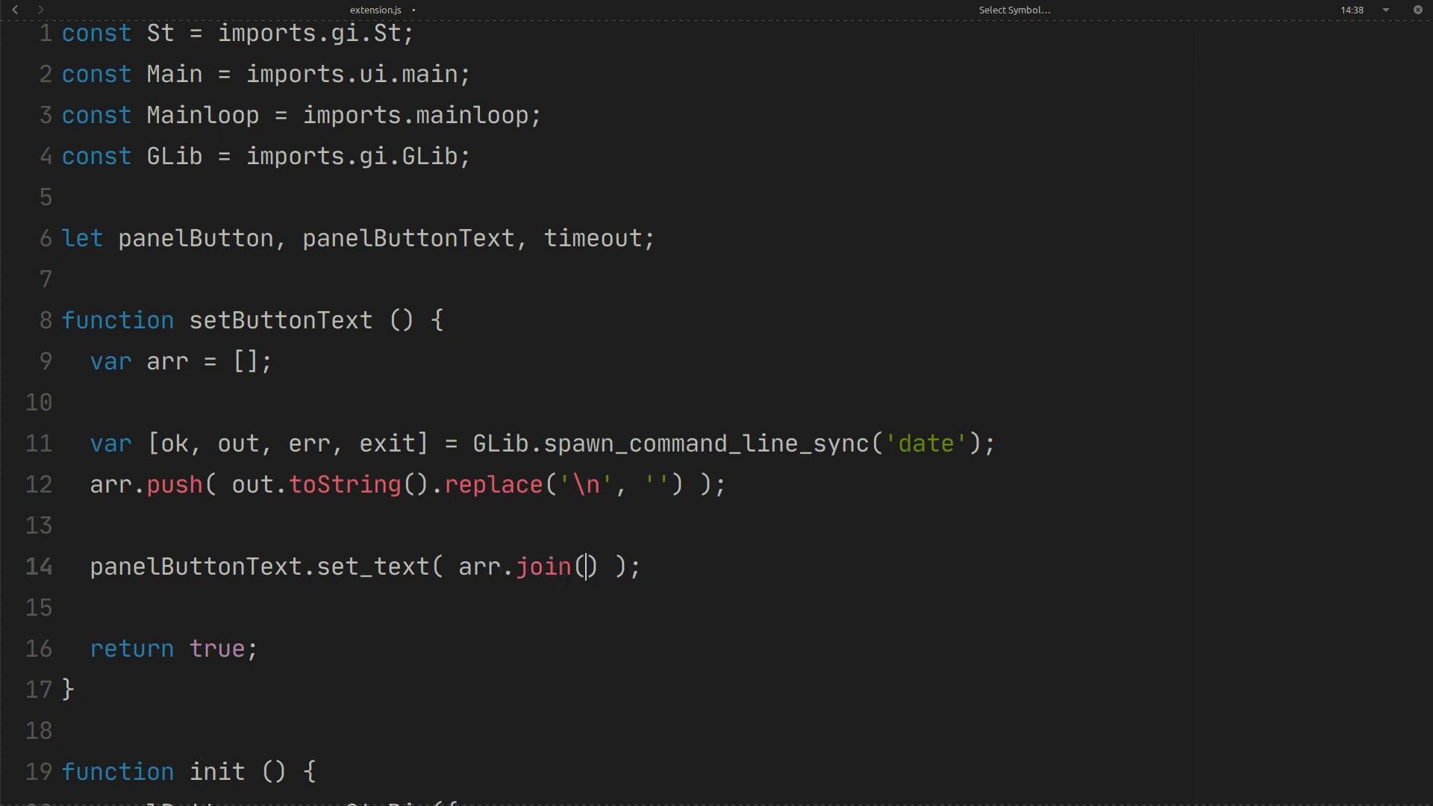
type("' |")
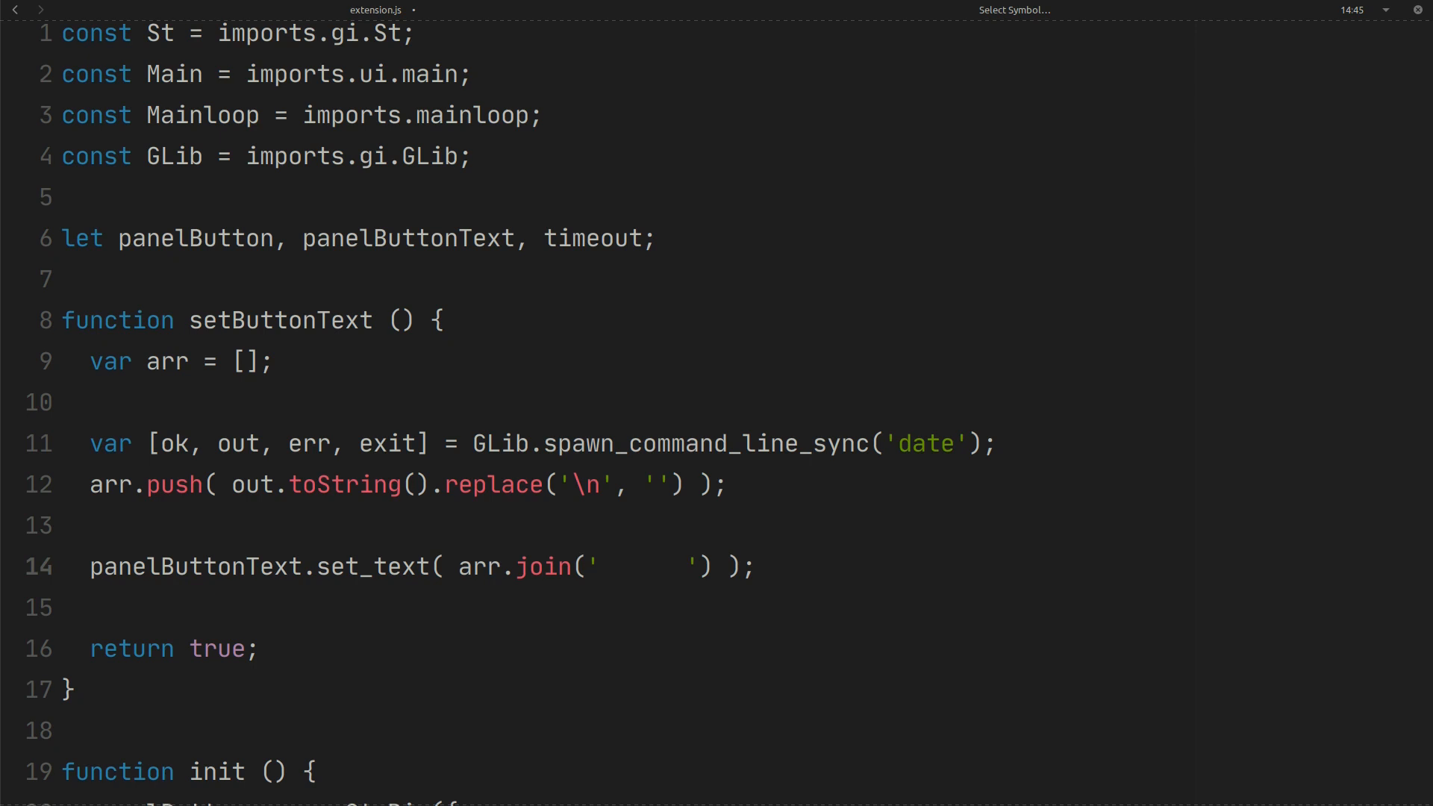
- Add // date and // GEDIT comments and change the second command to 'pgrep gedit'
type("// da")
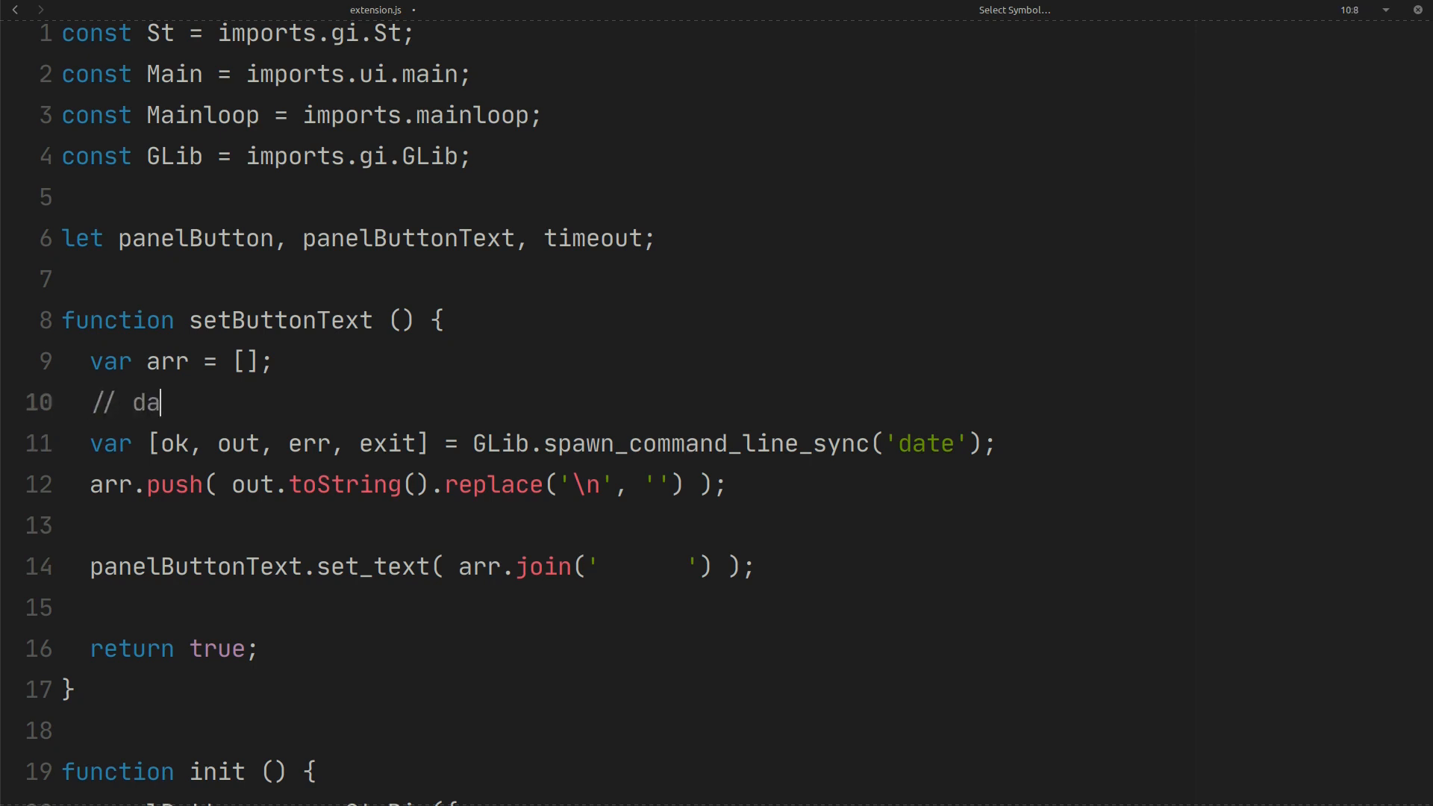
type("te")
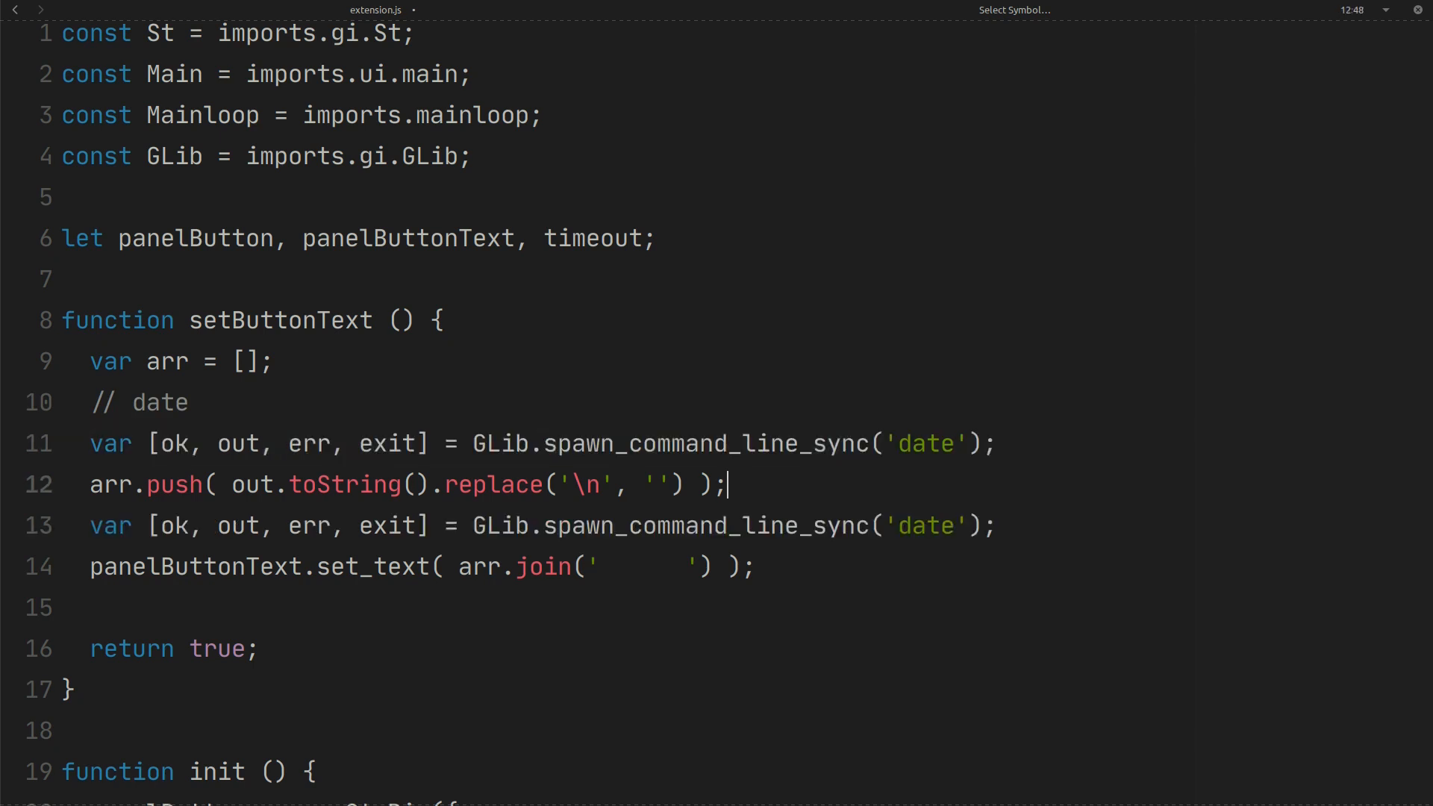
type("// GEDIT")
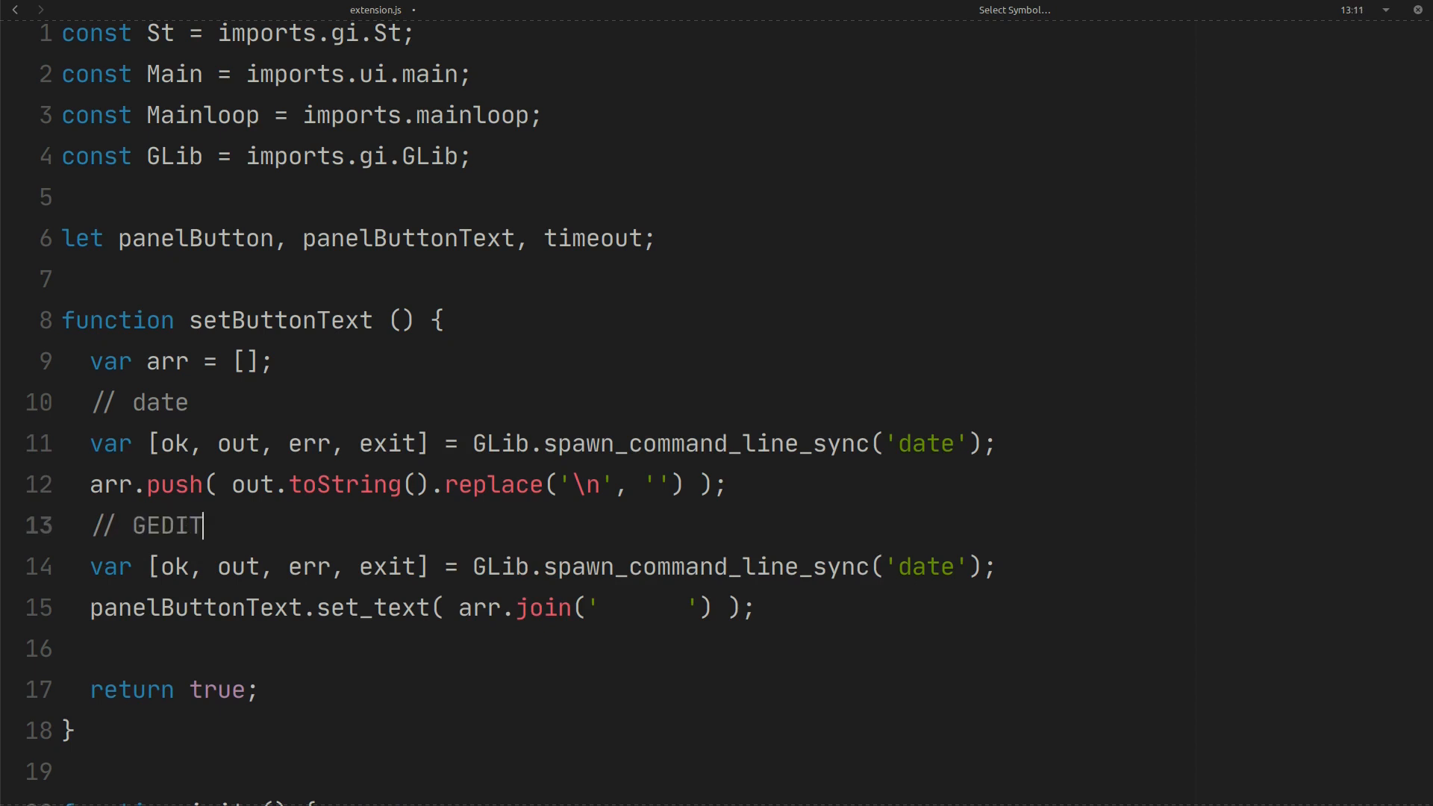
double_click(924, 566)
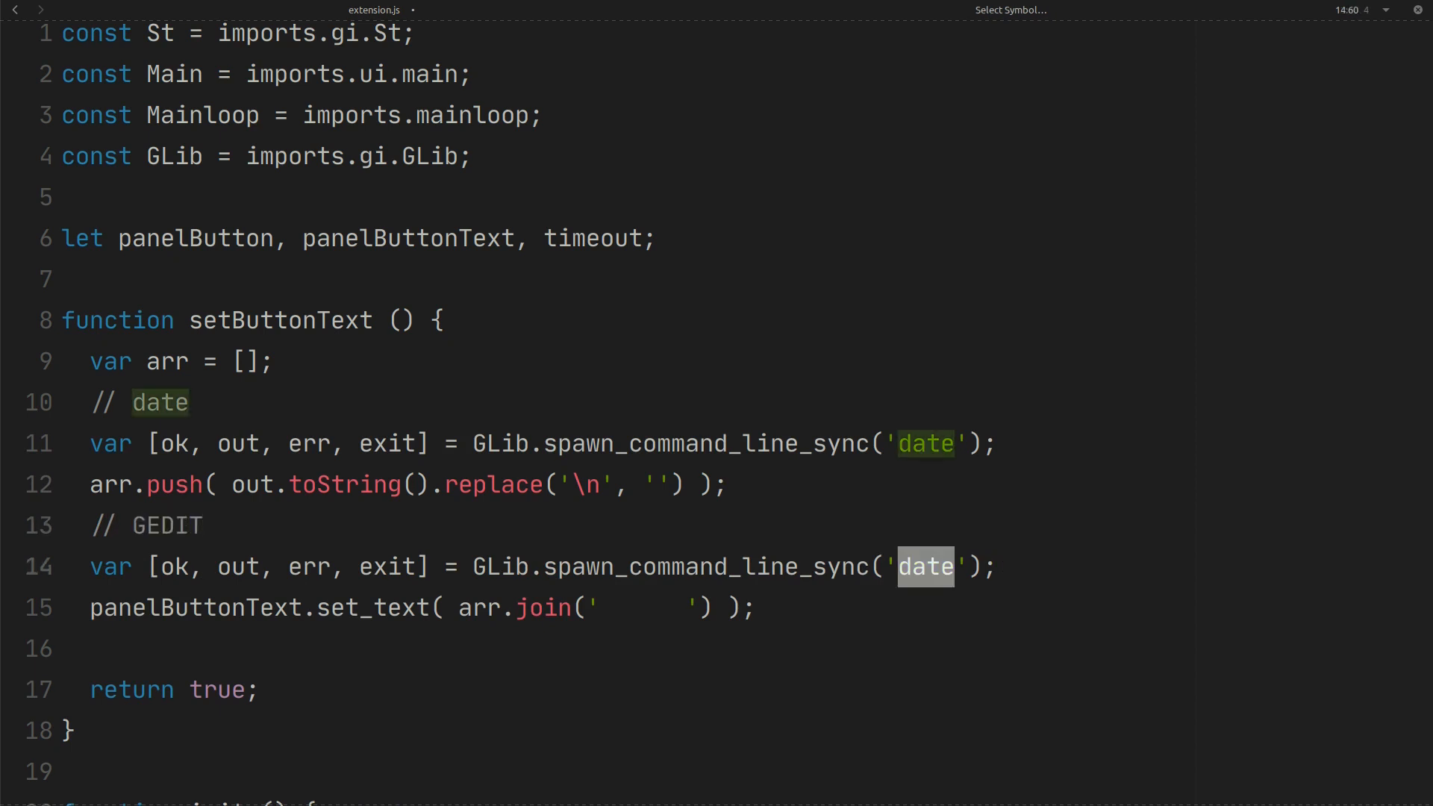
type("pg")
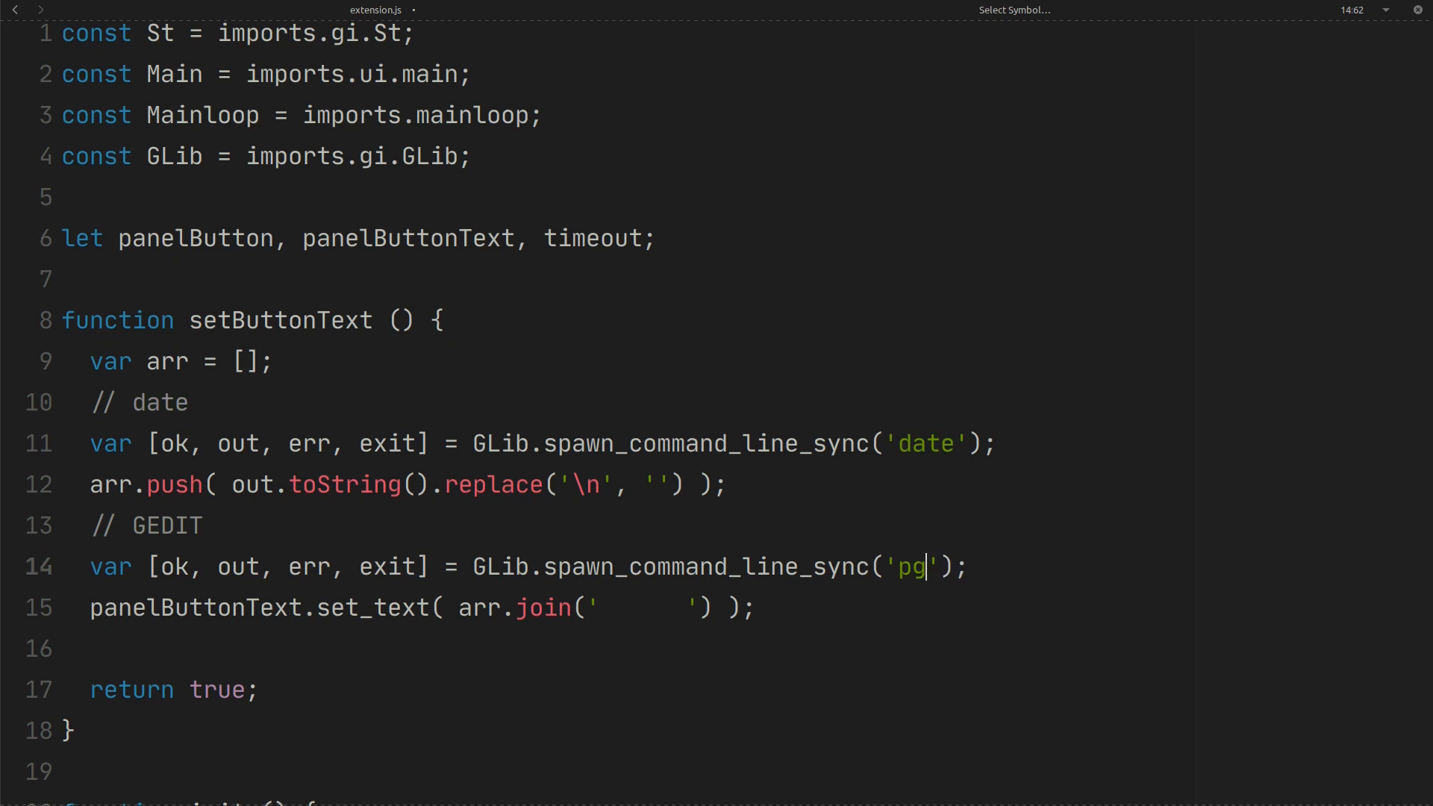
type("rep ge")
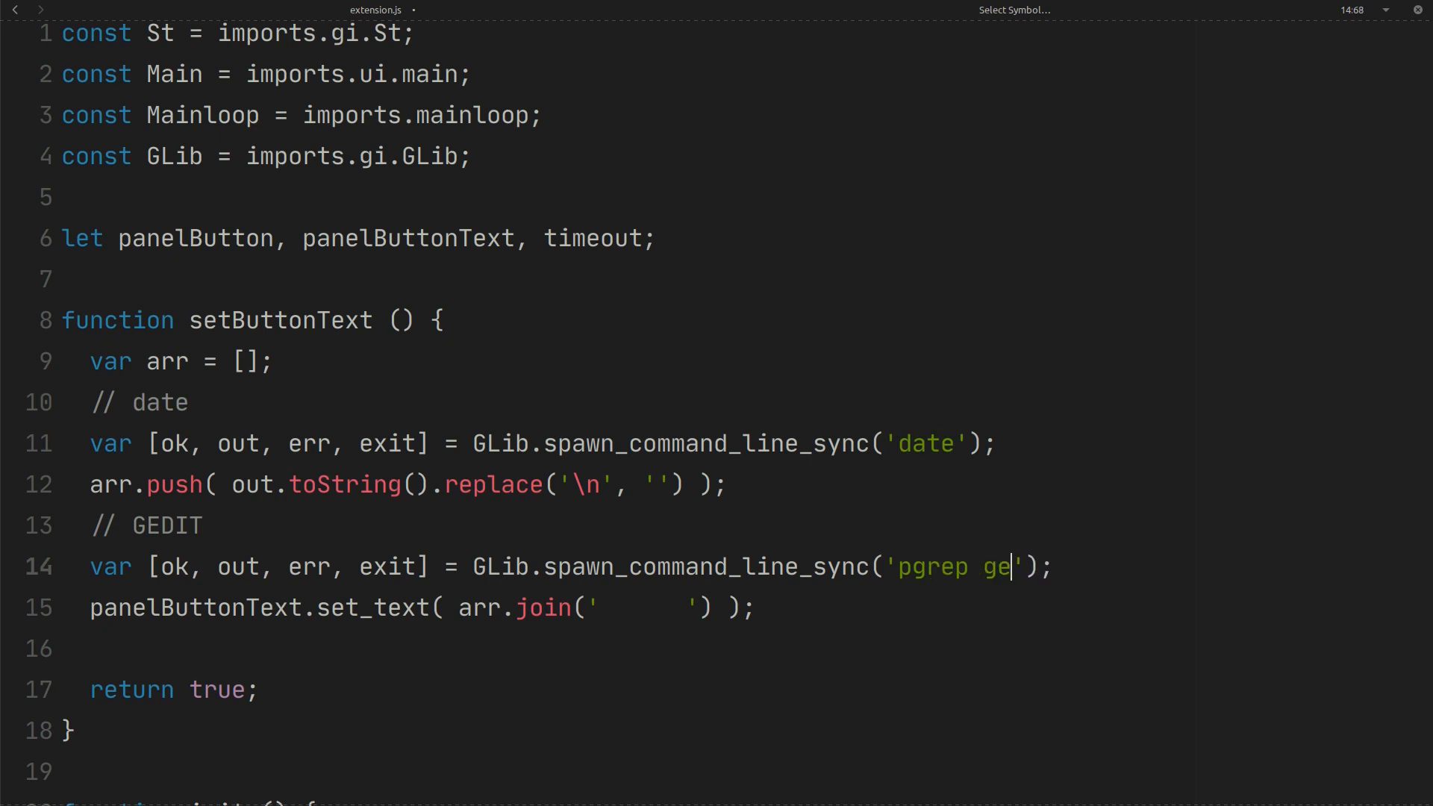
type("dit")
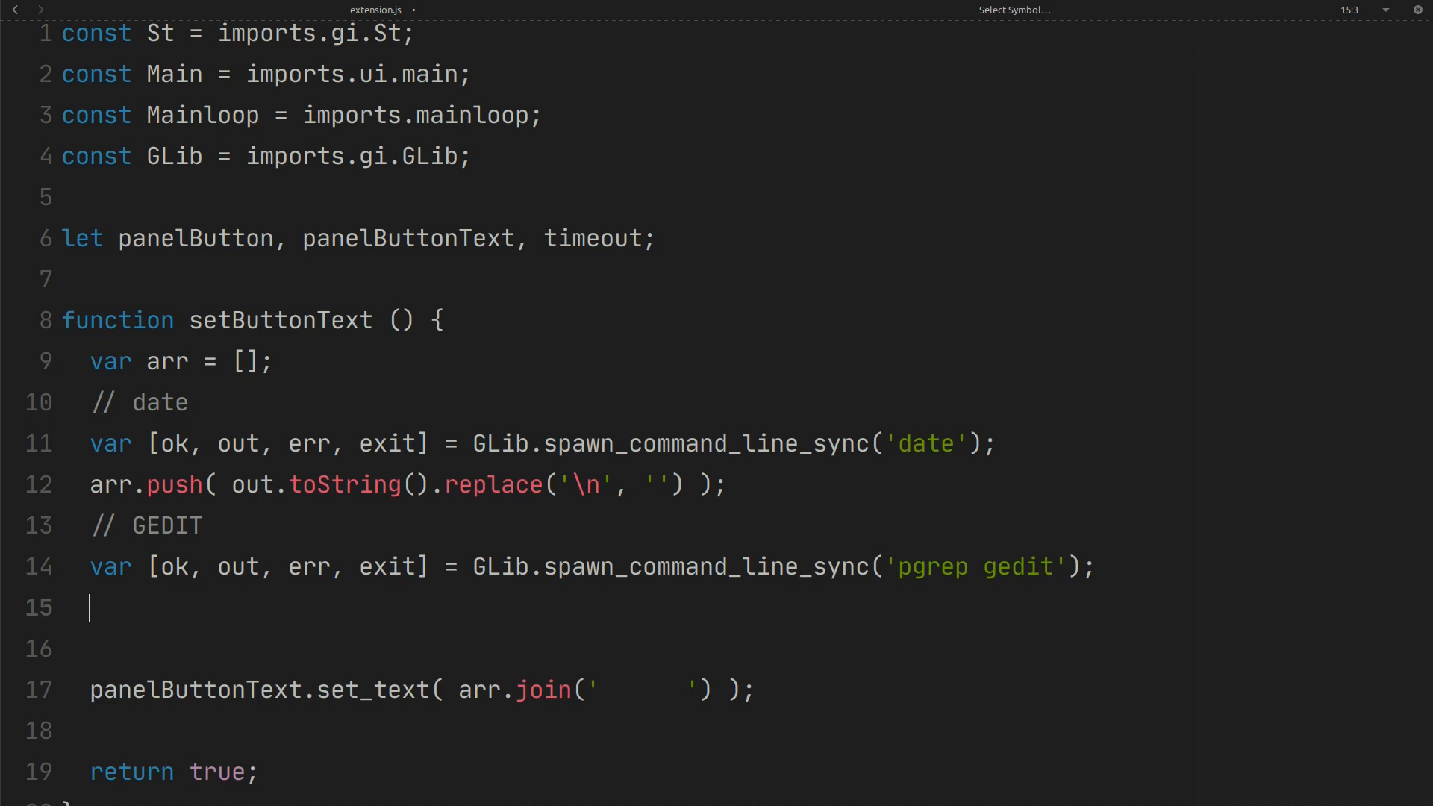
- Add if (out.length > 0) { arr.push('GEDIT'); } below the pgrep call
type("if (")
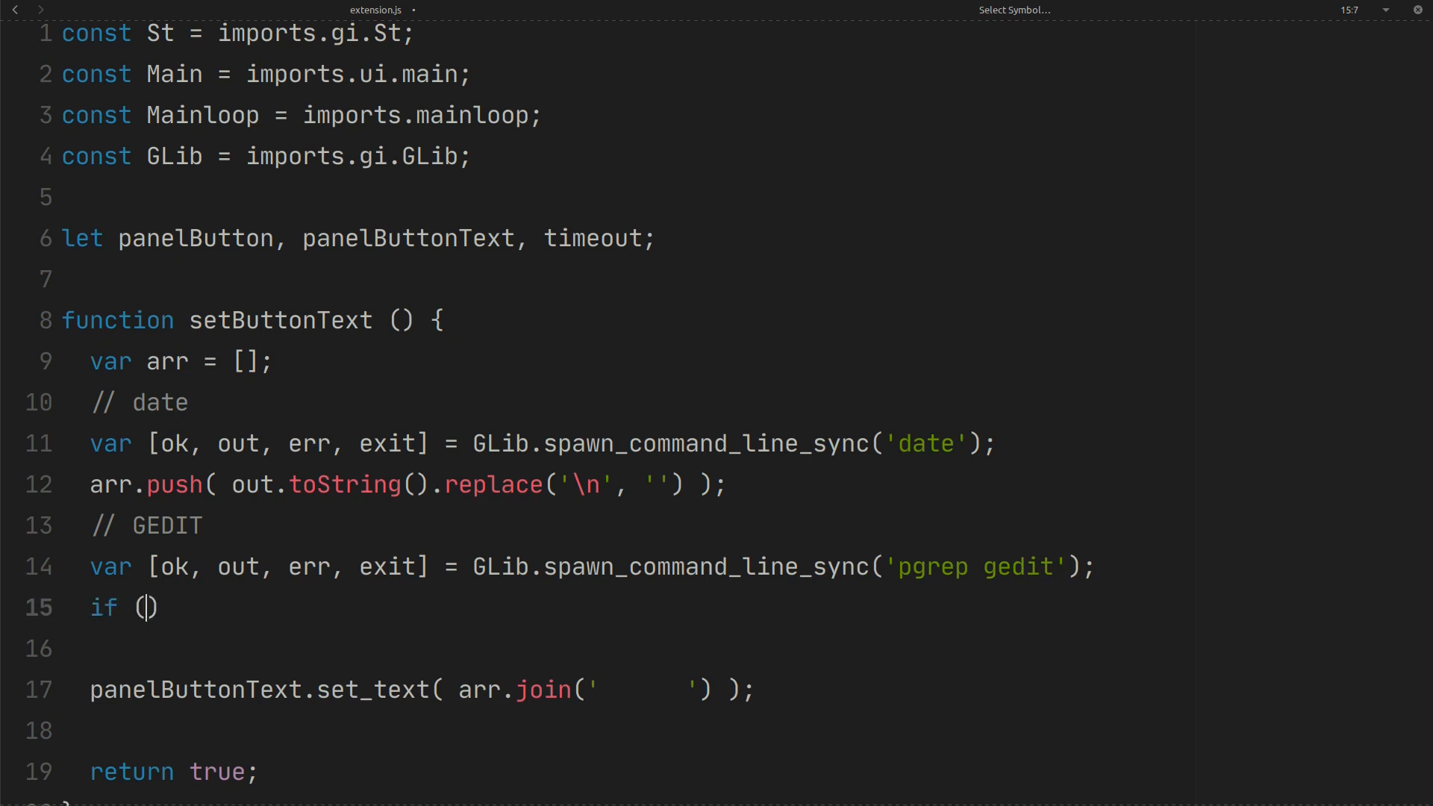
type("out.lengt")
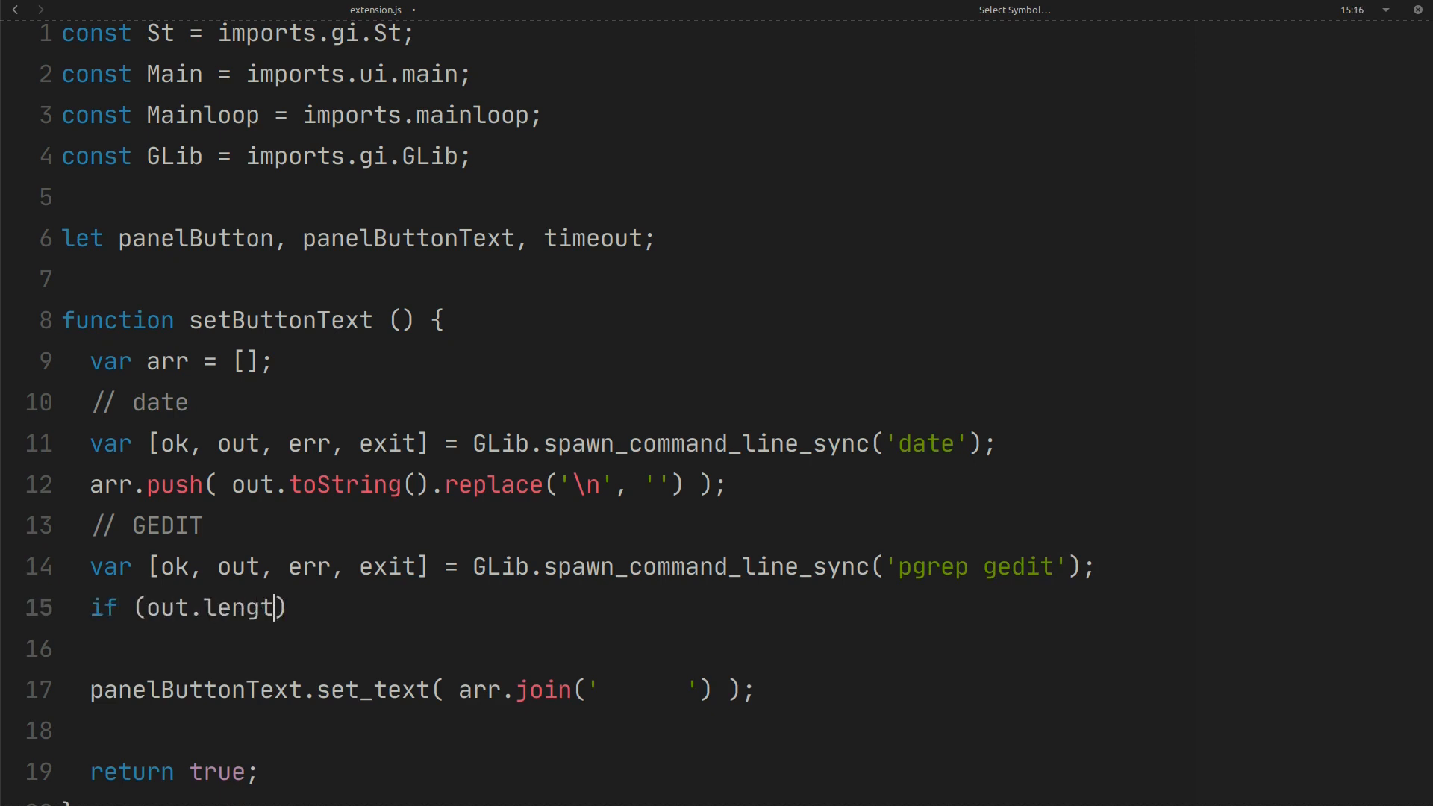
type("h")
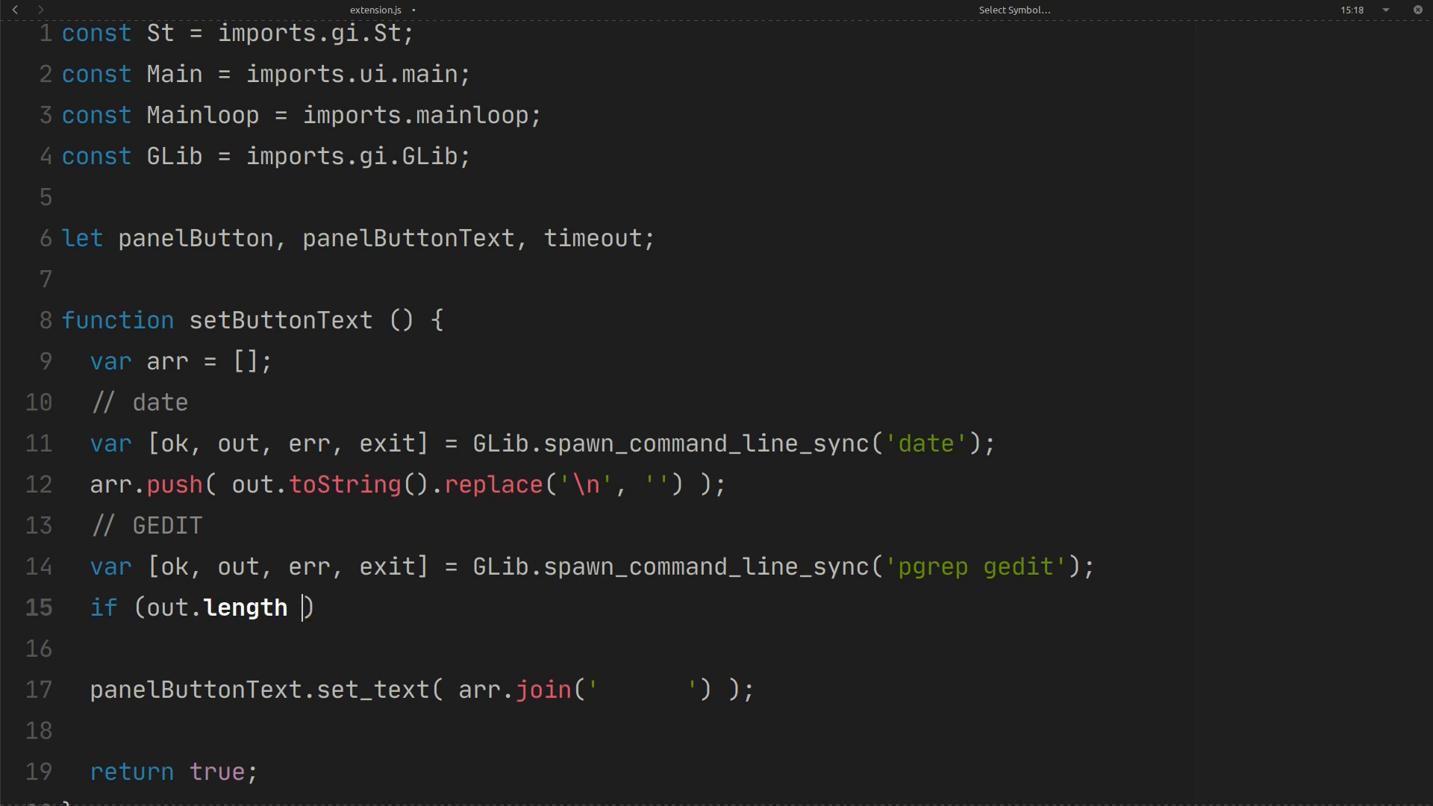
type("> g")
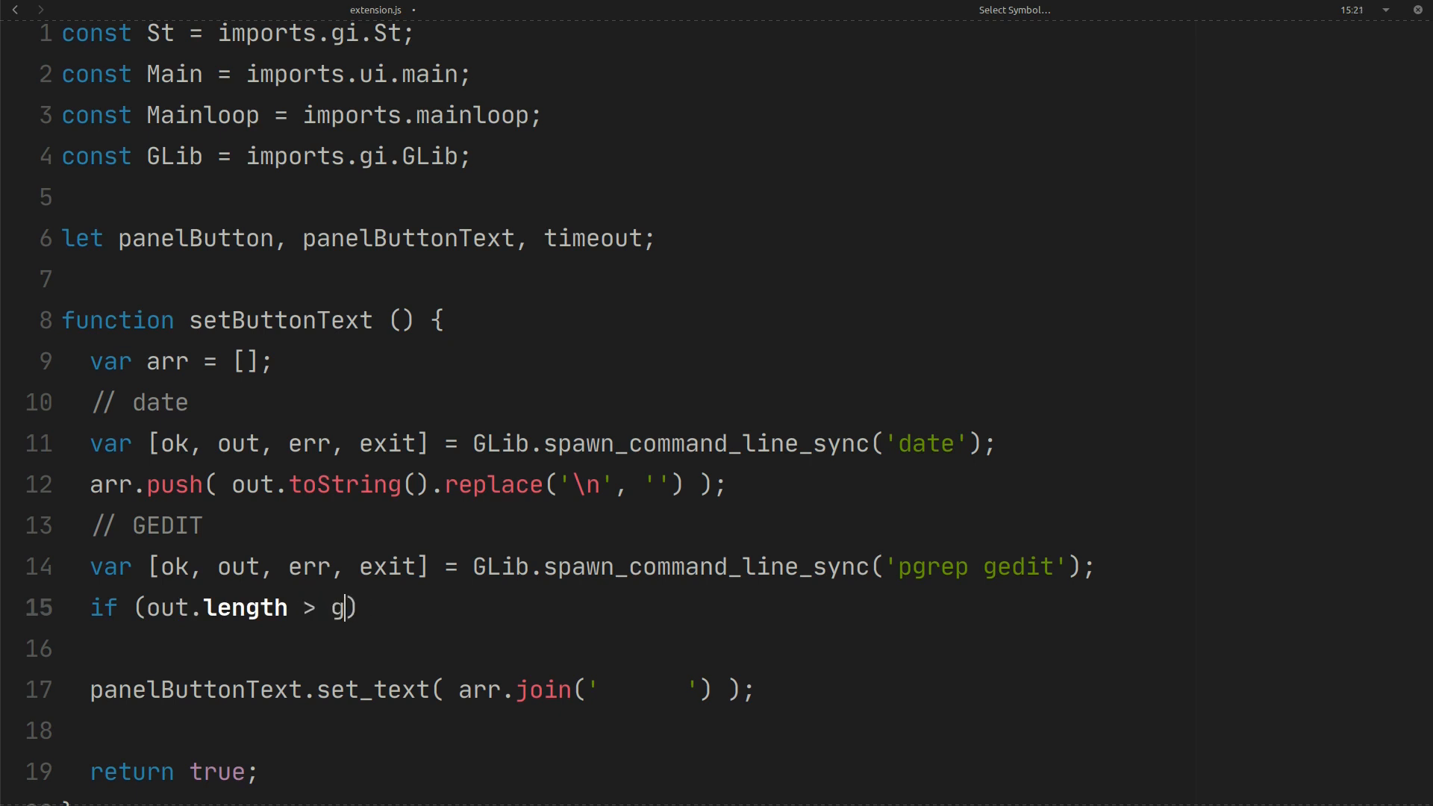
type("0")
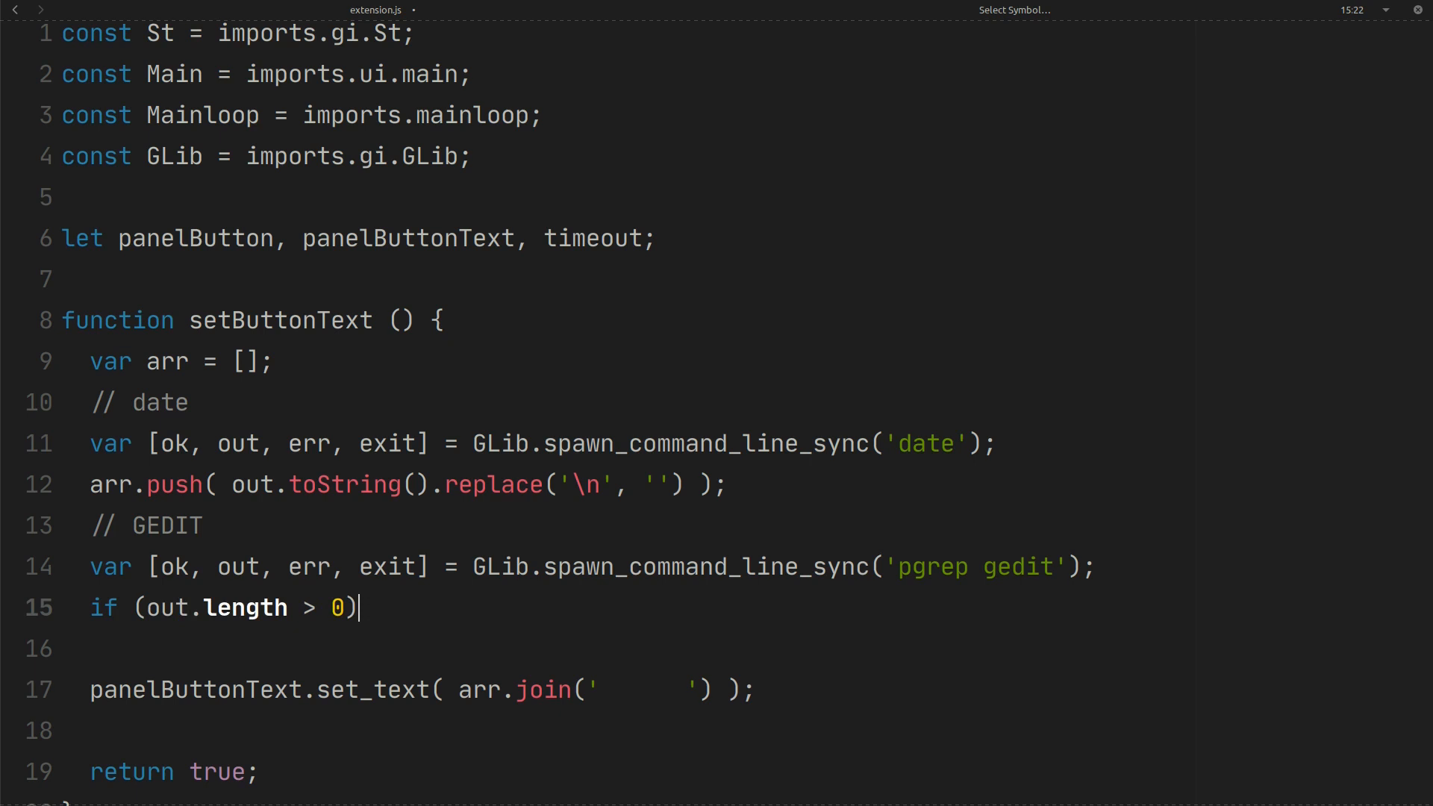
type("{}")
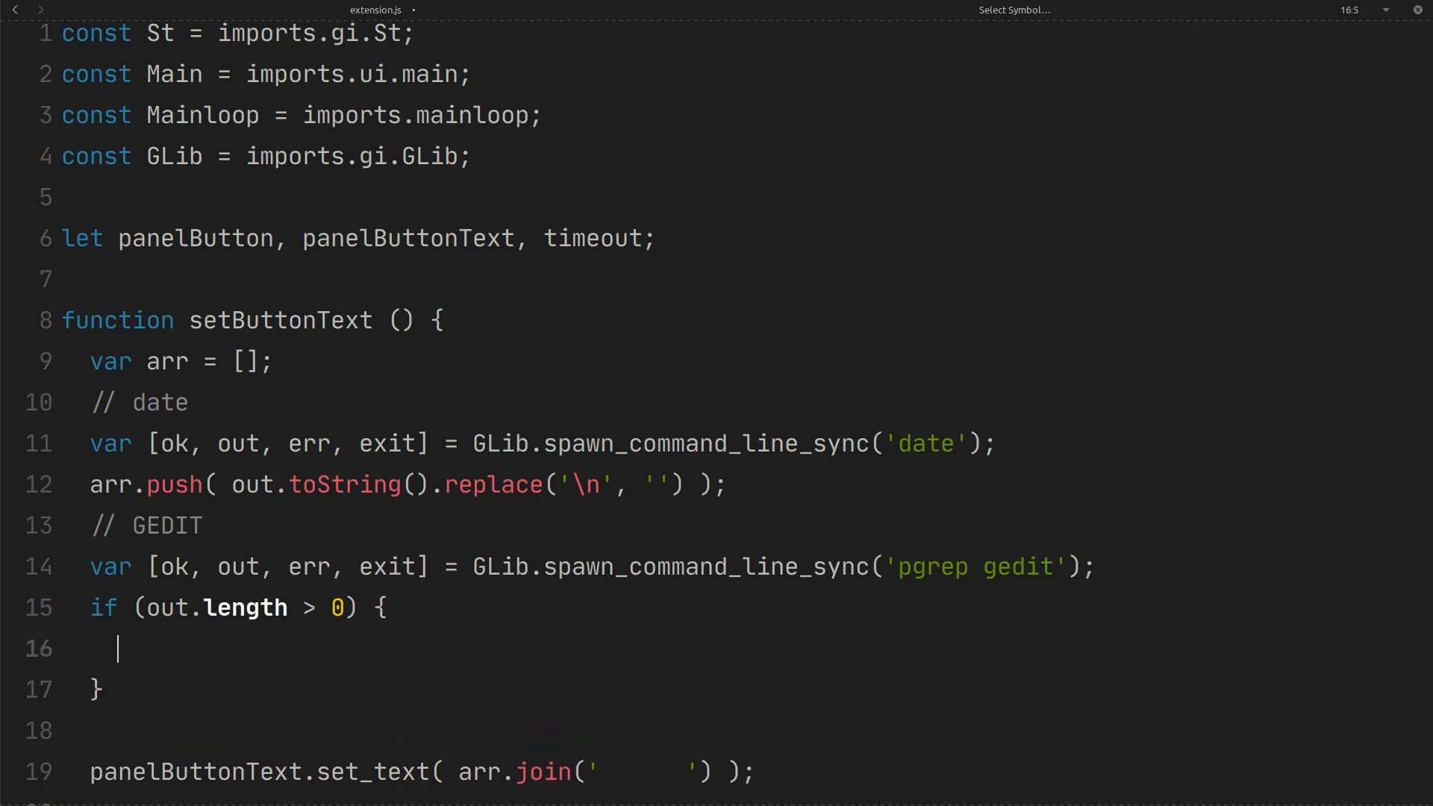
type("arr.po")
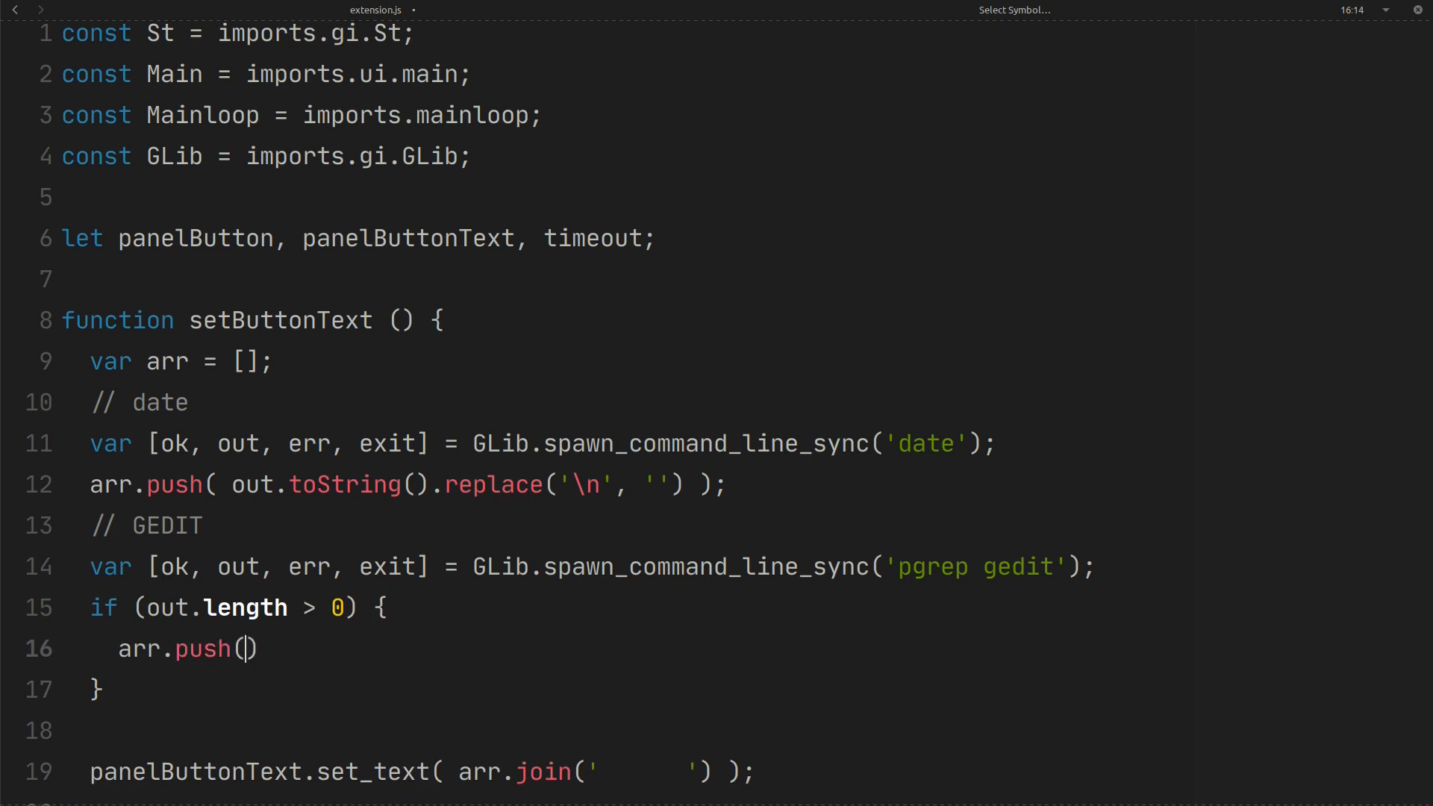
type("'")
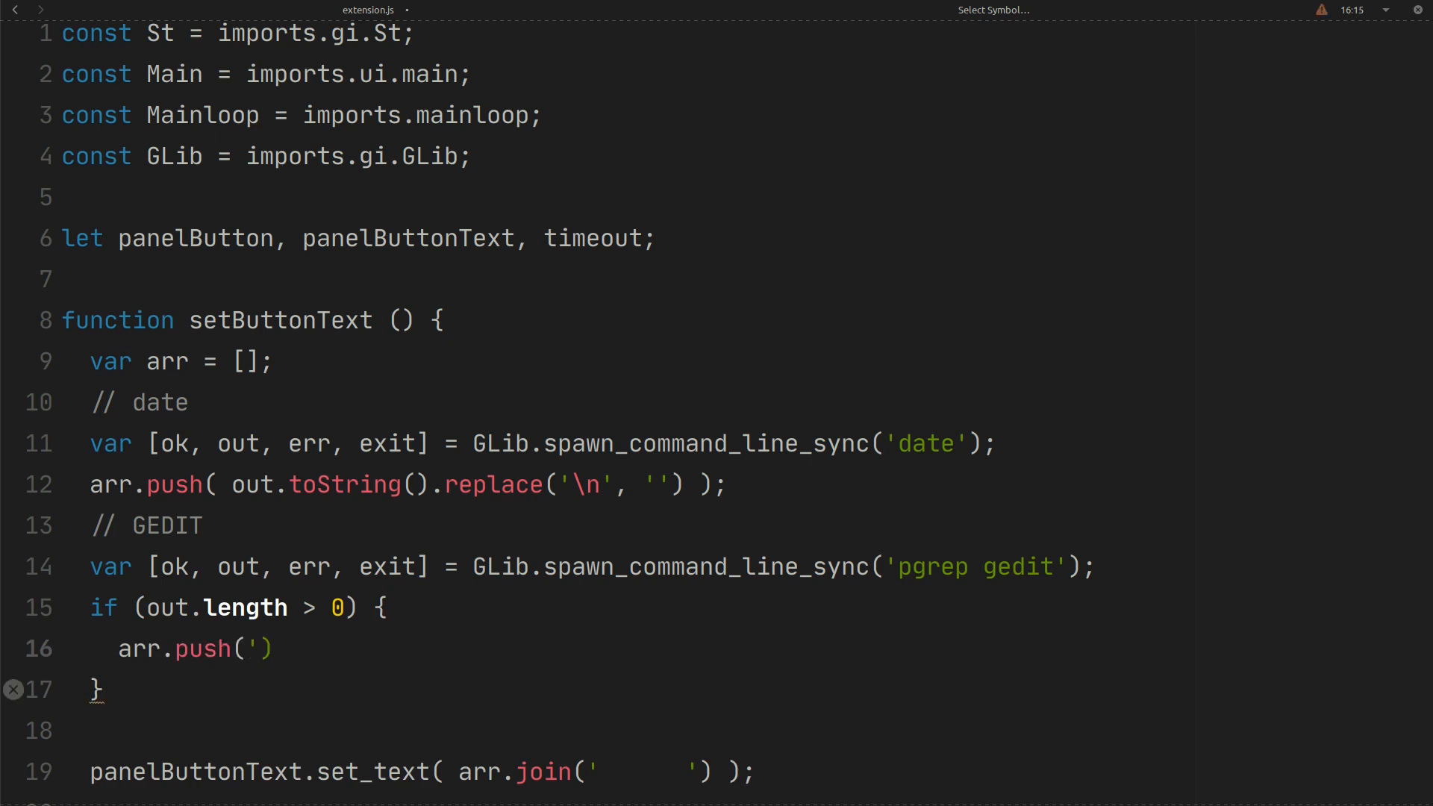
type("GEDIT")
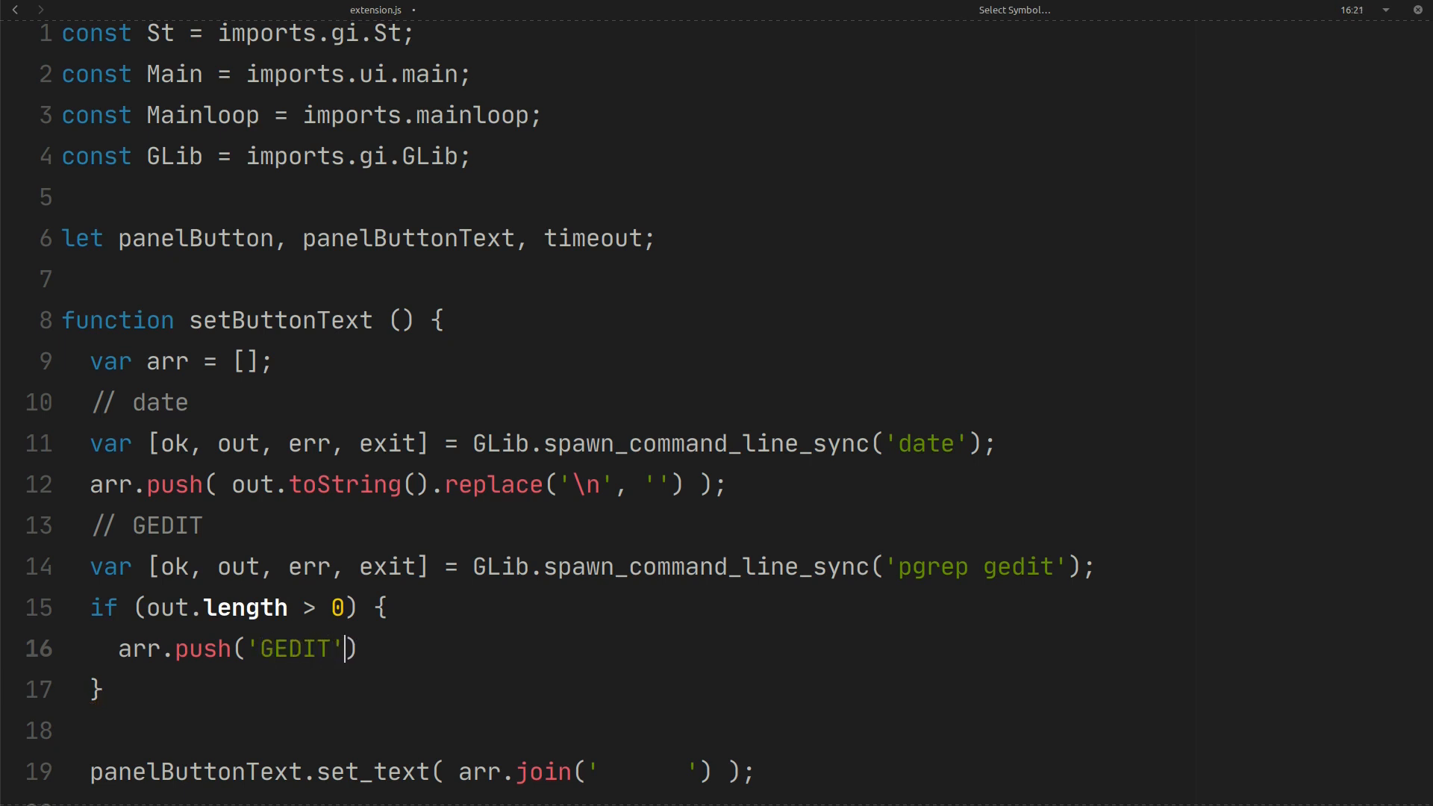
type(";")
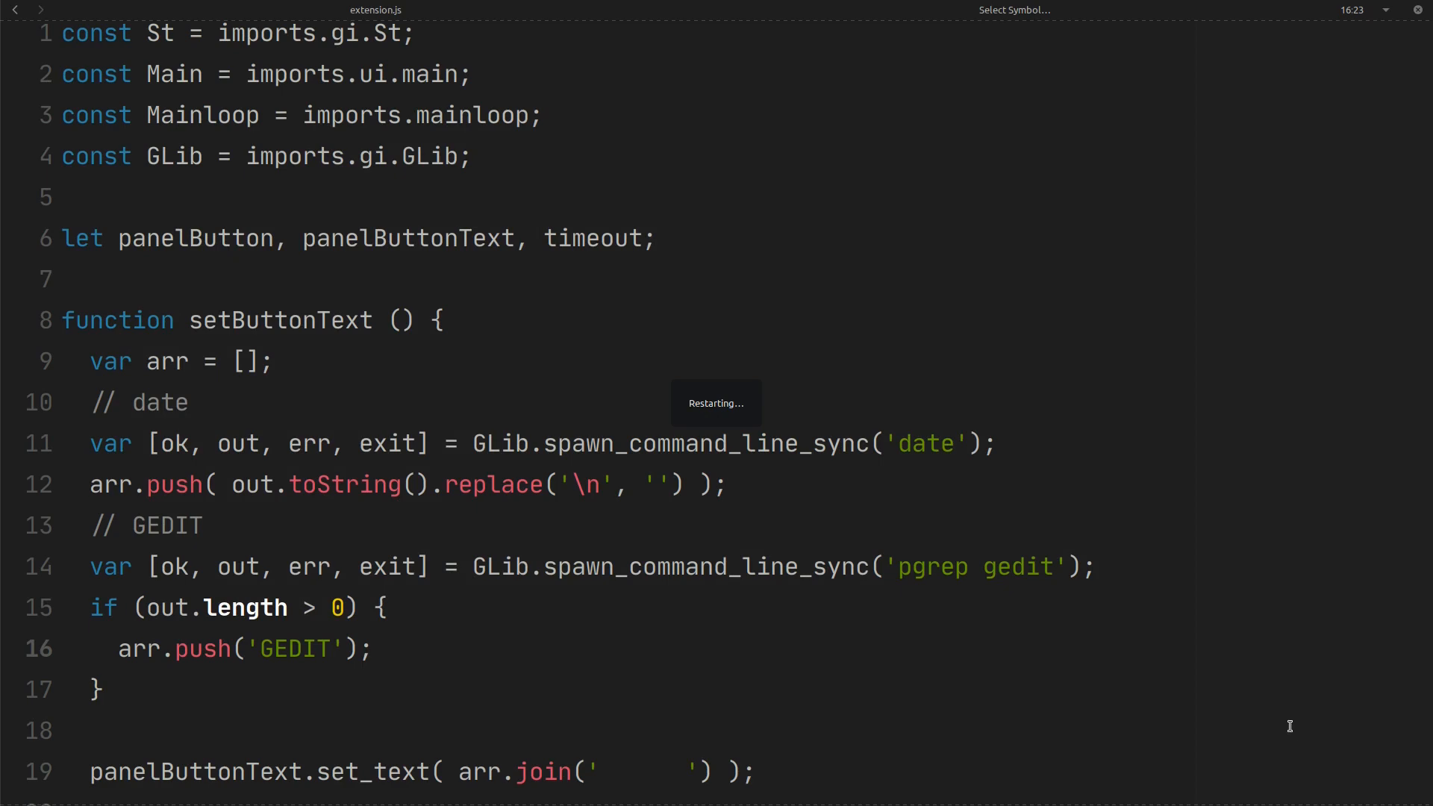
mouse_move(1292, 731)
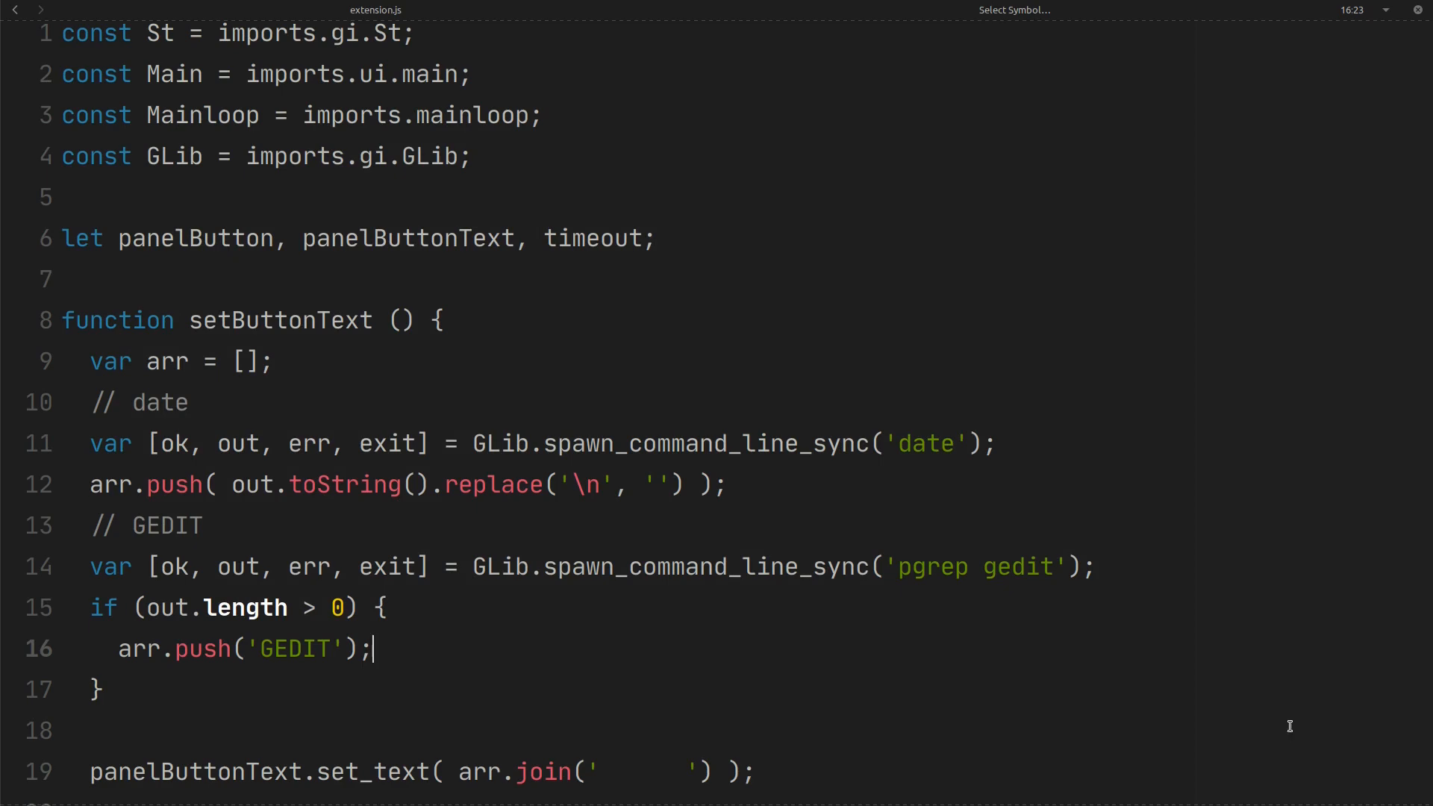
- Check the GNOME Shell panel for the GEDIT label, then close the empty gedit window
key("super")
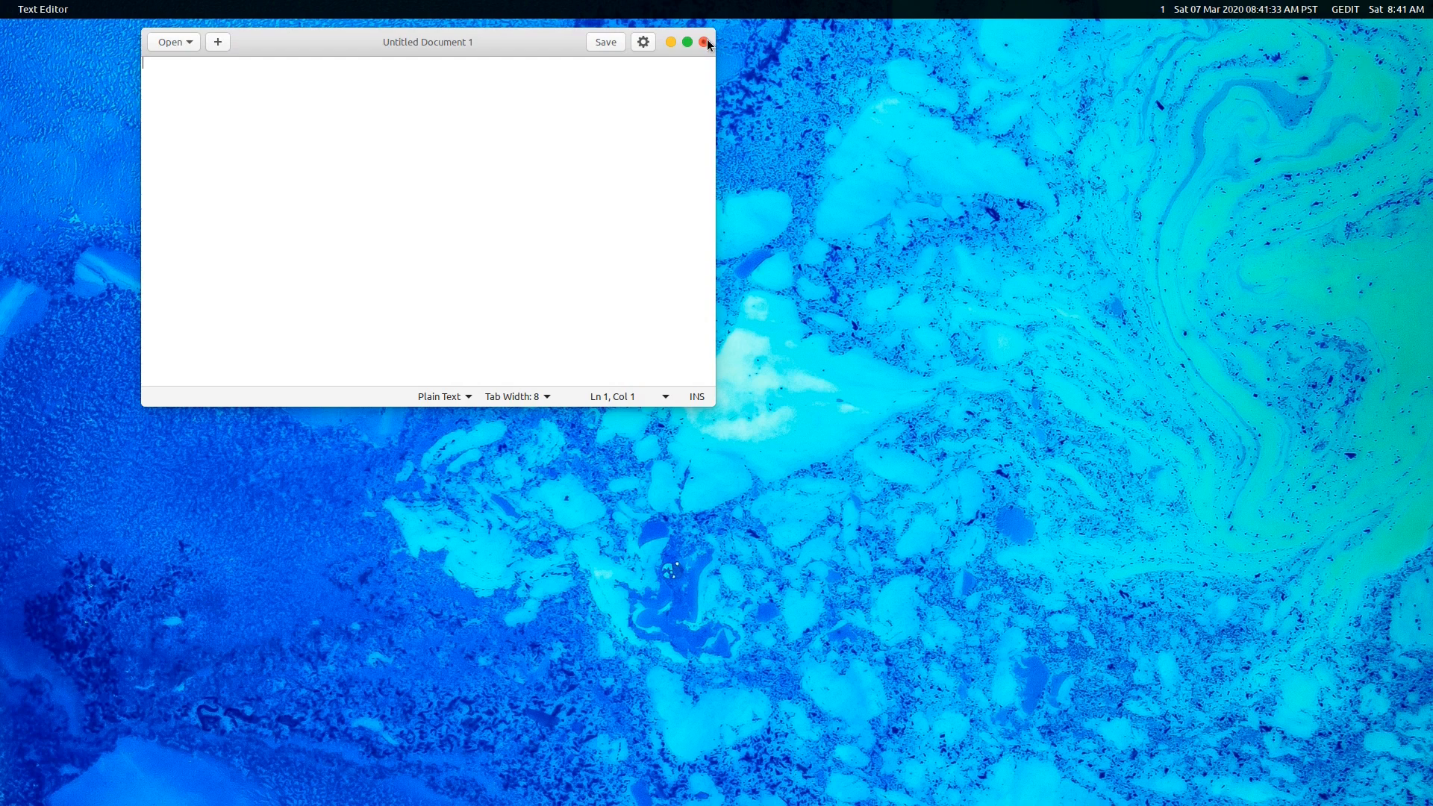
left_click(706, 42)
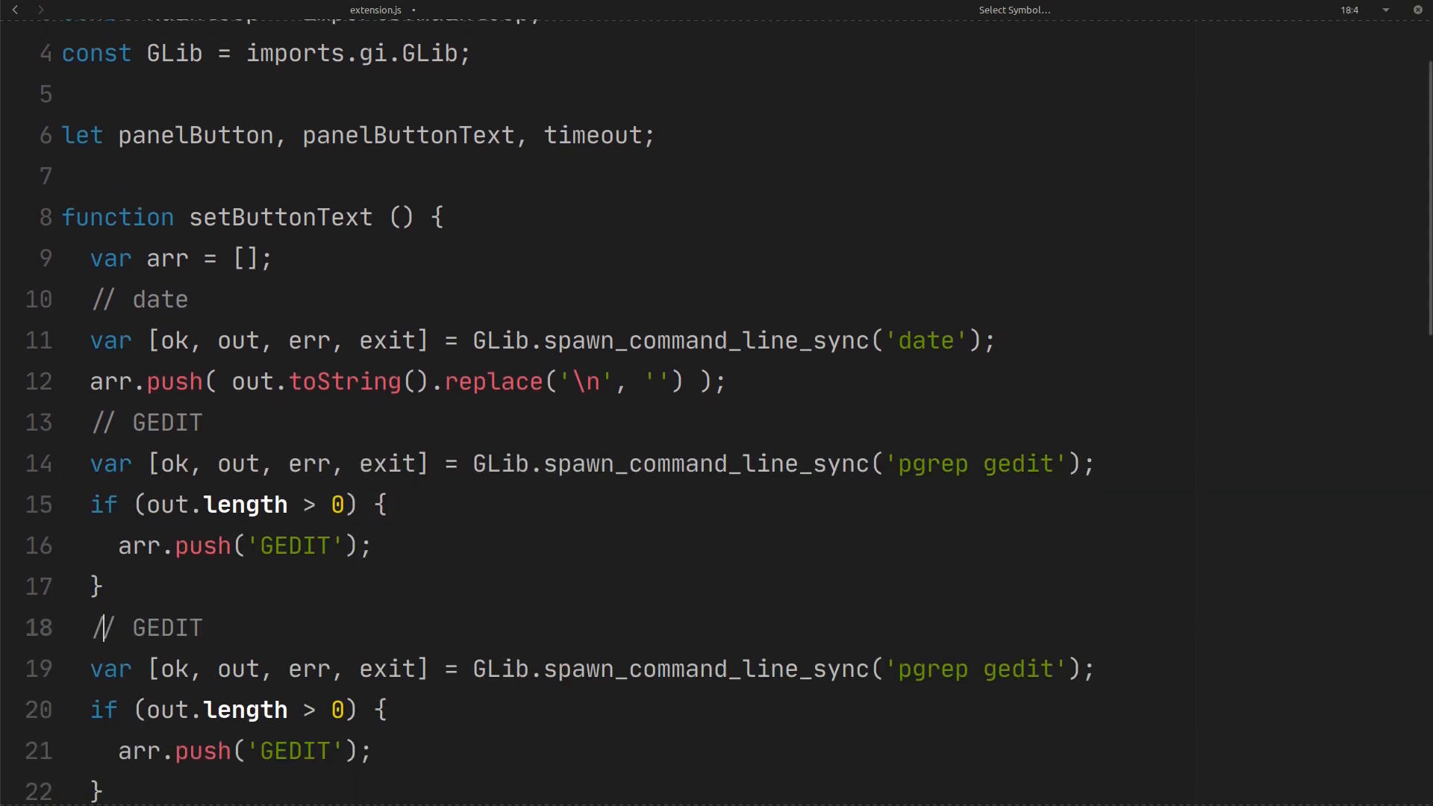
- Add the 'Private' label text and move the Private block's command string onto its own line
type("Private")
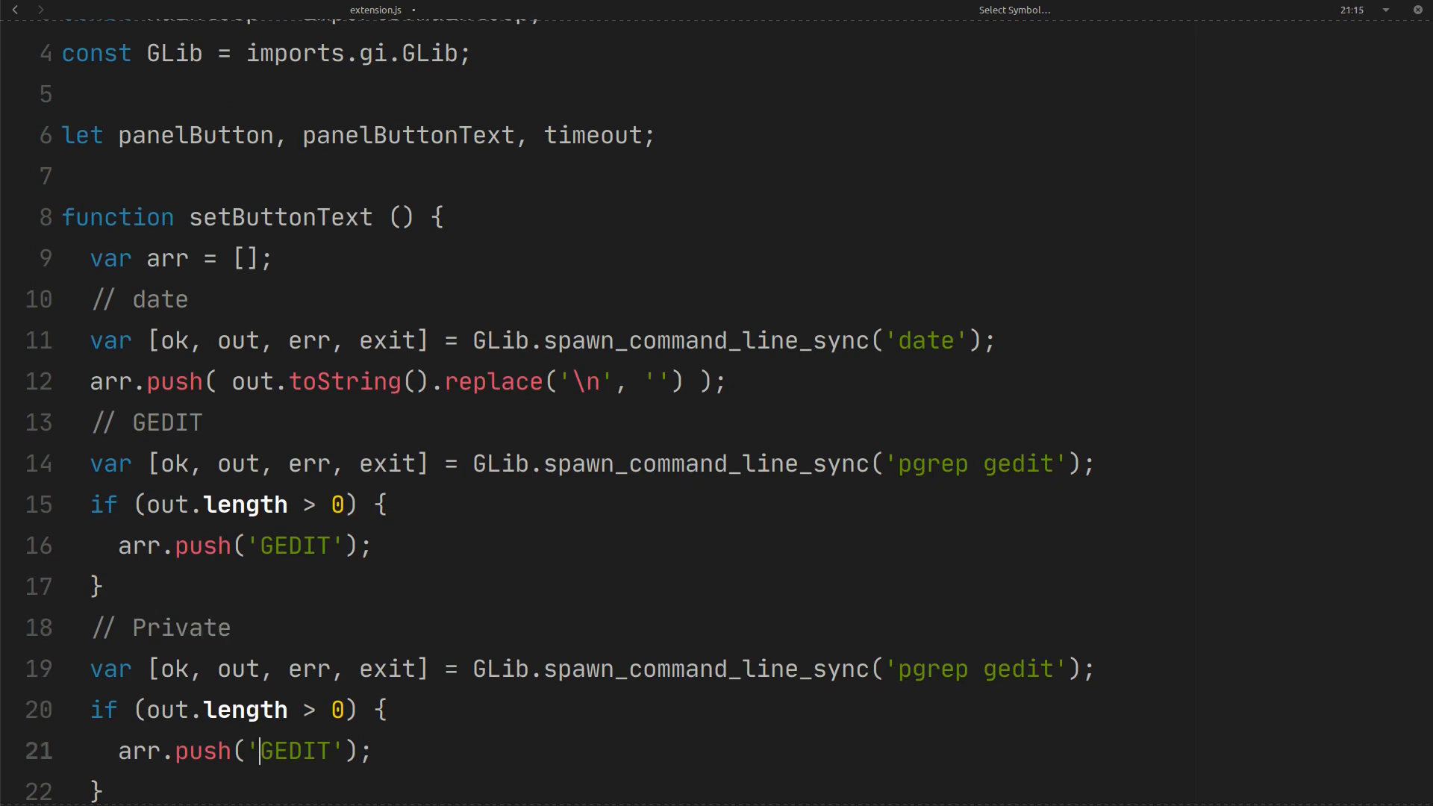
type("Private")
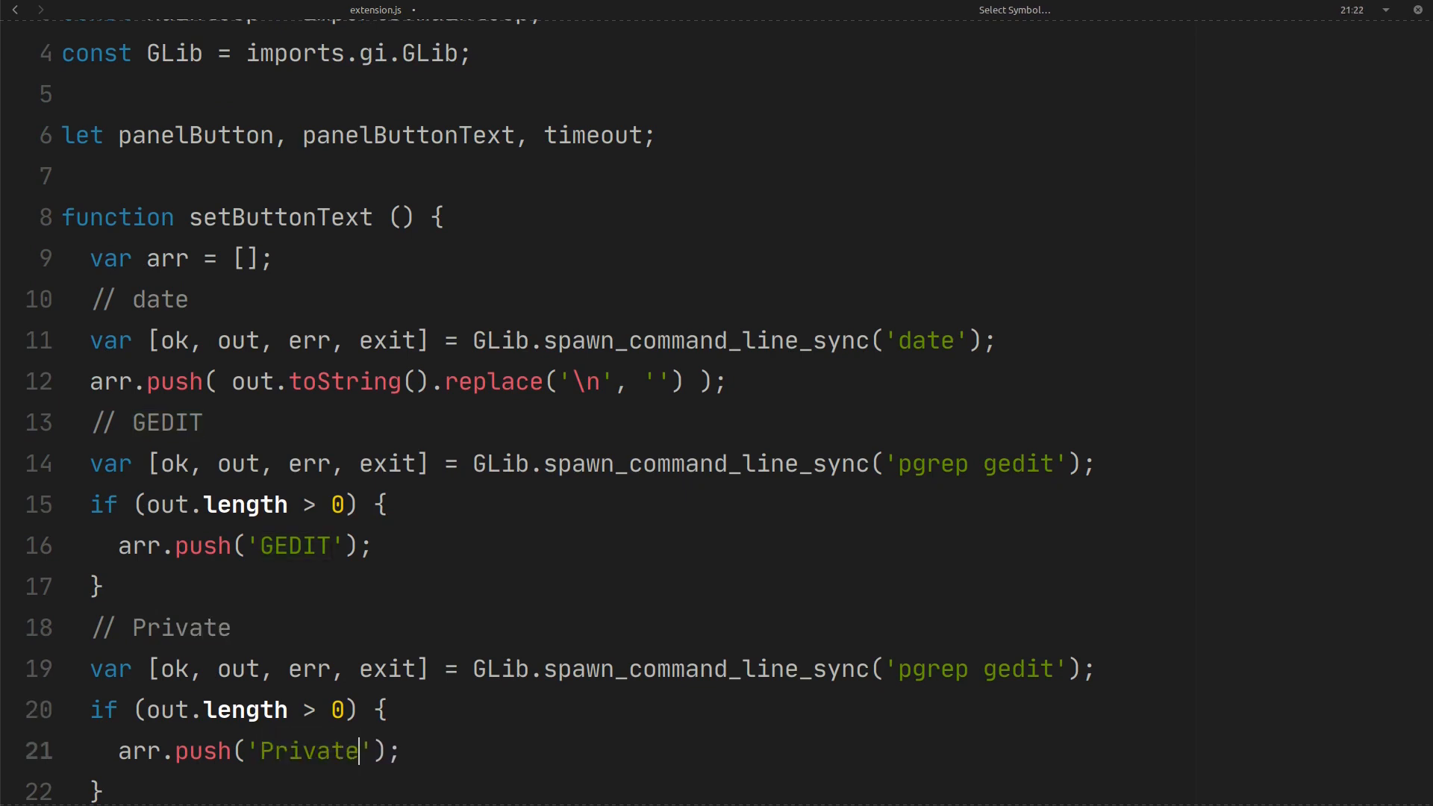
left_click(935, 668)
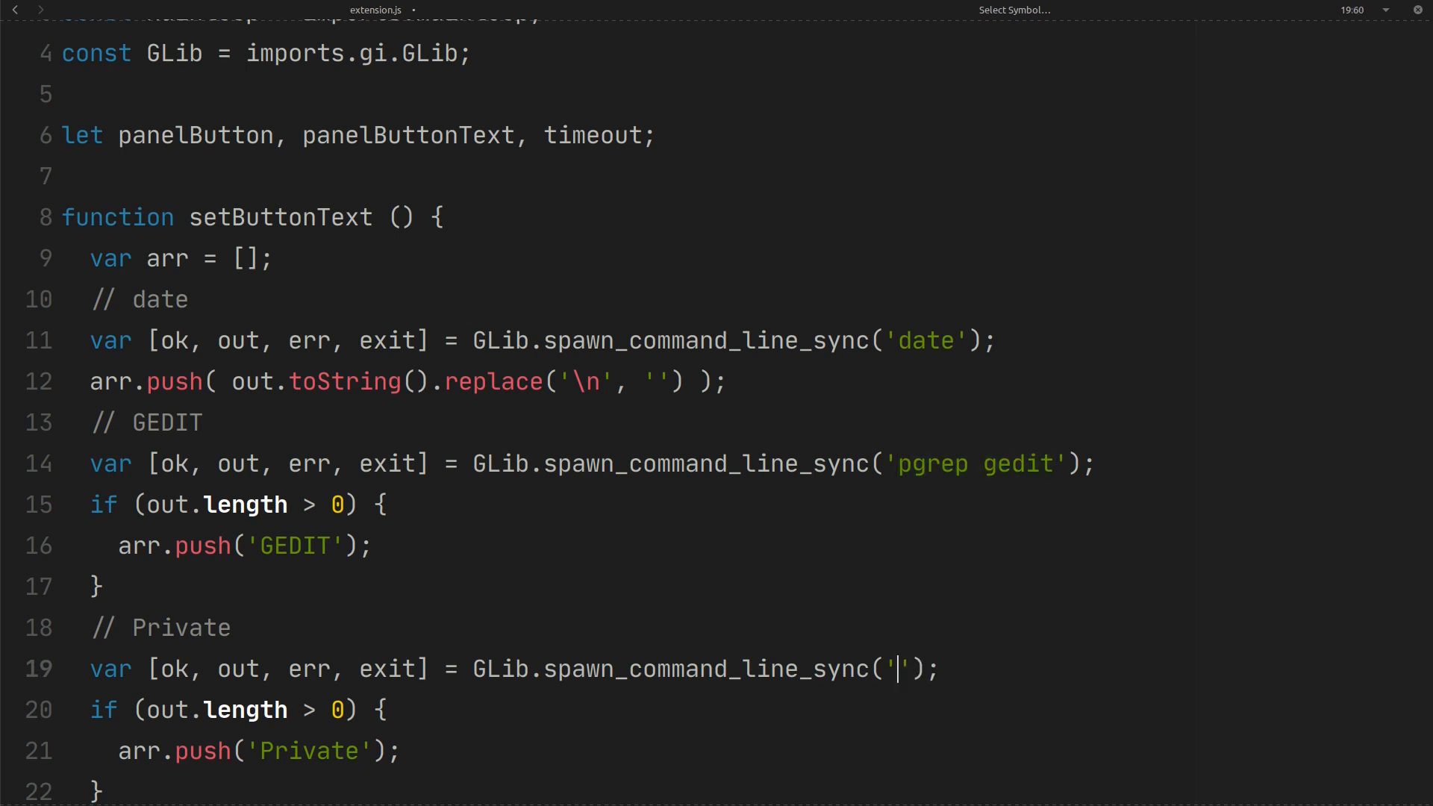
key("Enter")
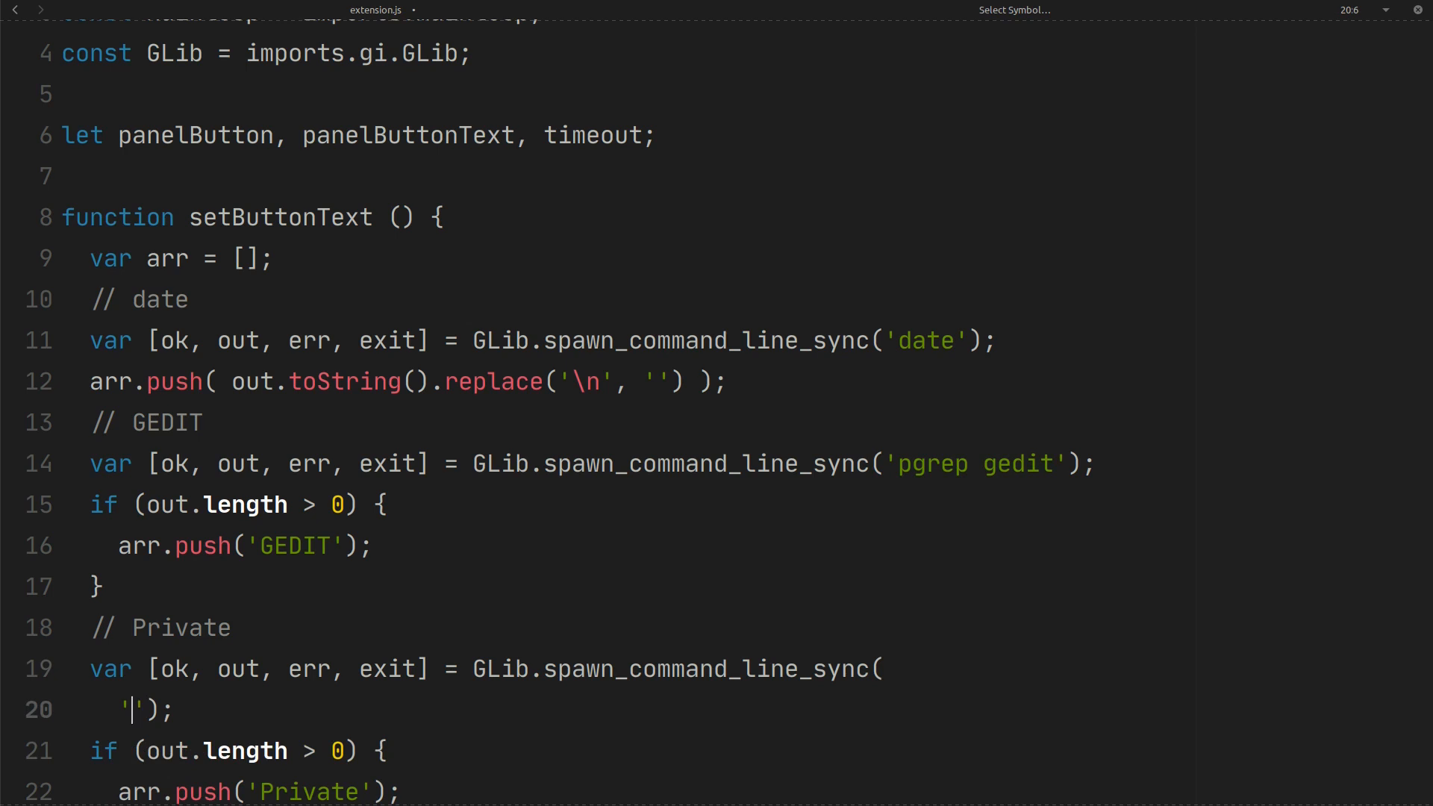
- Make the Private command run /bin/bash -c "ifconfig -a | grep tun0"
type("/")
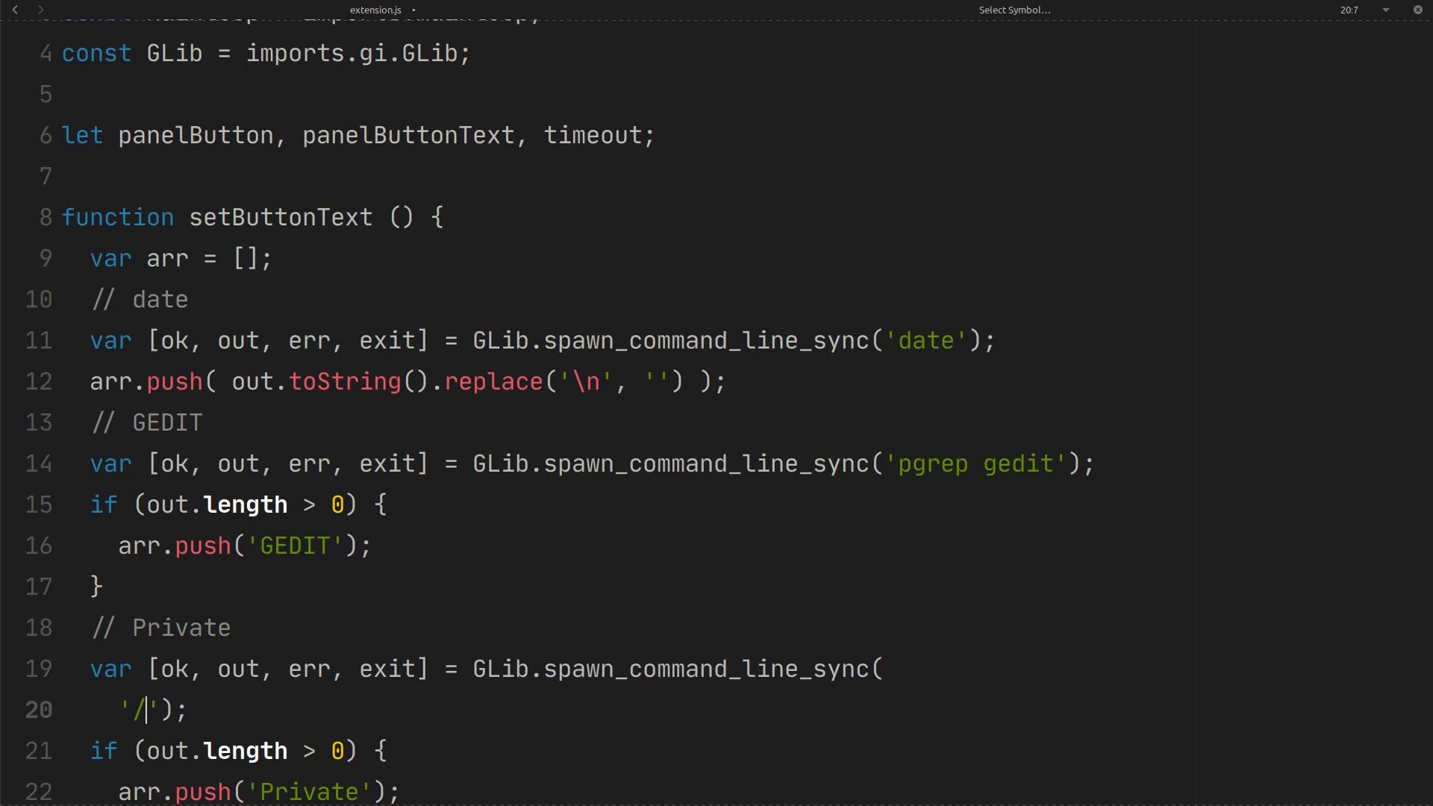
type("bin")
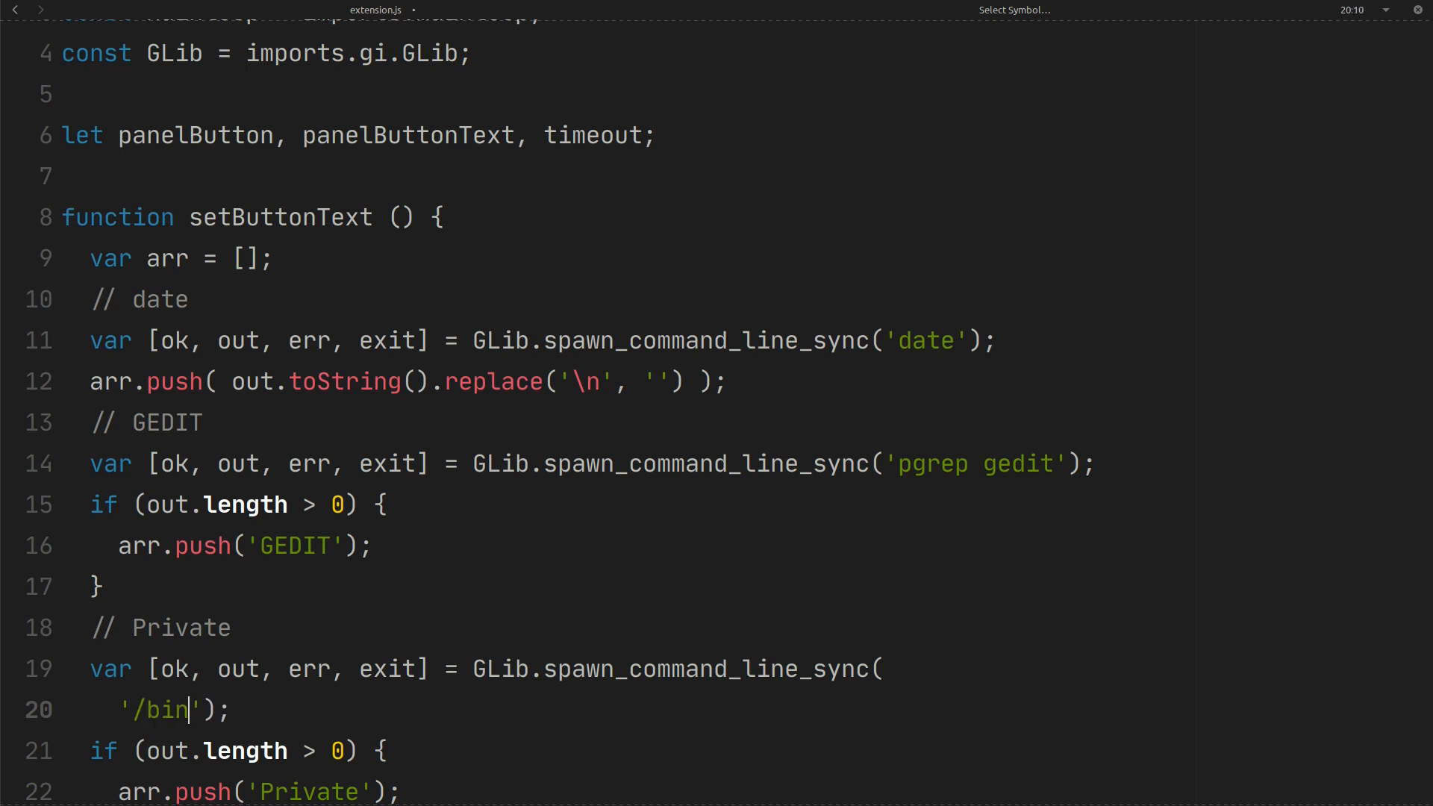
type("/b")
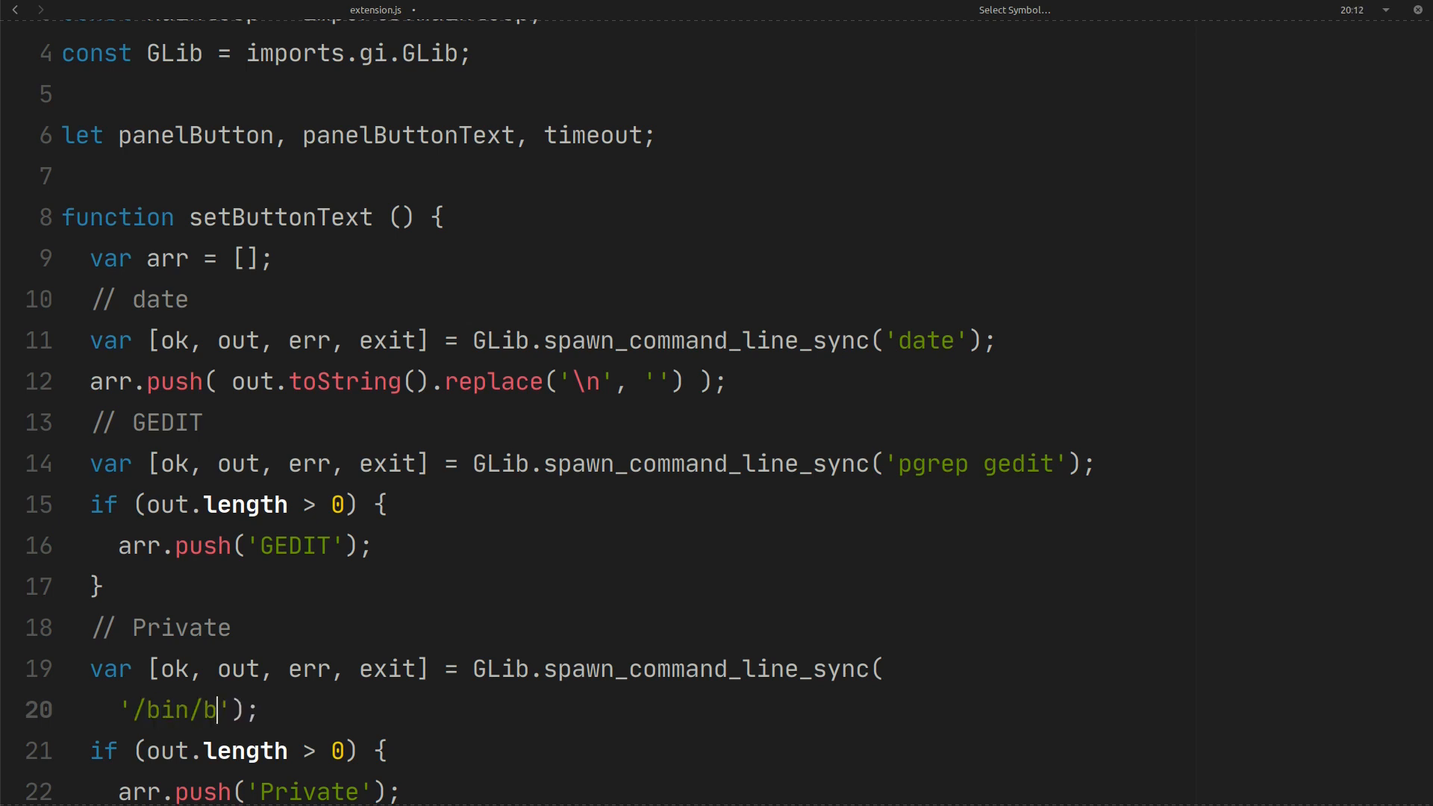
type("ash -c")
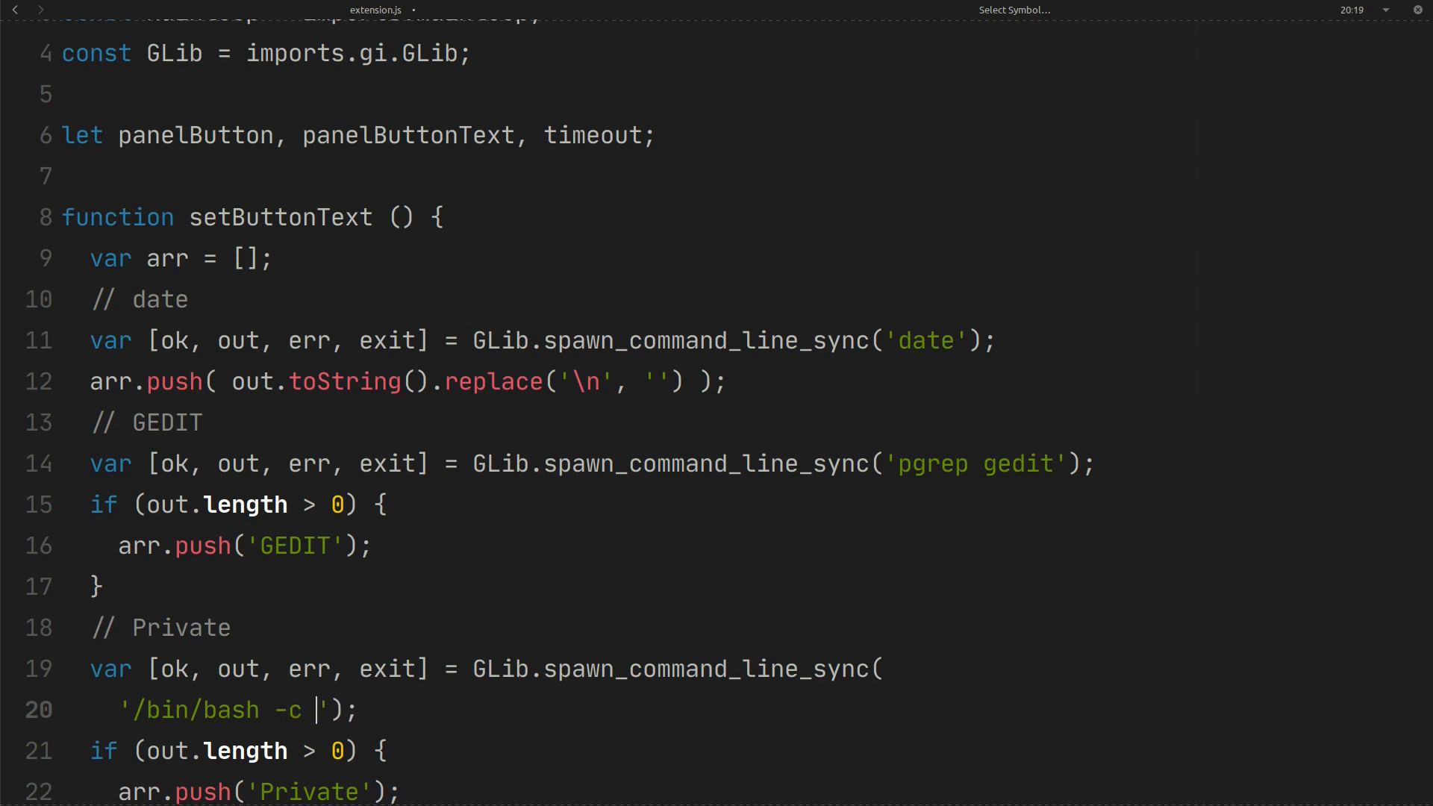
type("\"")
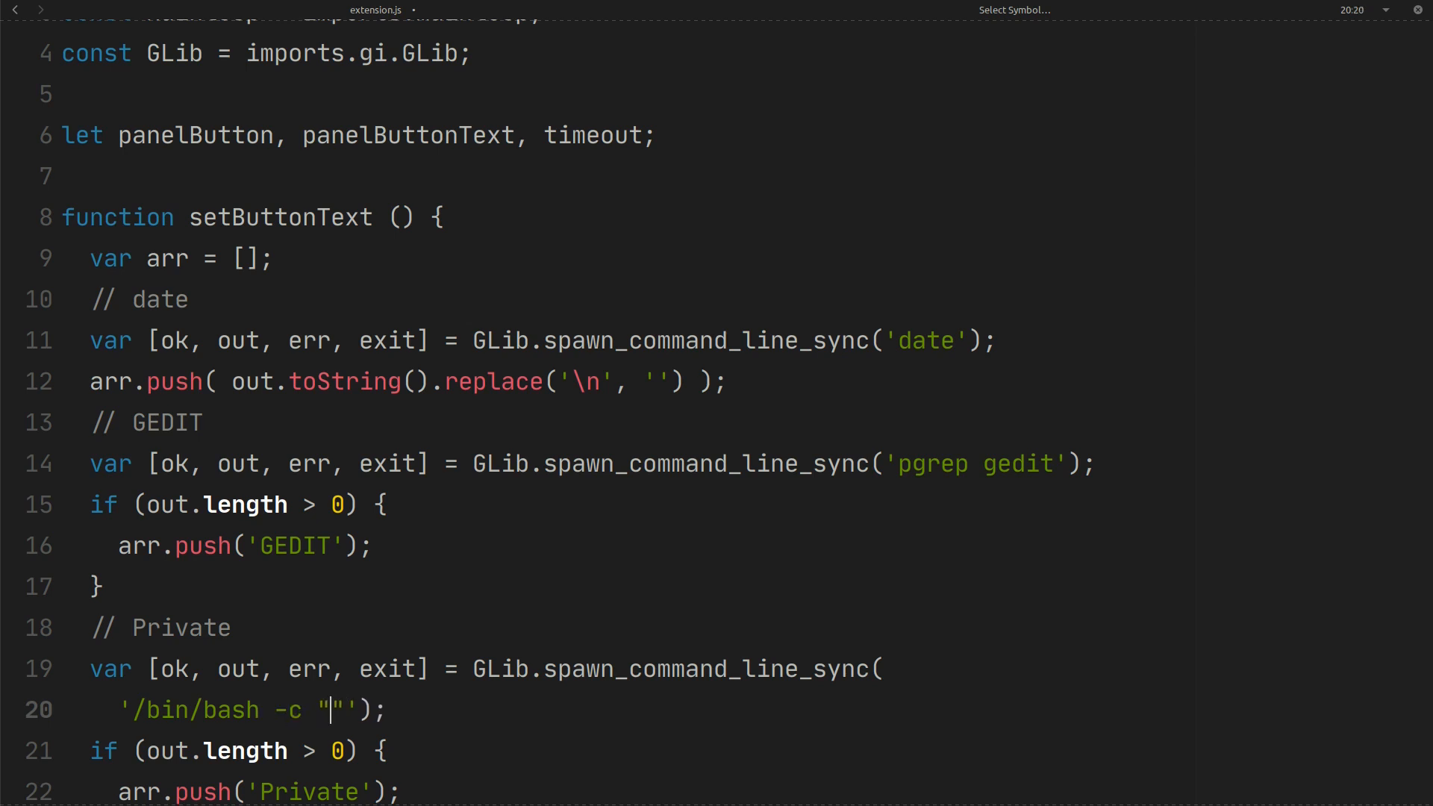
type("if")
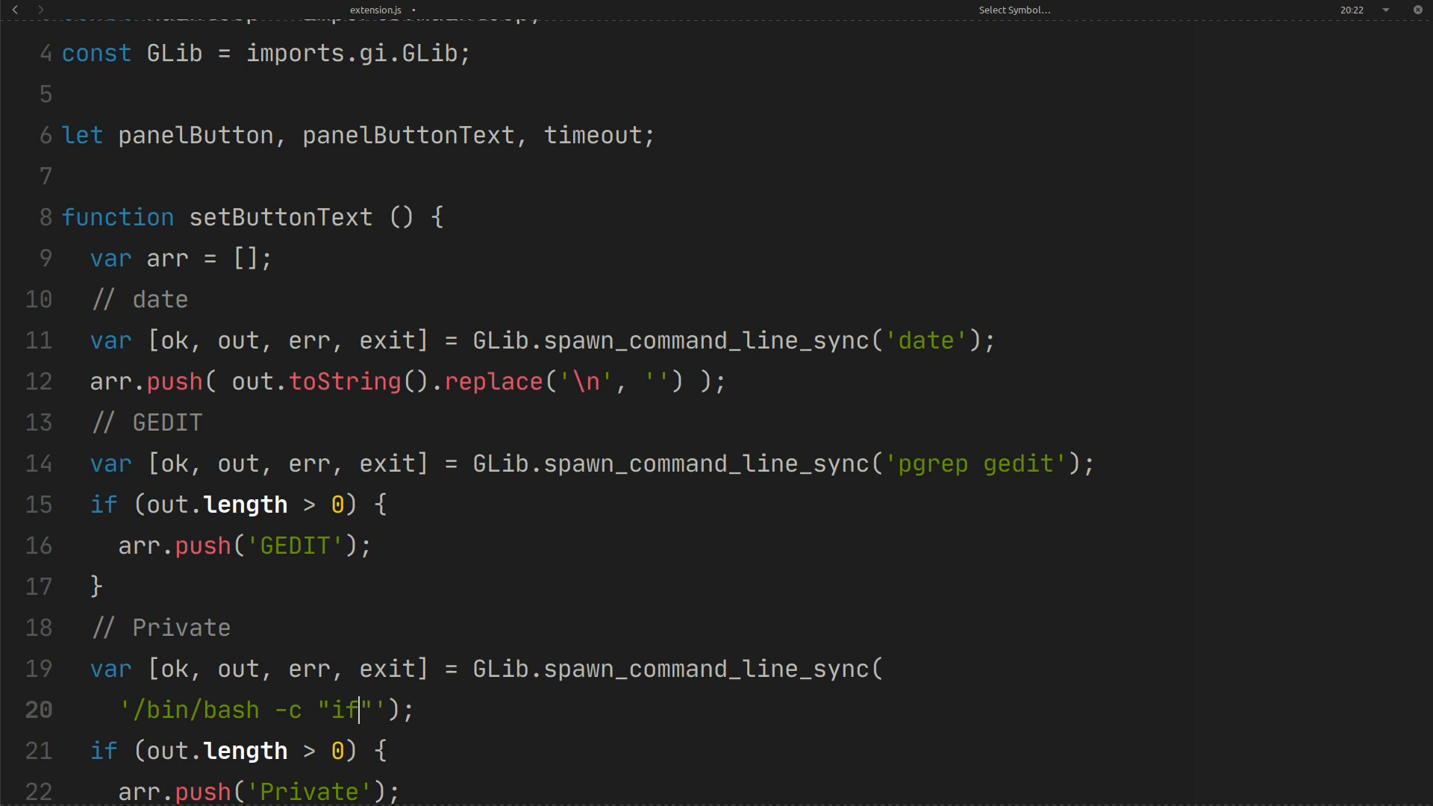
type("config -")
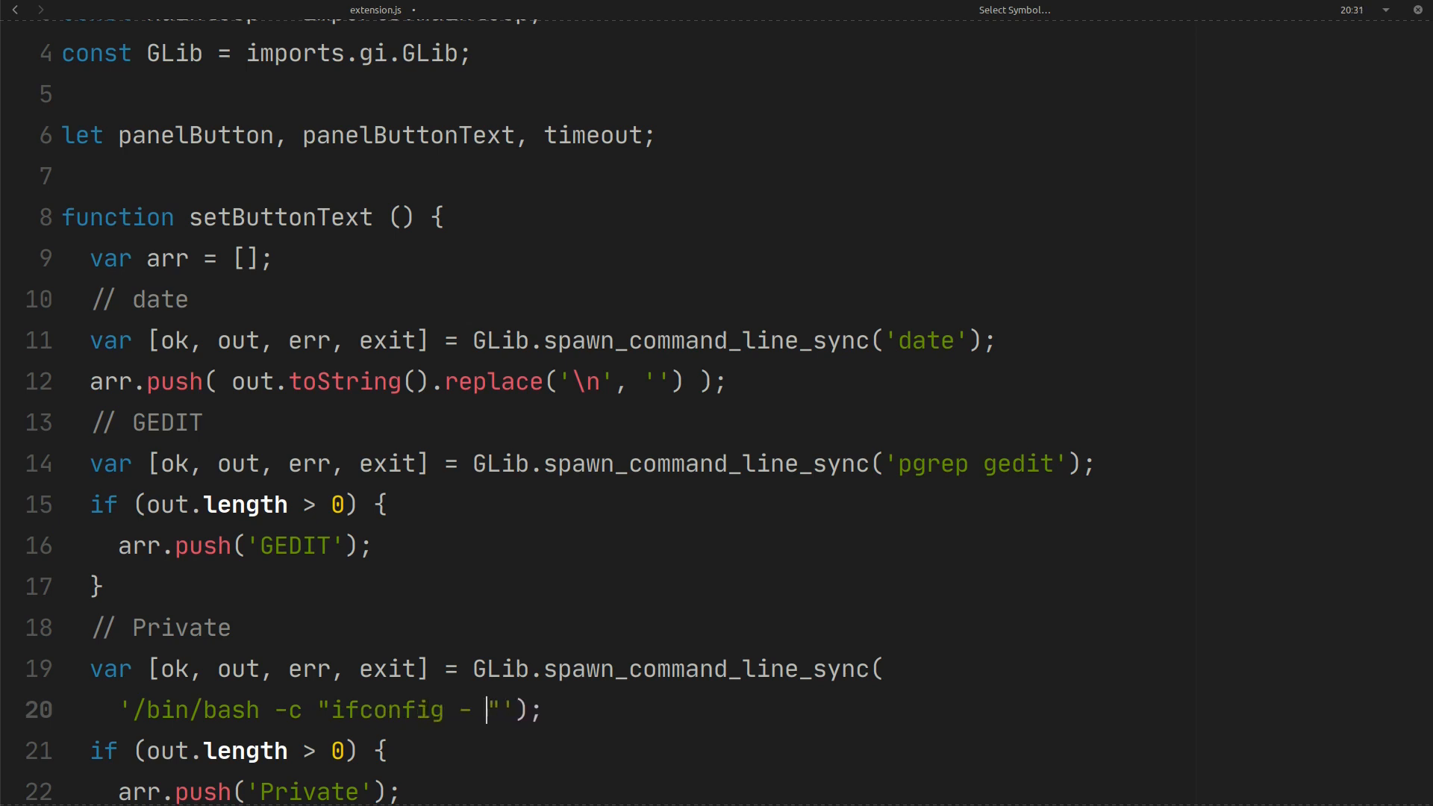
type("a |")
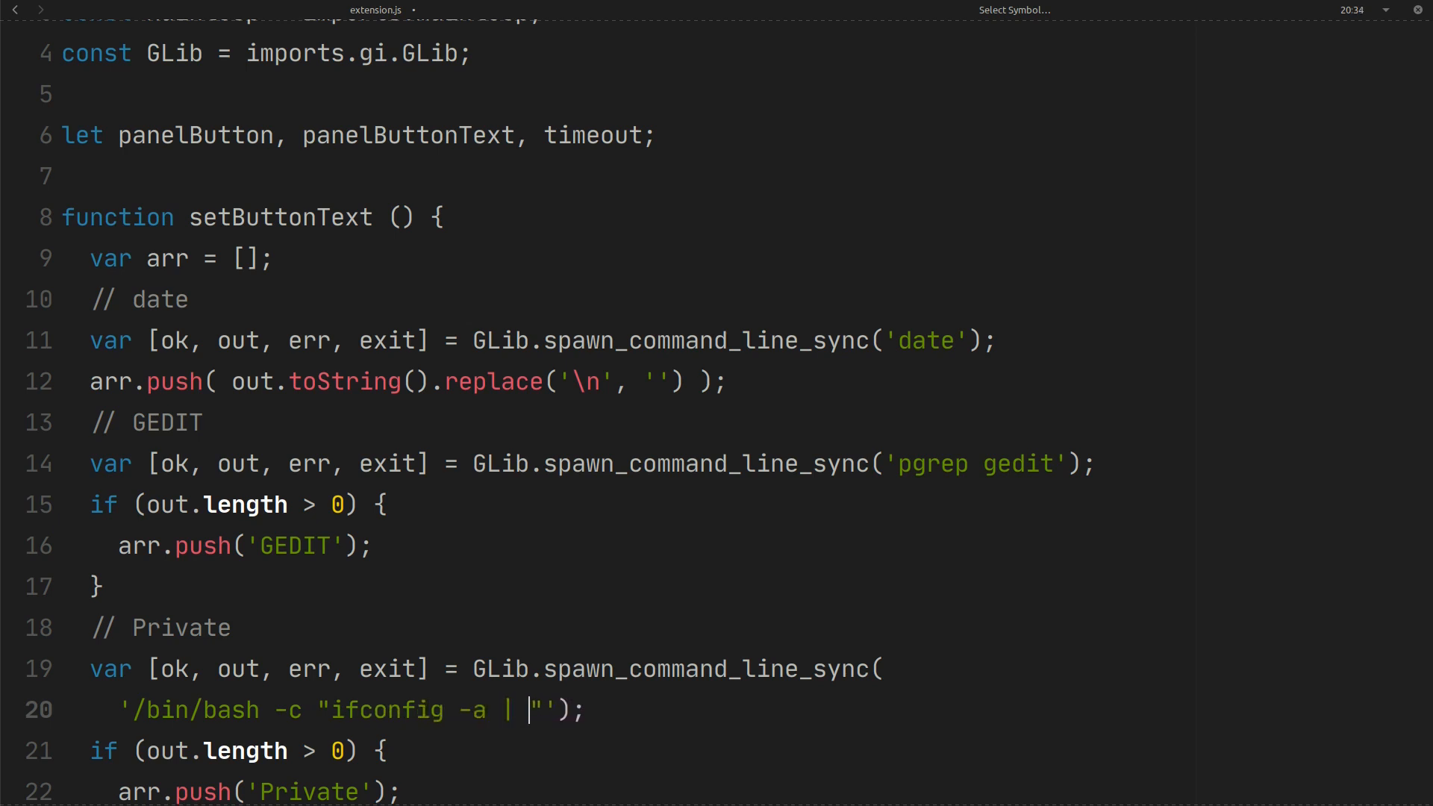
type("g")
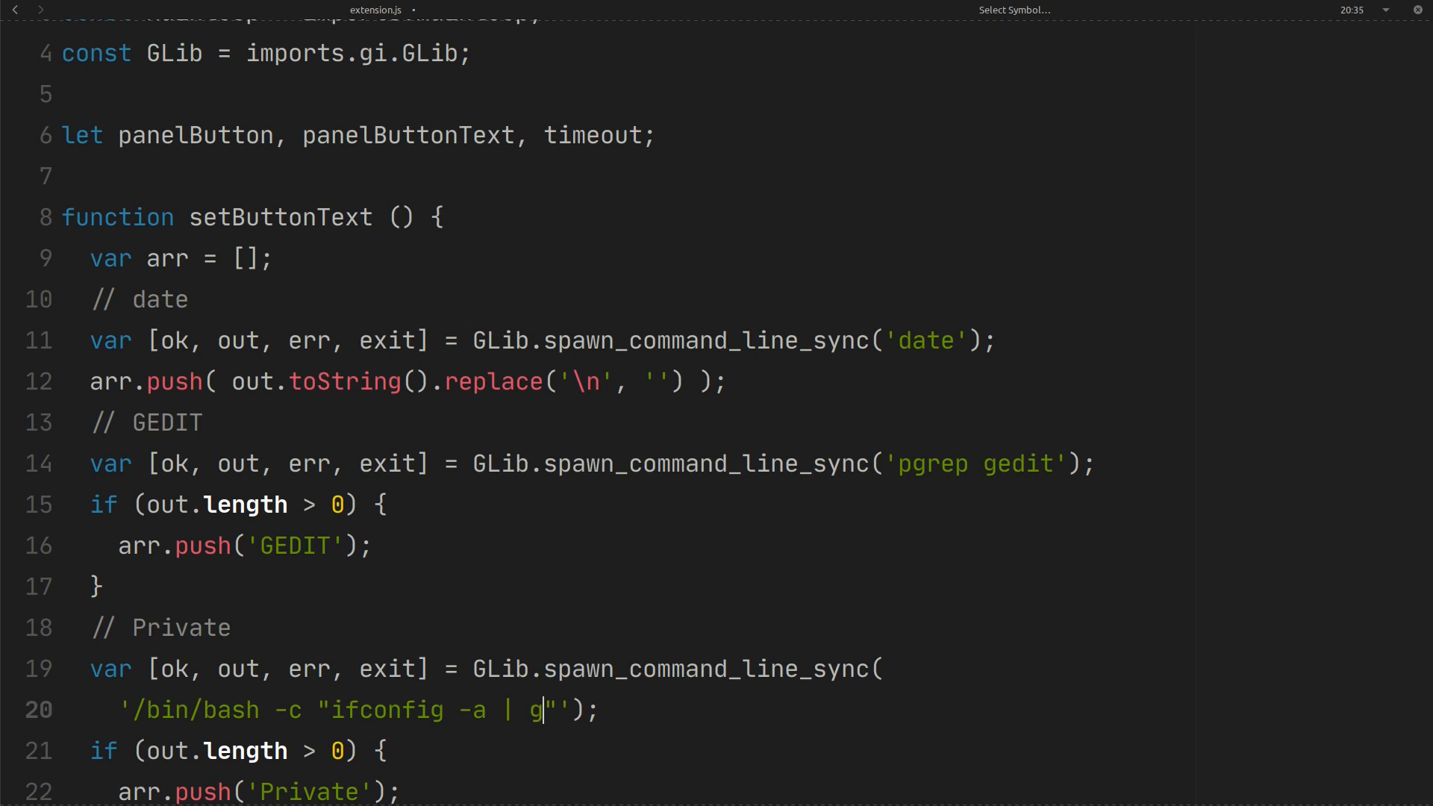
type("rep tun")
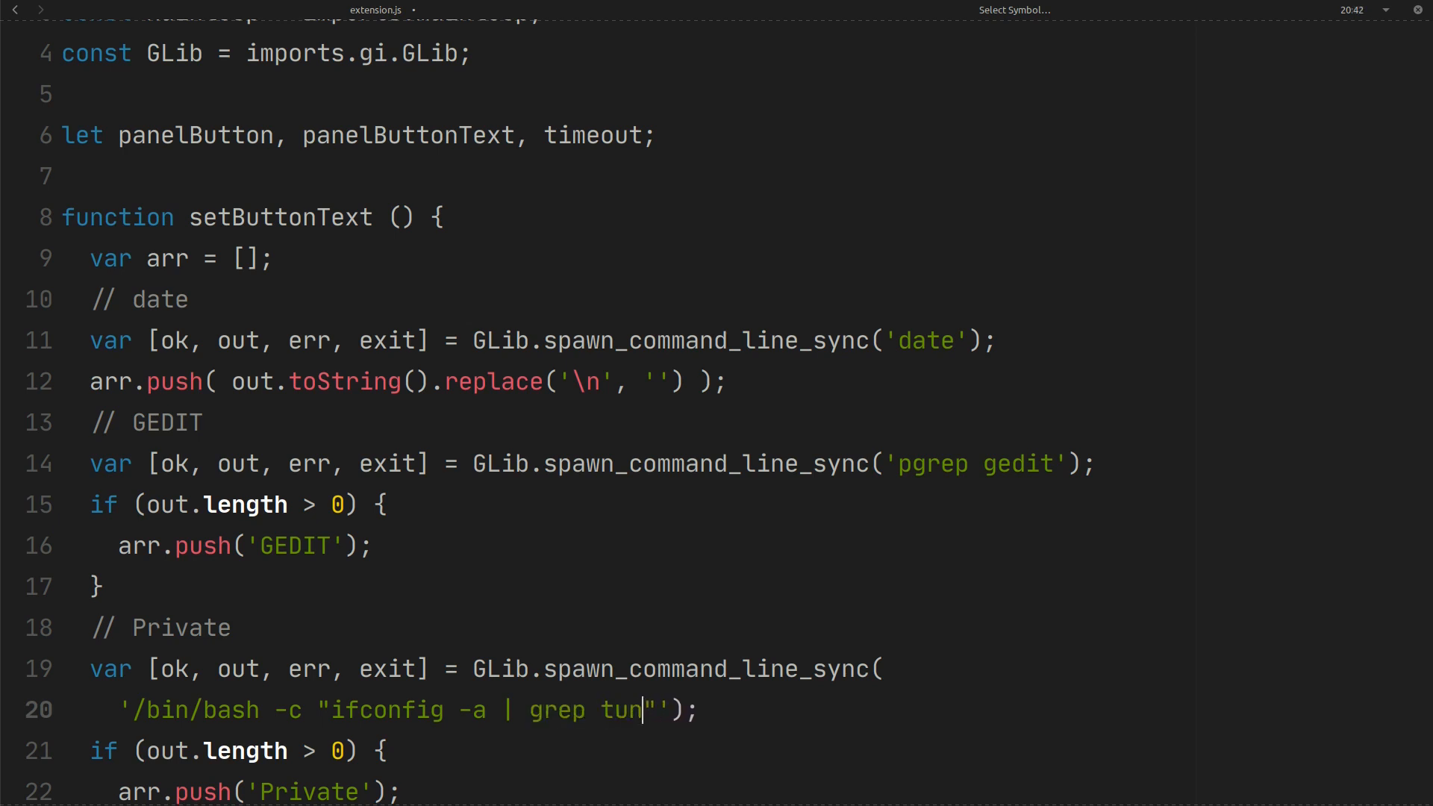
type("0")
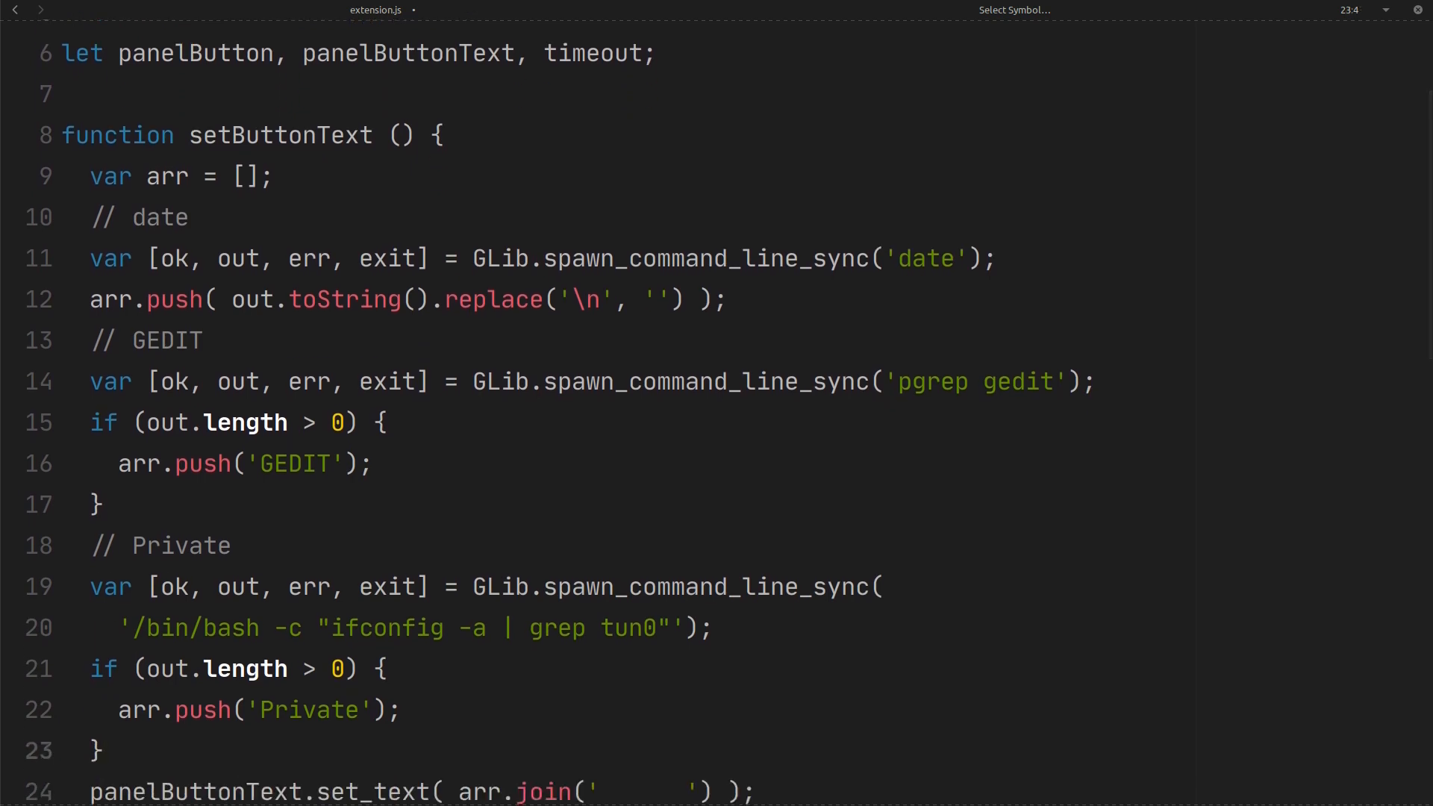
- Go to the end of the Private block and start a '// date' comment
scroll("down", 3)
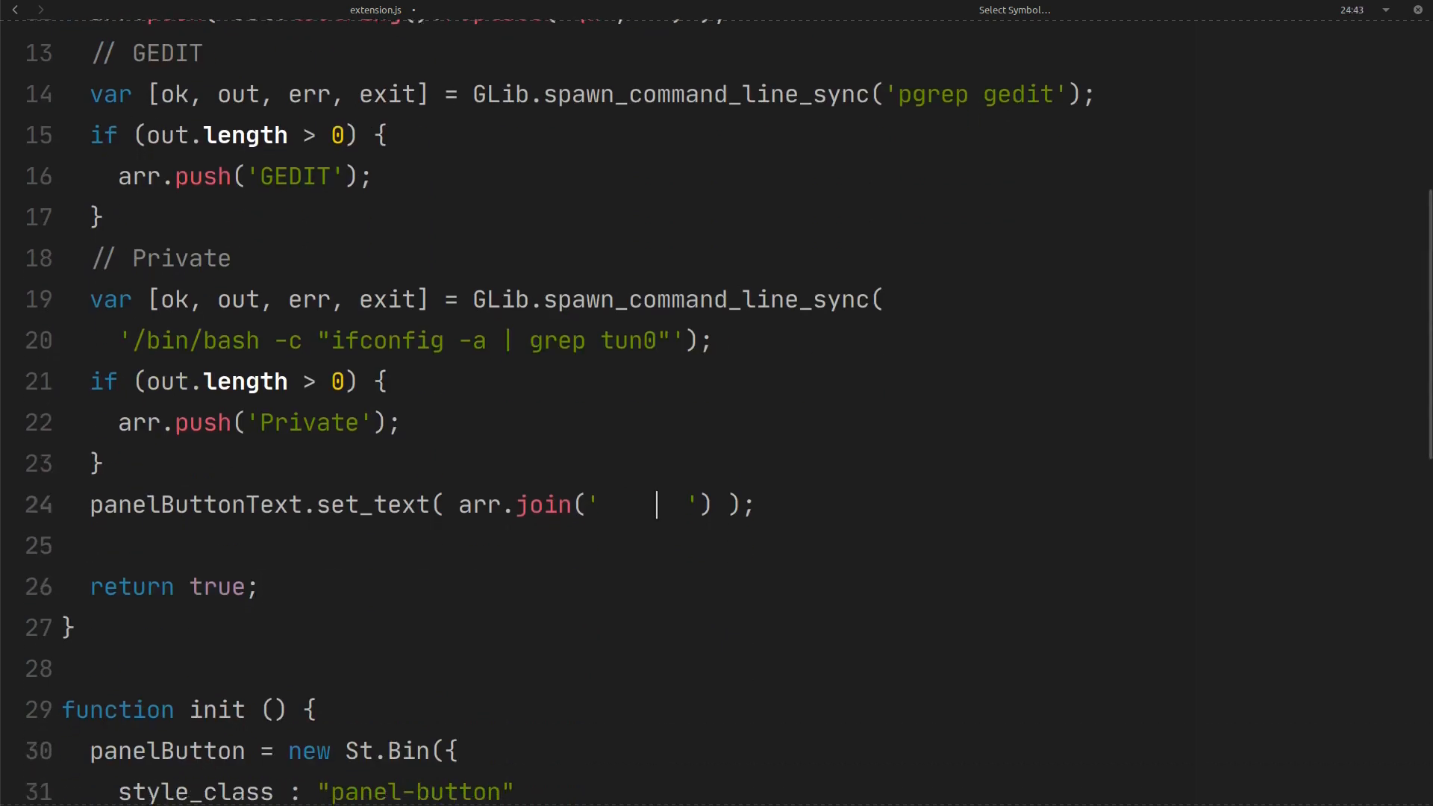
key("BackSpace")
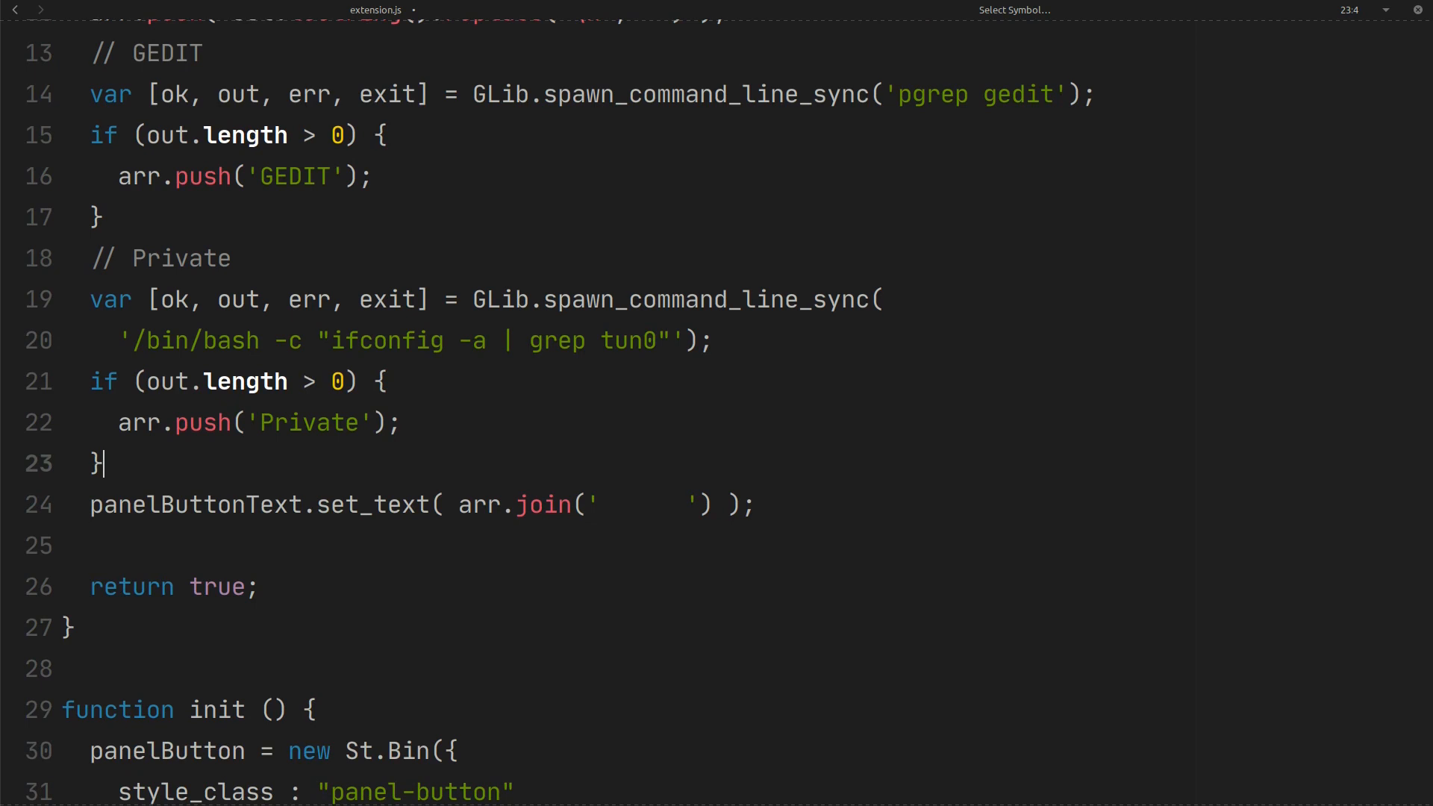
type("// date")
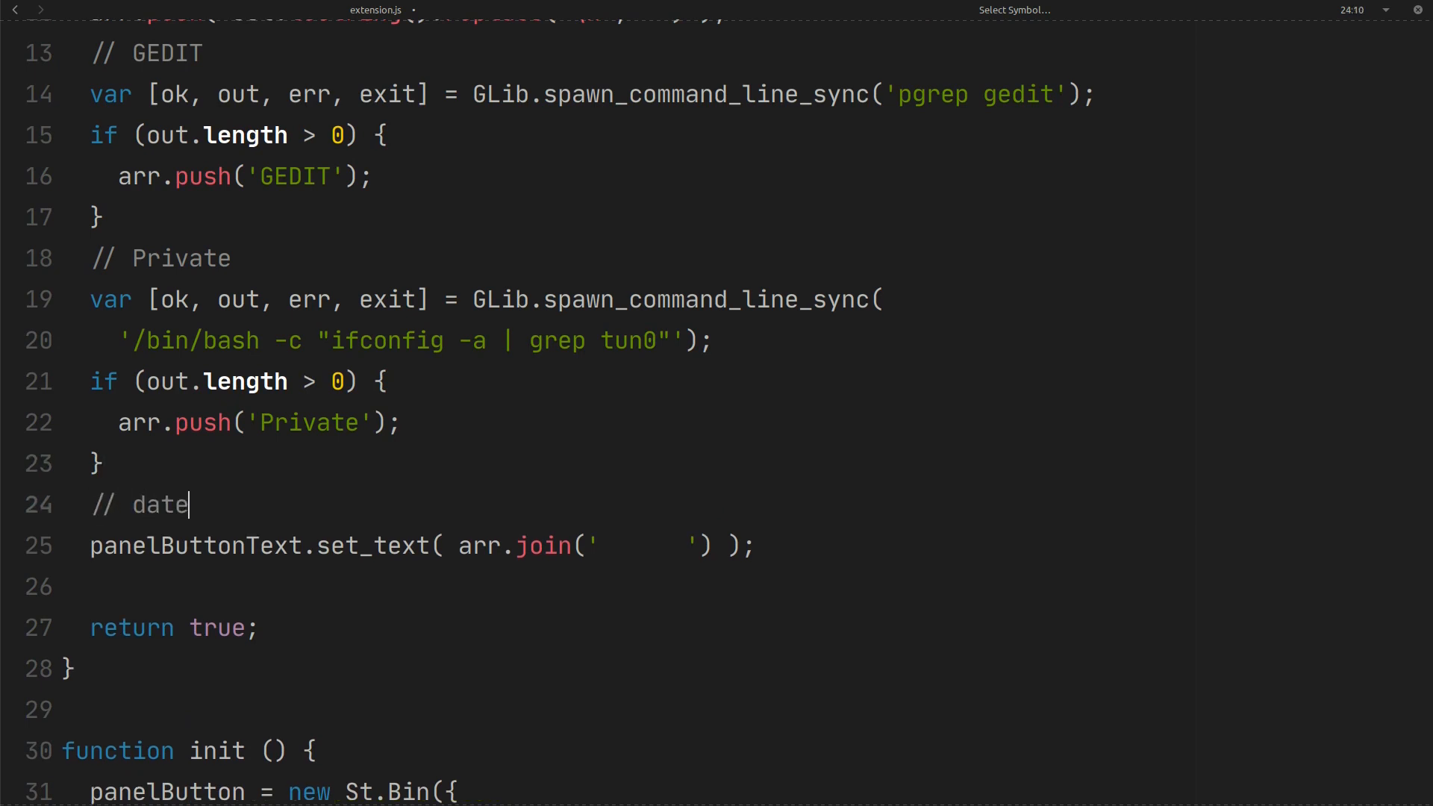
- Write the '// date by JavaScript' section with var date = new Date(); and arr.push(date);
type("by J")
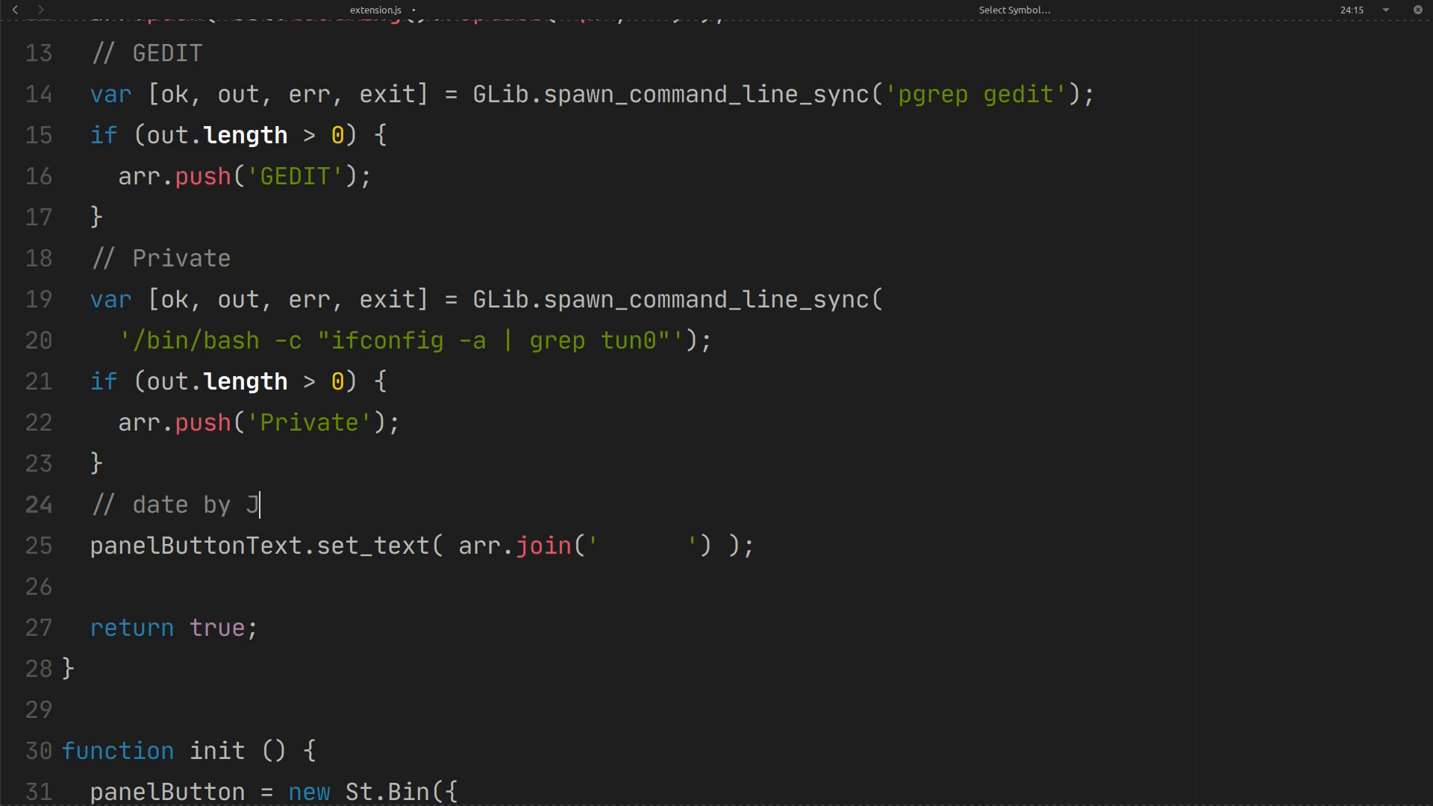
type("avaScr")
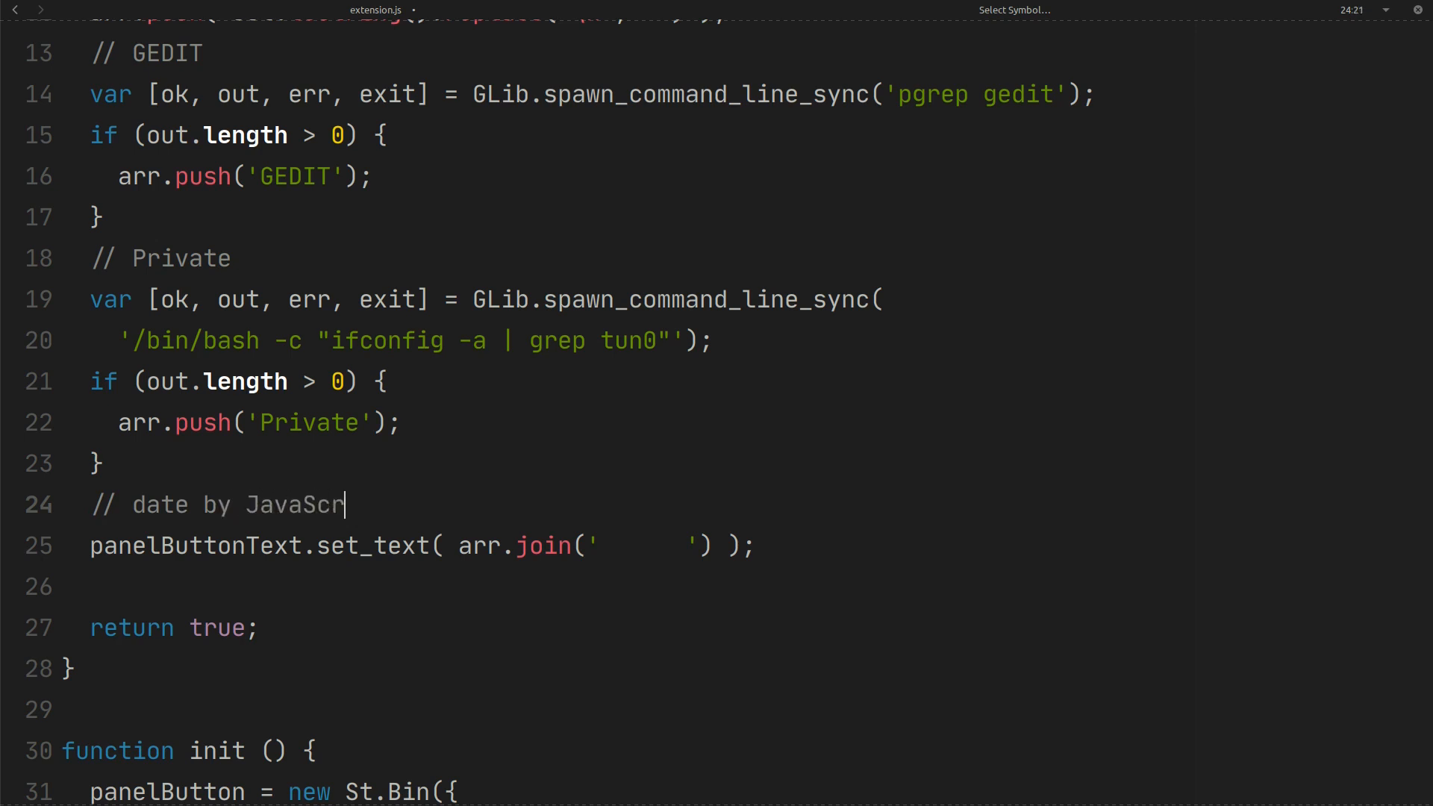
type("ipt")
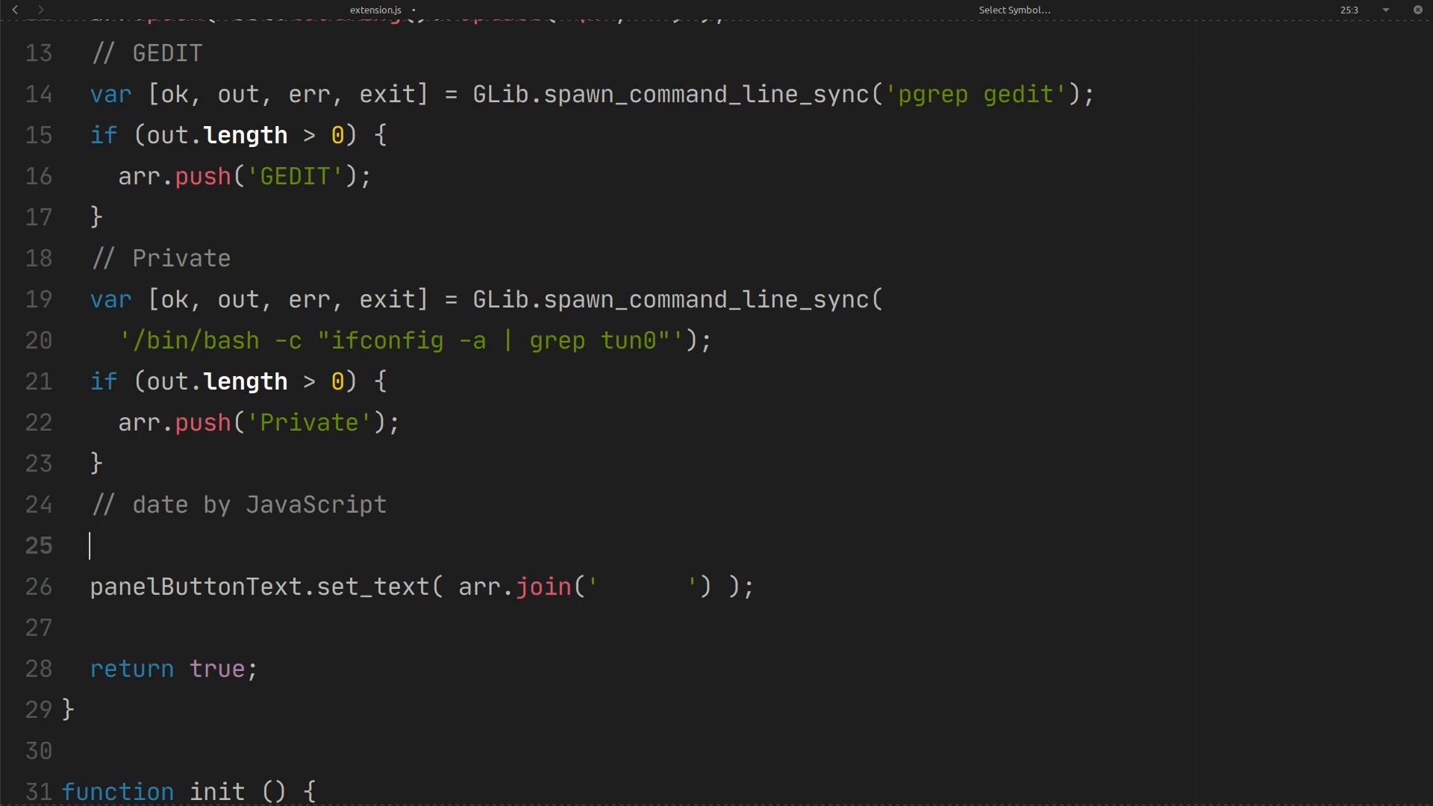
type("va")
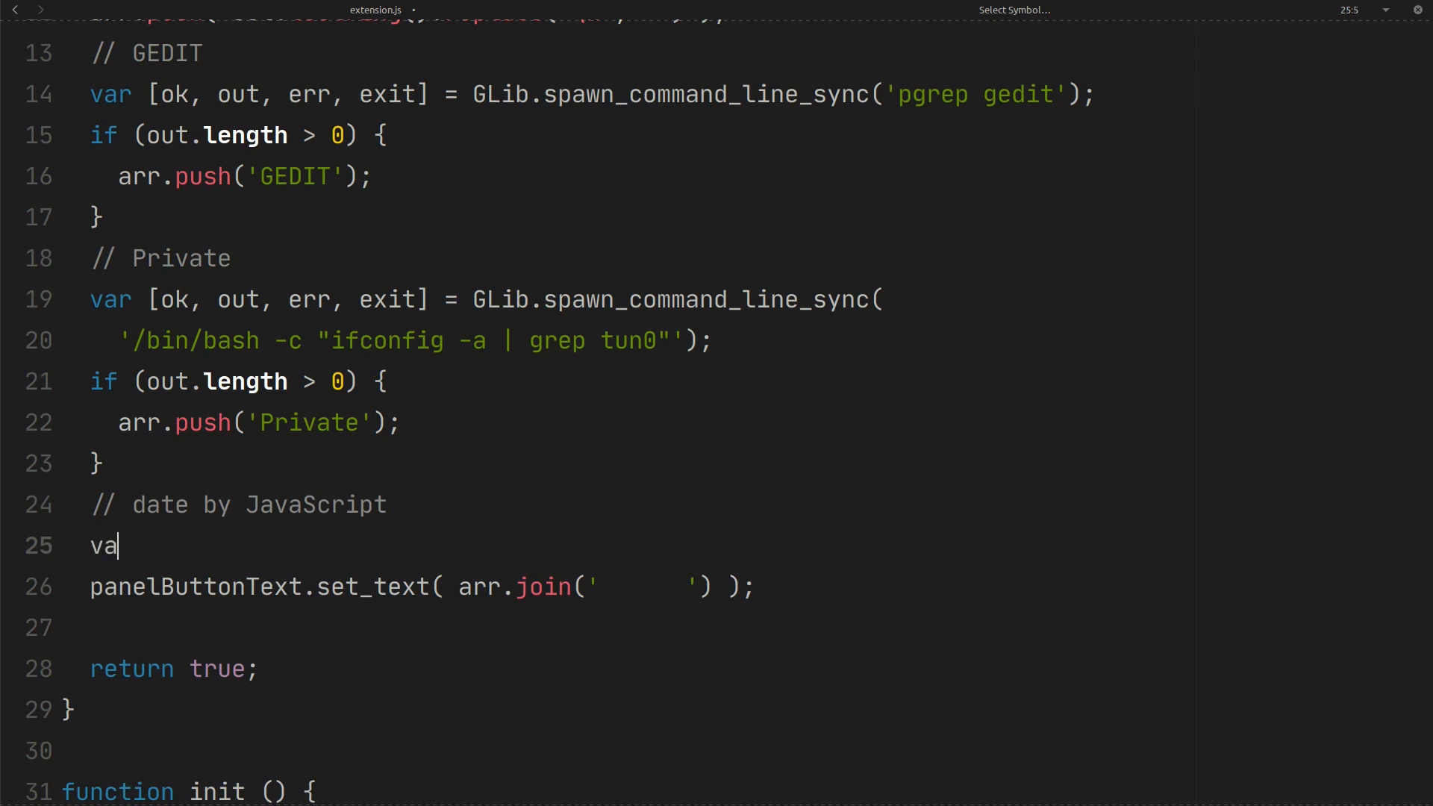
type("r date =")
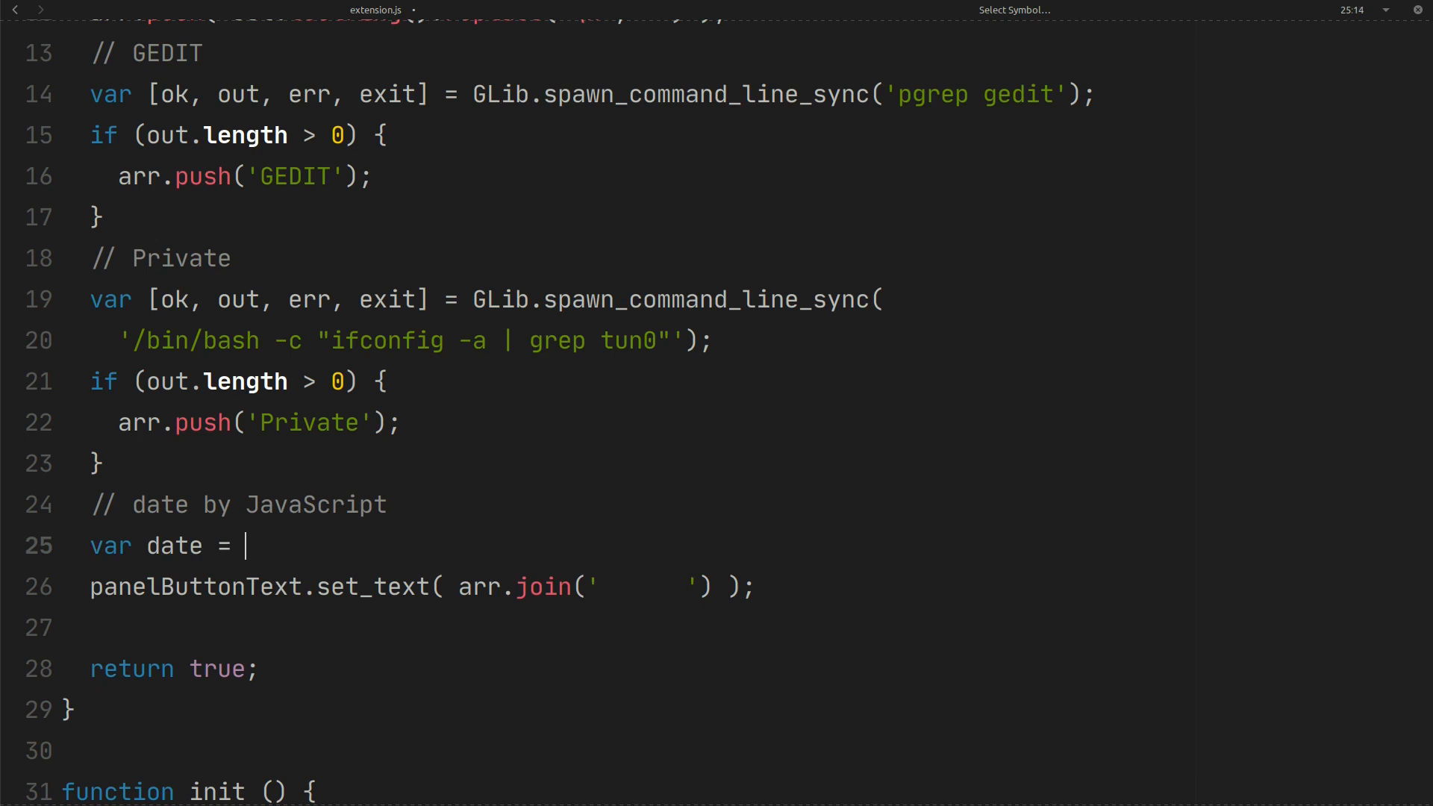
type("new Date")
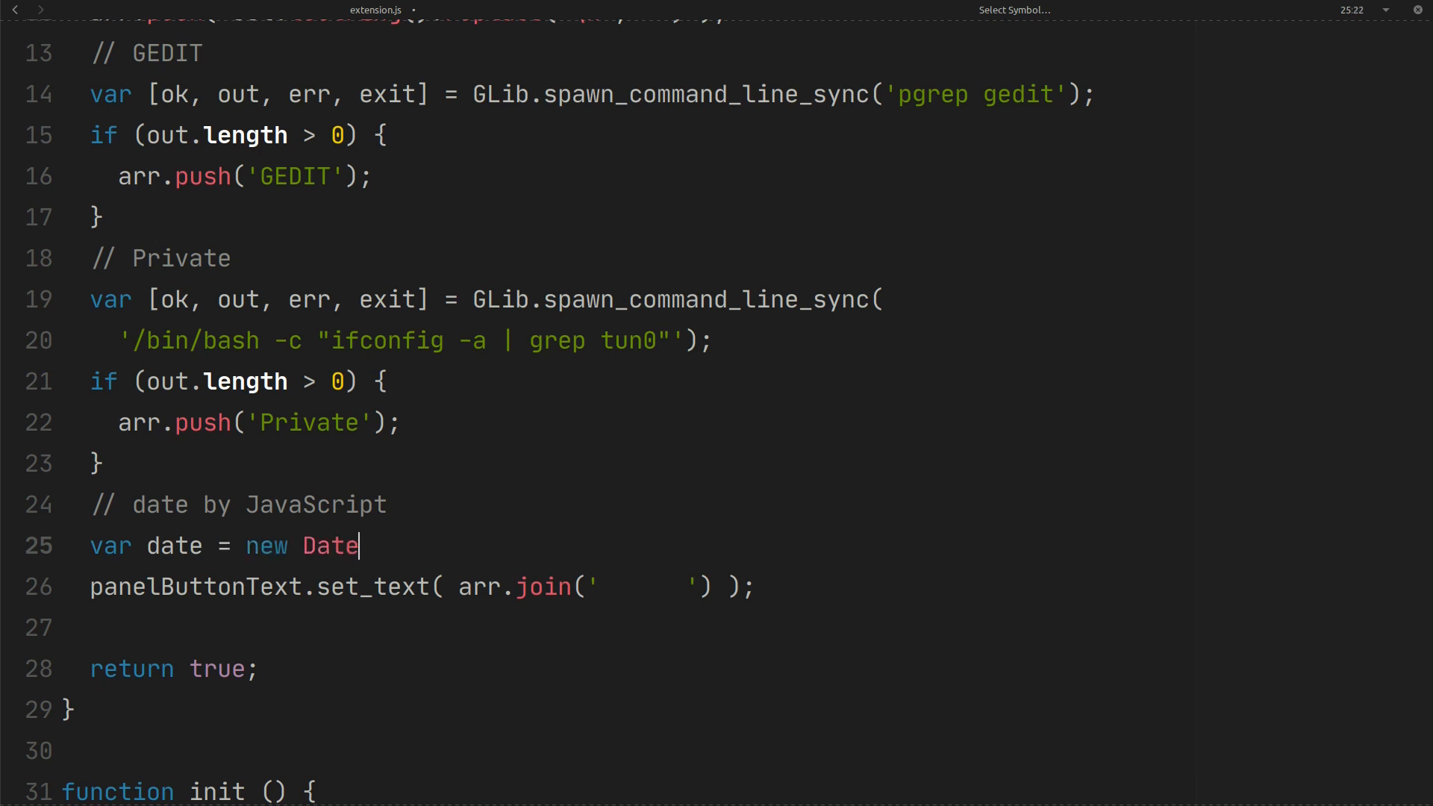
type("();")
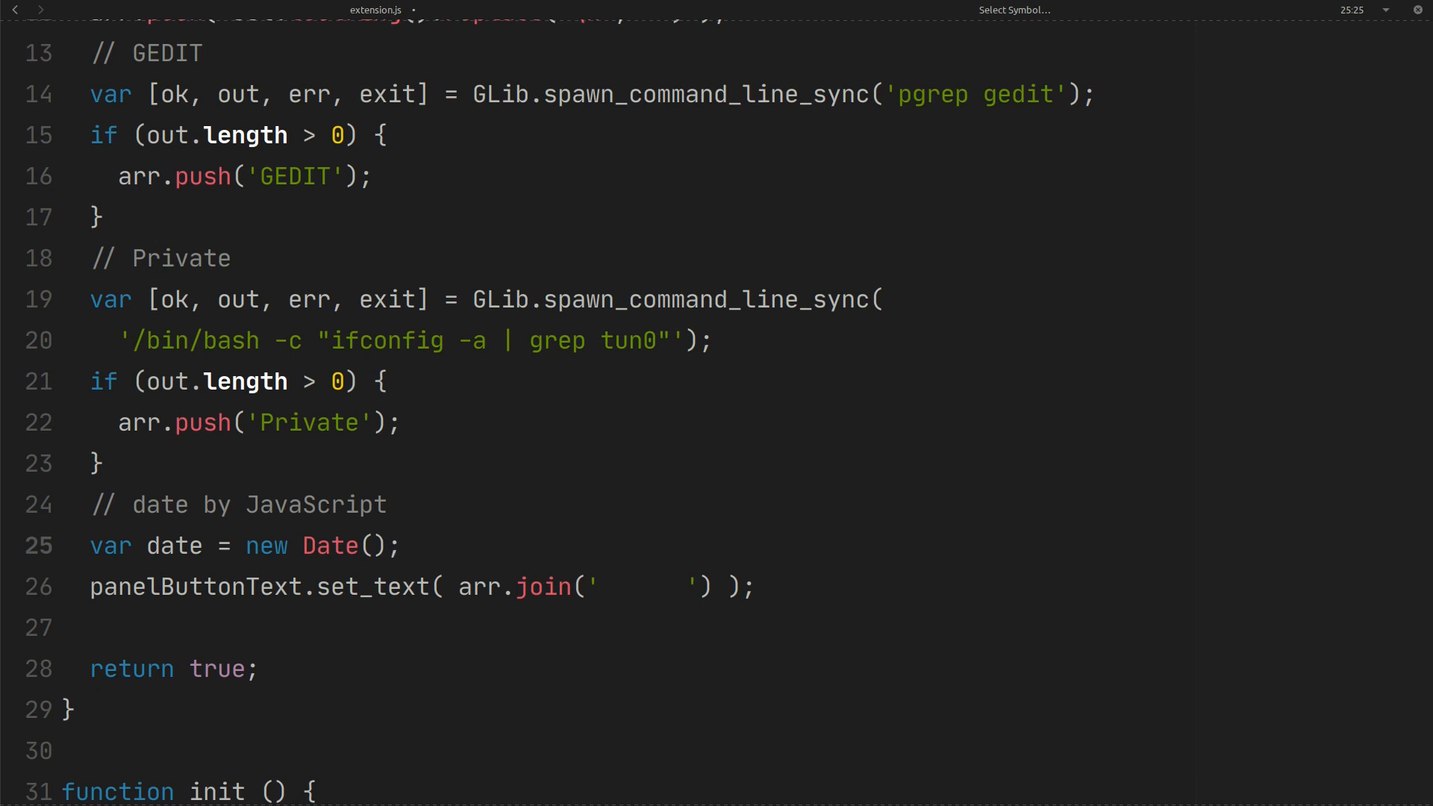
type("arr.p")
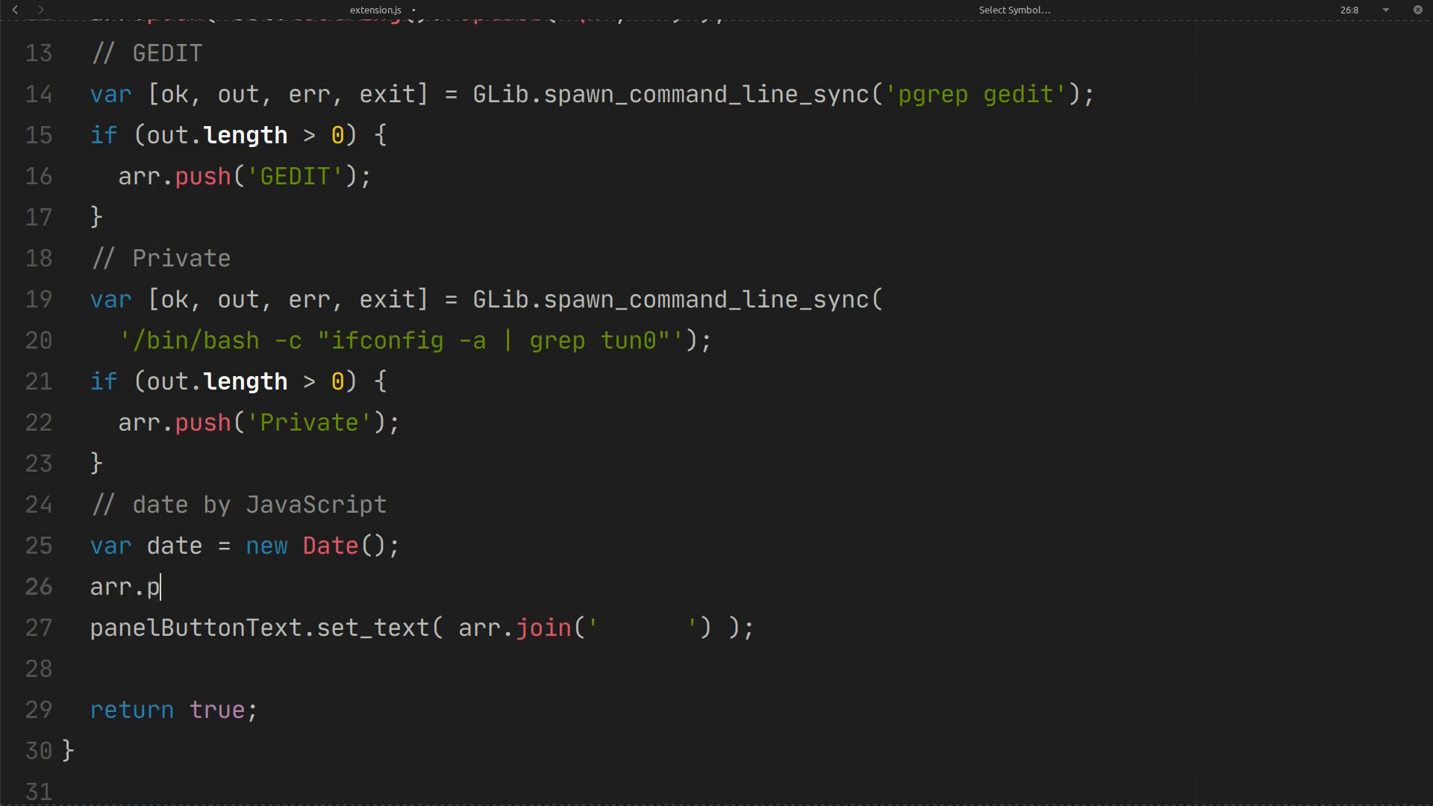
type("ush();")
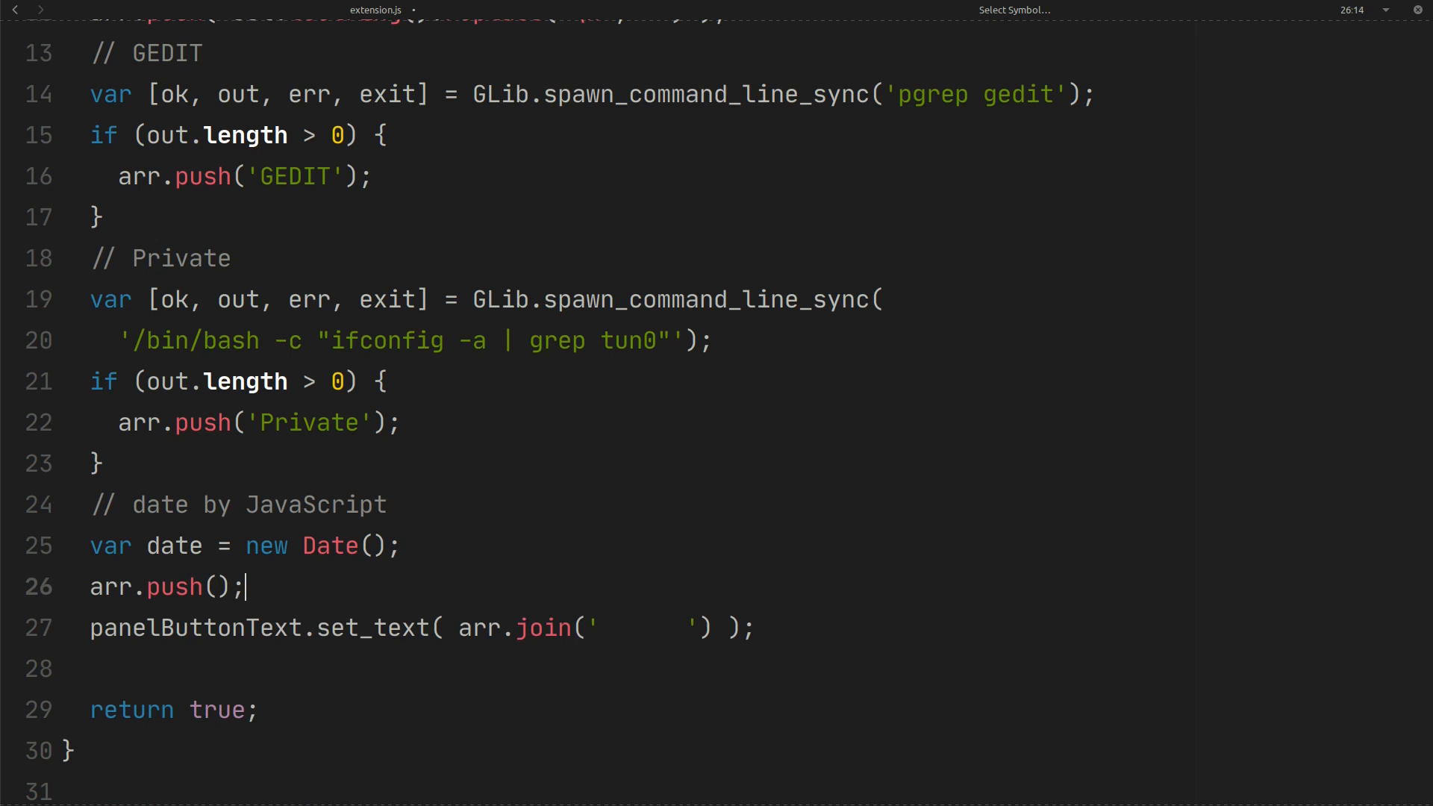
type("dat")
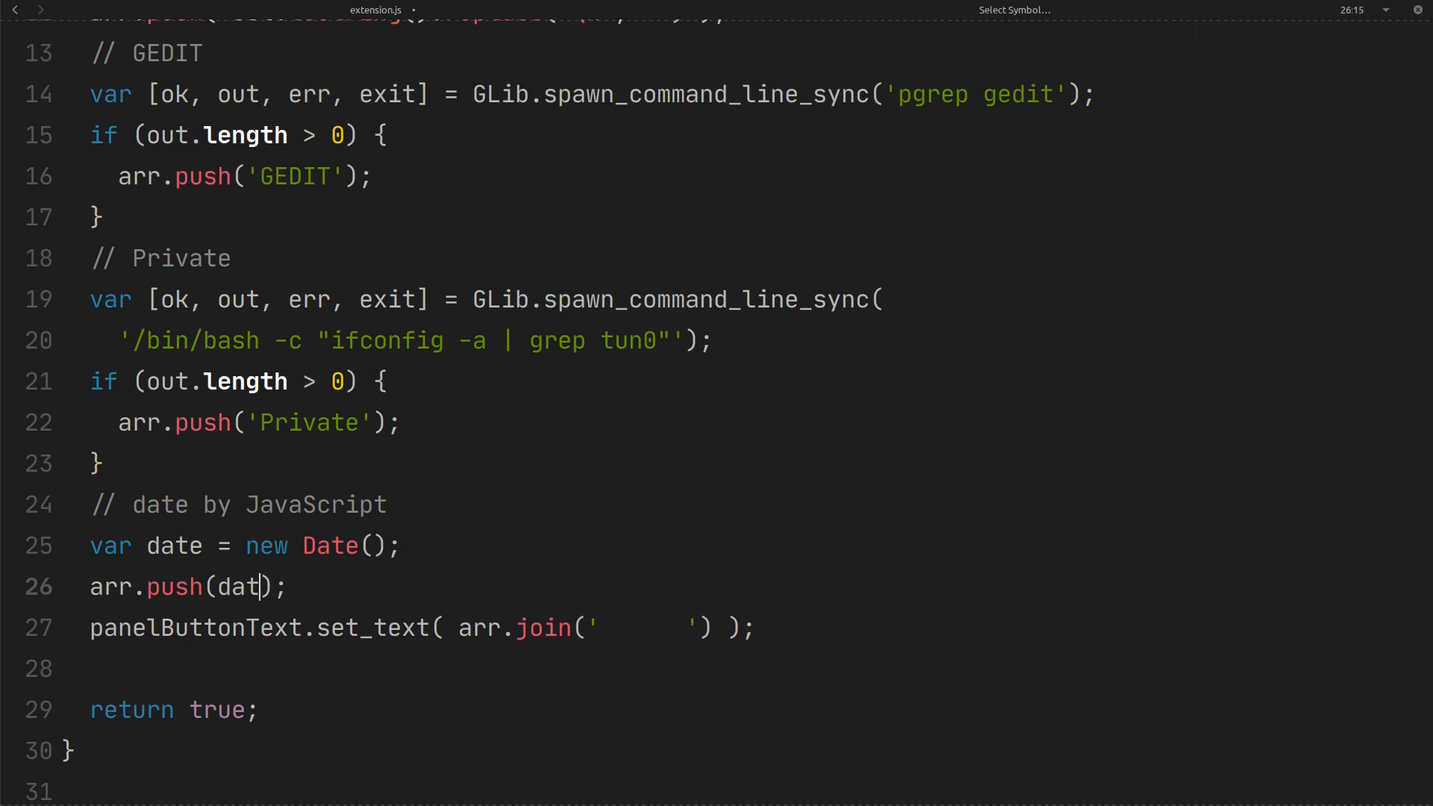
type("e")
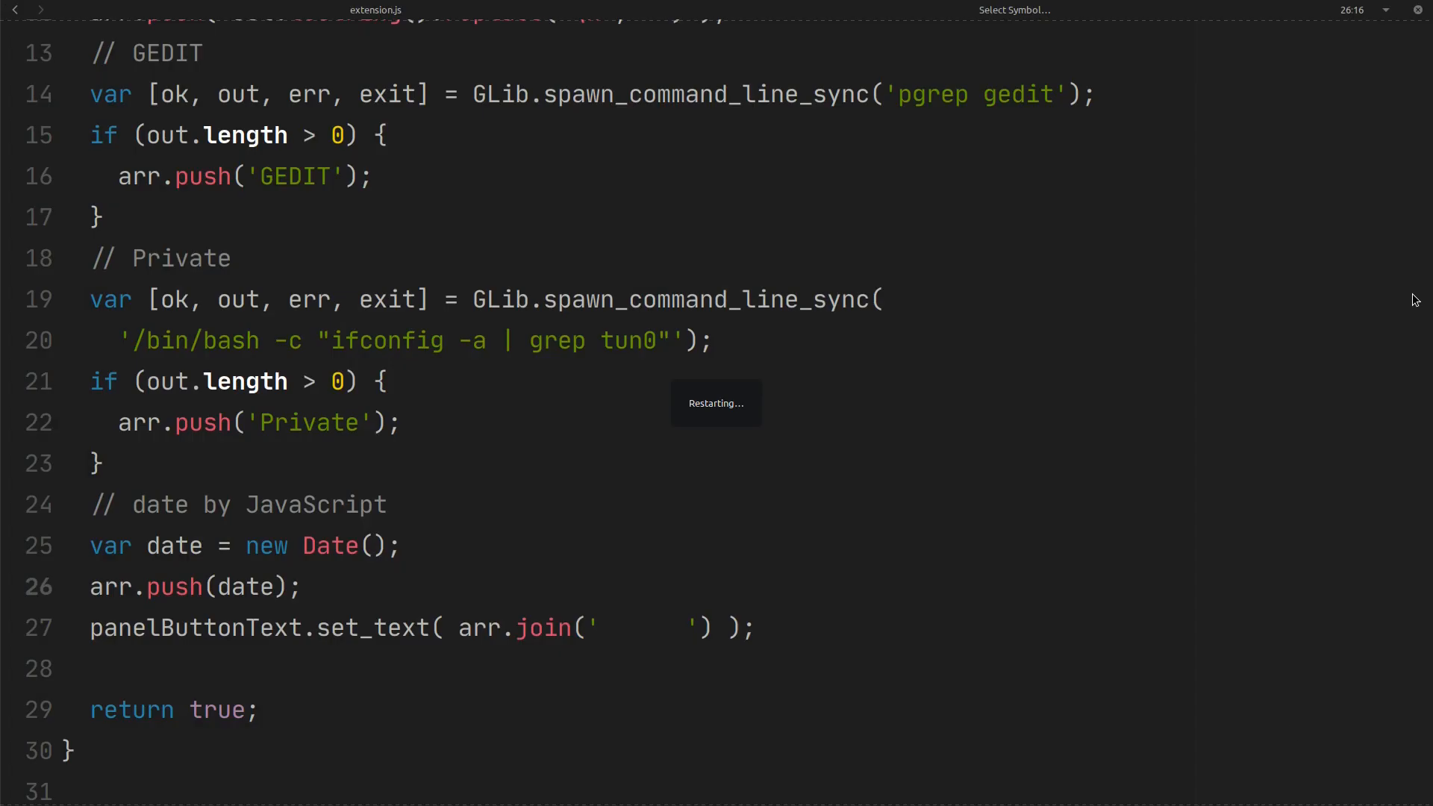
mouse_move(1289, 726)
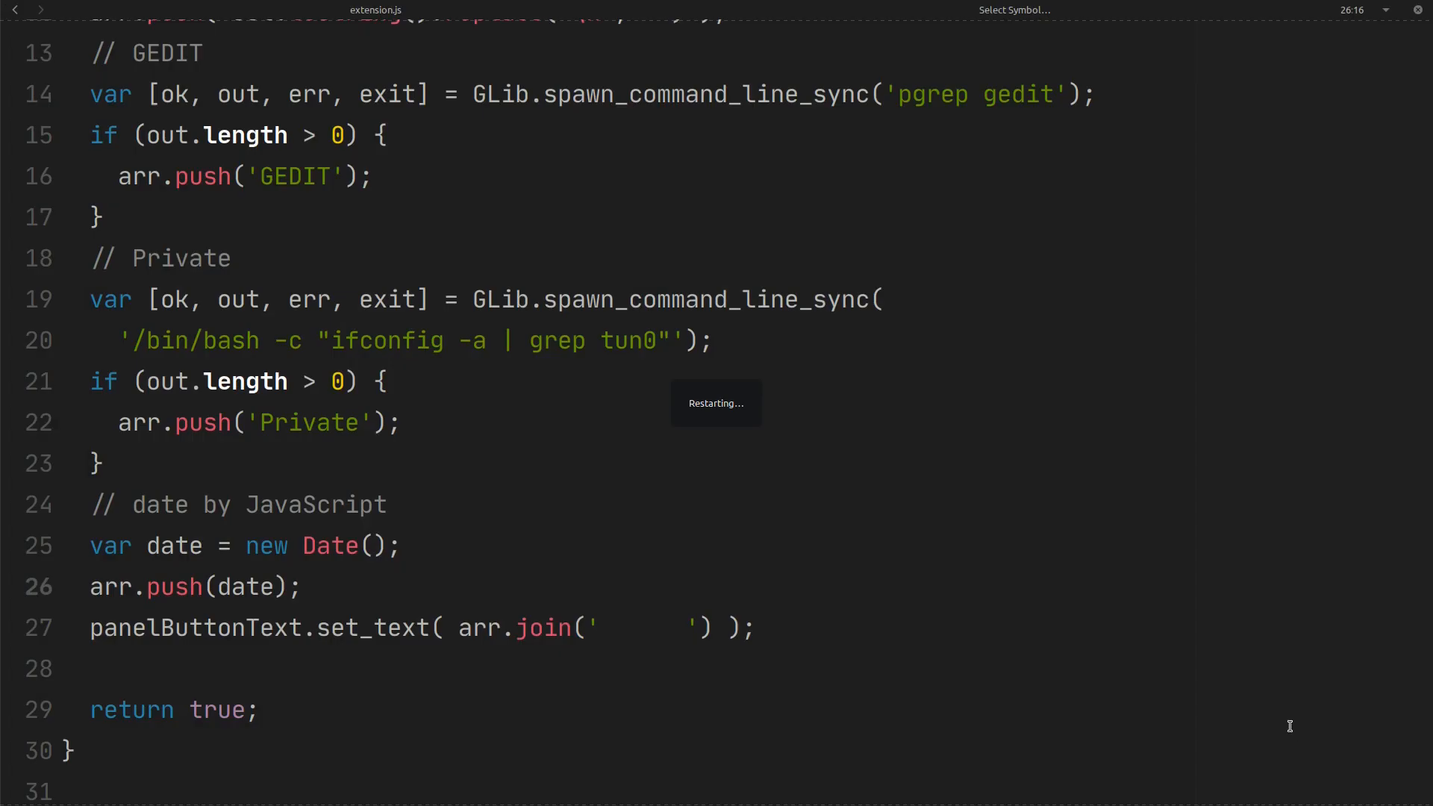
mouse_move(1292, 732)
type("// date by")
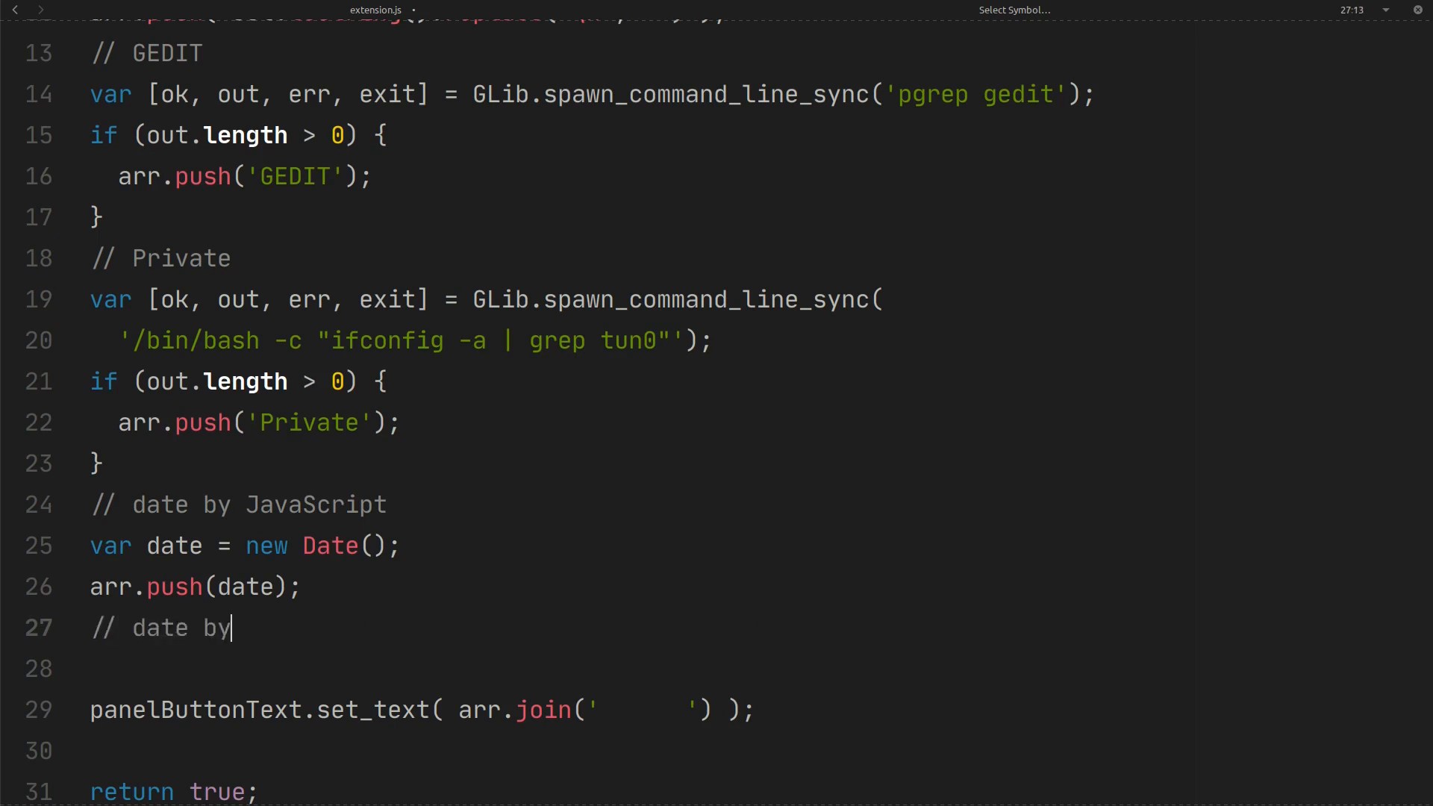
- Add a 'date by GLib' section creating var now = GLib.DateTime.new_now_local();
type("GLI")
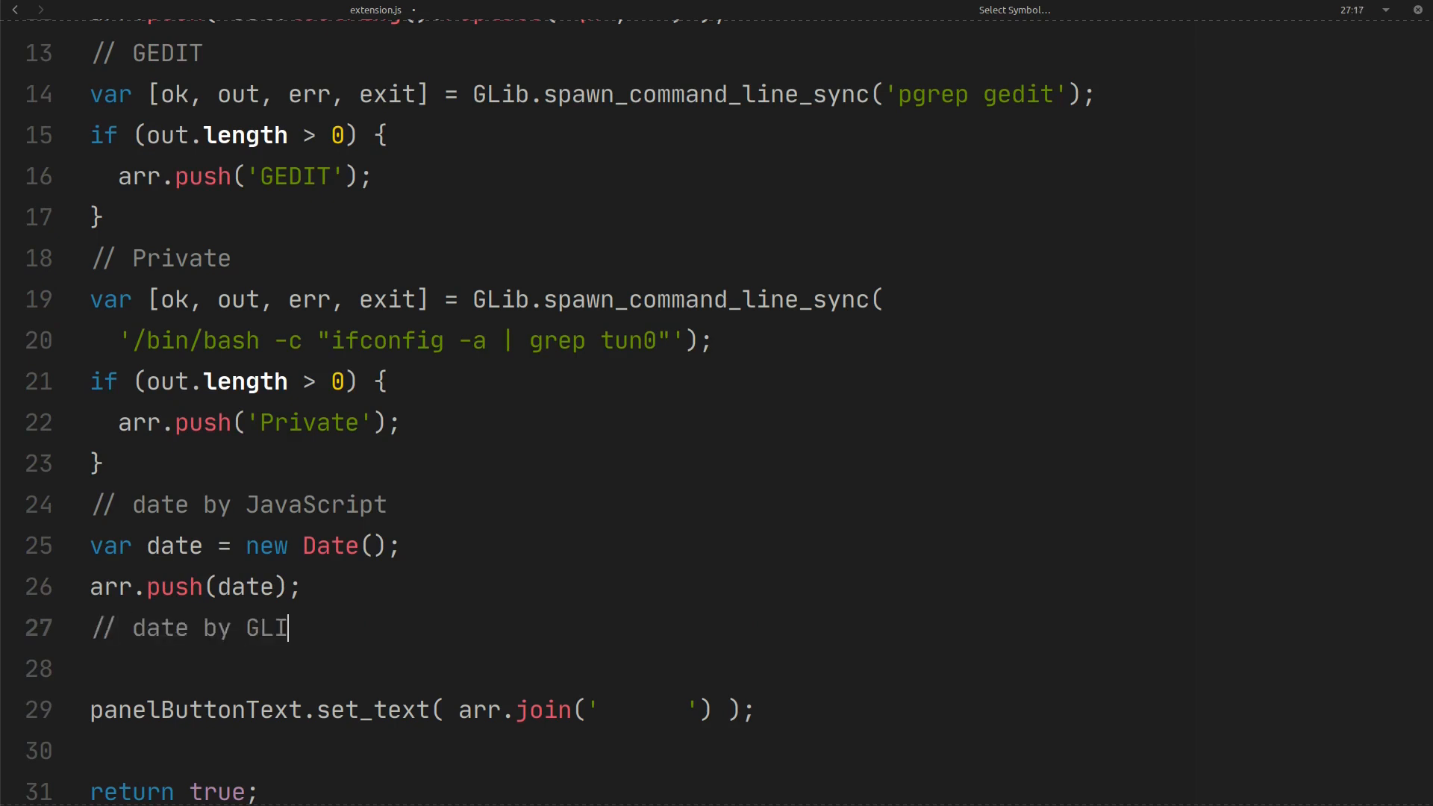
type("b")
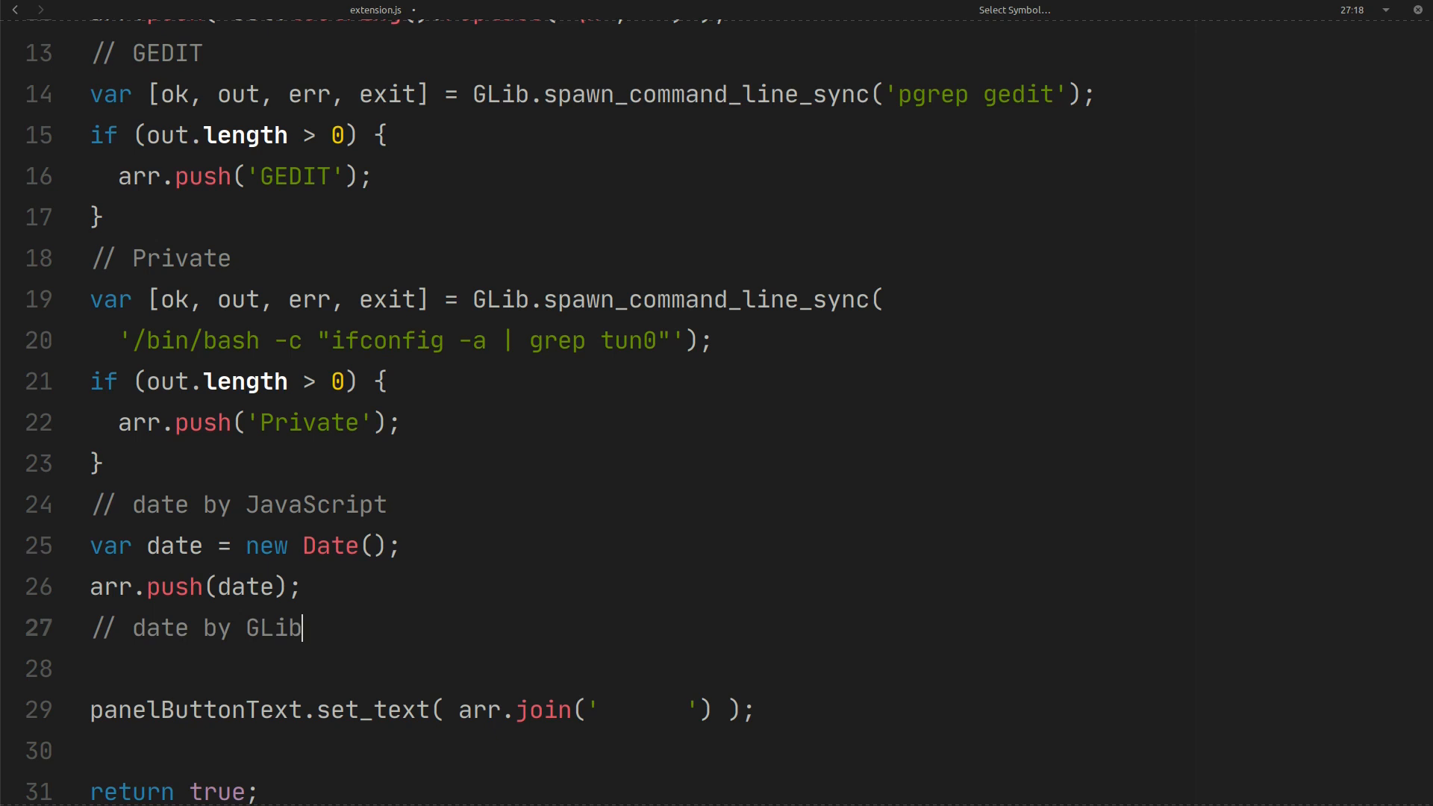
type("var")
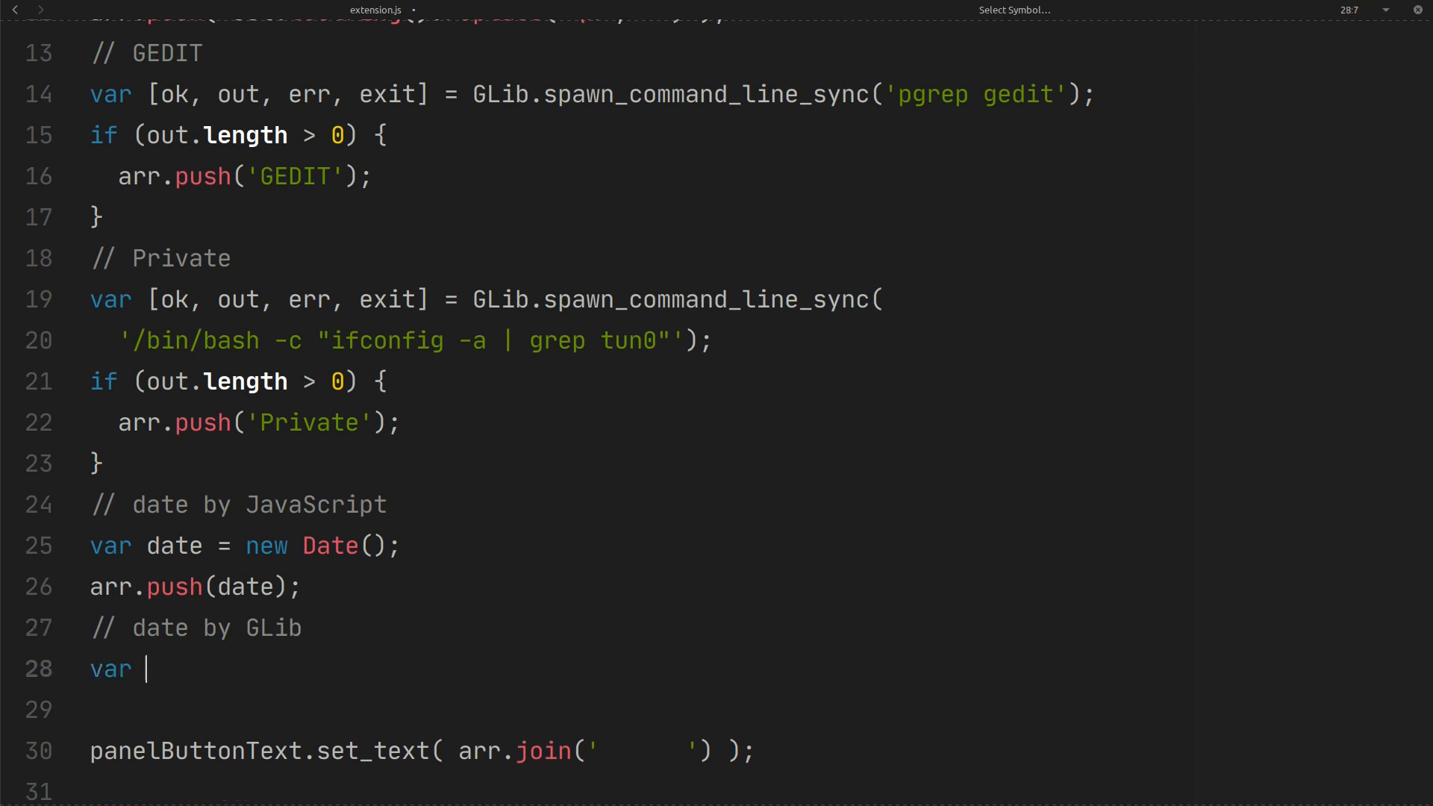
type("now =")
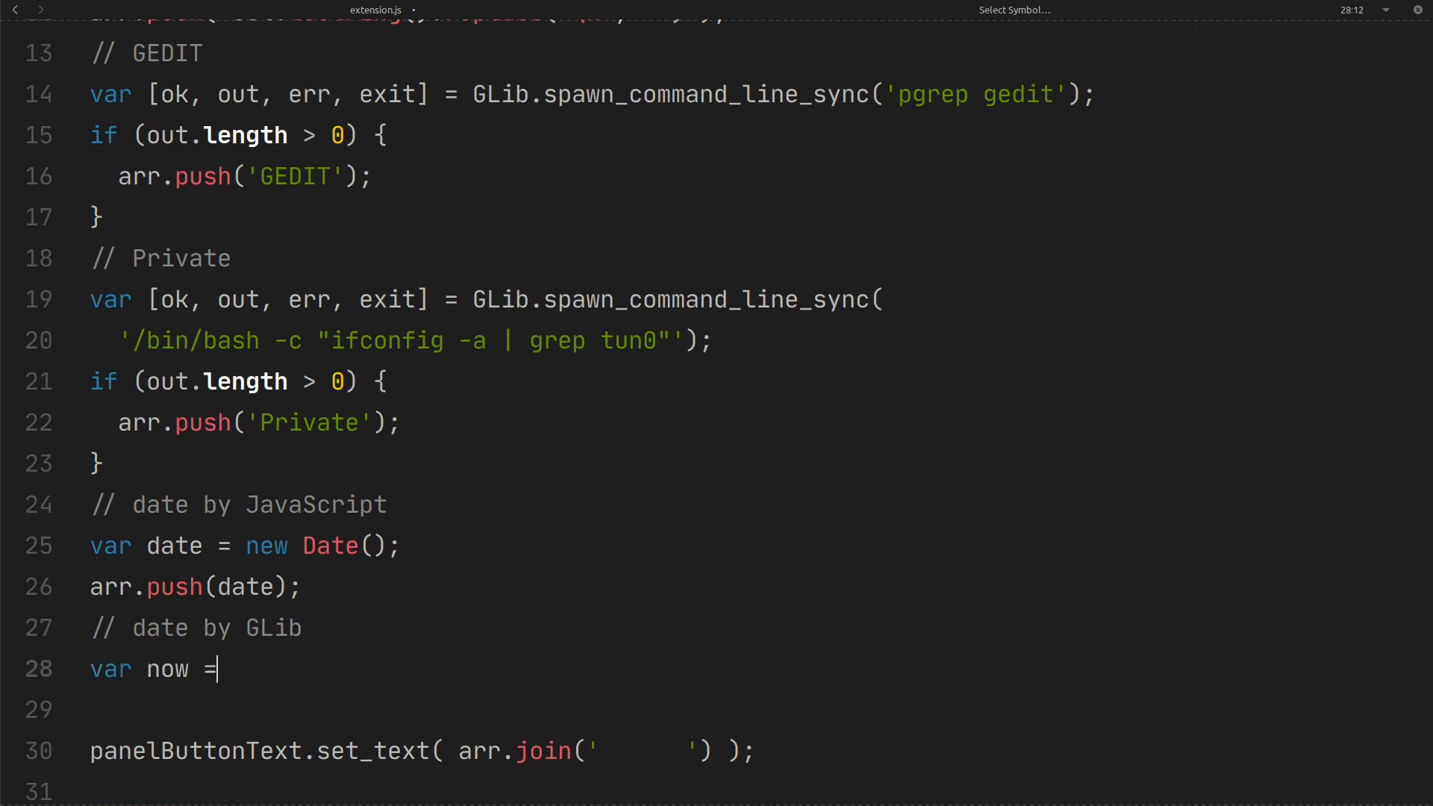
type("GK")
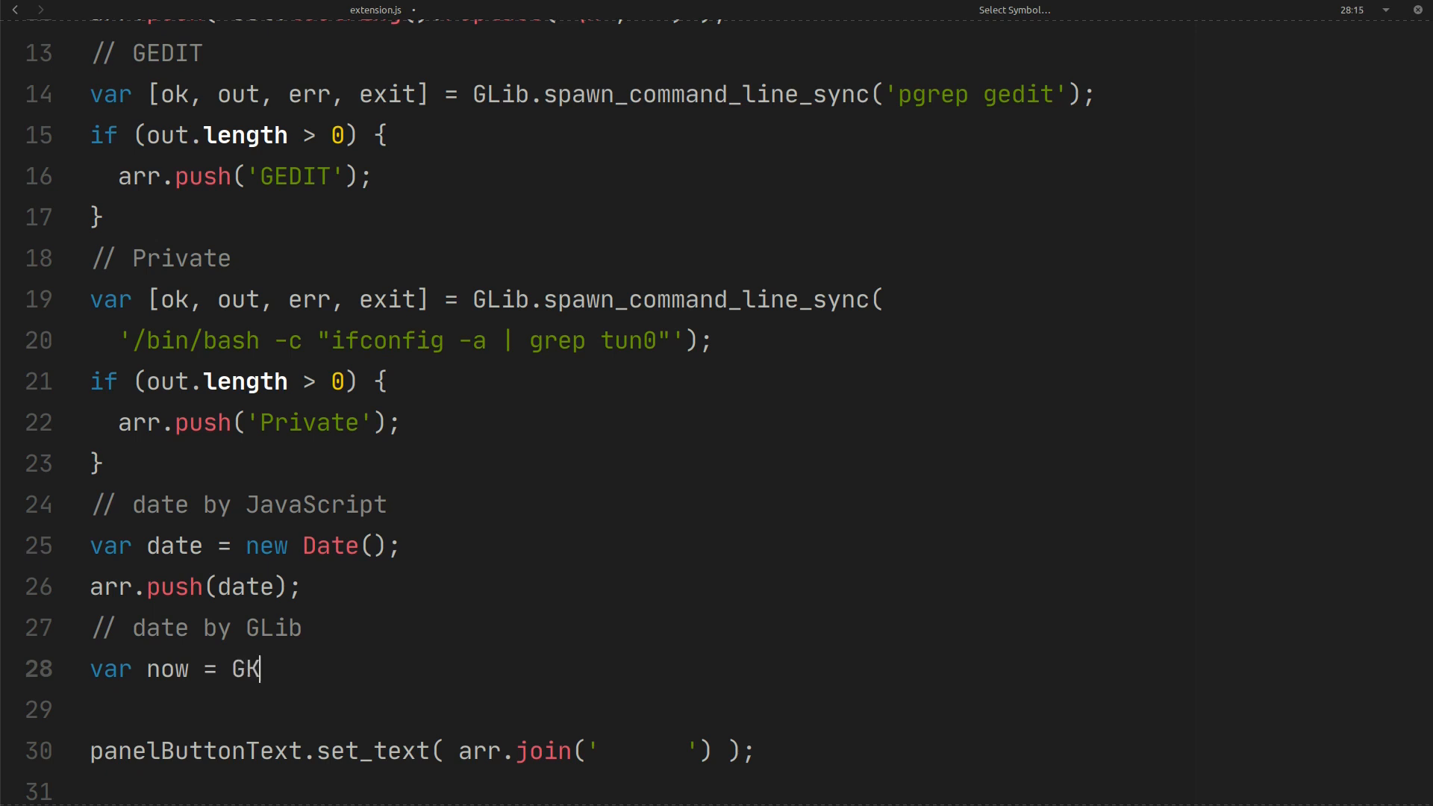
type("Lib.")
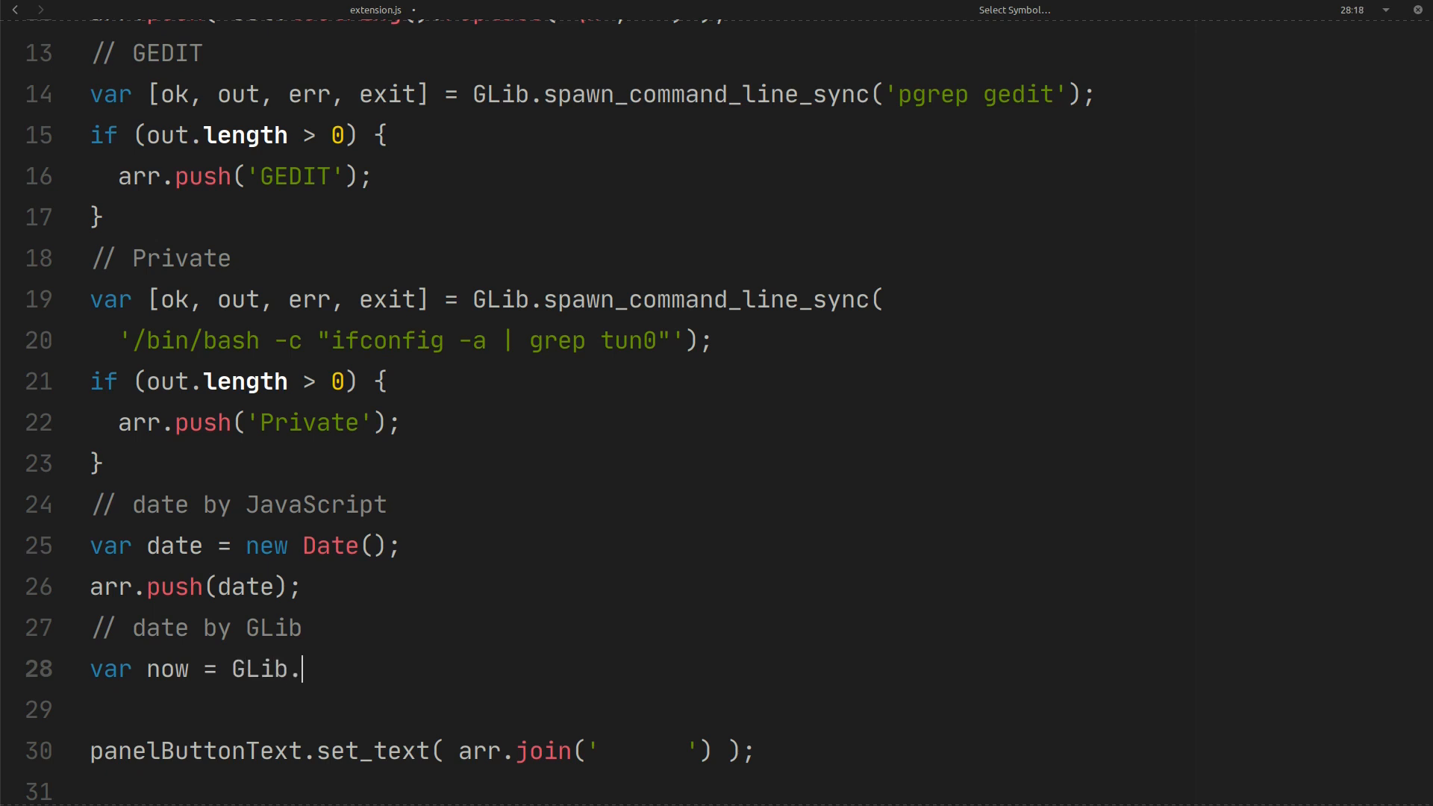
type("DateTime")
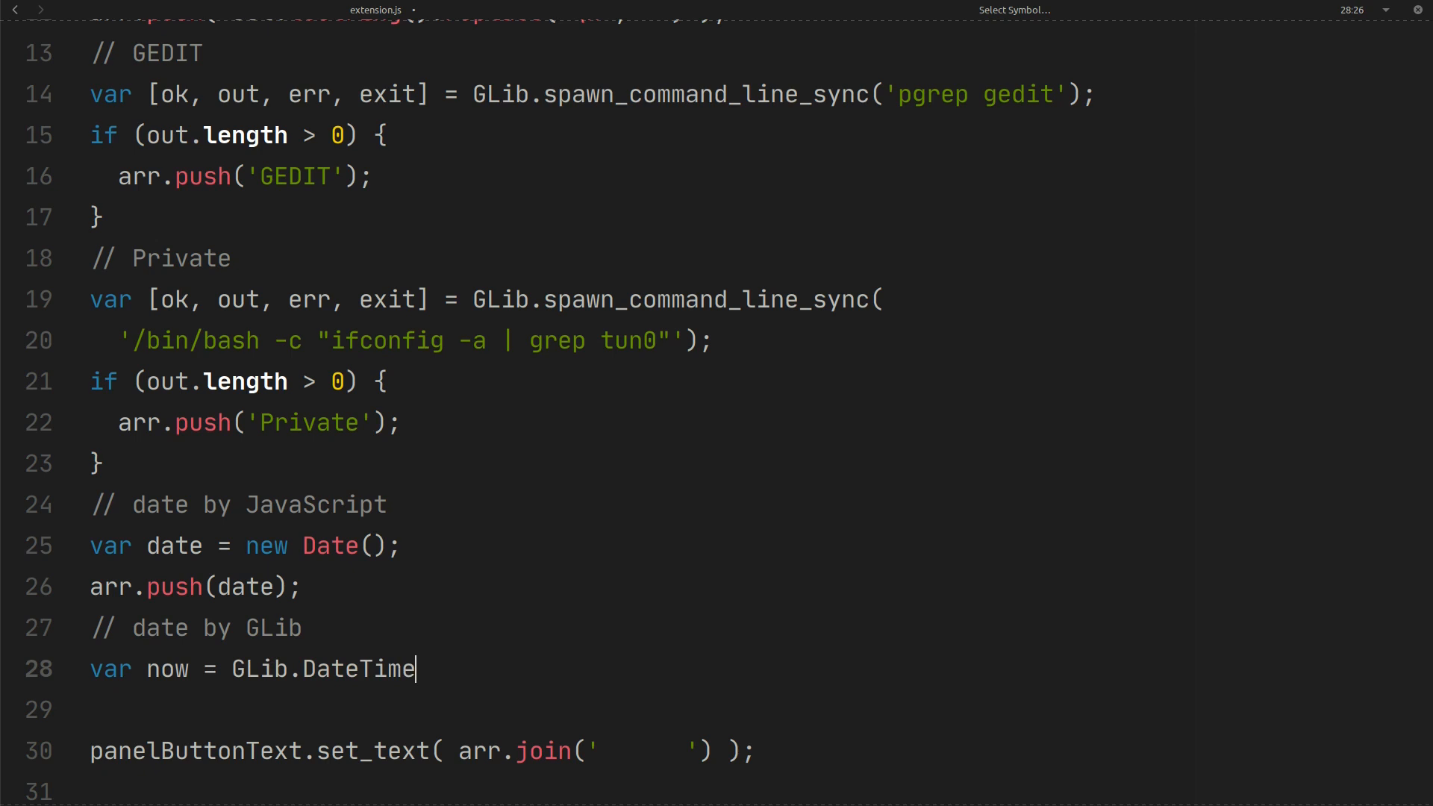
type(".new_n")
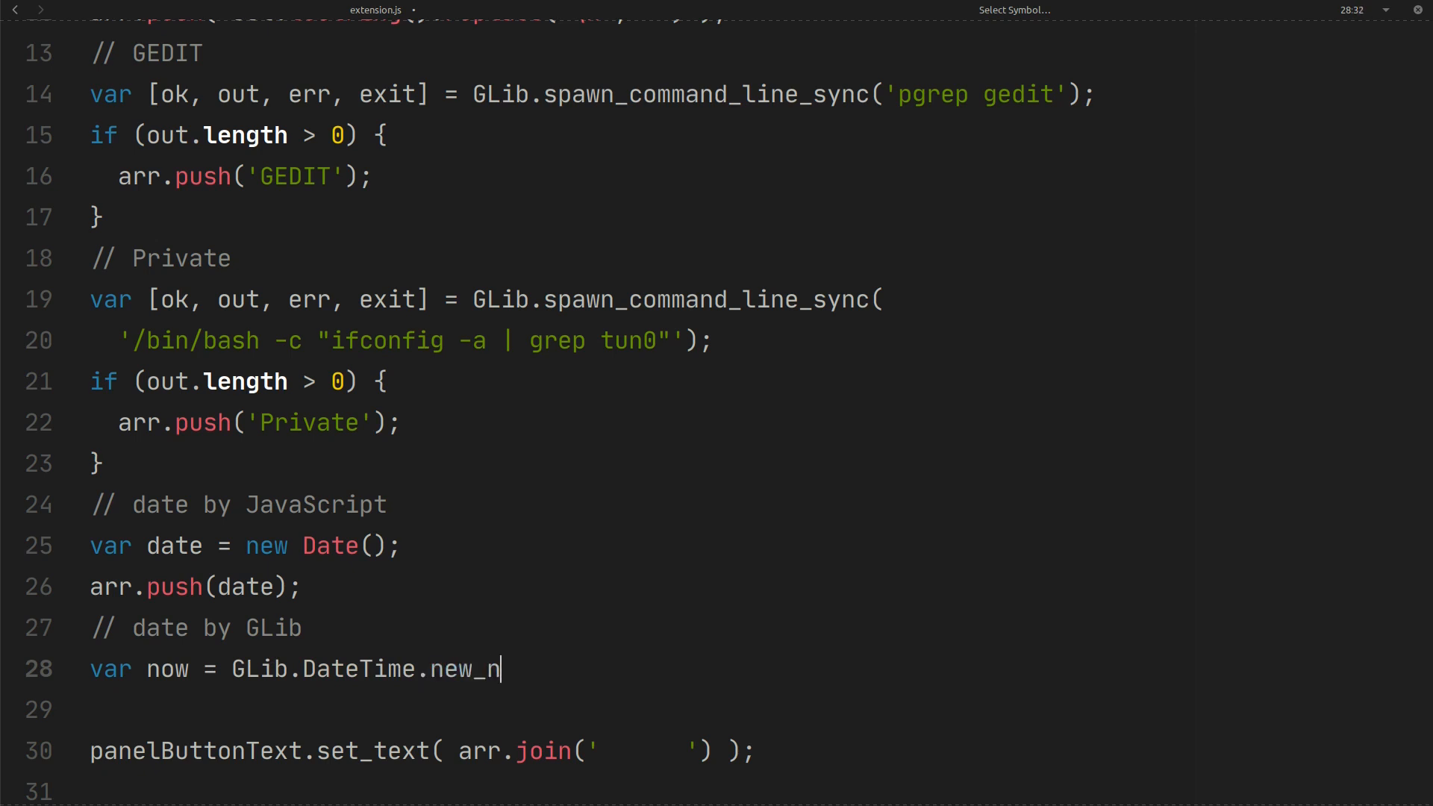
type("ow_loca")
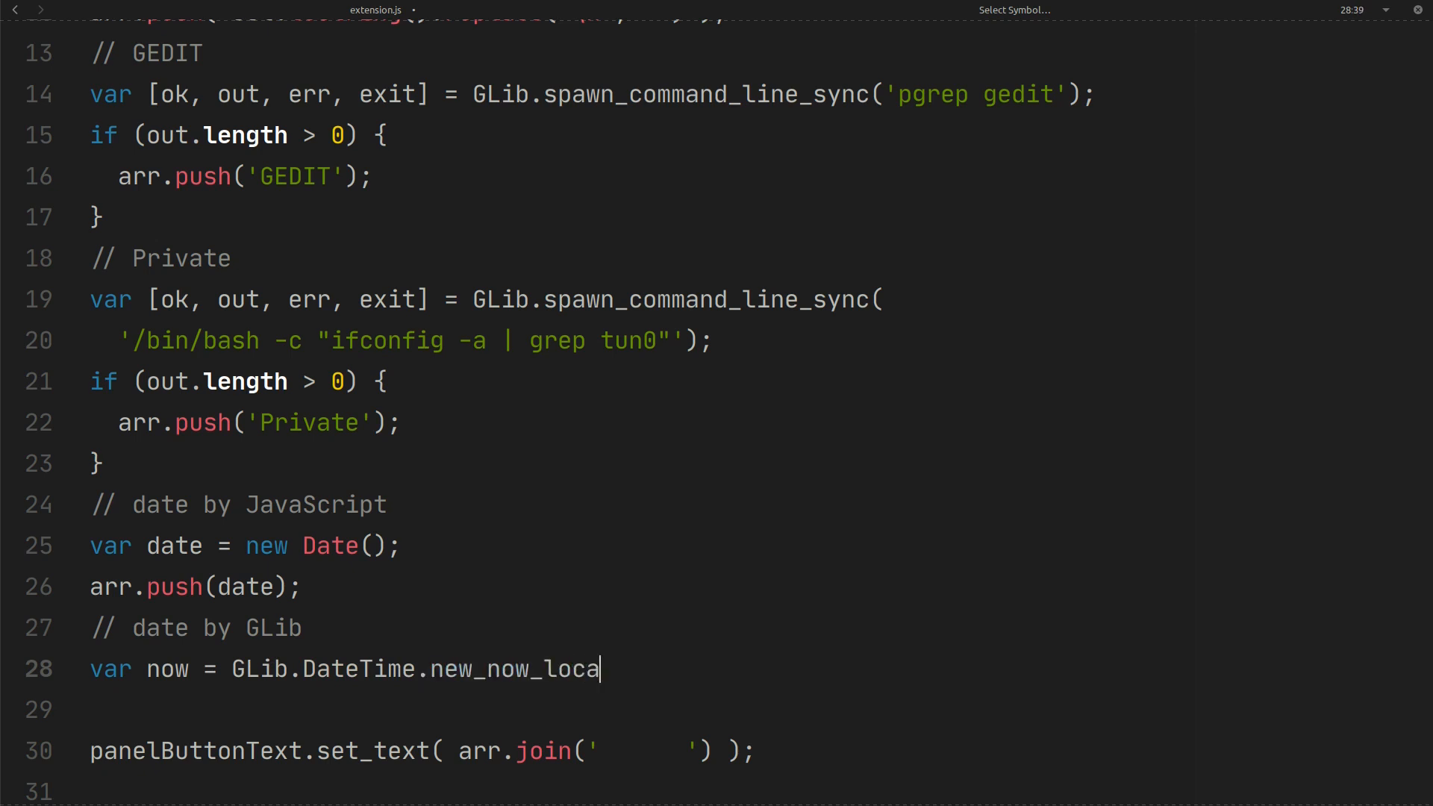
type("l();")
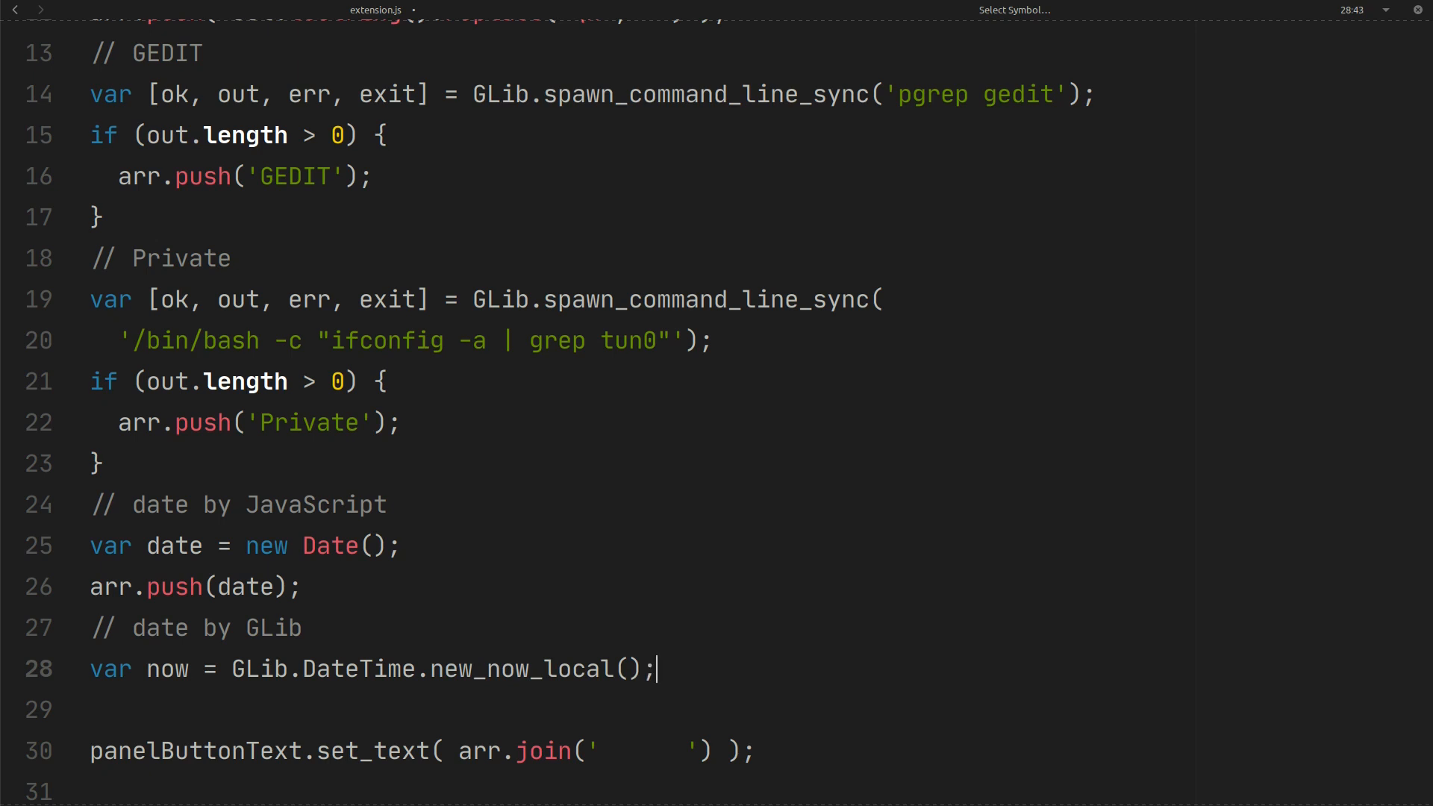
- Set var str = now.format("%Y-%m-%d %H-%M-%S");
type("var str =")
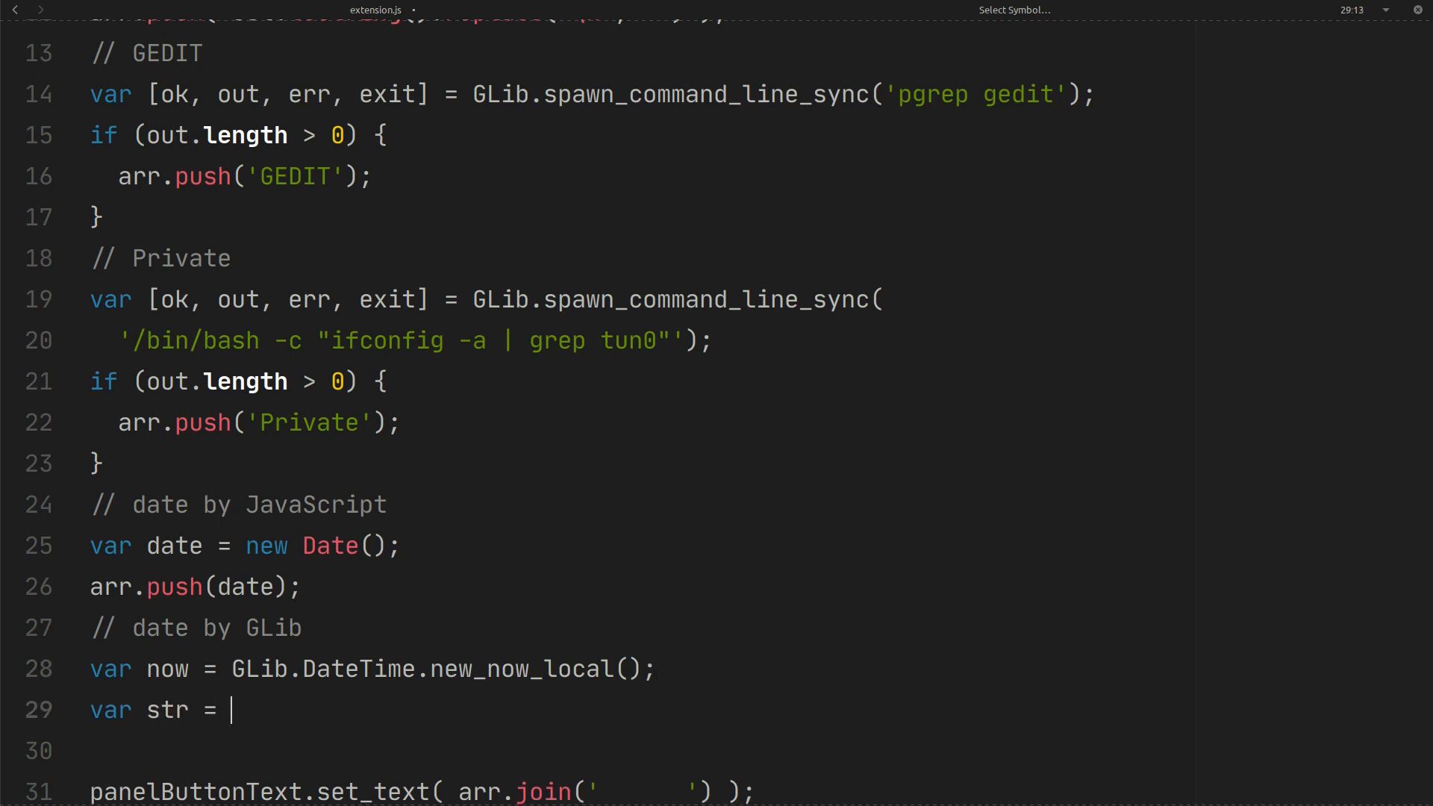
type("now.")
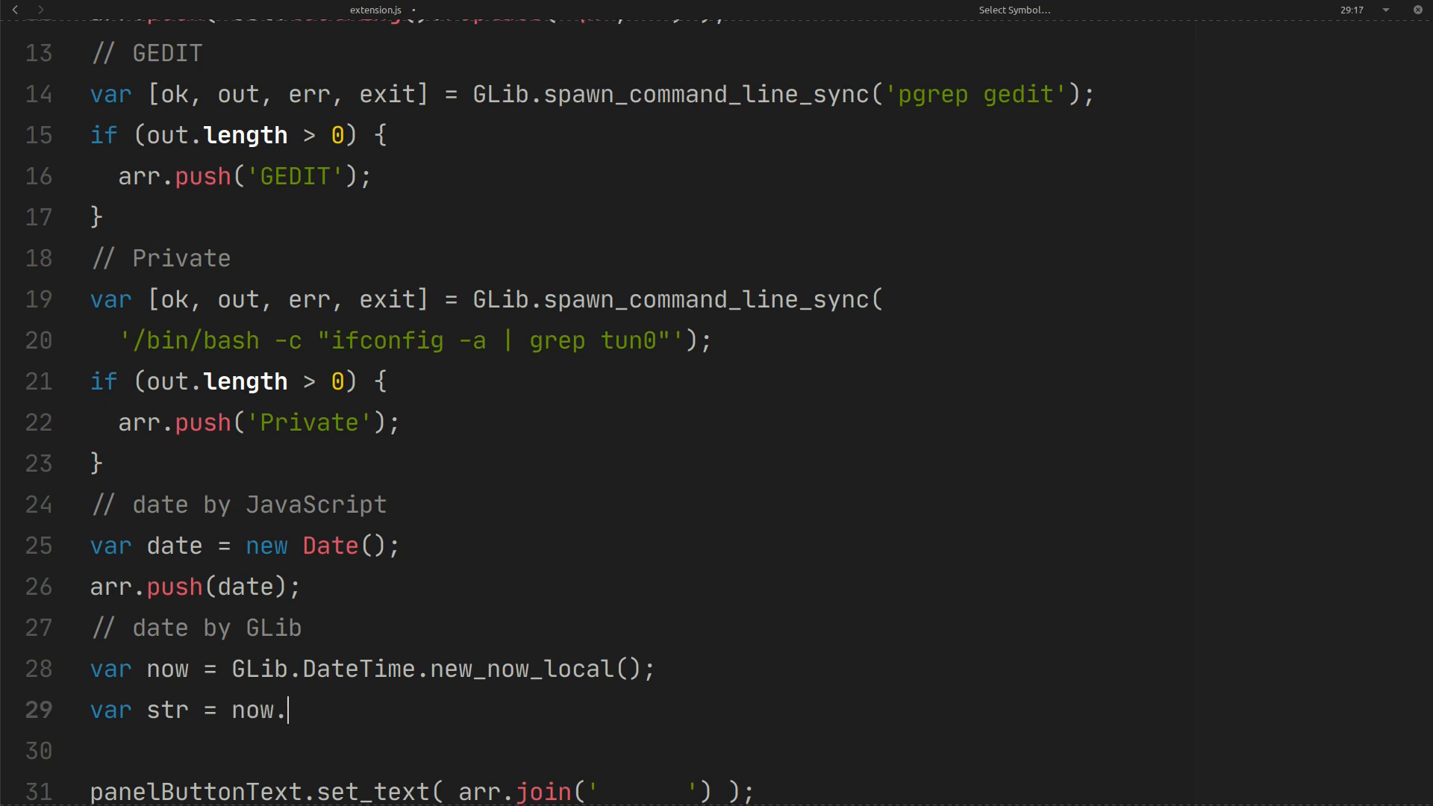
type("format()")
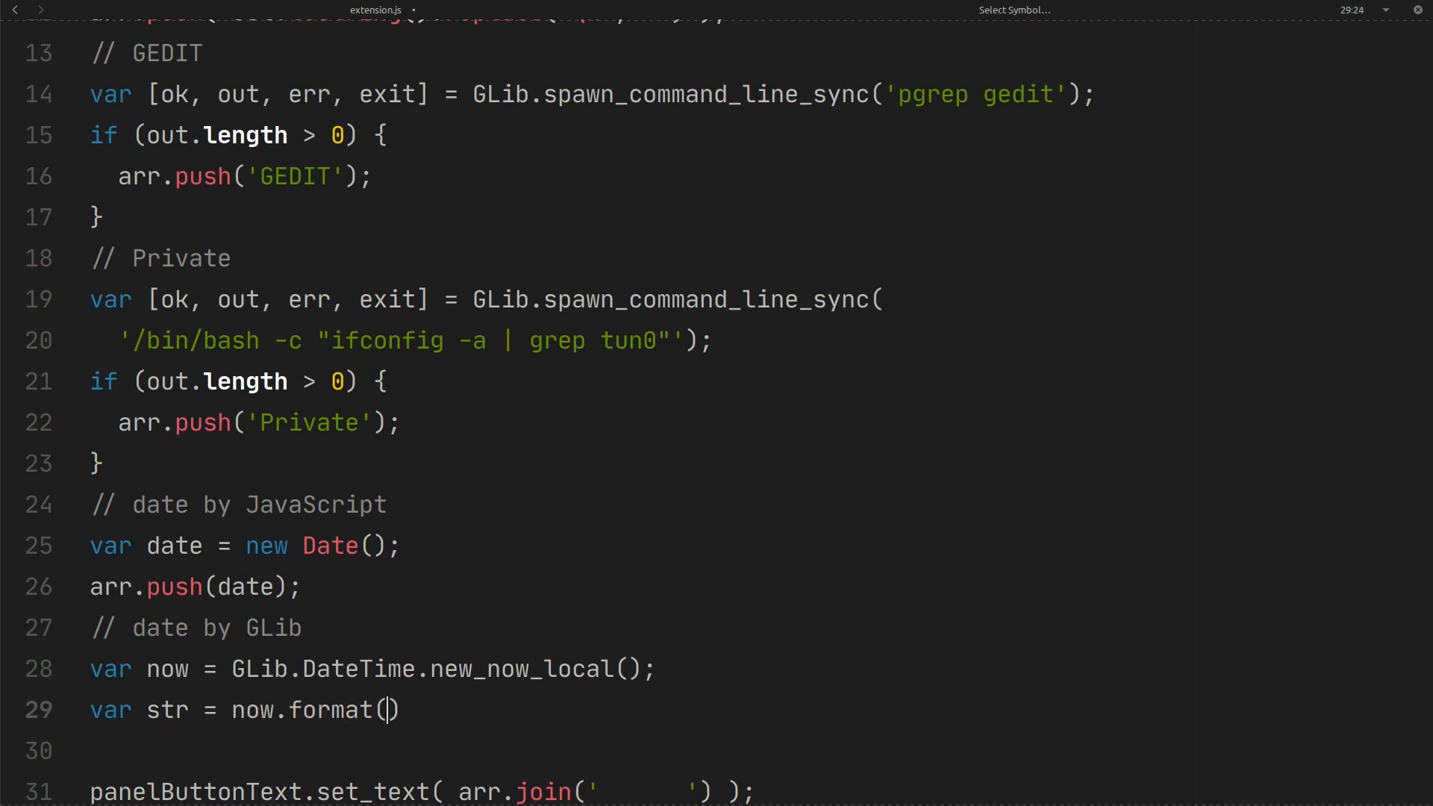
type(";")
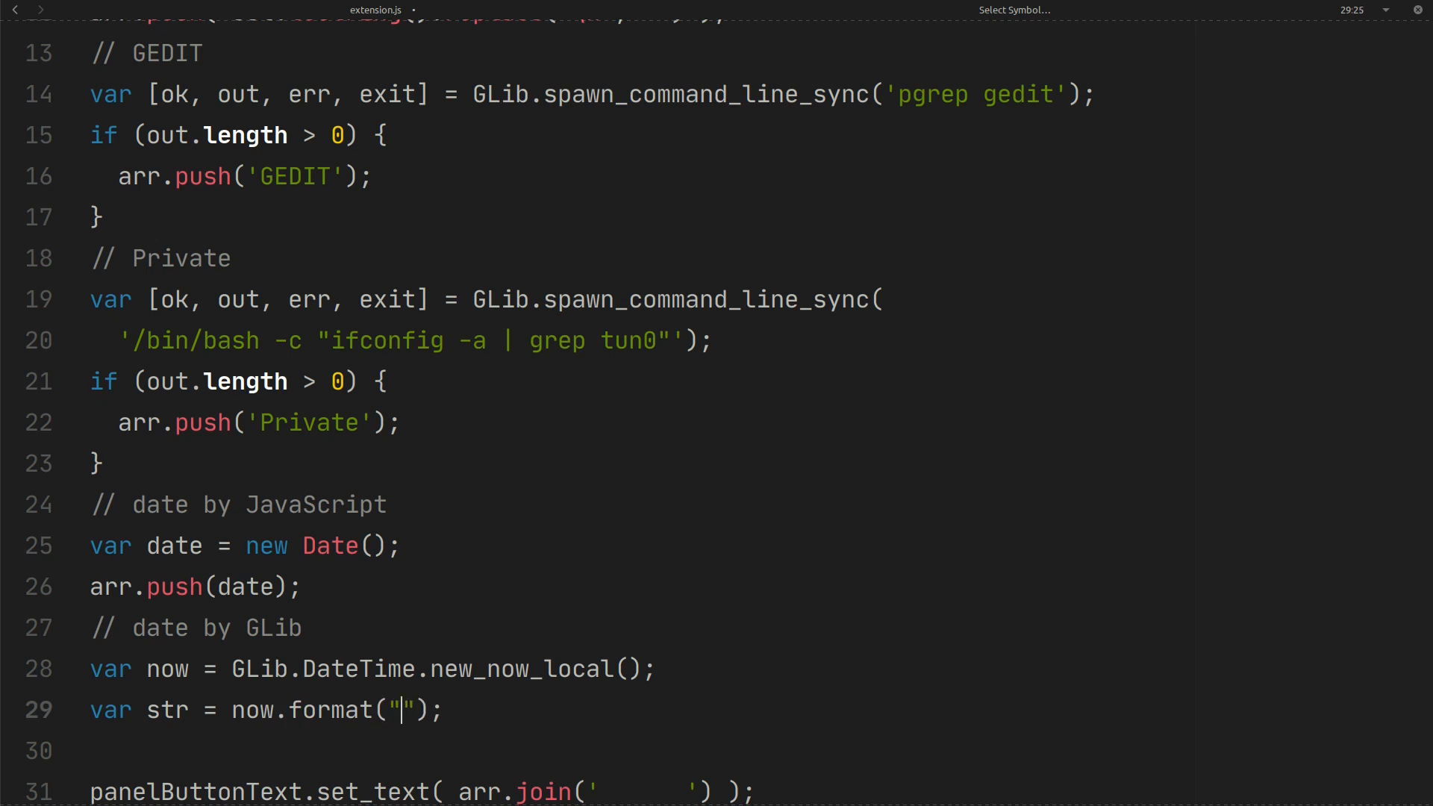
type("%Y")
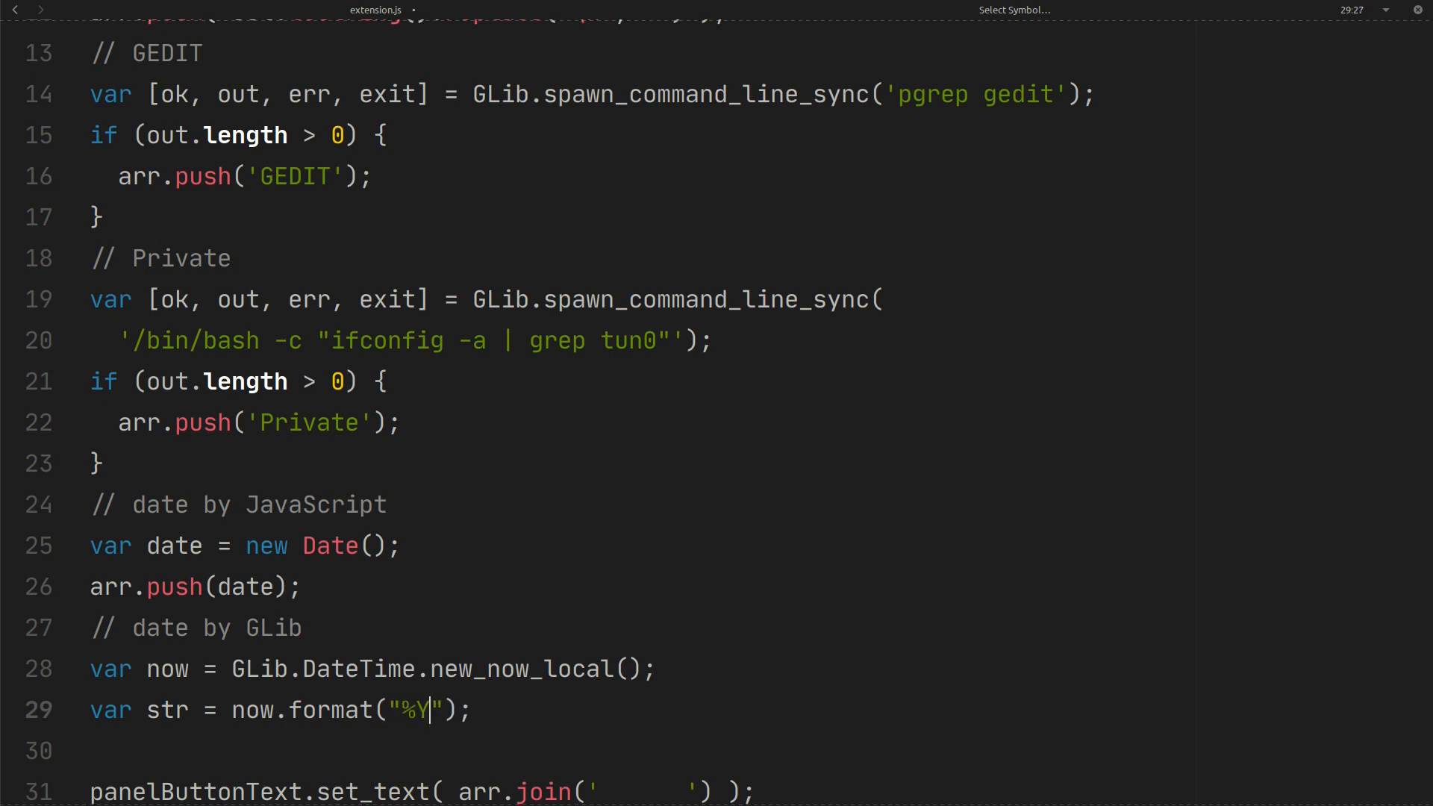
type("-%")
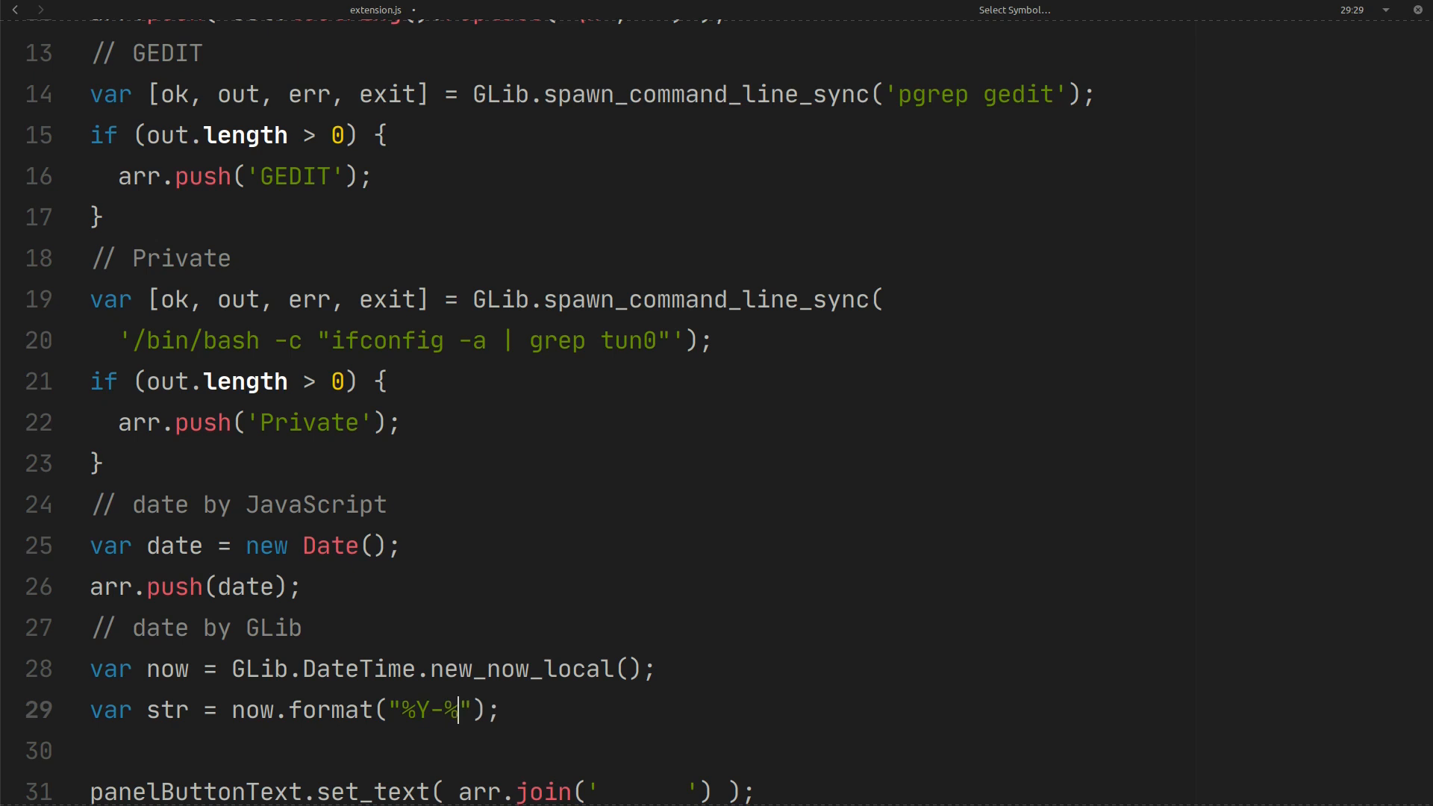
type("m")
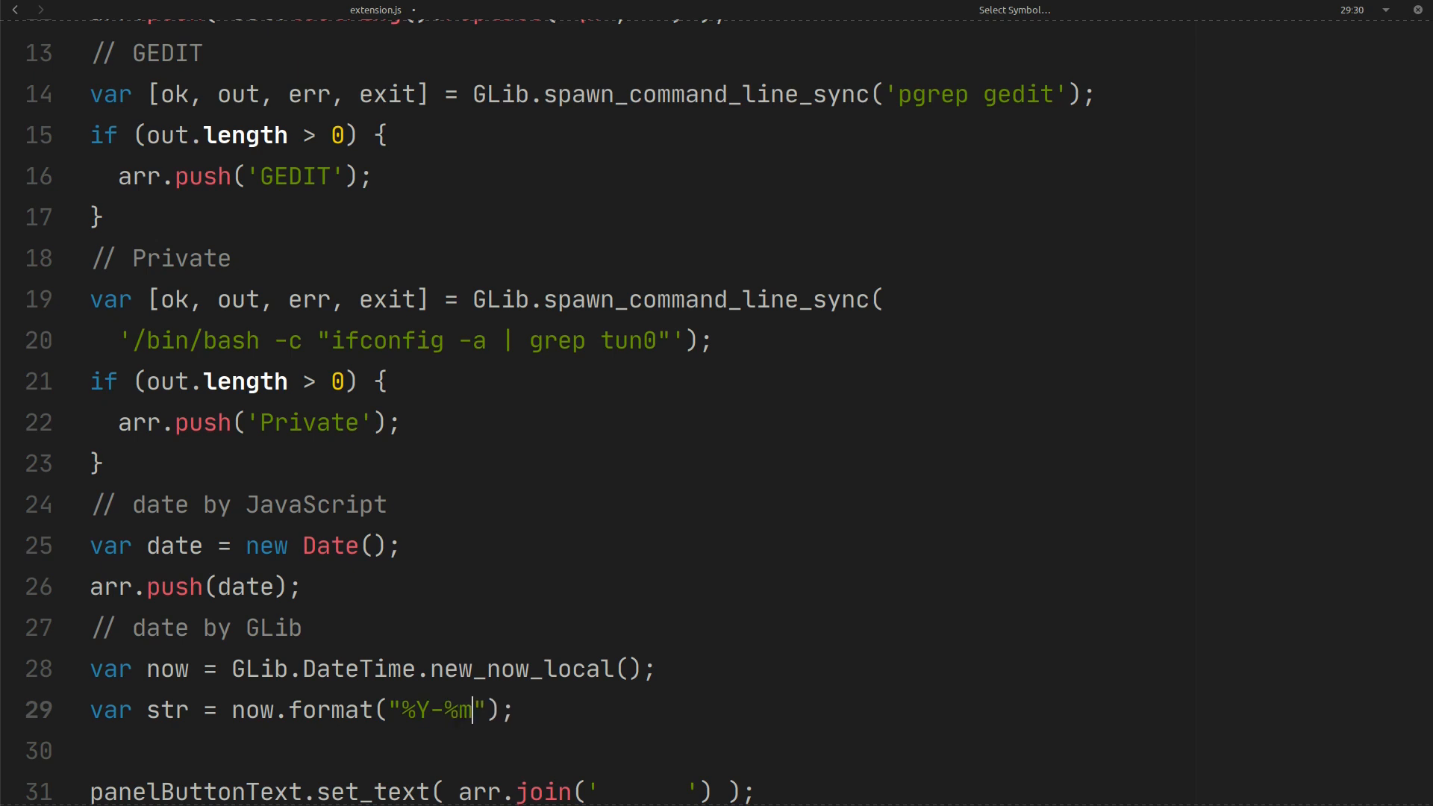
type("-%")
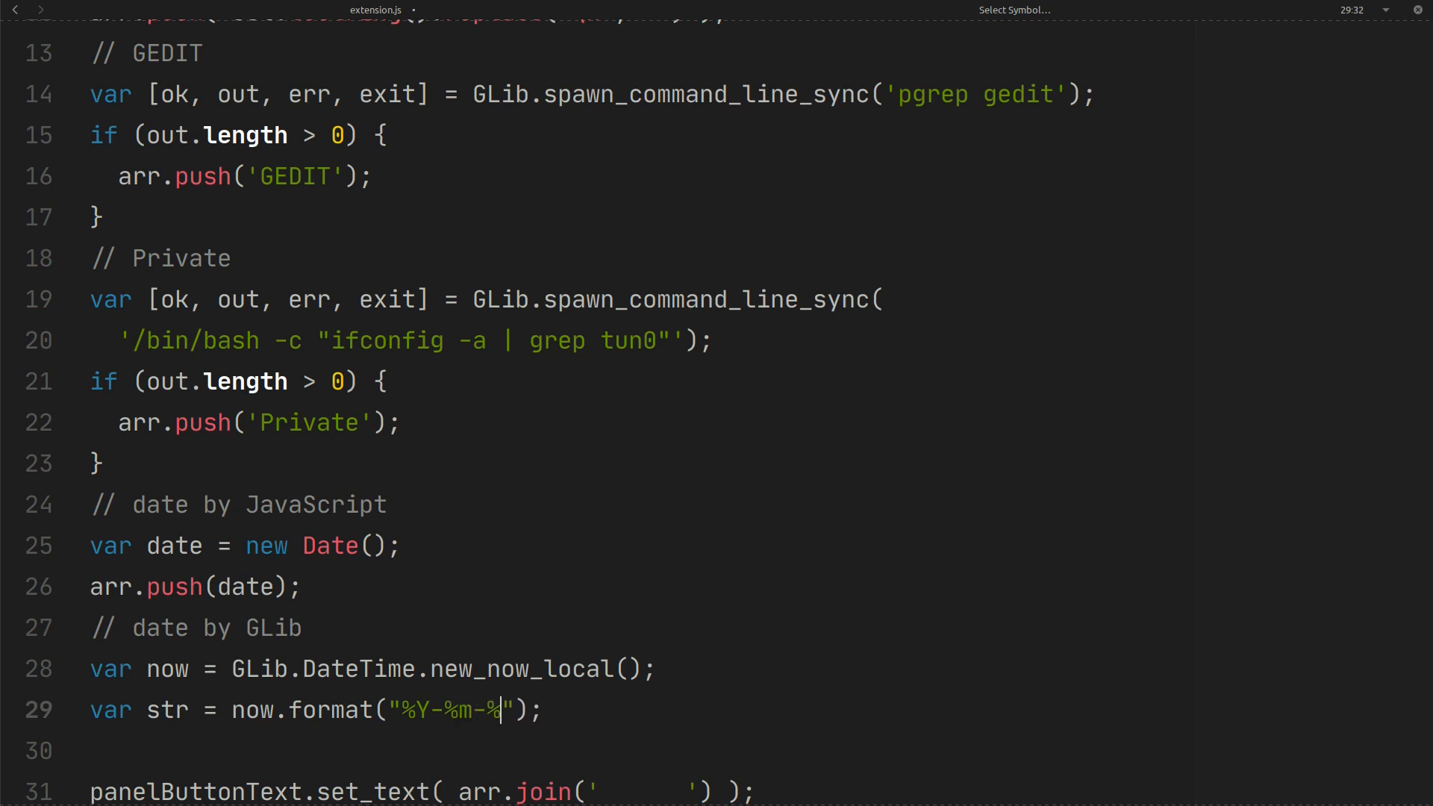
type("d")
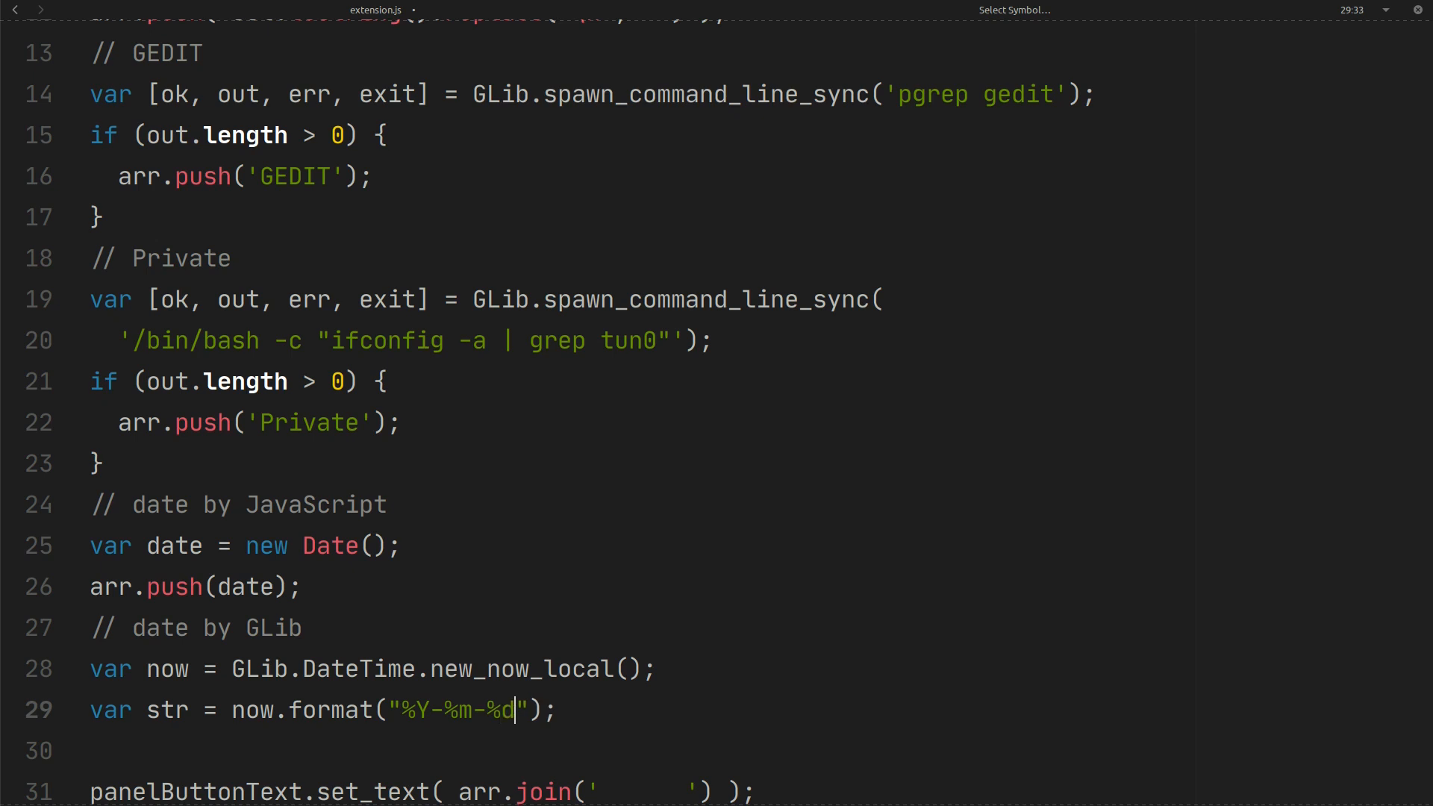
type("\" \"")
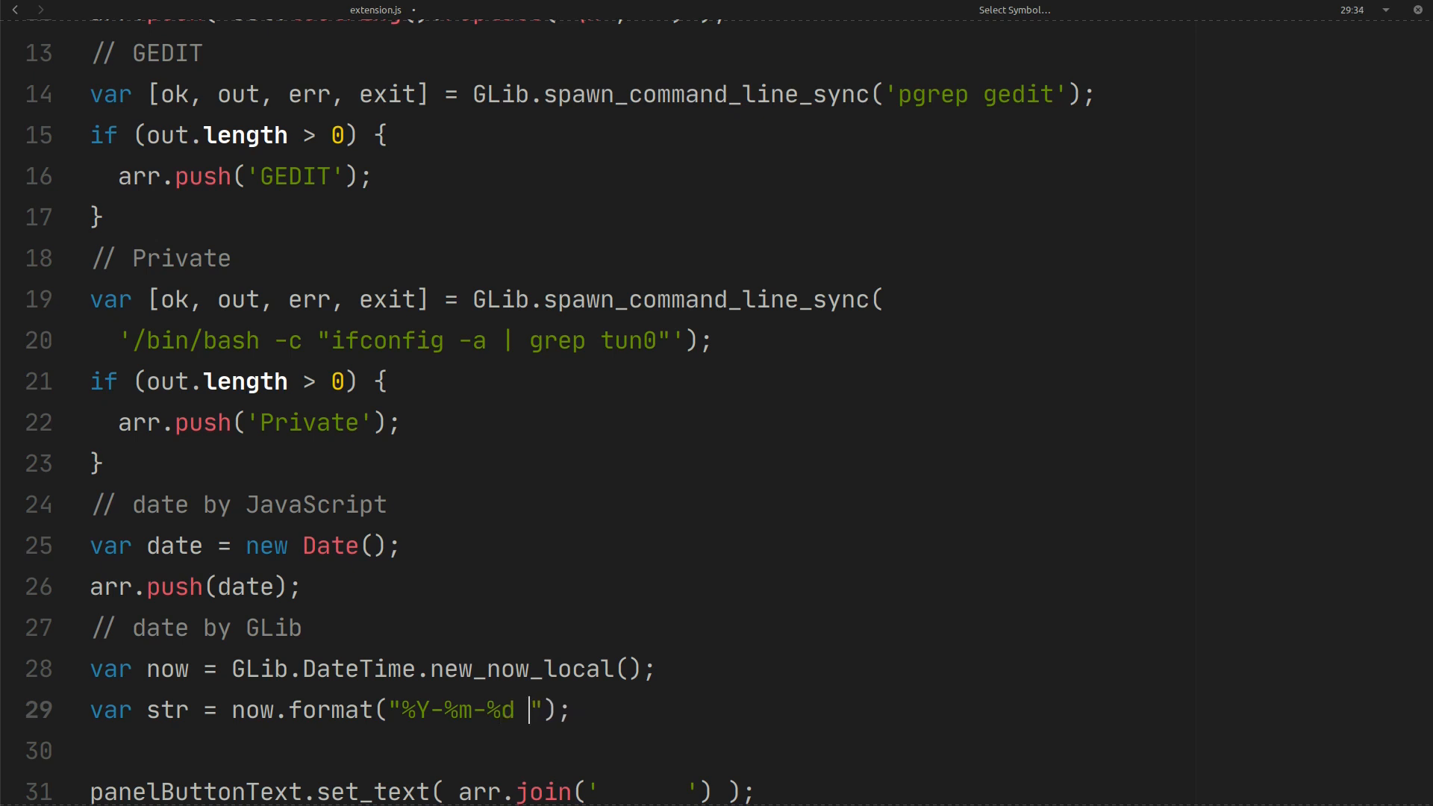
type("%")
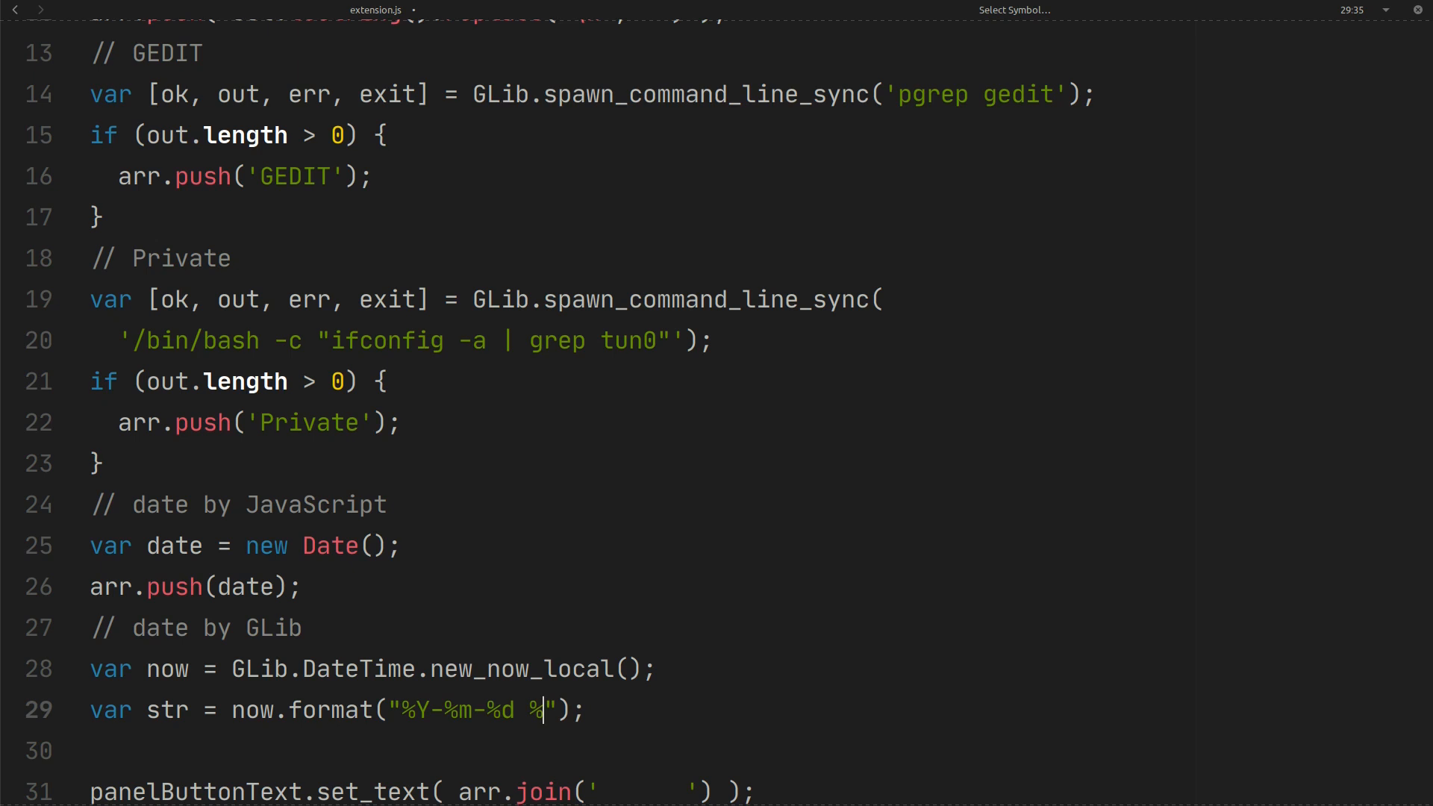
type("H-")
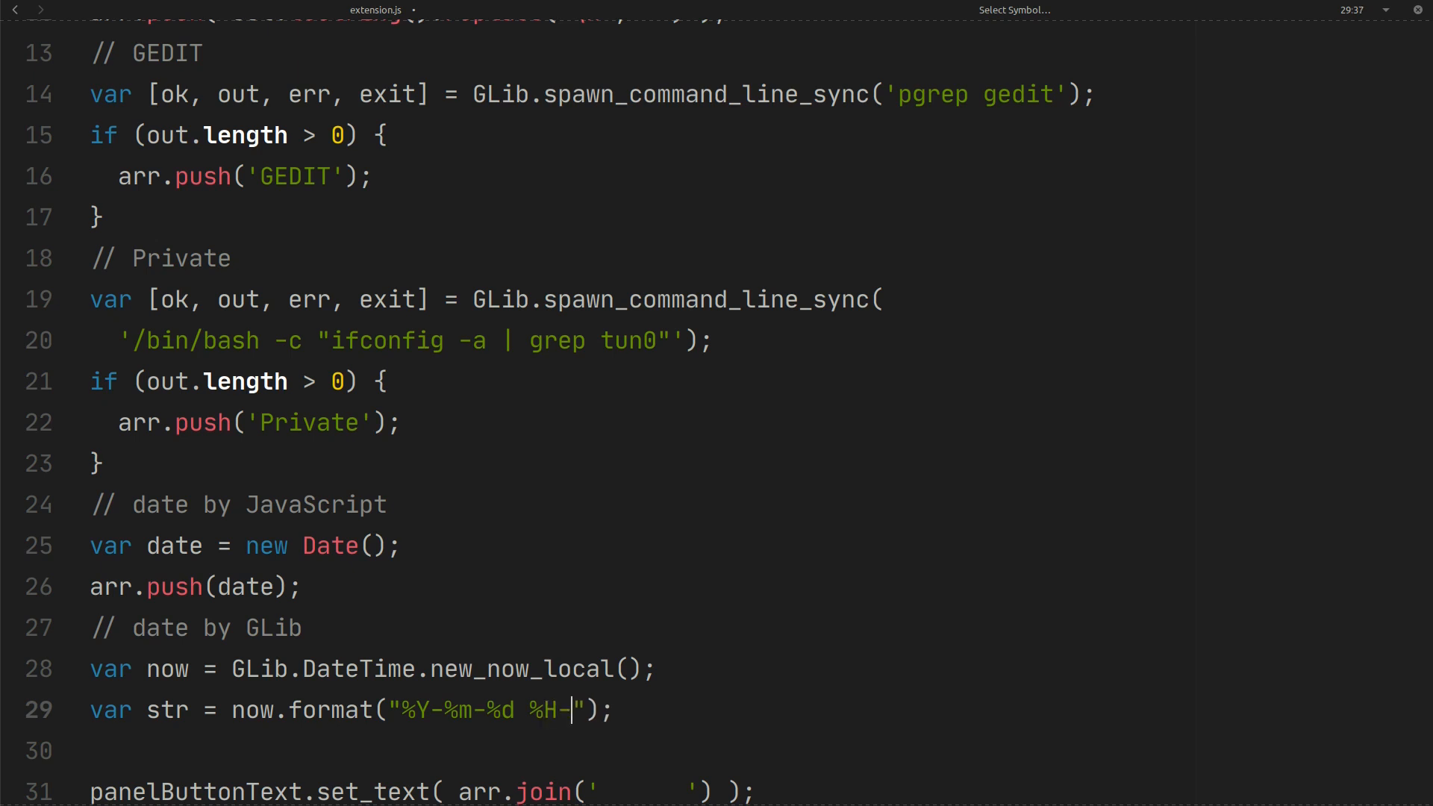
type("%")
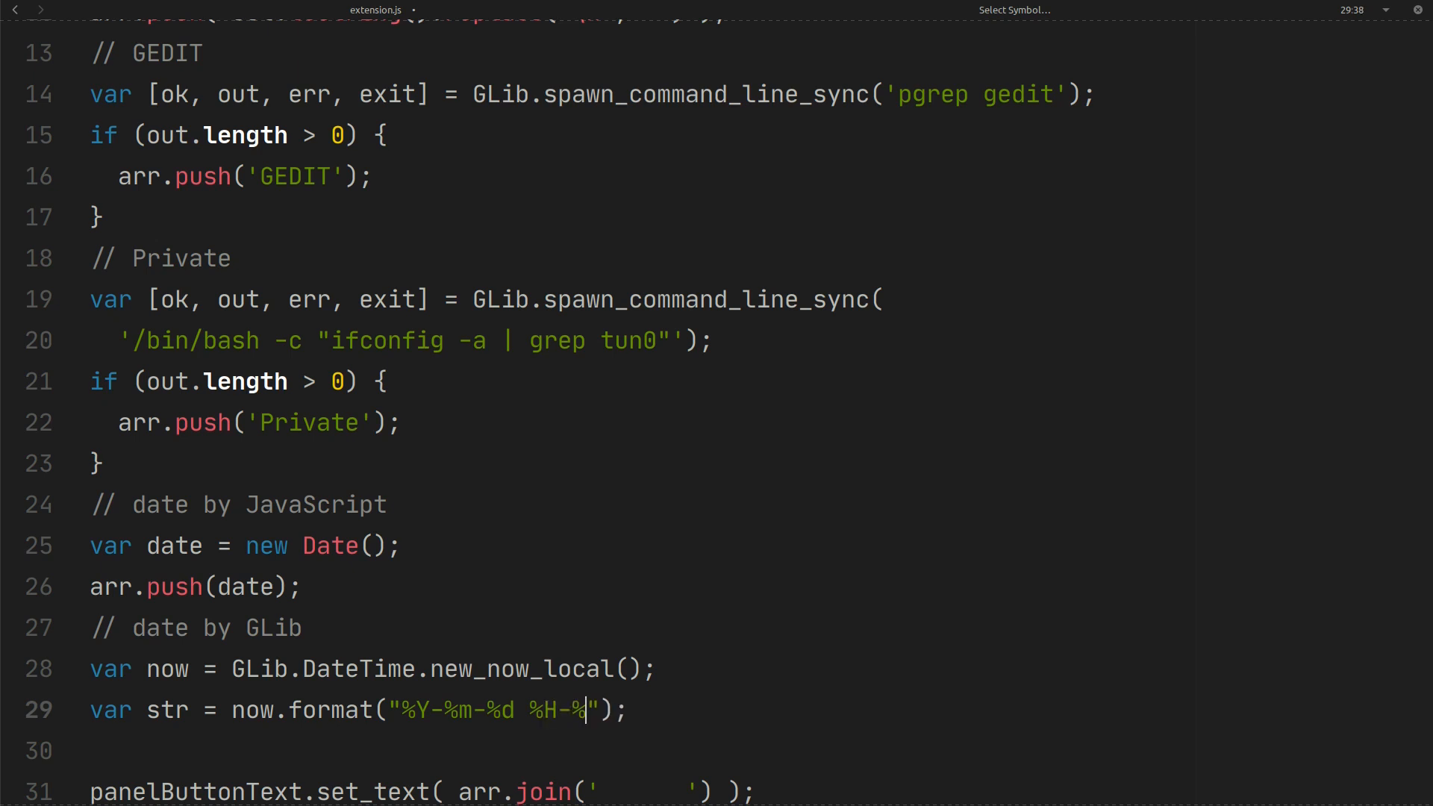
type("M-%S")
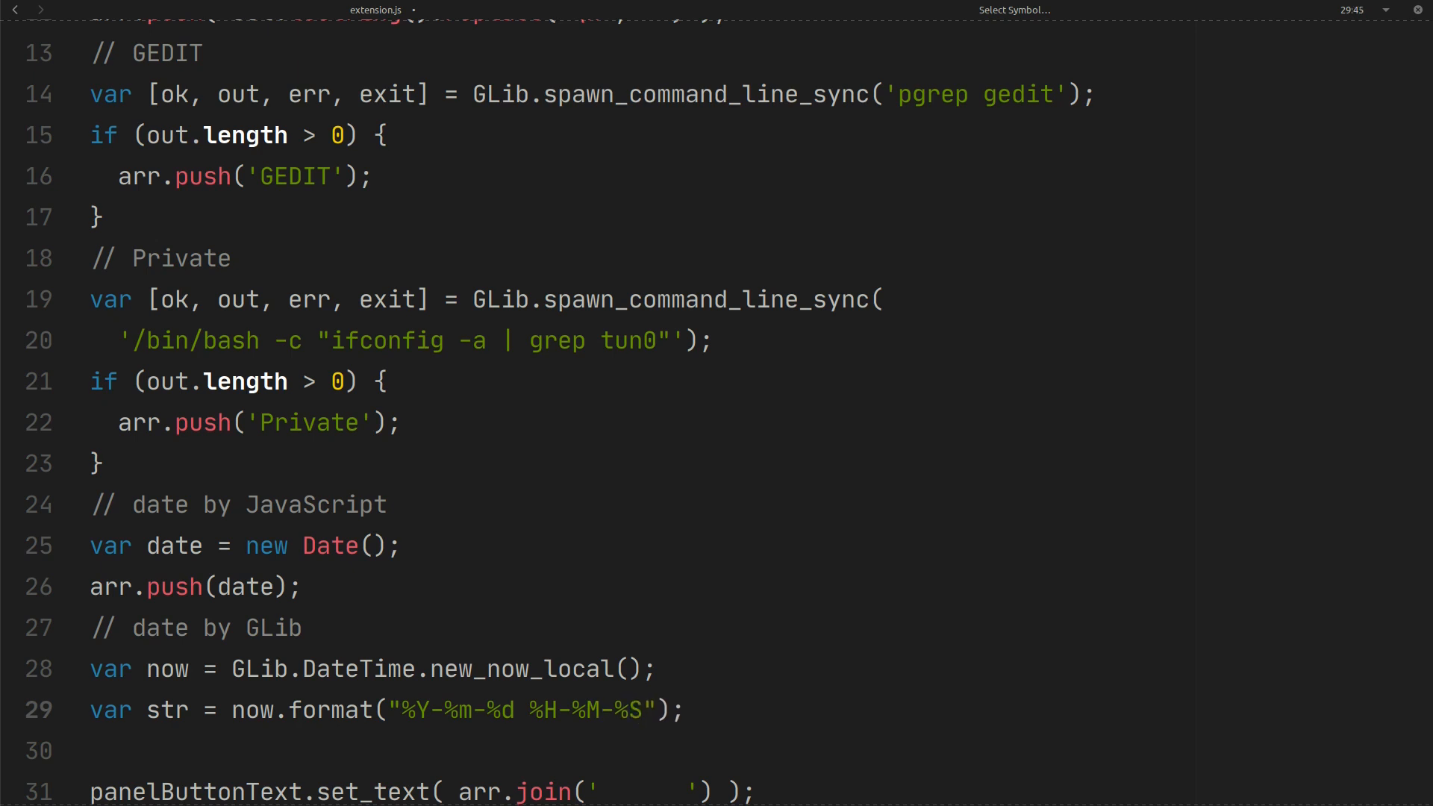
- Add arr.push(str); on a new line after the format string line
left_click(684, 709)
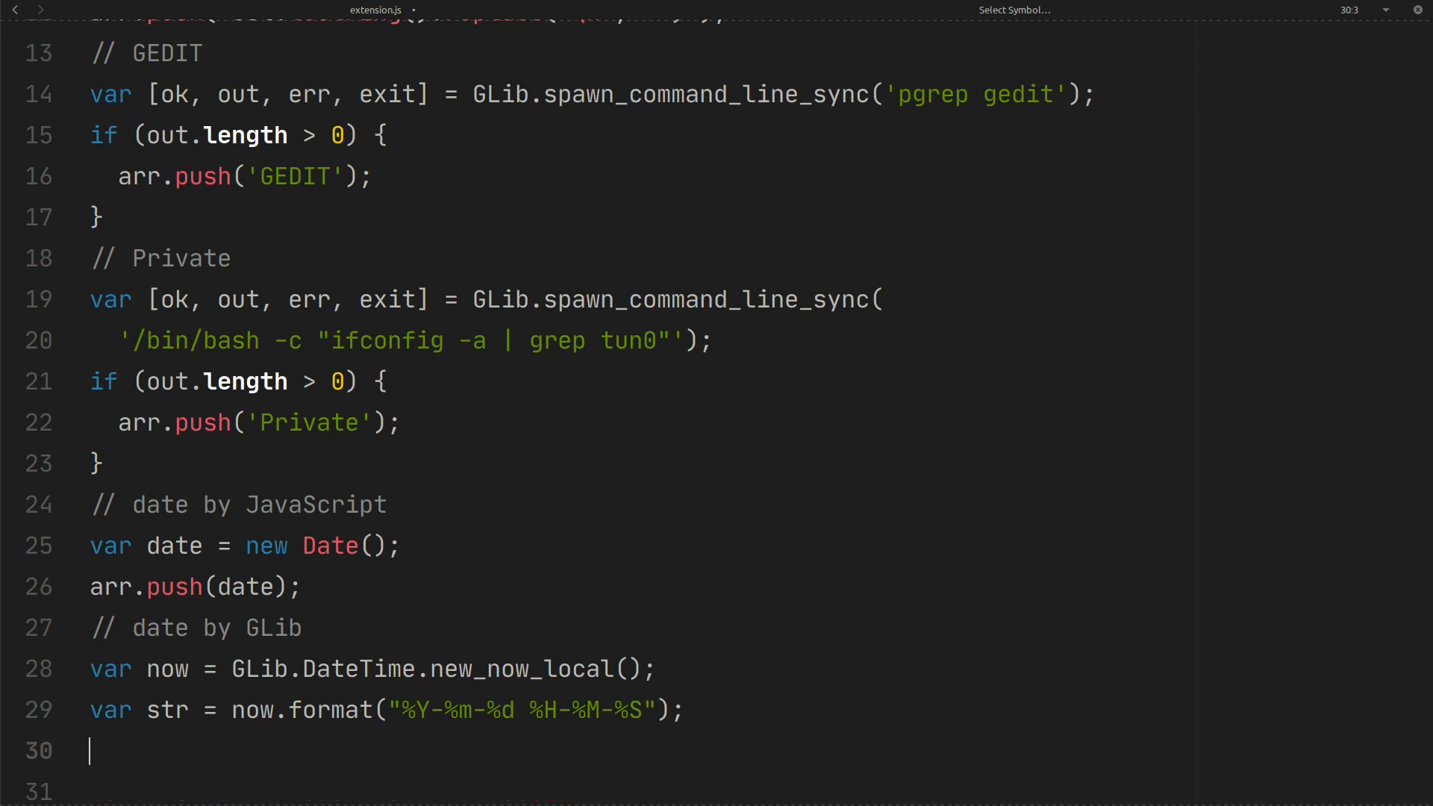
type("ar")
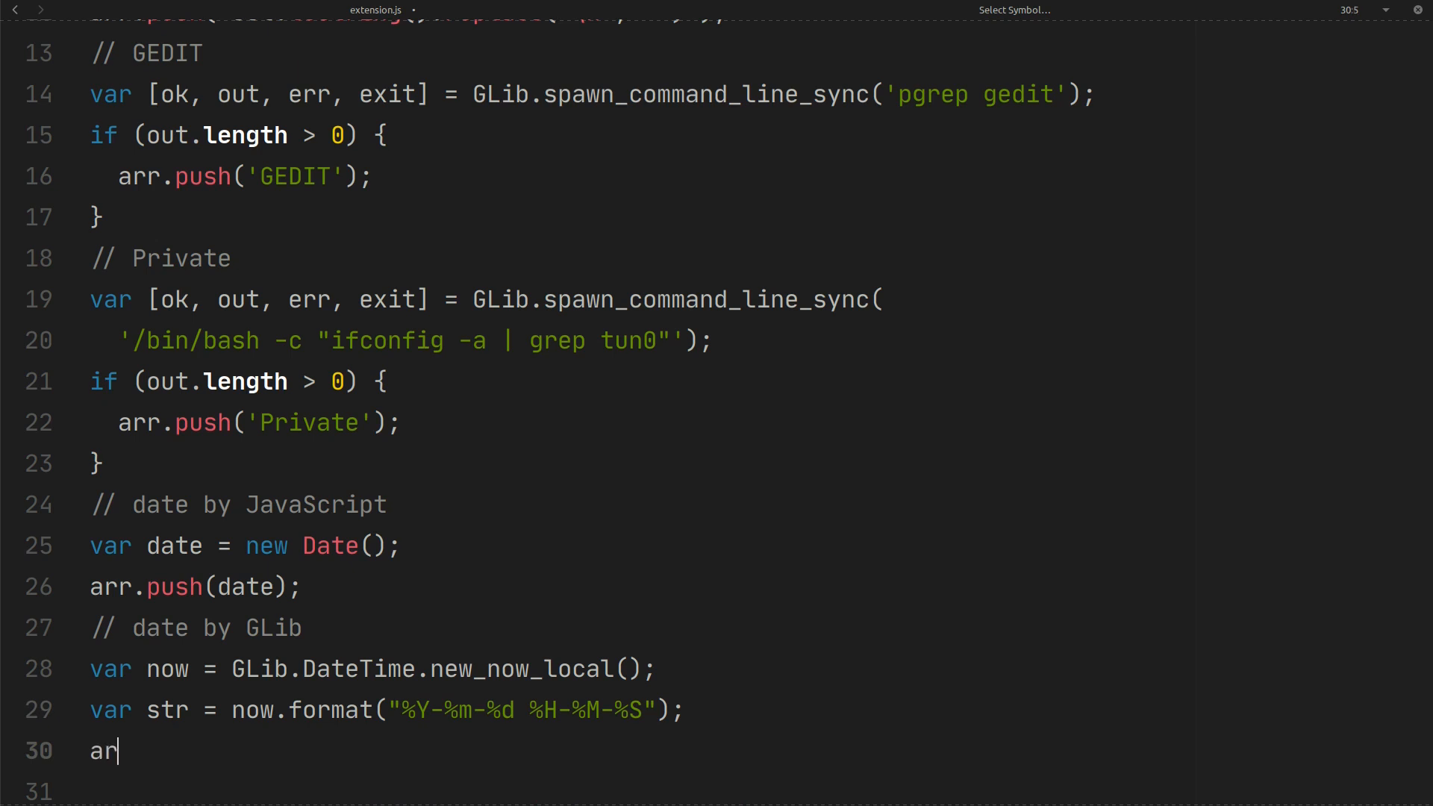
type("r.push")
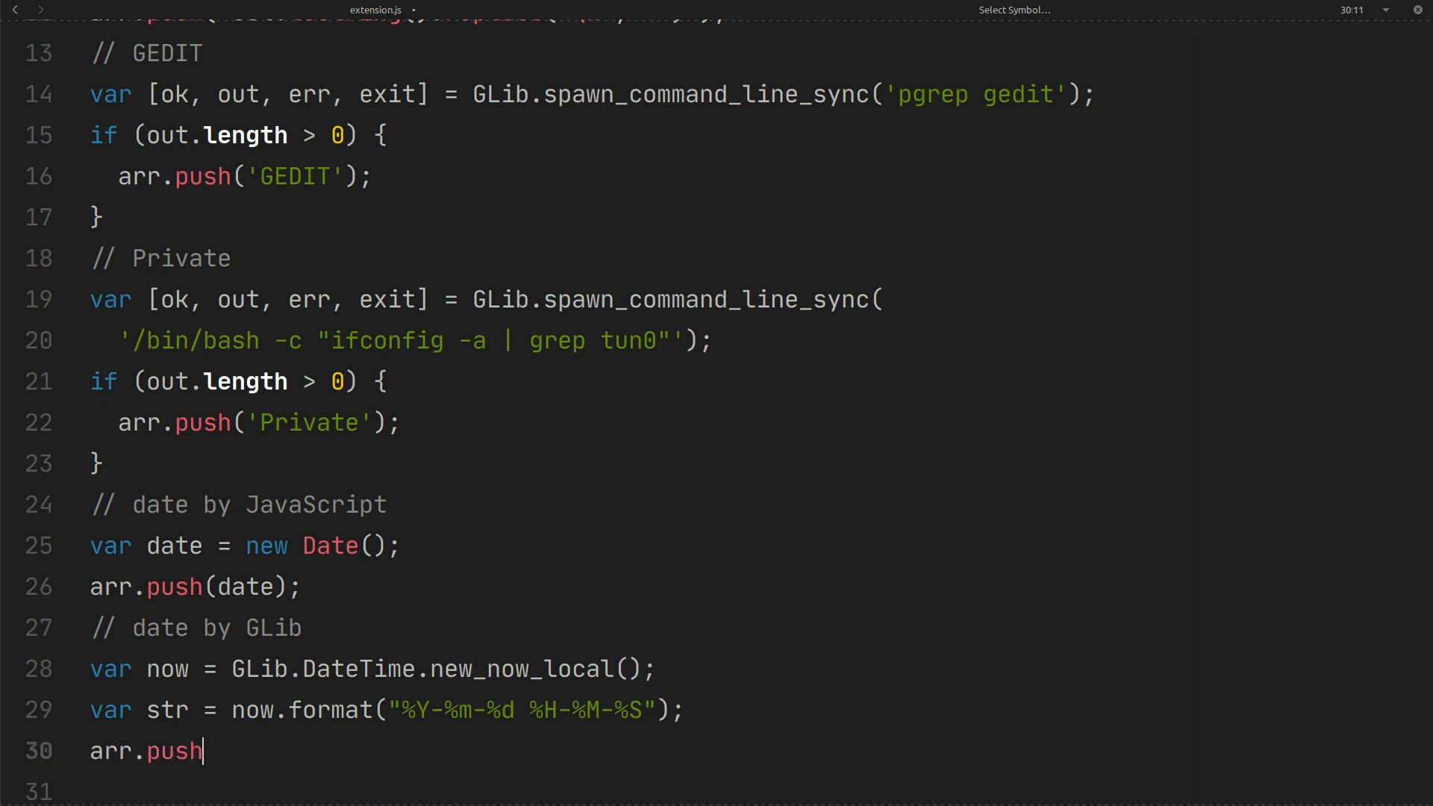
type("(str)")
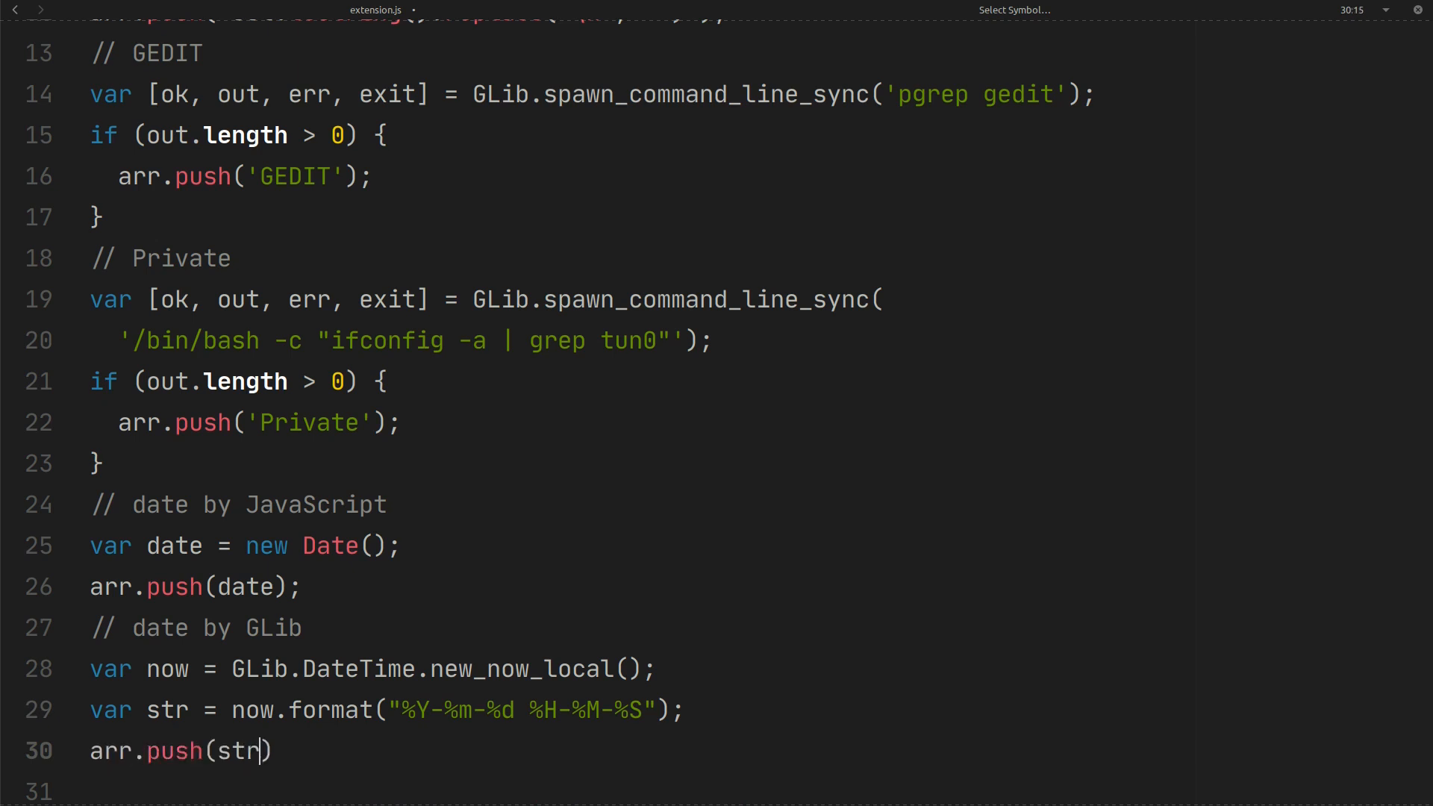
type(";")
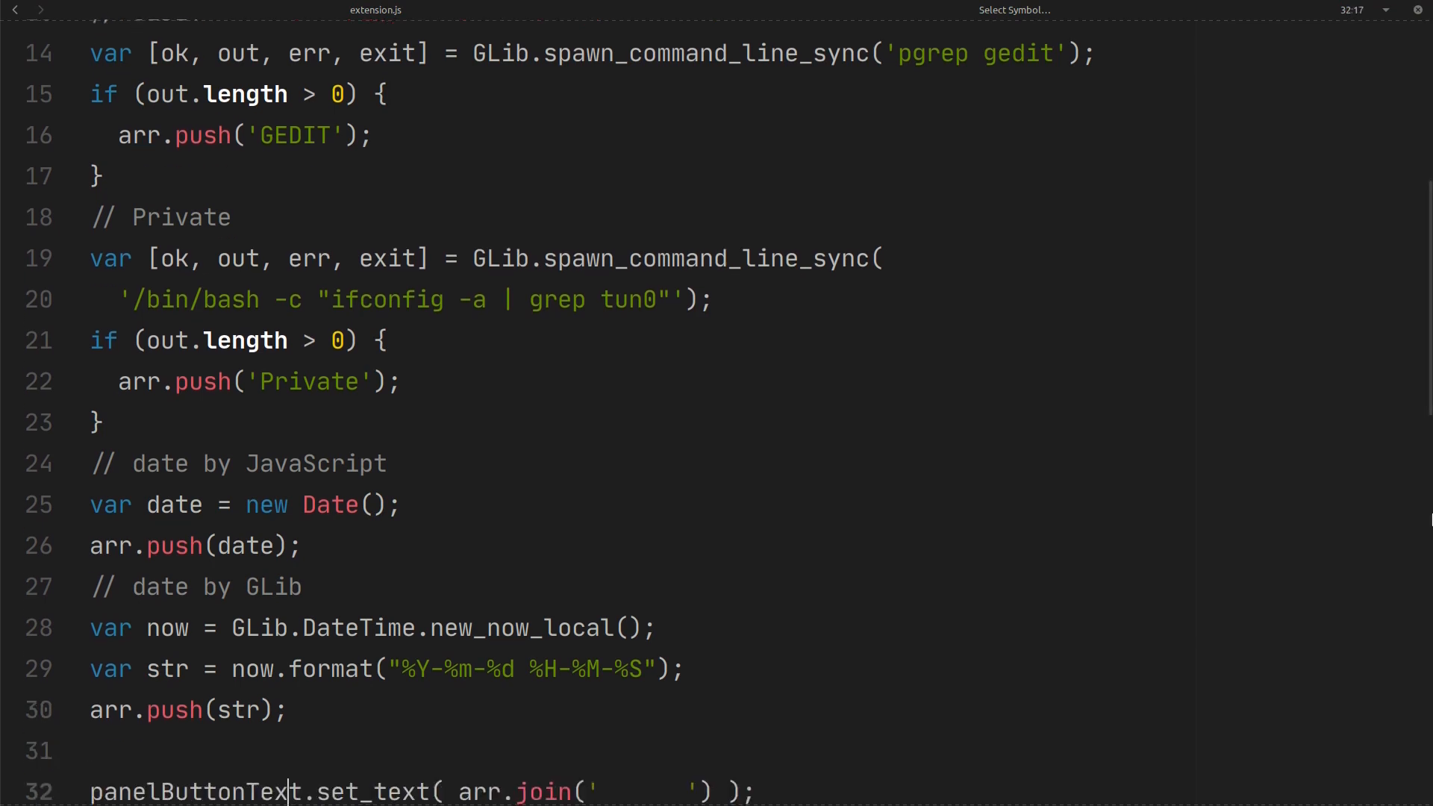
- Select the examplePanelText style class in init() and show the project file sidebar
scroll("down", 3)
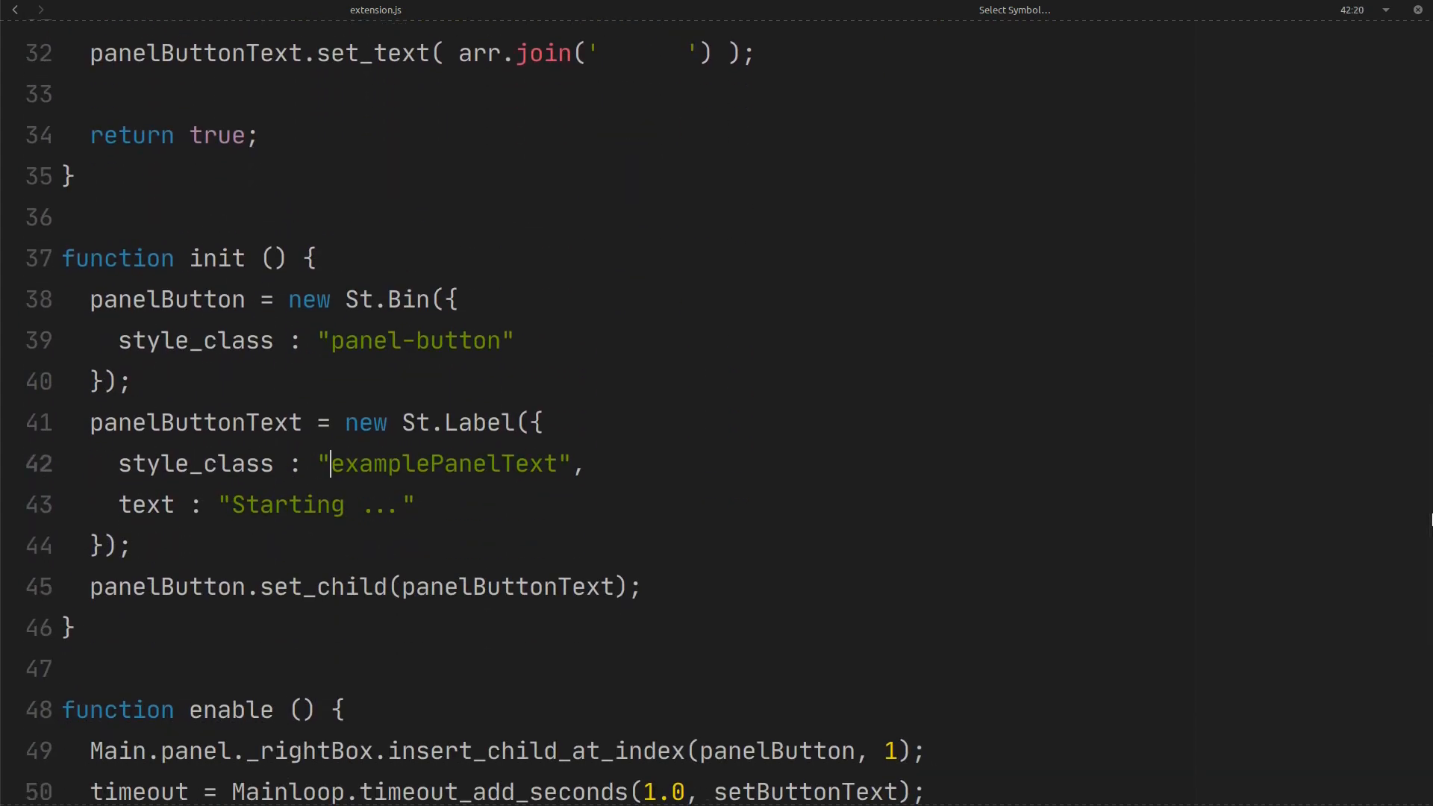
double_click(443, 463)
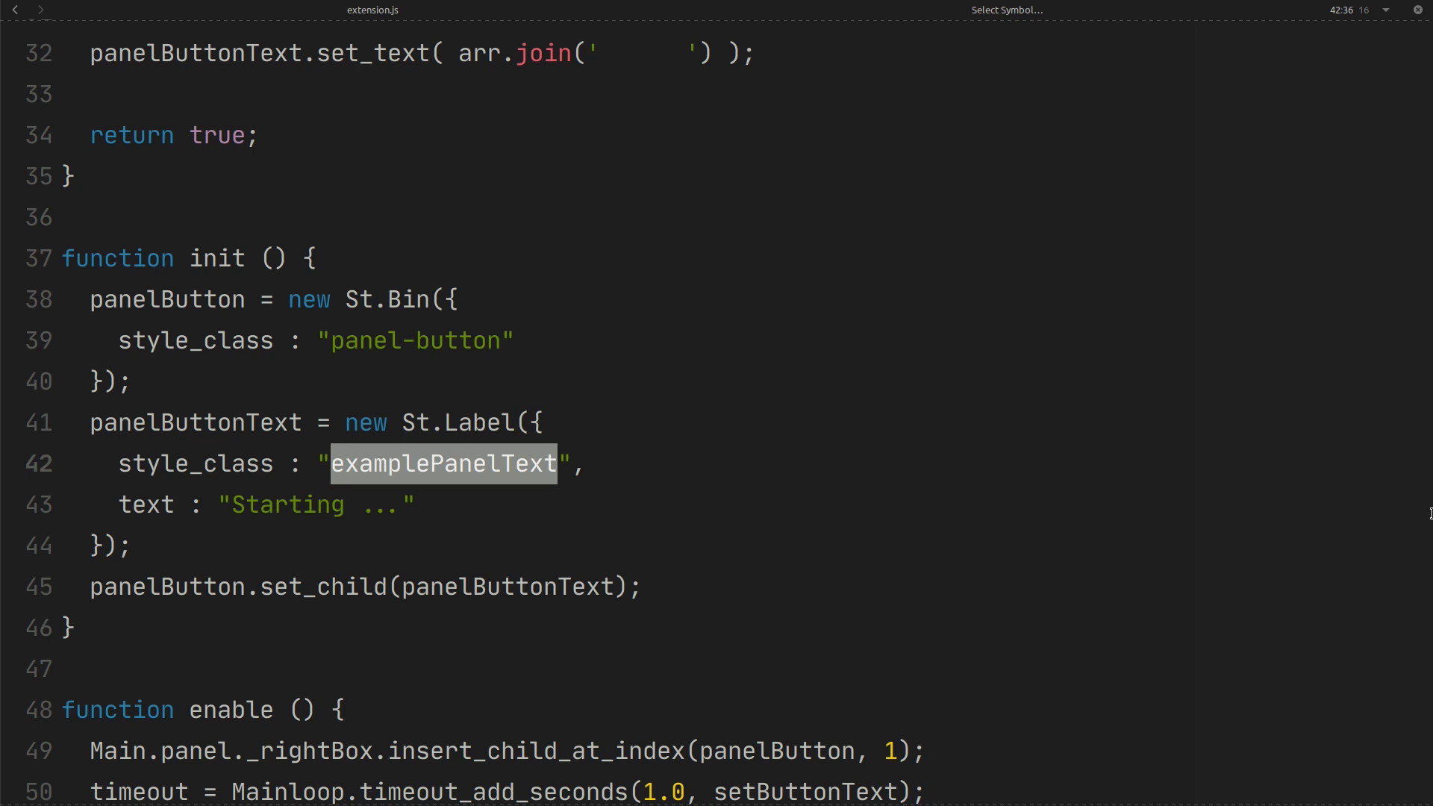
left_click(13, 13)
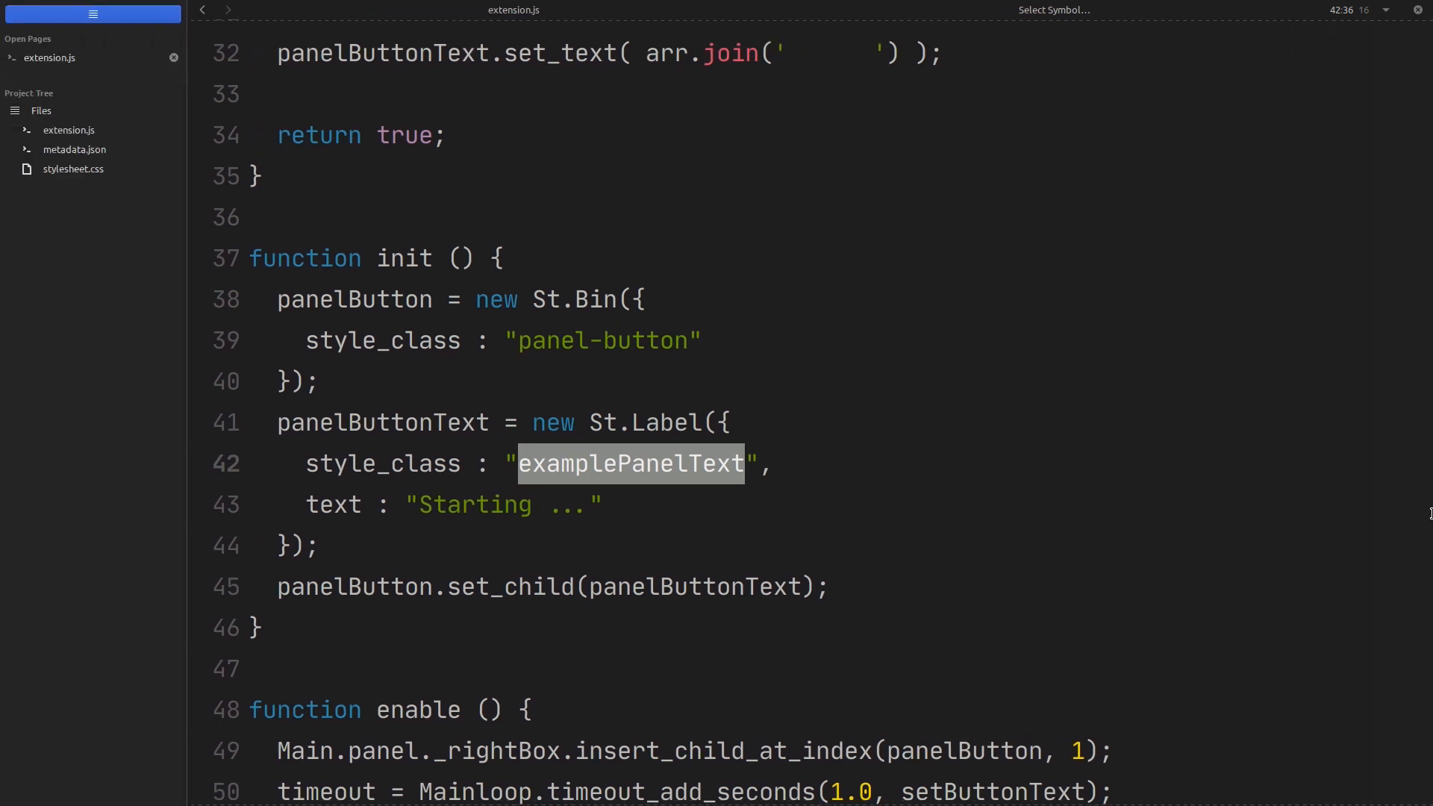
- Write an .examplePanelText rule with color: yellow in stylesheet.css
left_click(74, 169)
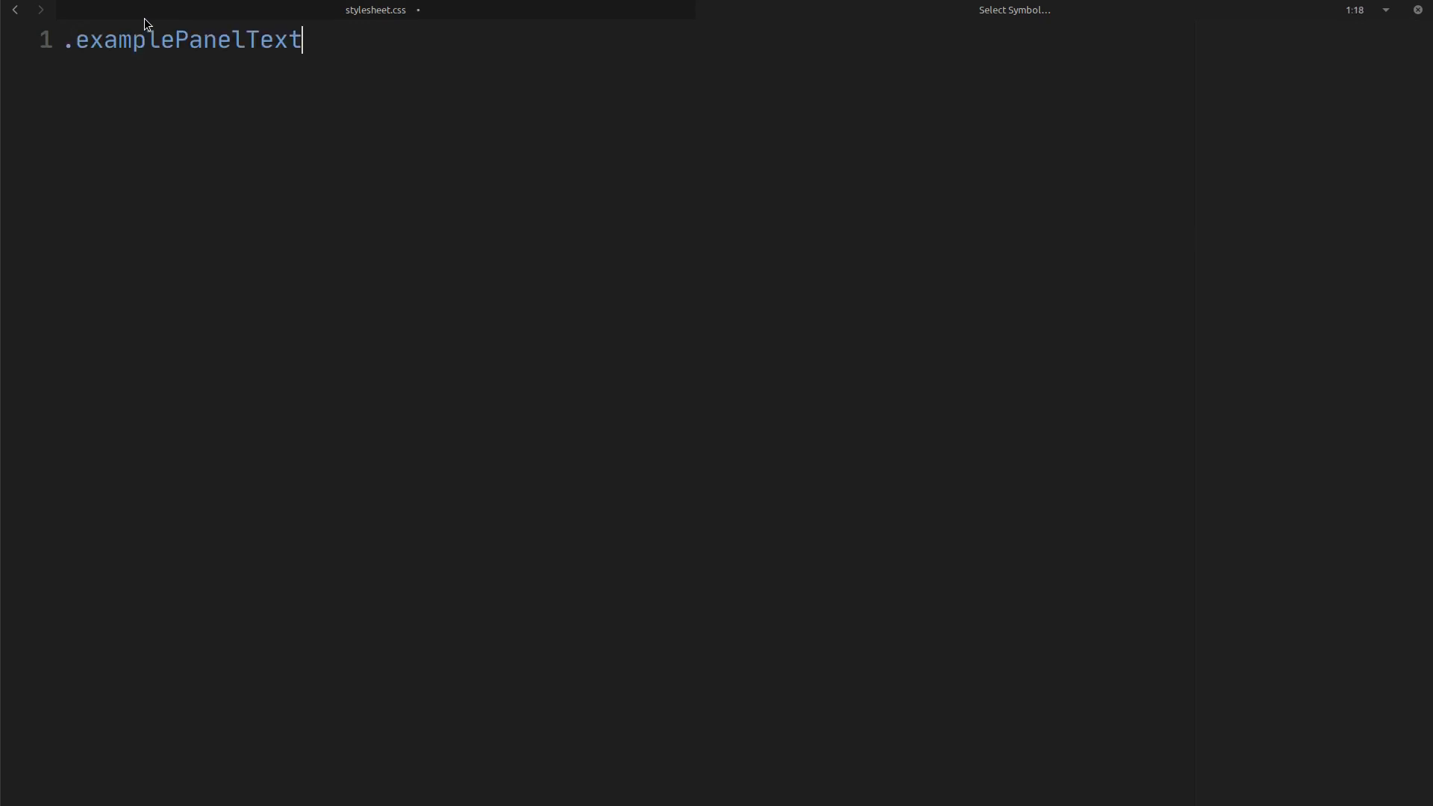
type("{")
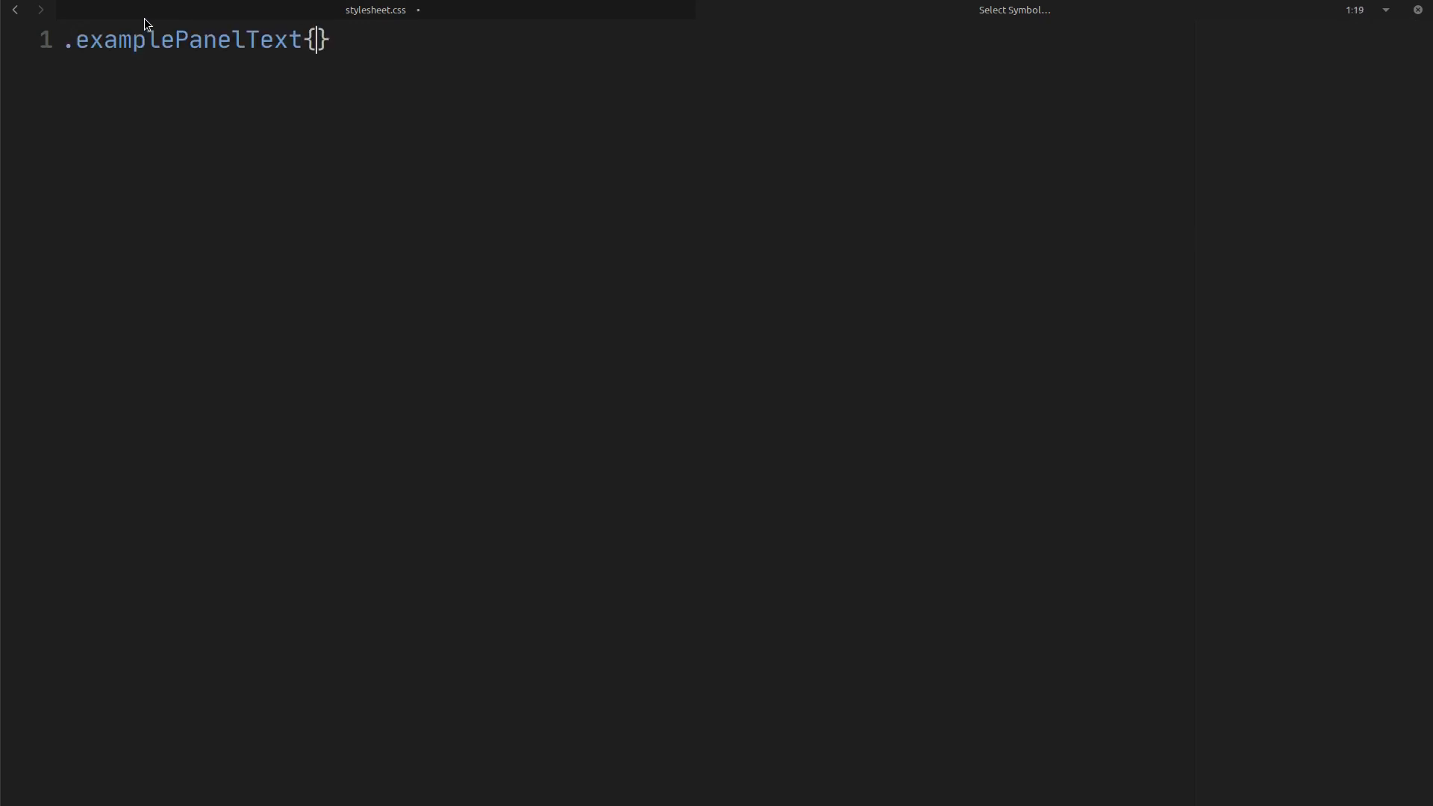
key("Enter")
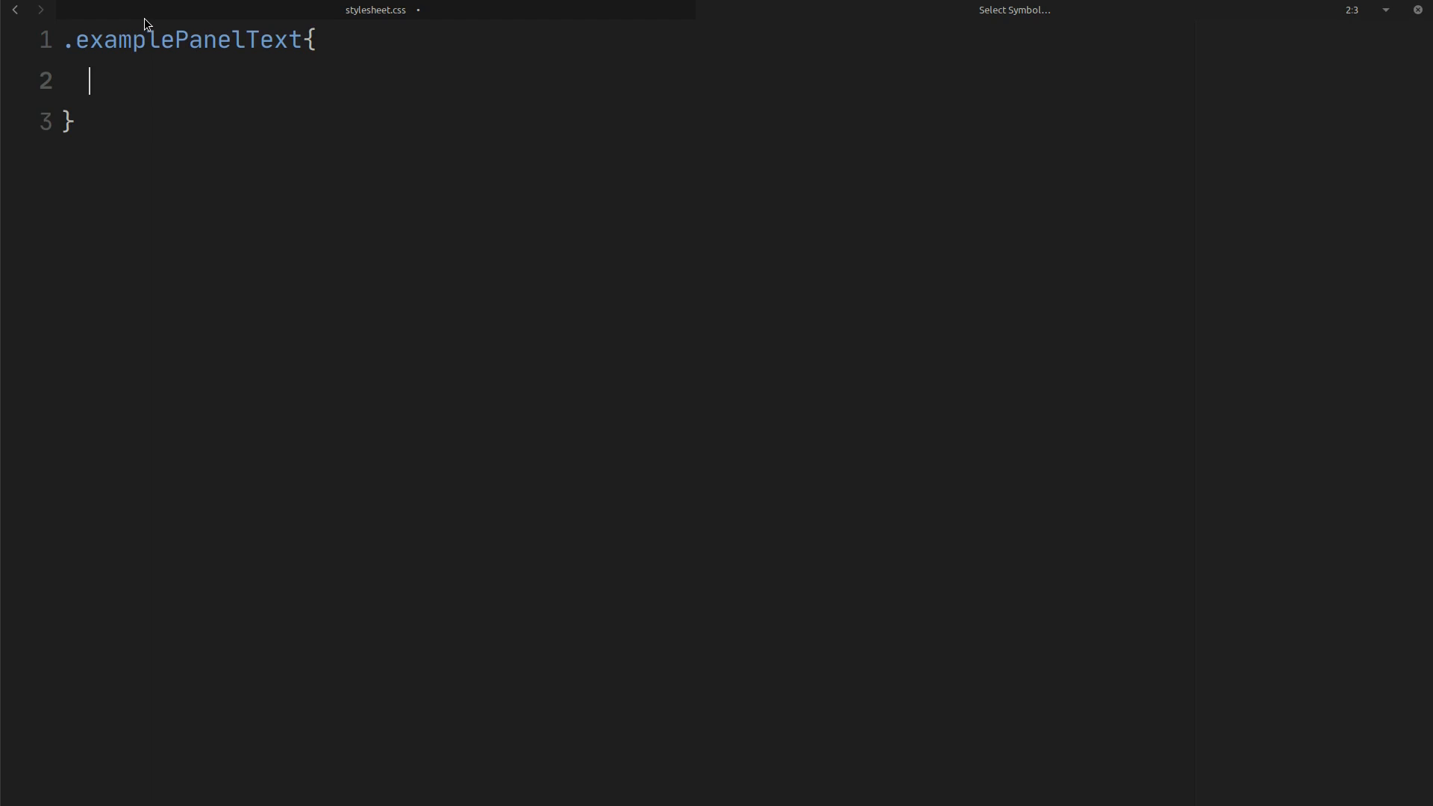
type("color:")
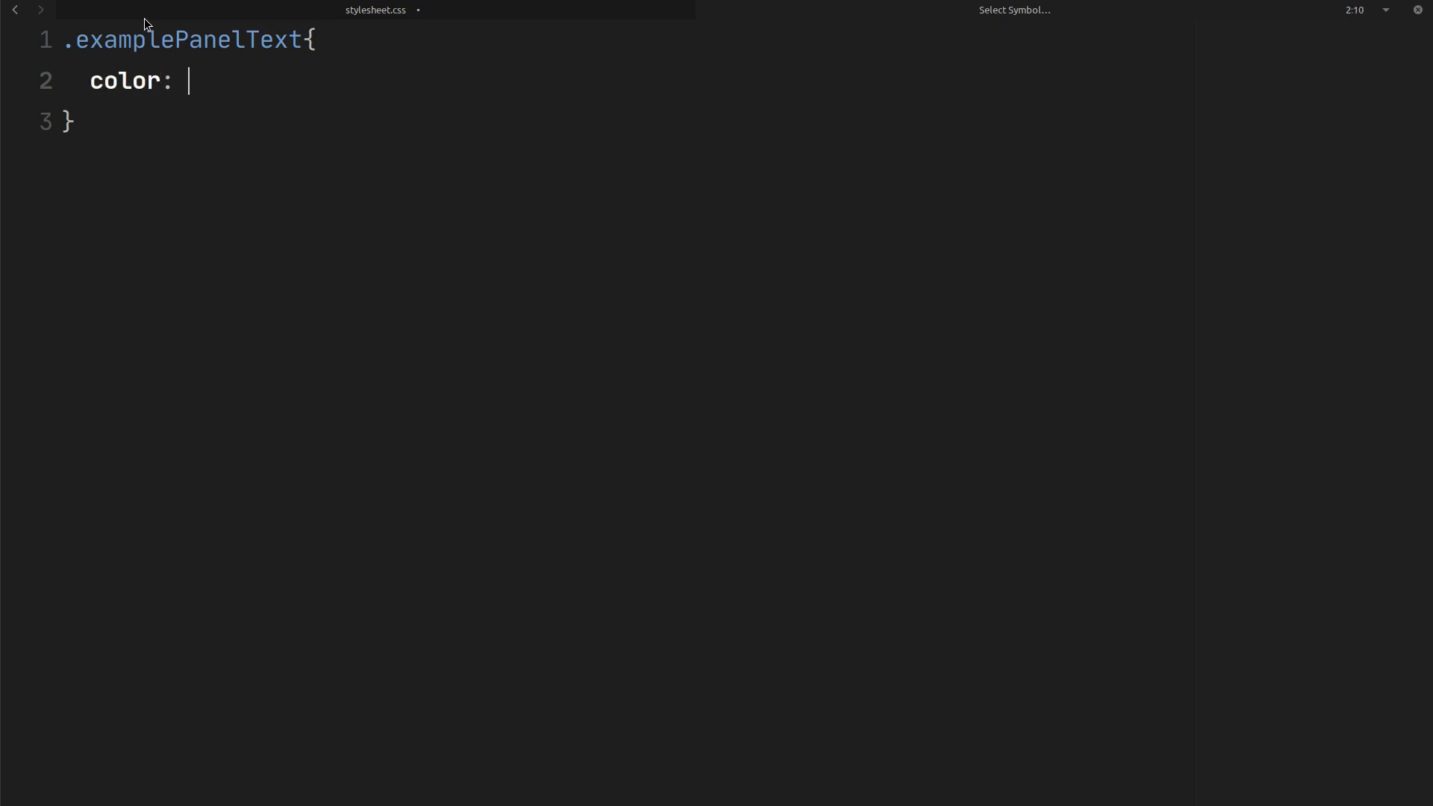
type("yellow")
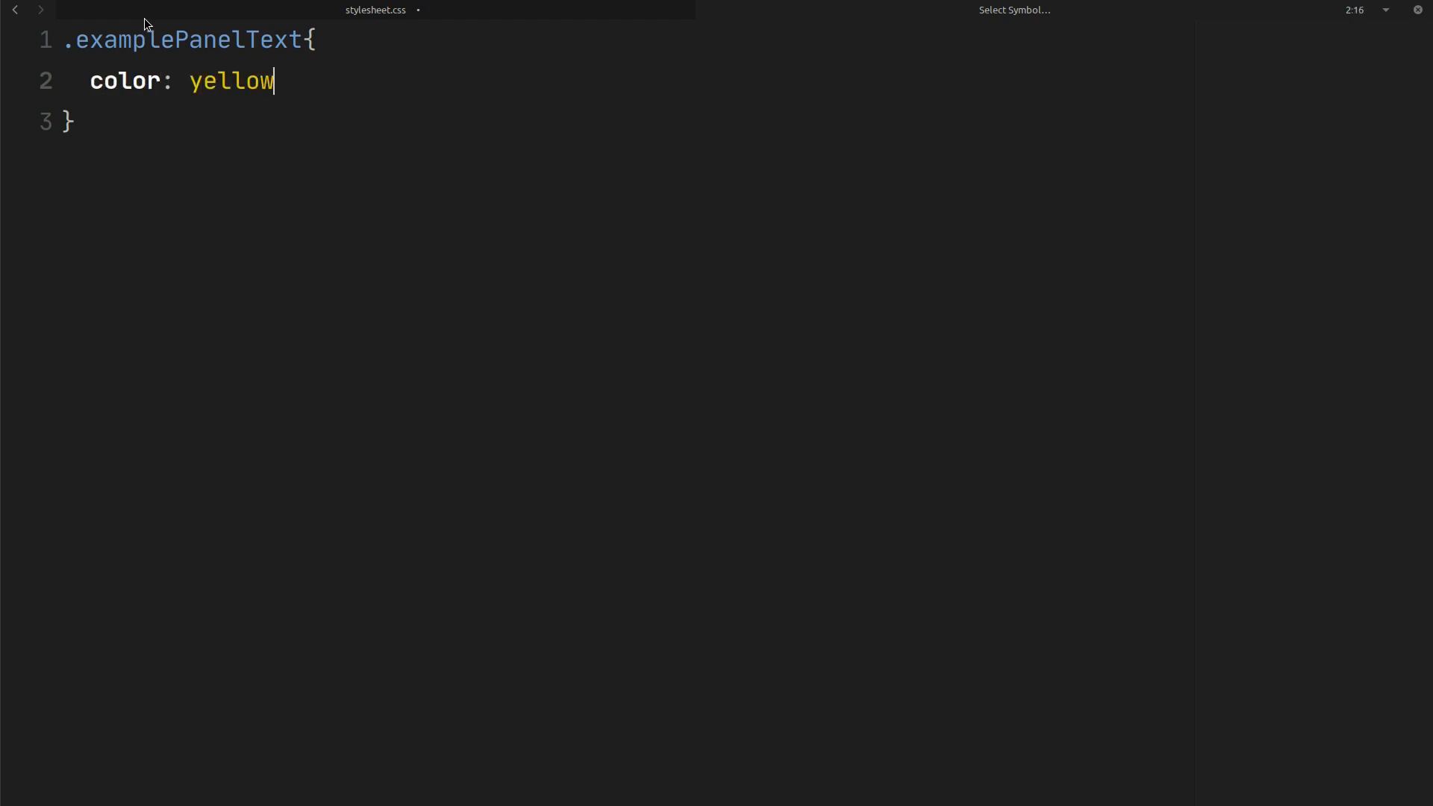
type(";")
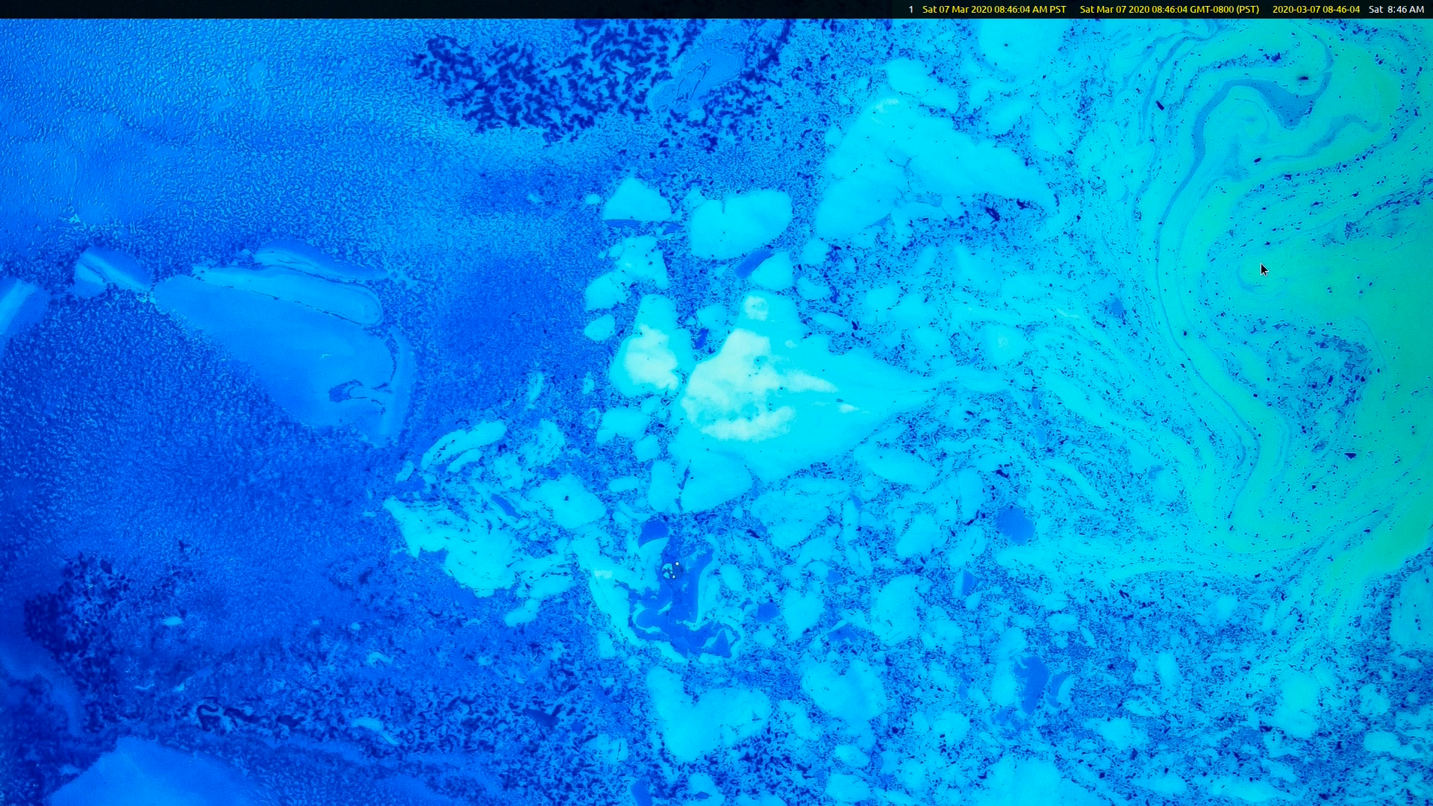
mouse_move(1356, 501)
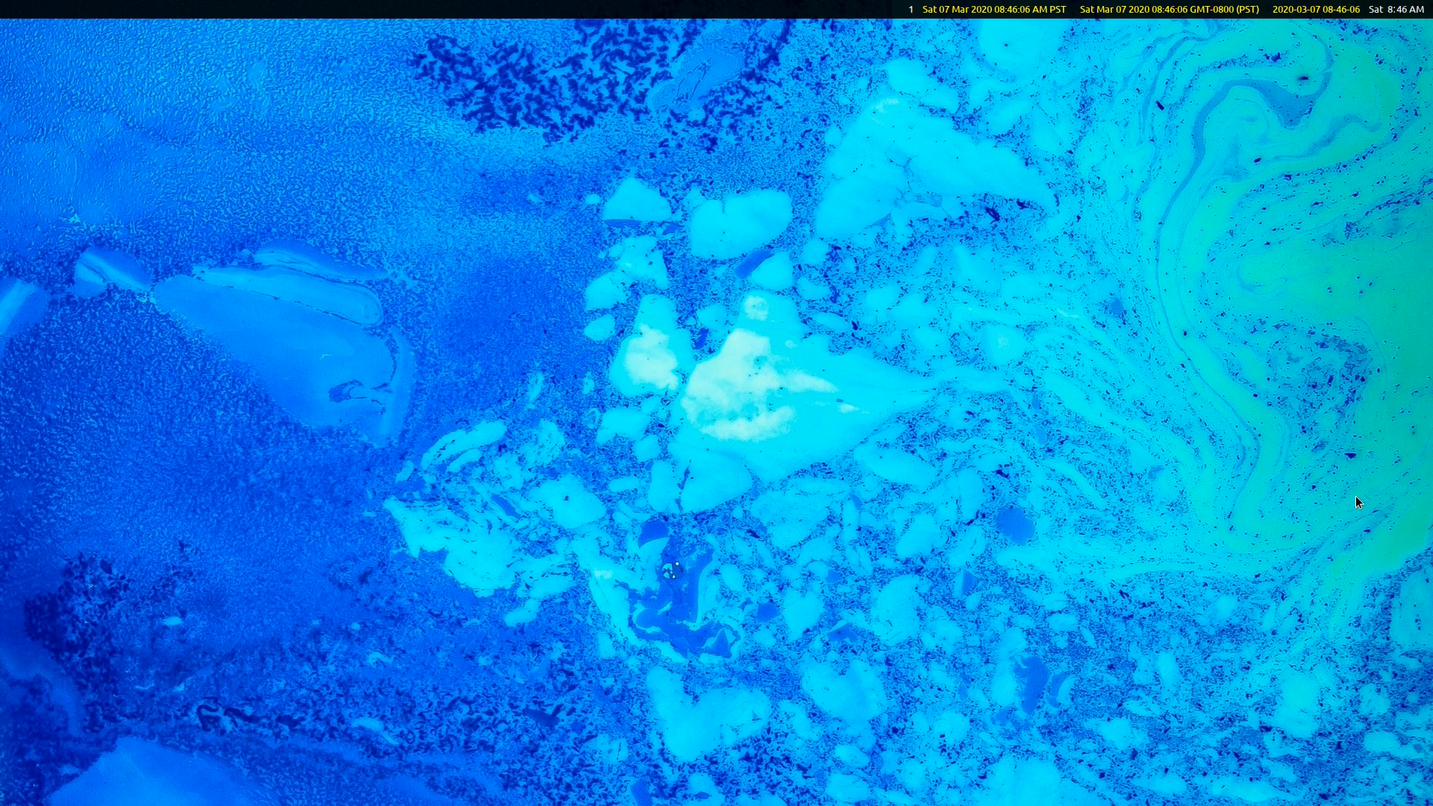